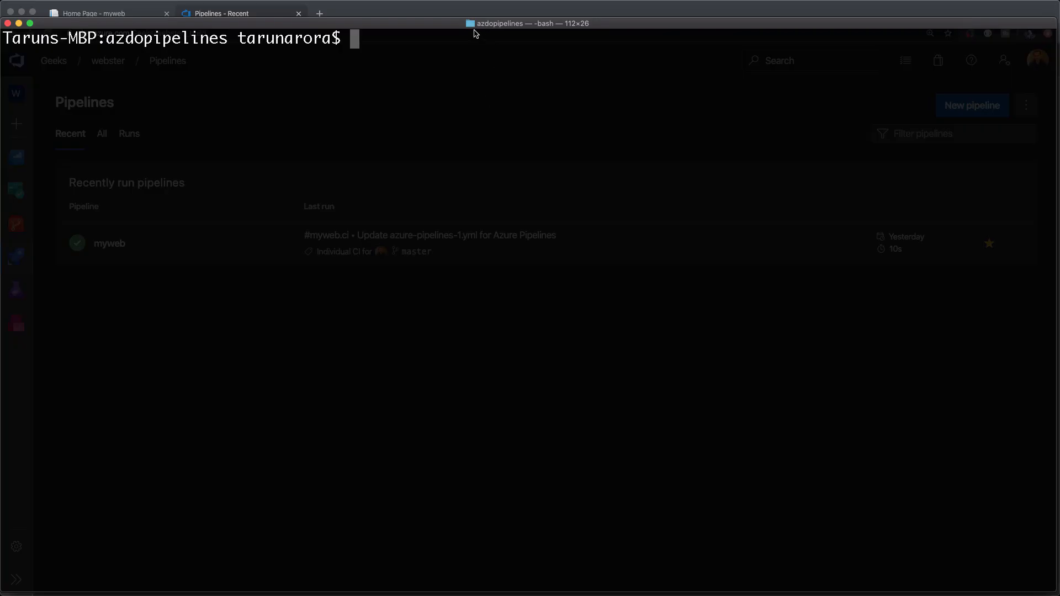
Step: List git branches (only master) and launch VS Code on the azdopipelines folder with 'code .'
text(git)
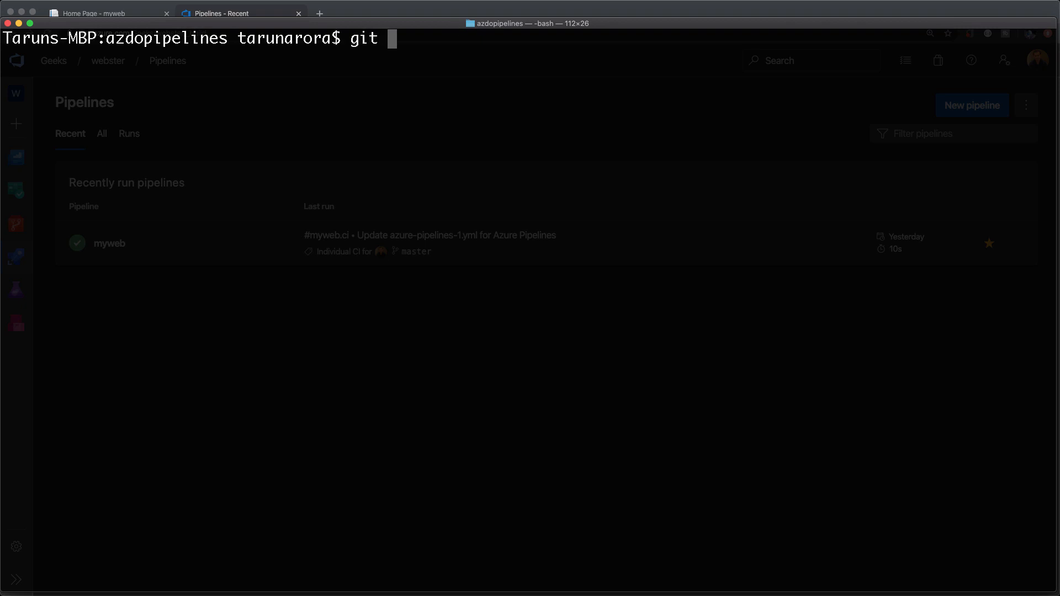
text(branch --list)
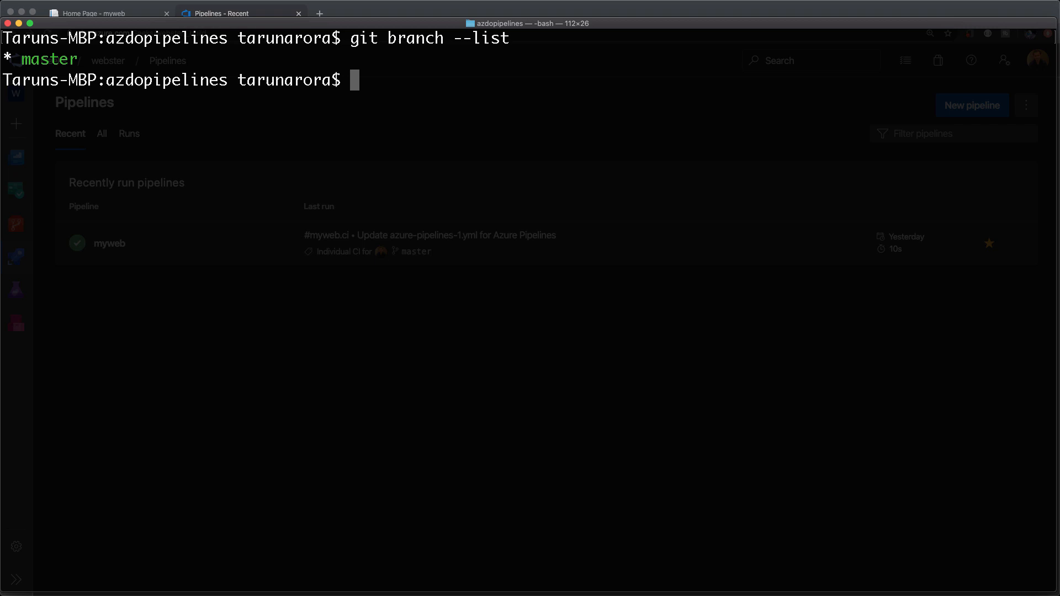
text(git)
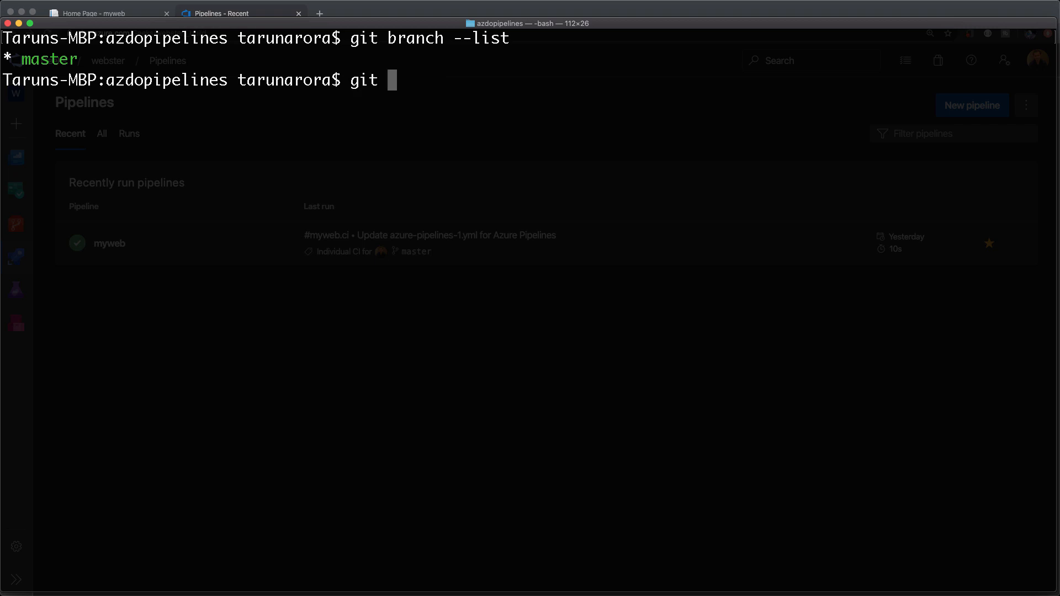
text(code .)
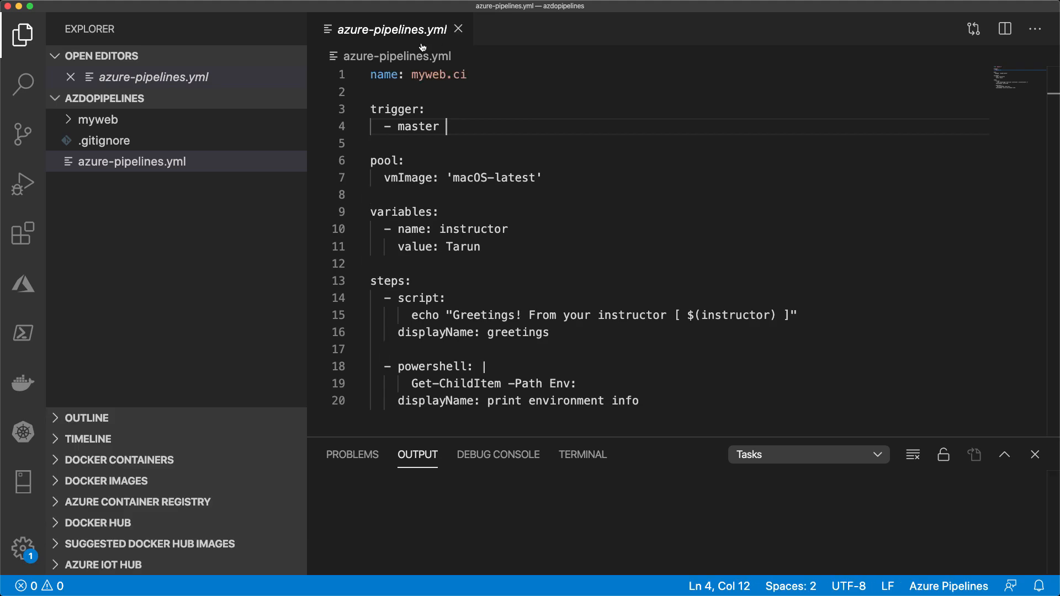
Step: Expand the myweb project in Explorer and select 'instructor' in the pipeline YAML variables
click(99, 119)
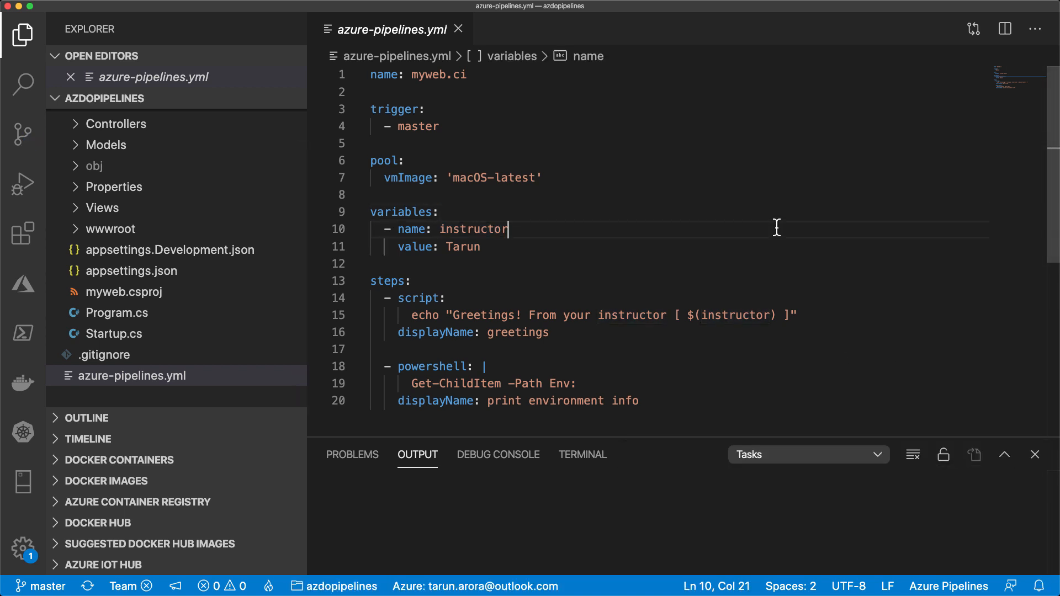
double_click(473, 229)
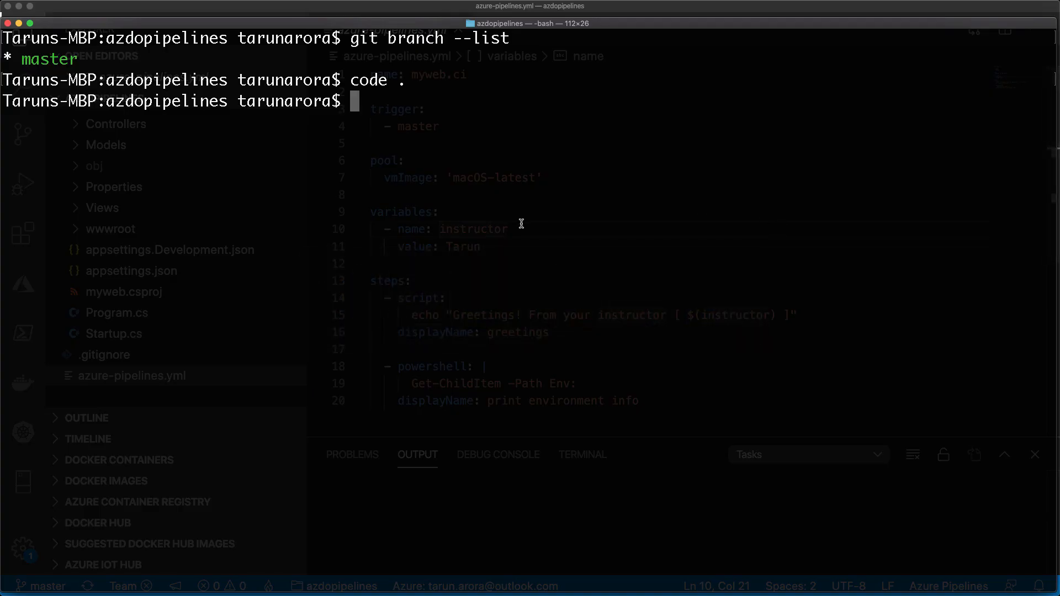
Step: Create the create-dotnet-pipeline branch with git branch and check it out
text(git bran)
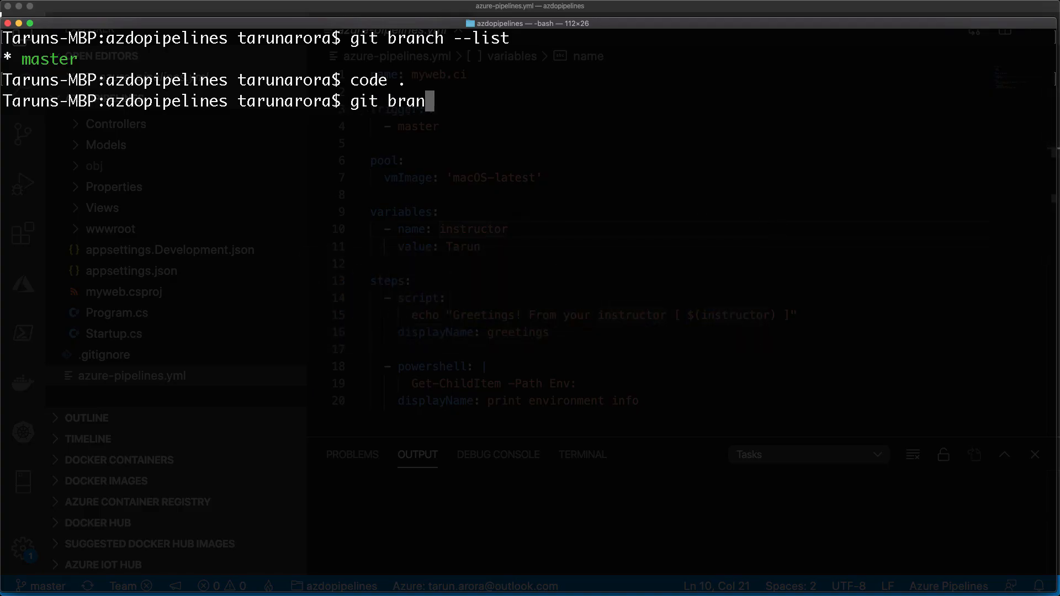
text(ch)
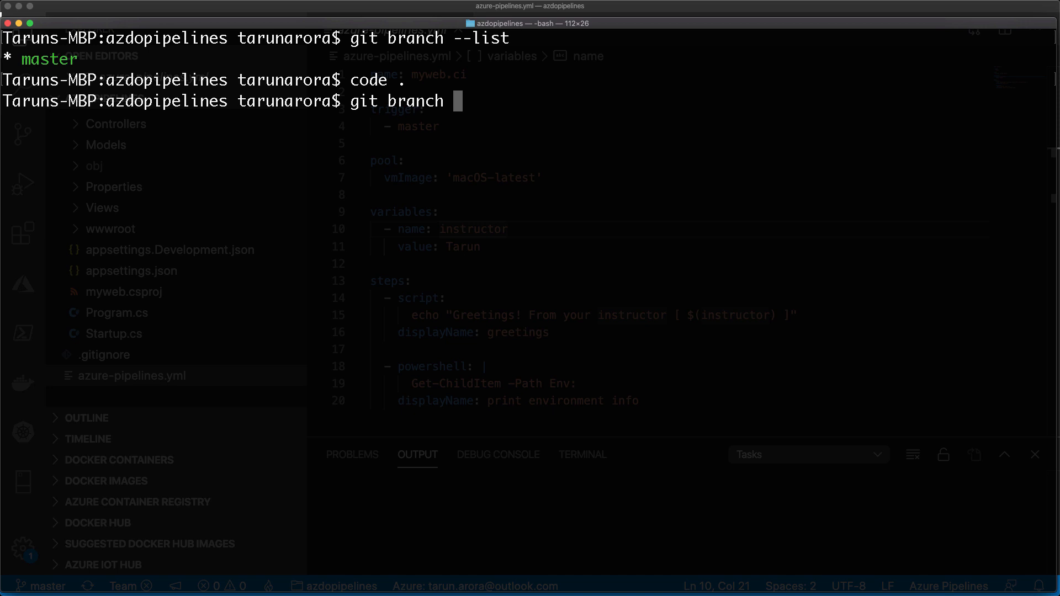
text(create-d)
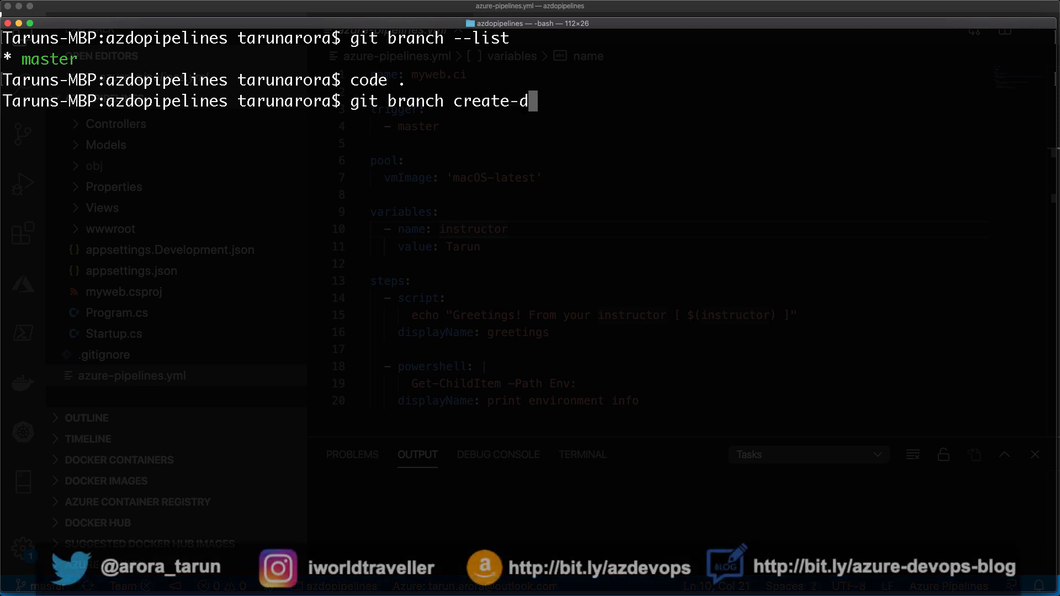
text(otnet-pipeline)
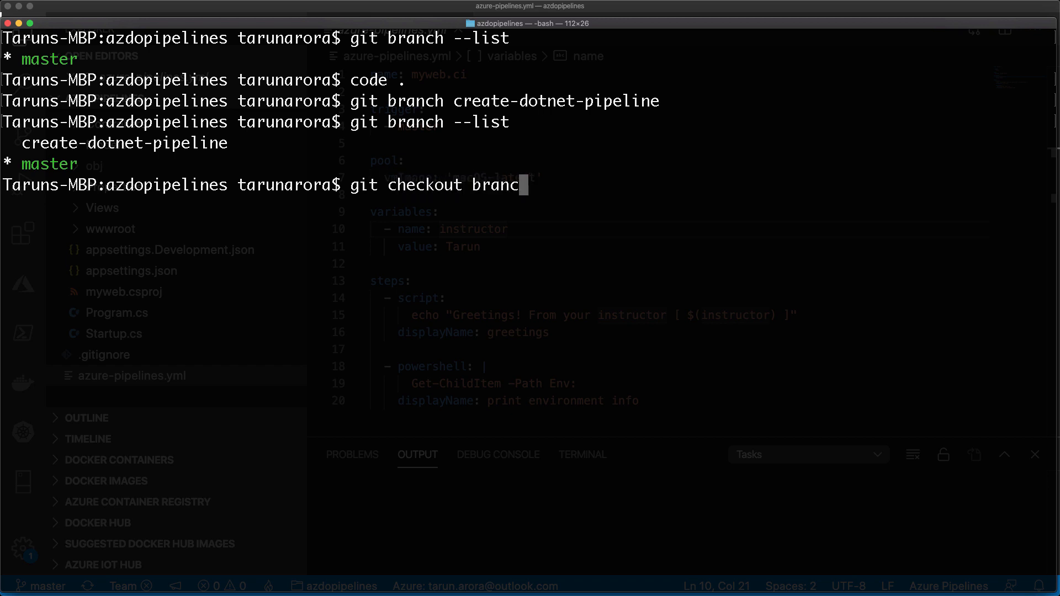
text(create-do)
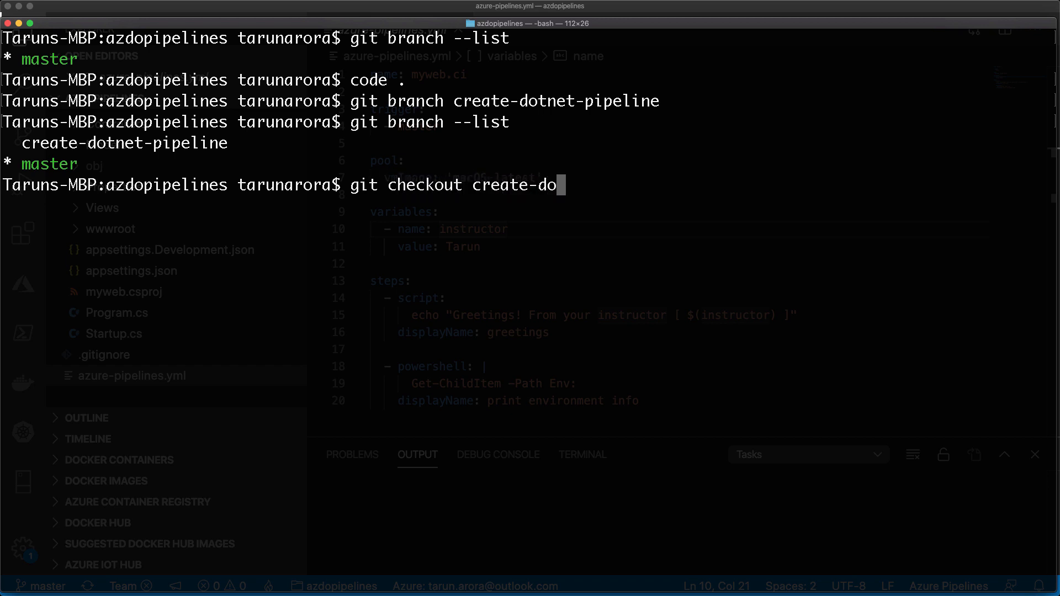
text(net-pipel)
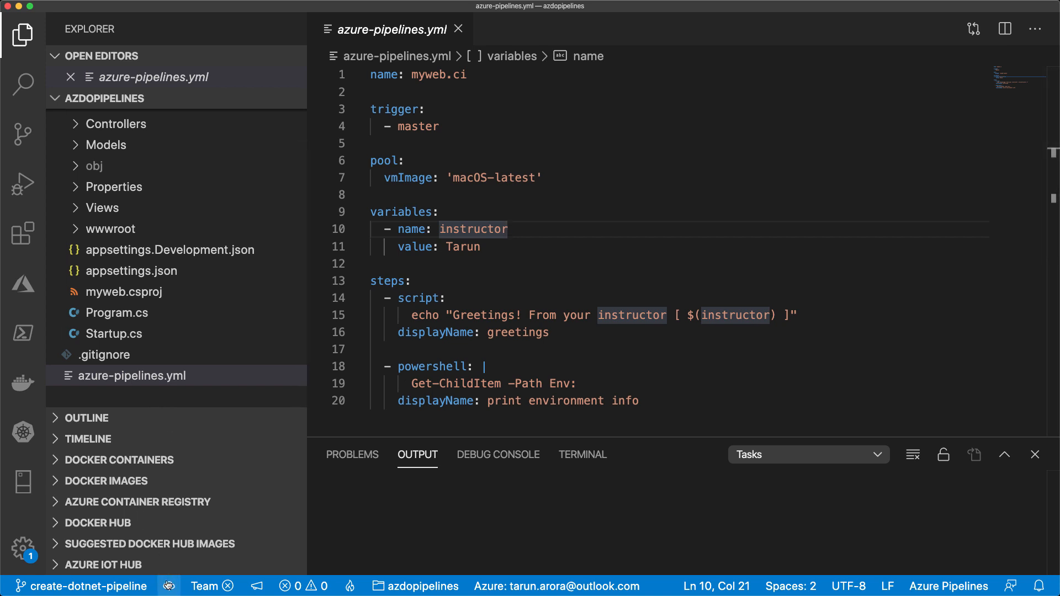
Step: Confirm the branch in the VS Code status bar and place the cursor in the powershell step
click(169, 585)
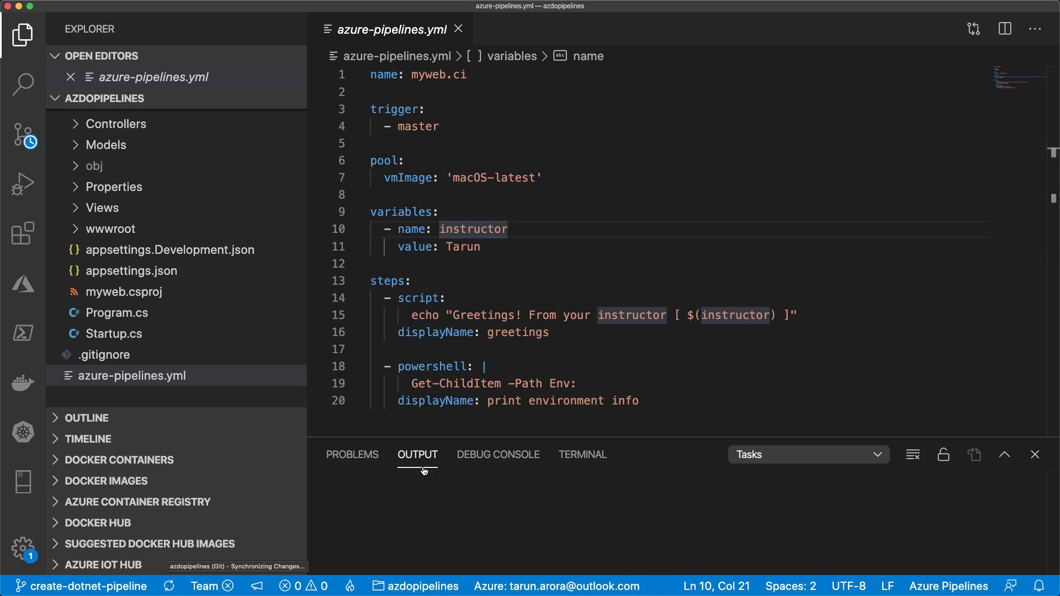
mouse_move(498, 454)
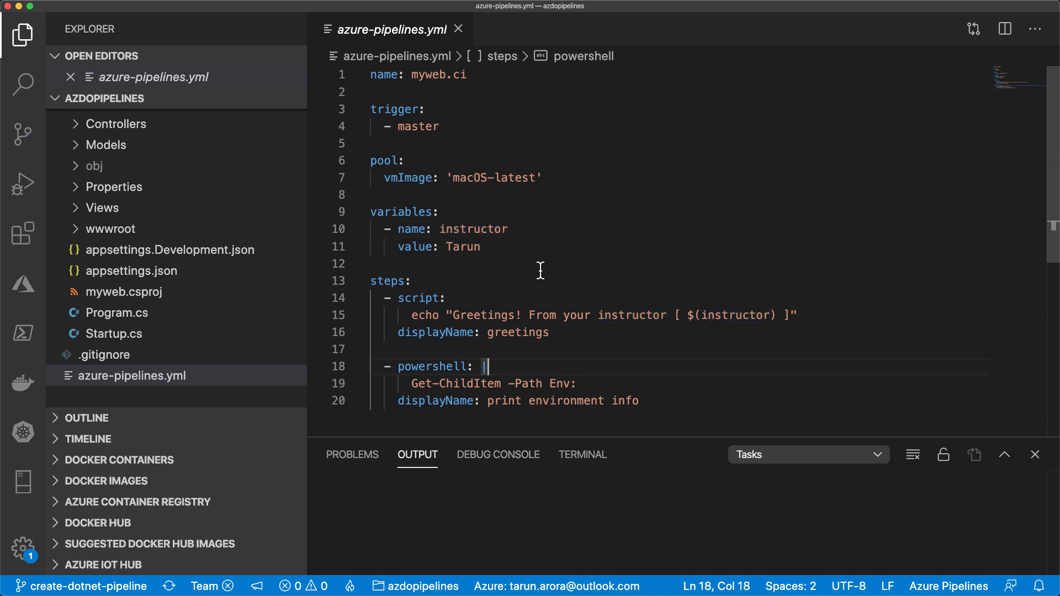
click(102, 119)
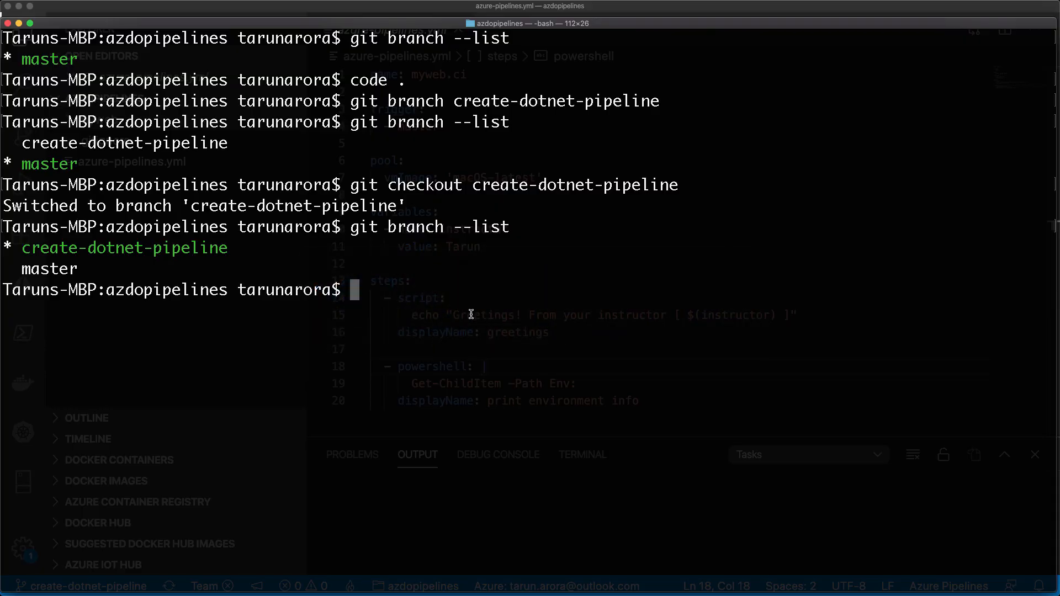
Step: Run 'dotnet new mstest -n myweb.tests' and list the folder to confirm the project exists
text(dotnet)
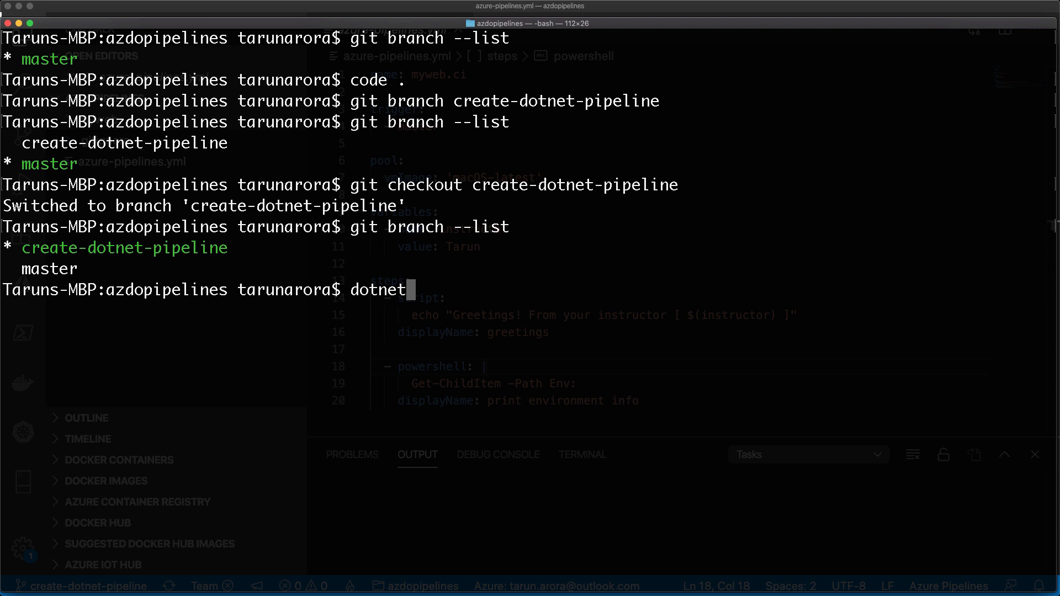
text(new mstest)
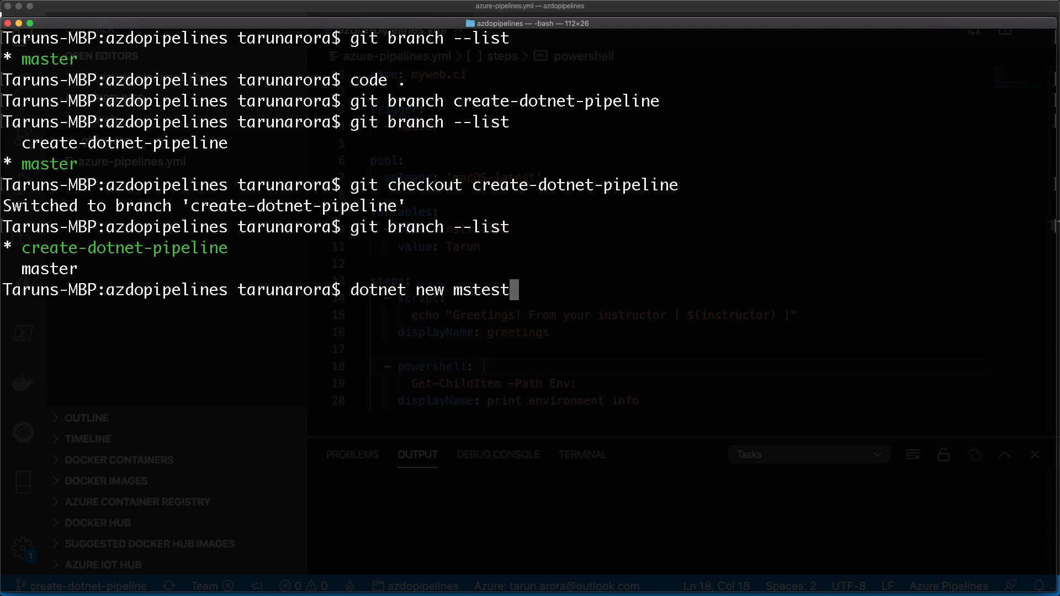
text(-n myweb.tests)
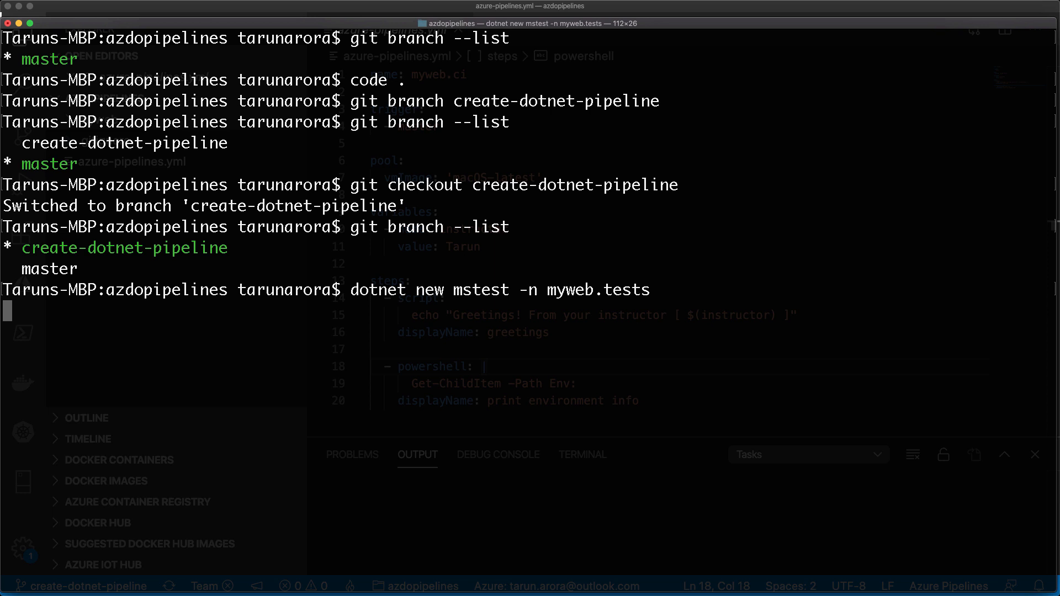
key(Return)
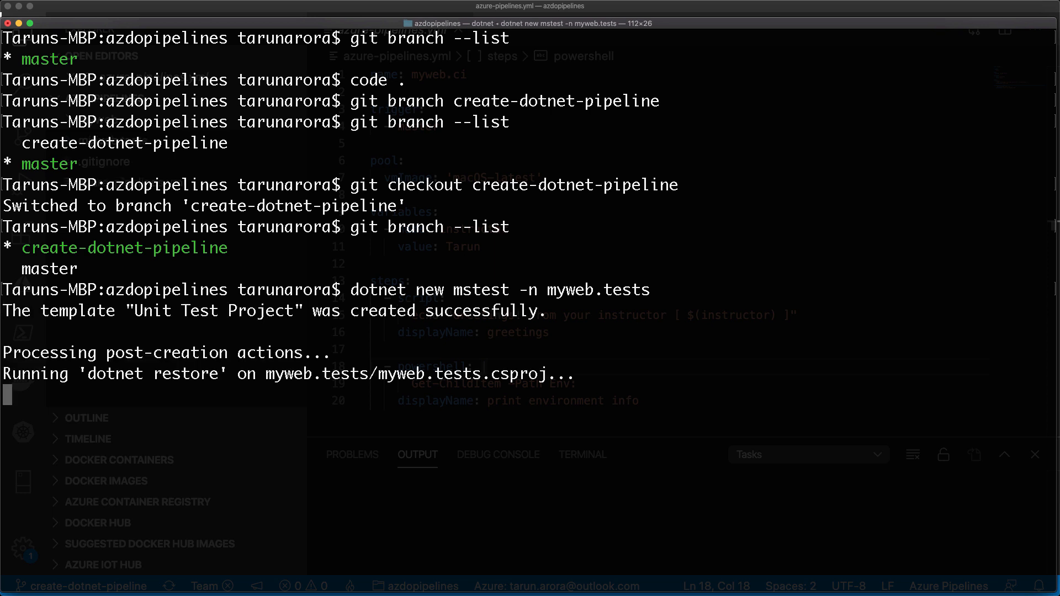
text(ls)
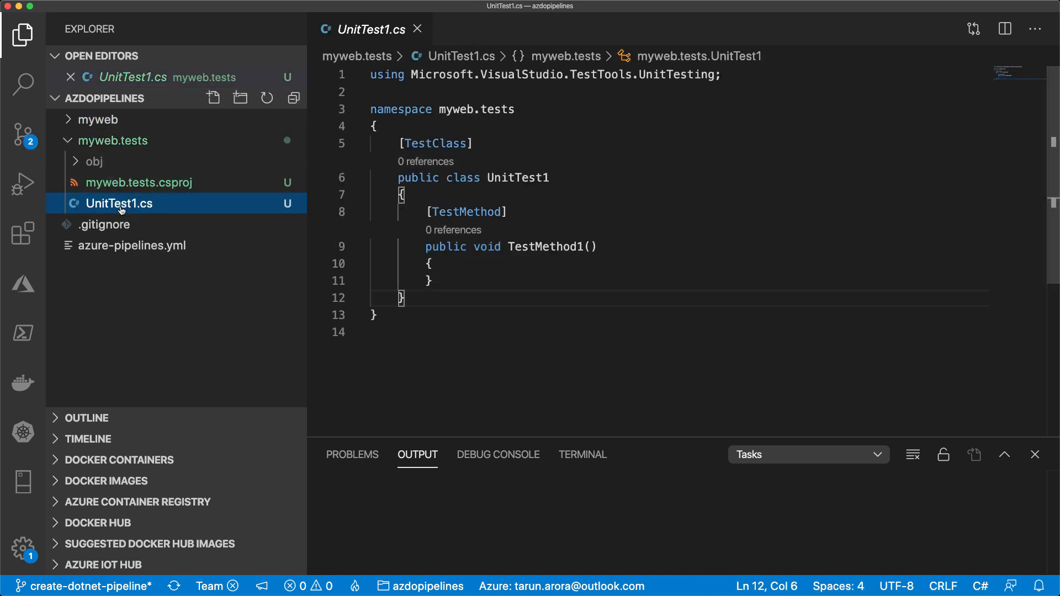
Step: Rename UnitTest1.cs and its class to DemoTests and select TestMethod1 for renaming
text(DemoTes.cs)
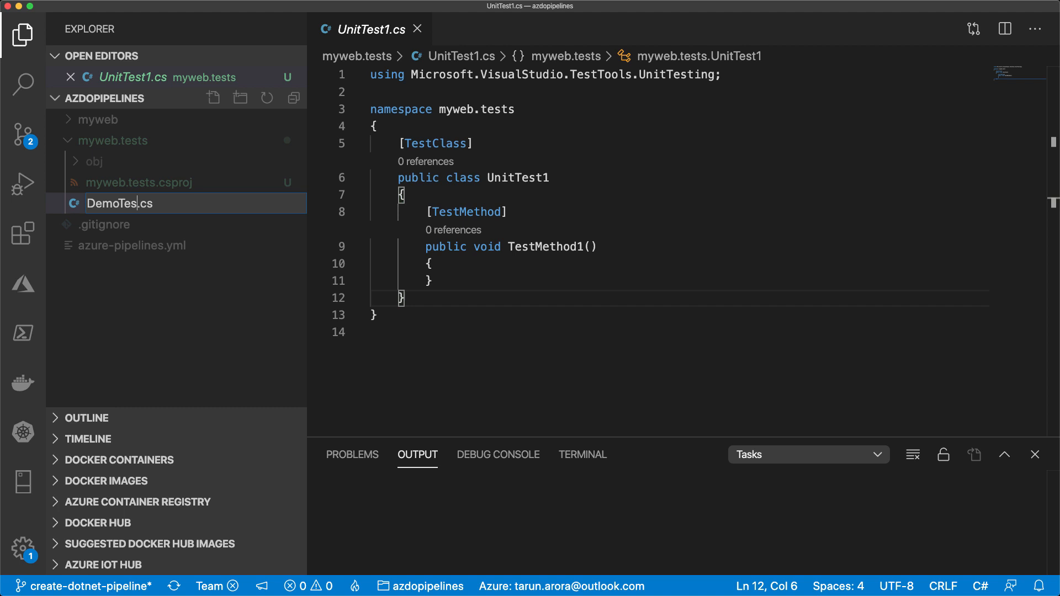
text(ts)
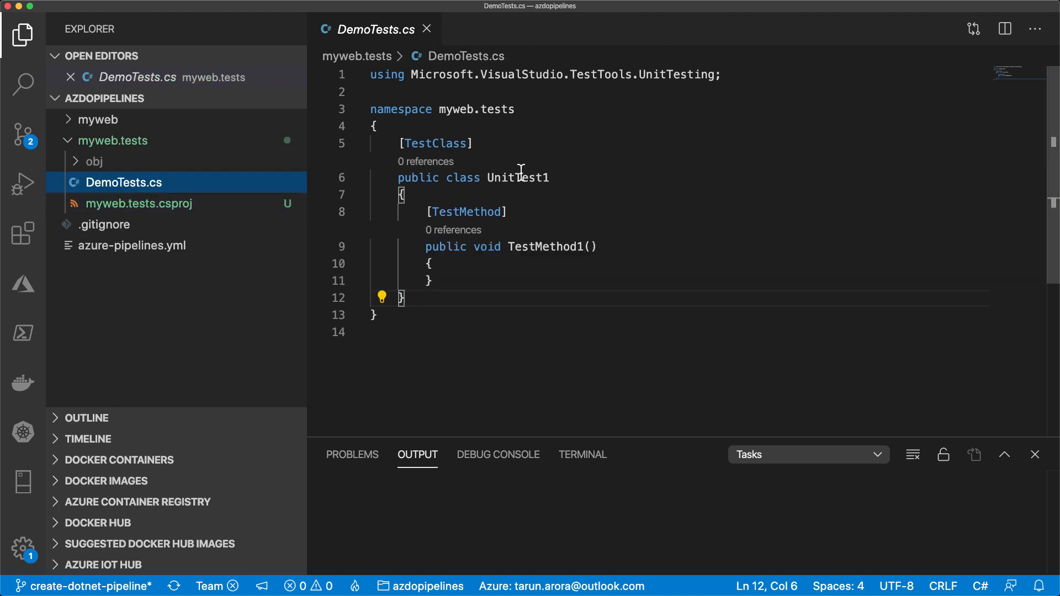
text(DemoTests)
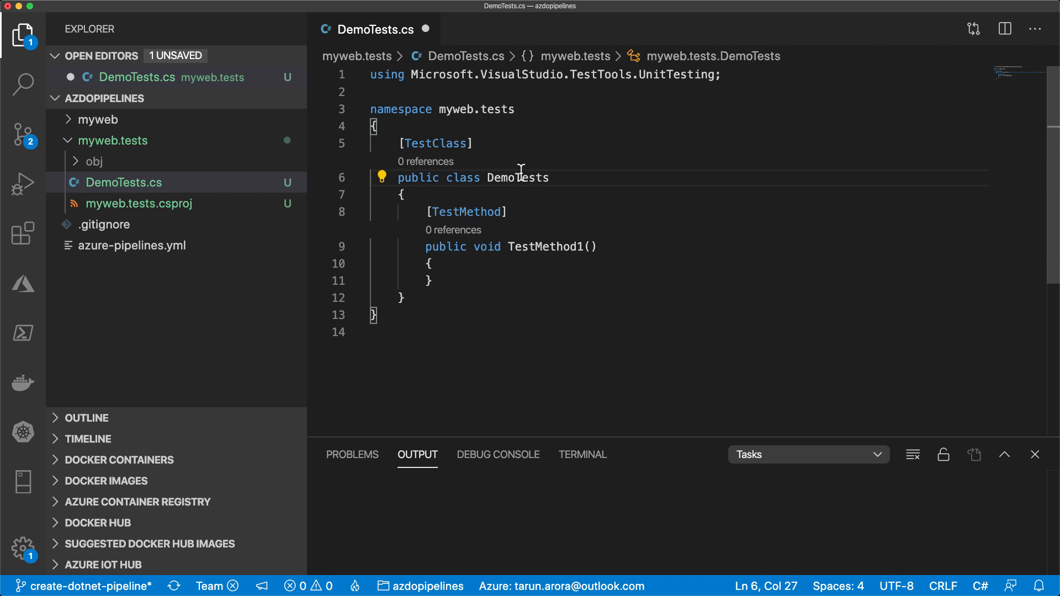
double_click(545, 246)
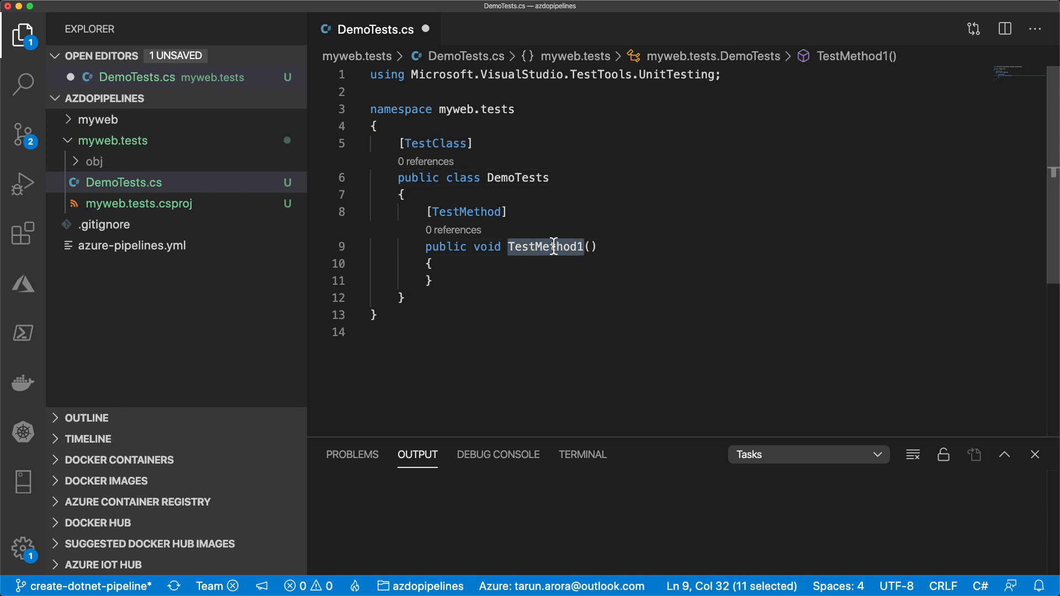
Step: Write JustAnotherFakeTest and AnotherFakeTest, each asserting Assert.IsTrue(1==1)
text(JustAnotherFake)
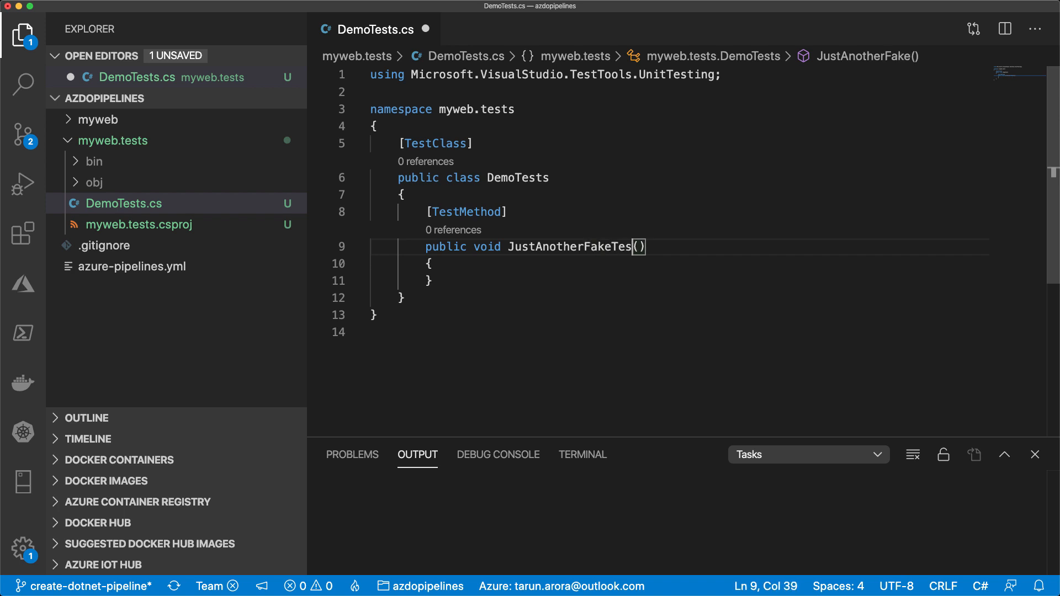
text(Assert.IsTrue()
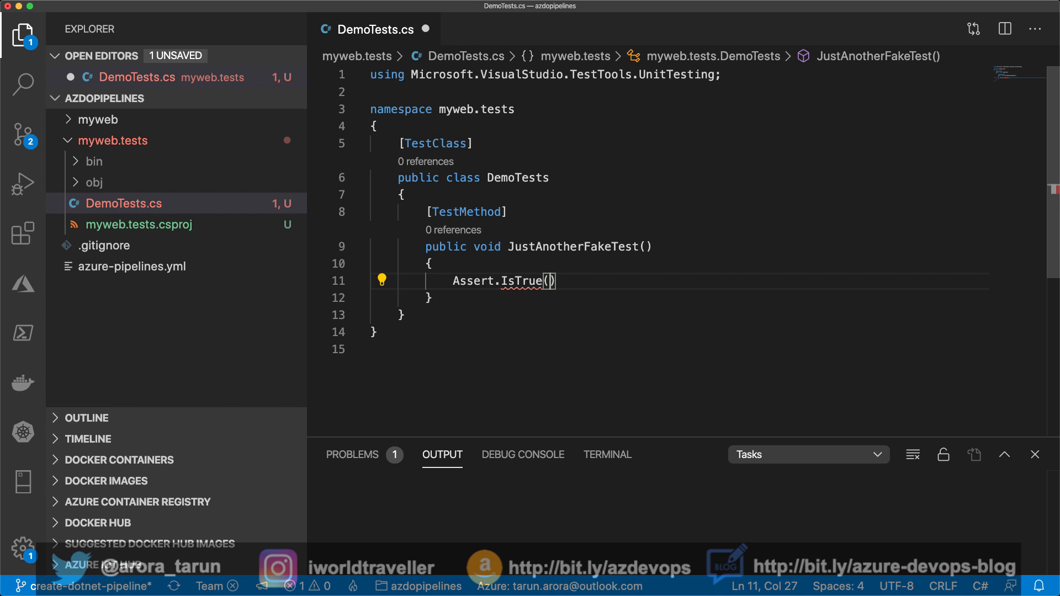
text(1==1);)
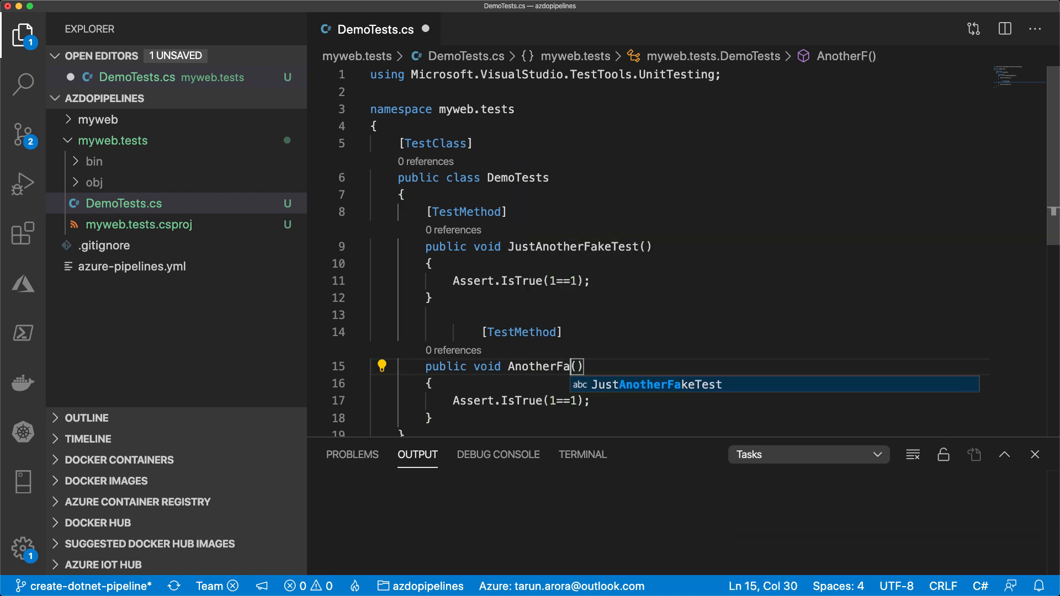
text(keTest)
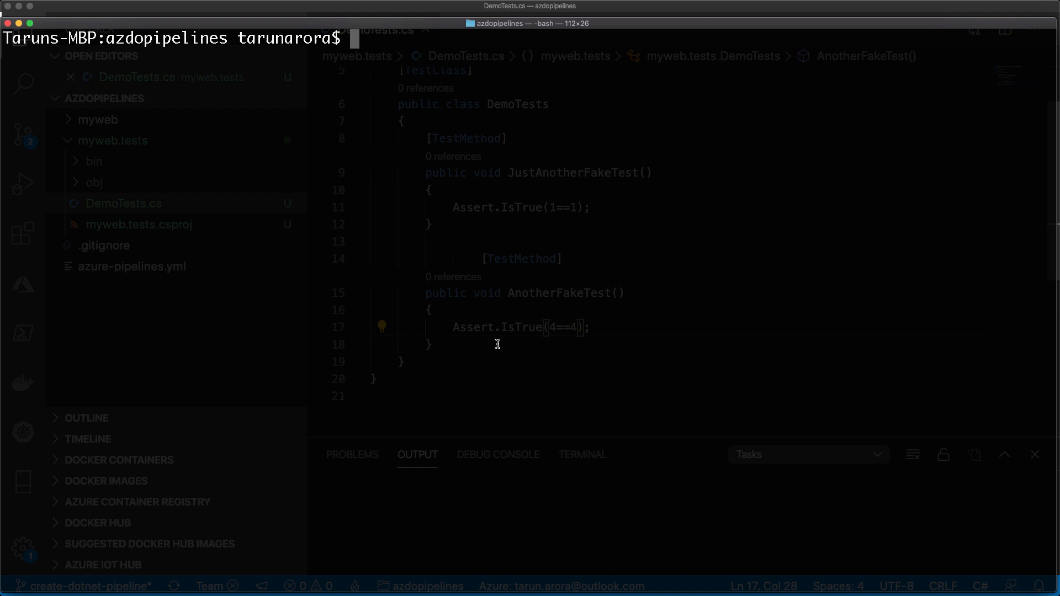
Step: Build the solution and list the myweb.tests tests with 'dotnet test -t'
text(dotnet bui)
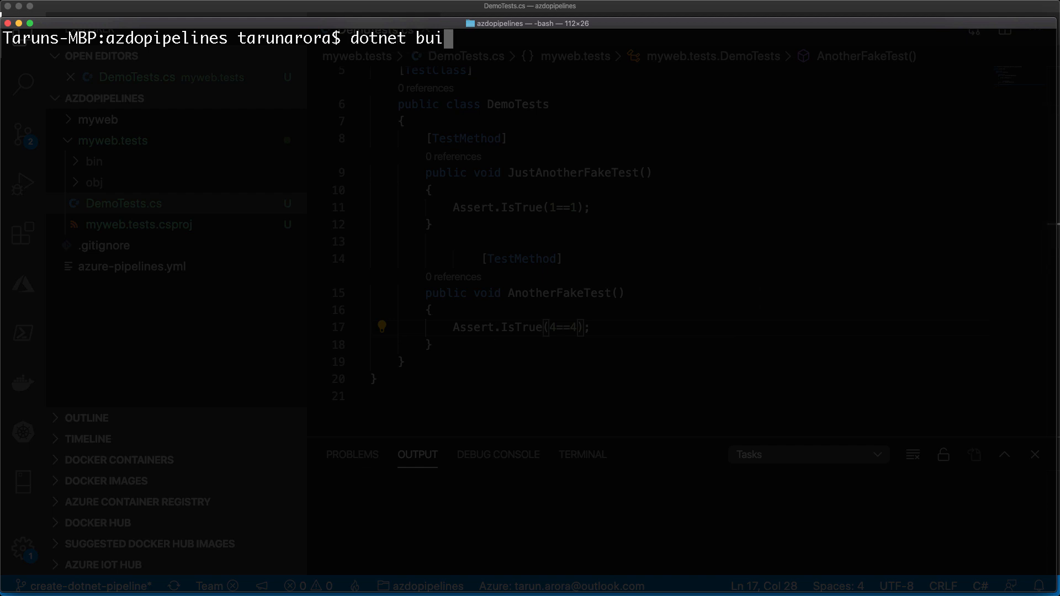
key(enter)
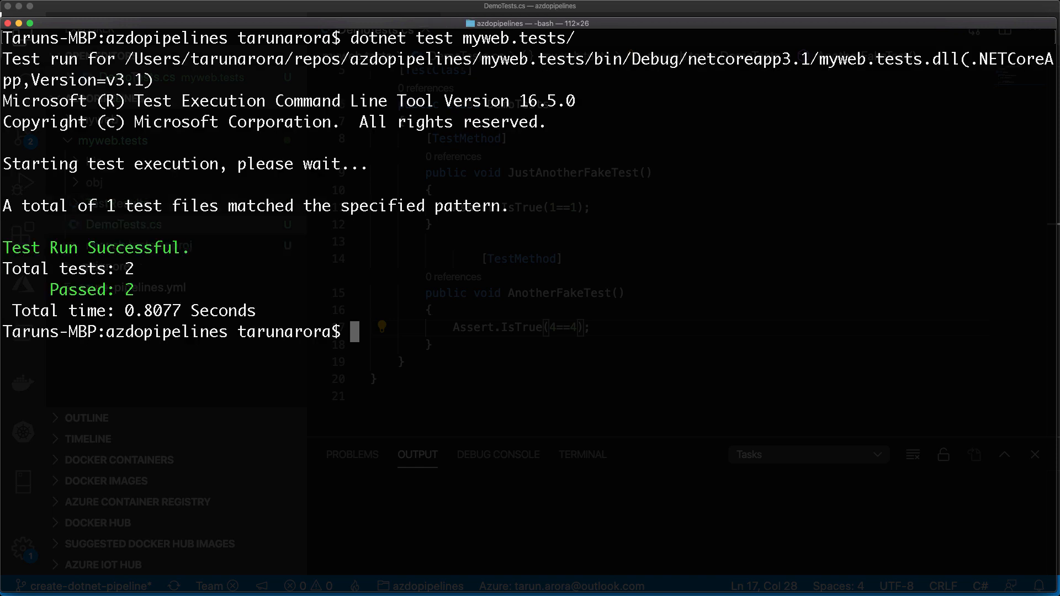
text(dotnet test m)
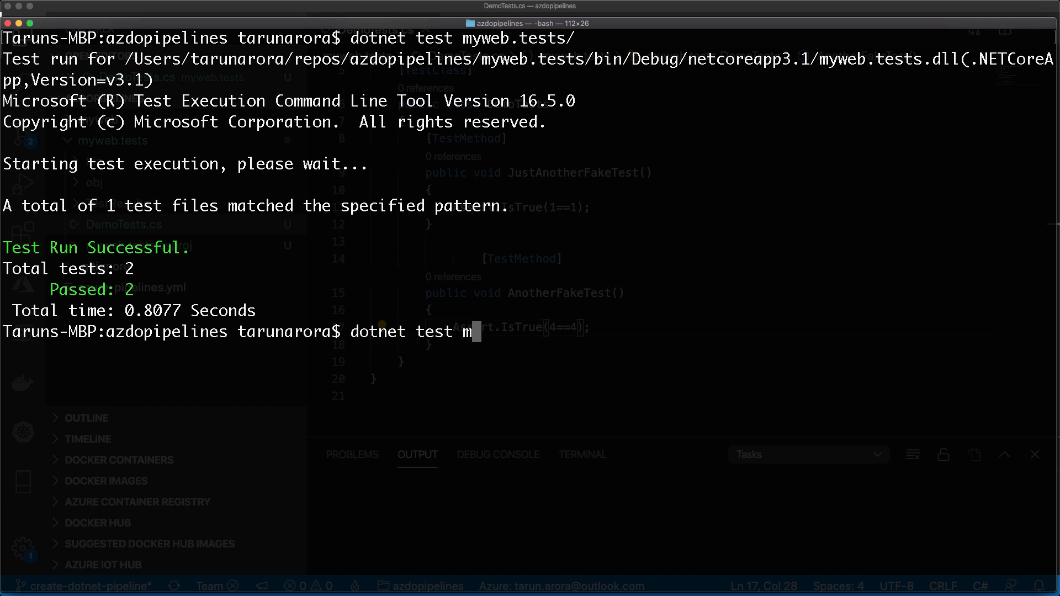
text(yweb.tests/)
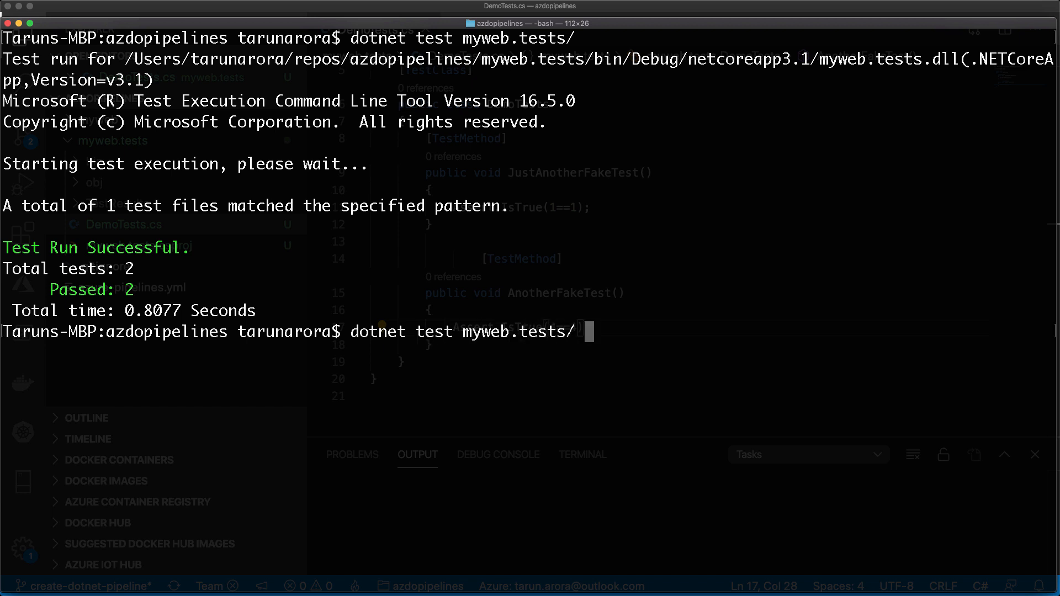
text(-t)
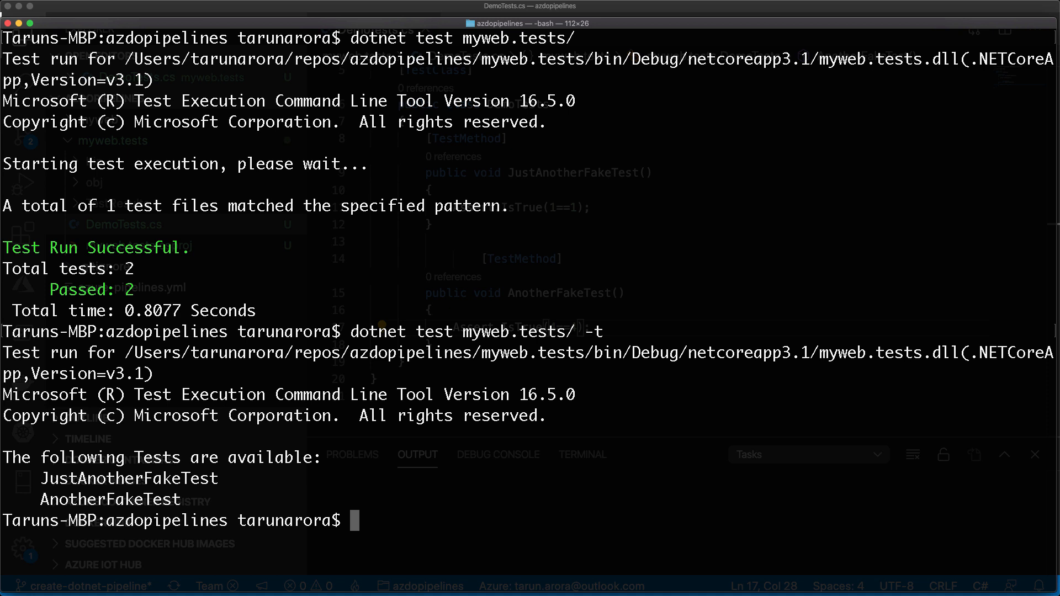
Step: Run myweb.tests with --logger "console;verbosity=detailed", then check git status
text(dotnet test m)
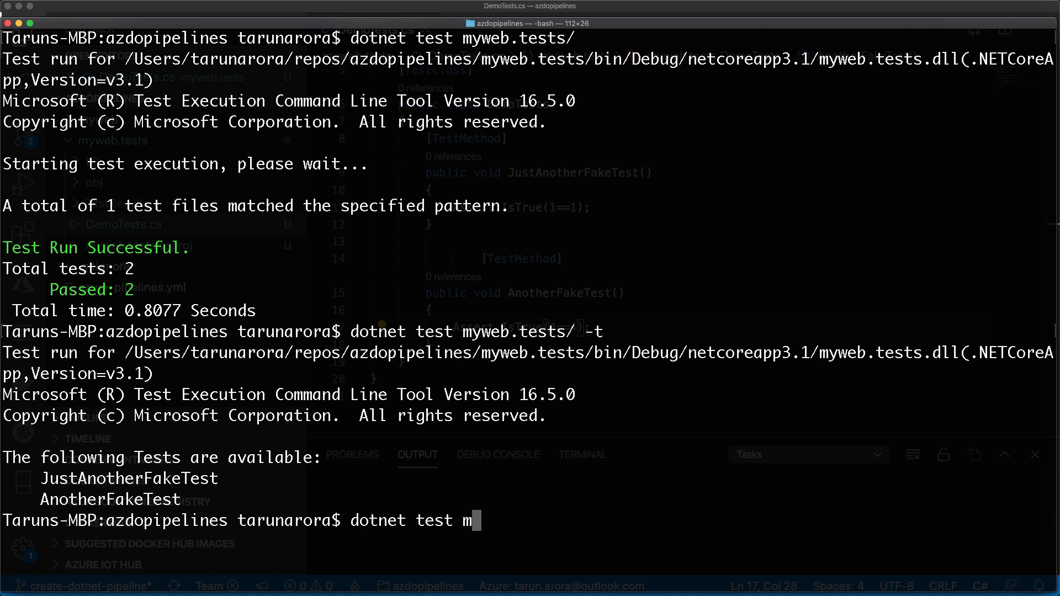
text(yweb.tests/)
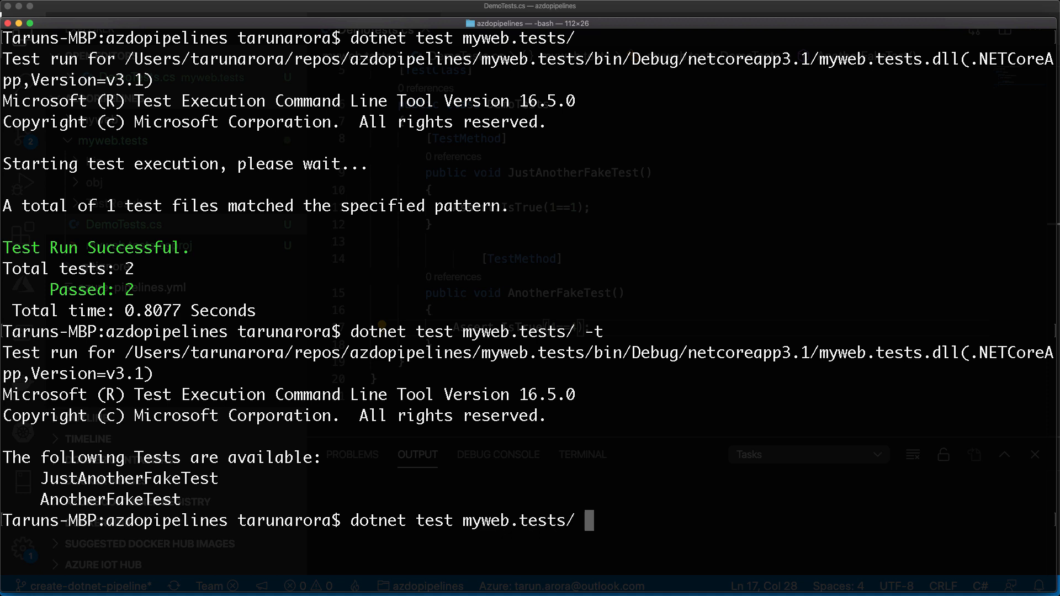
text(--logger)
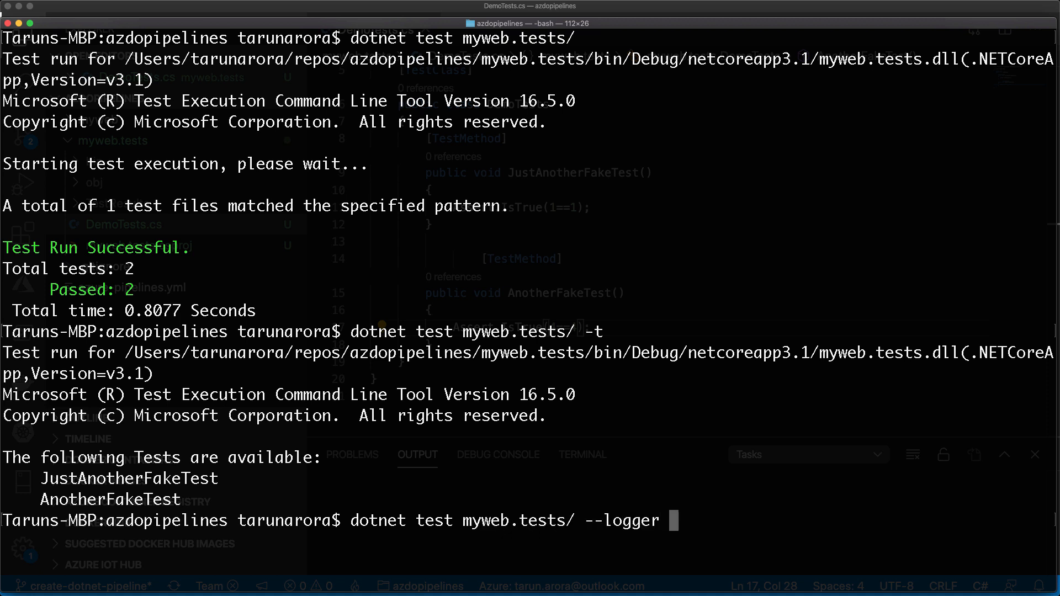
text("console)
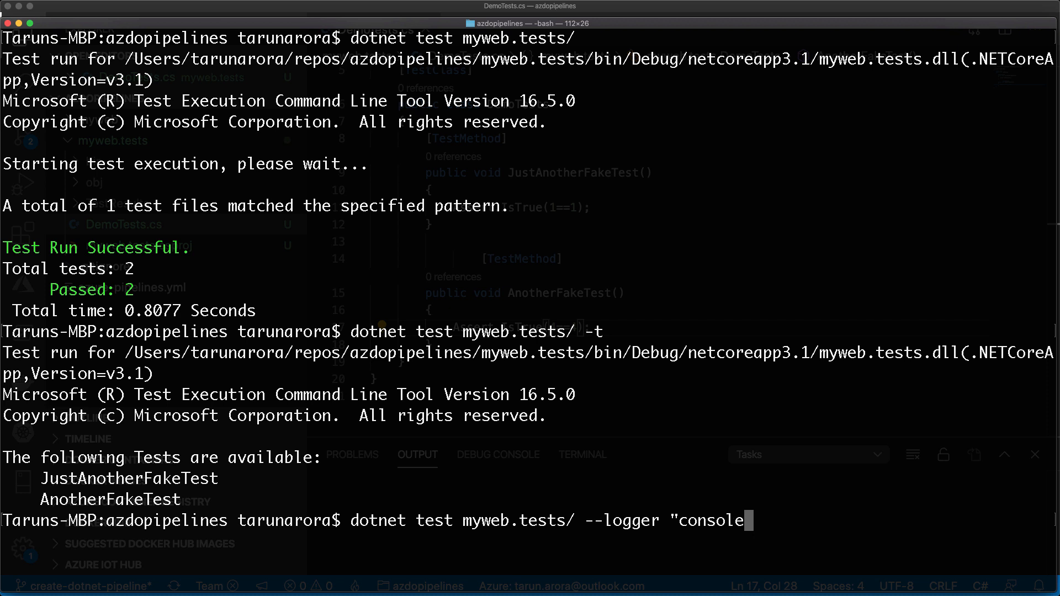
text(;verbosit)
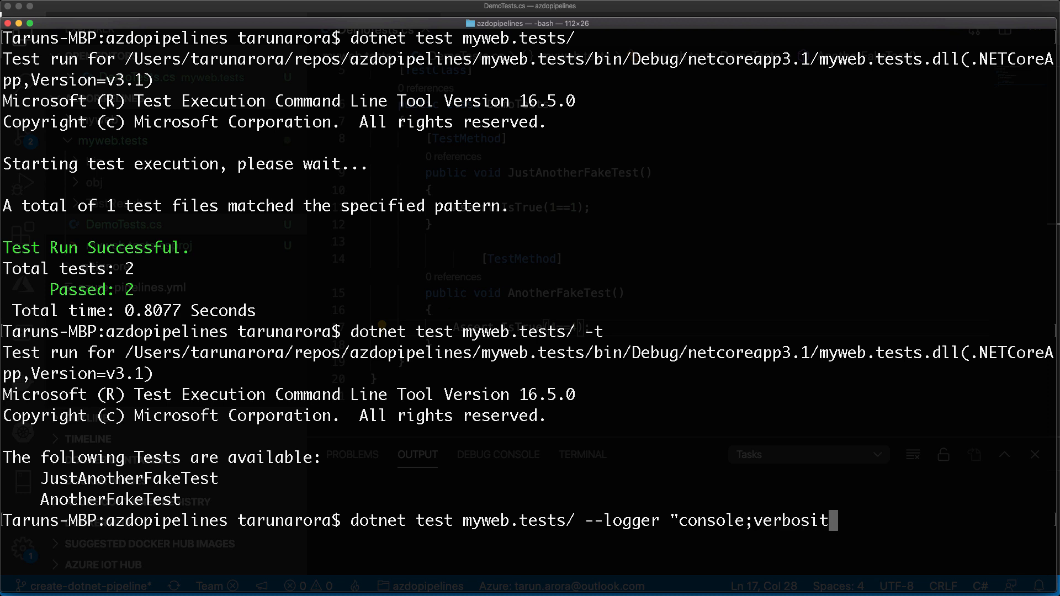
text(y=det)
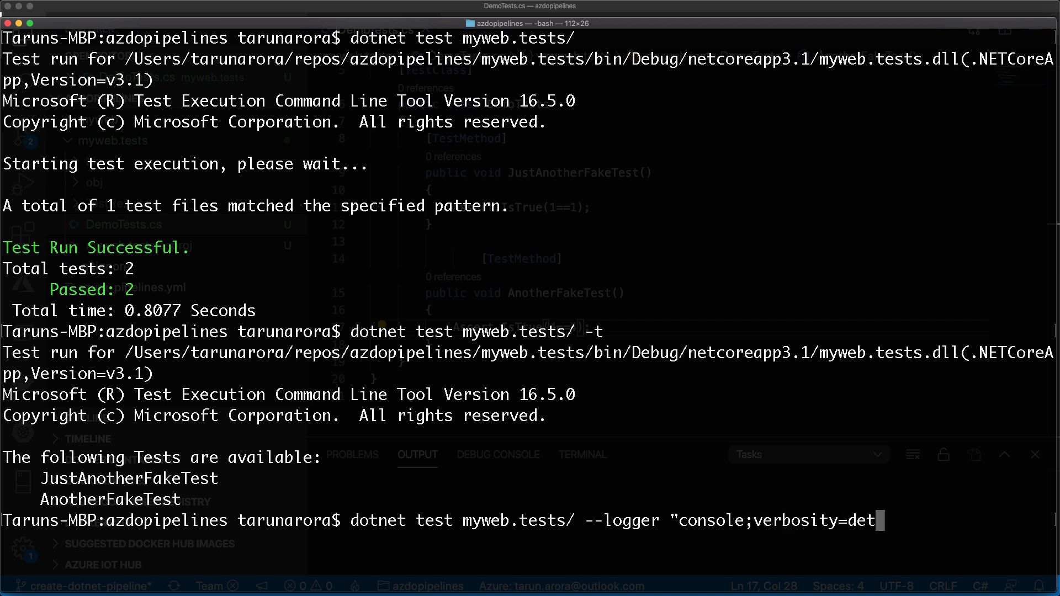
text(ailed)
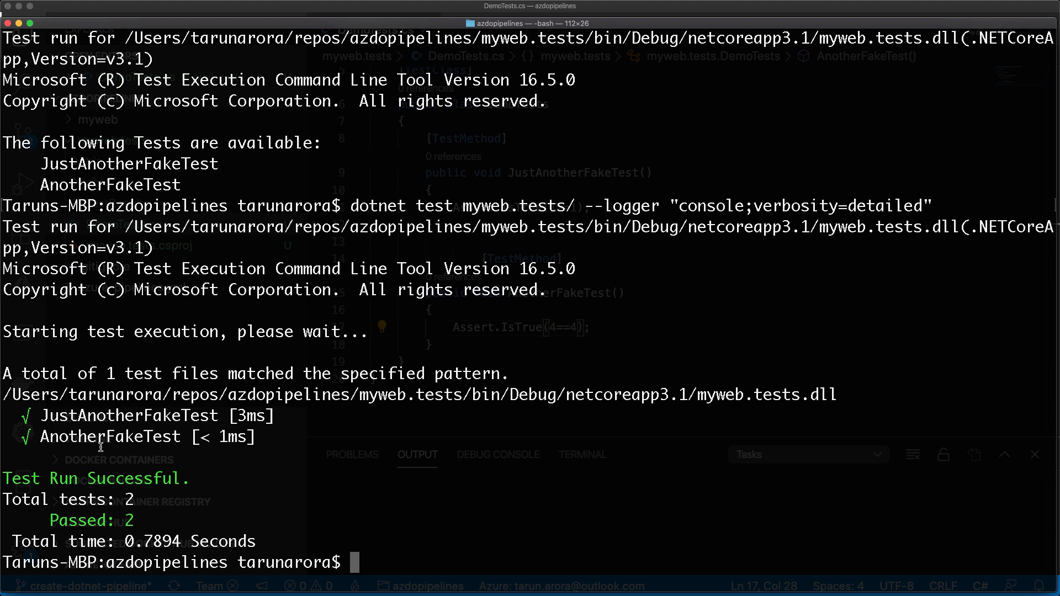
text(git status)
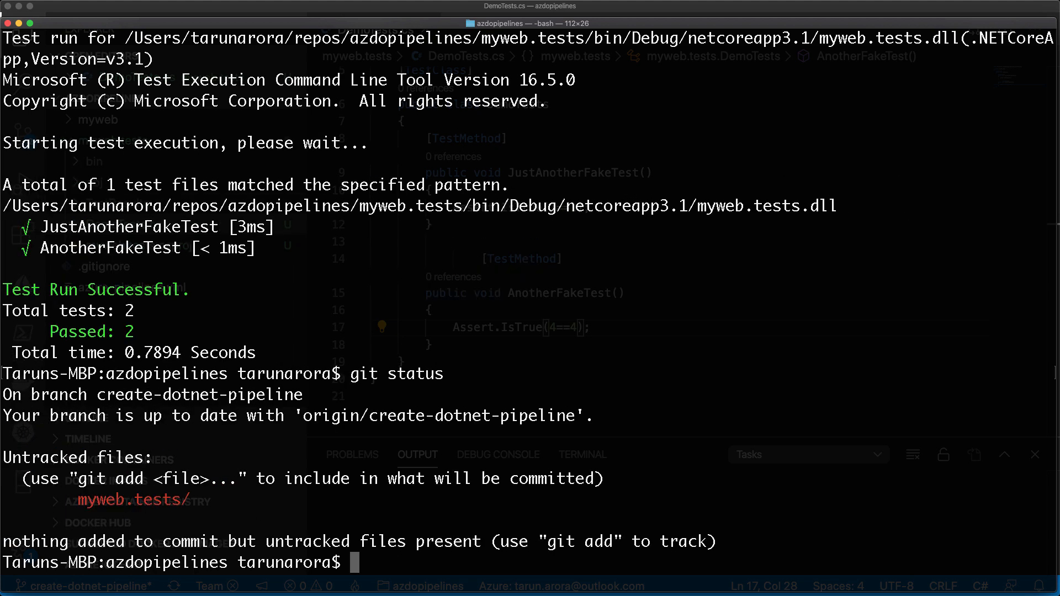
Step: Stage all changes, commit as "Init unit tests" and push to create-dotnet-pipeline
text(git add .)
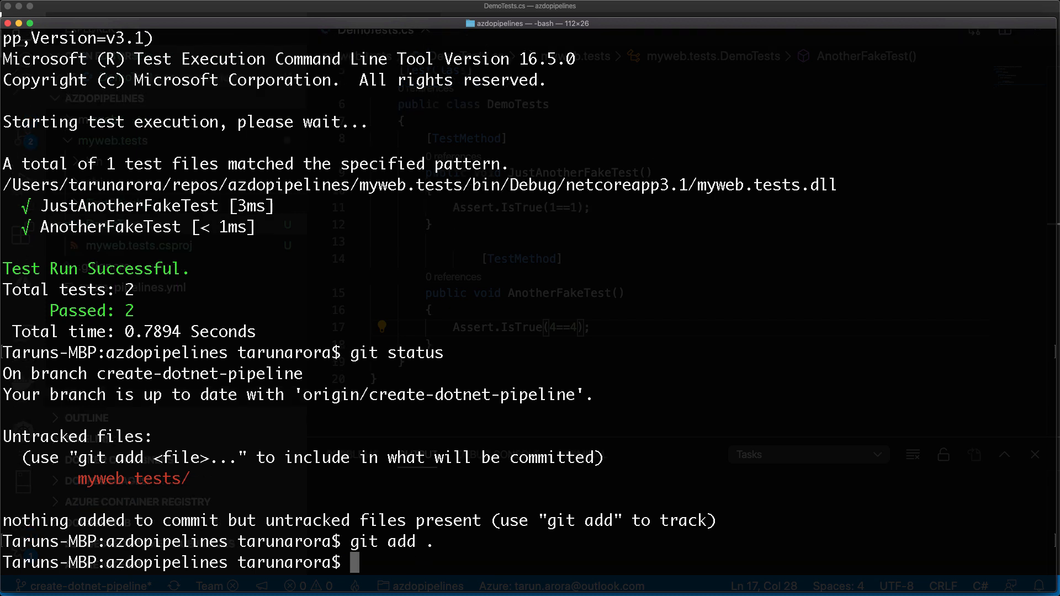
text(git co)
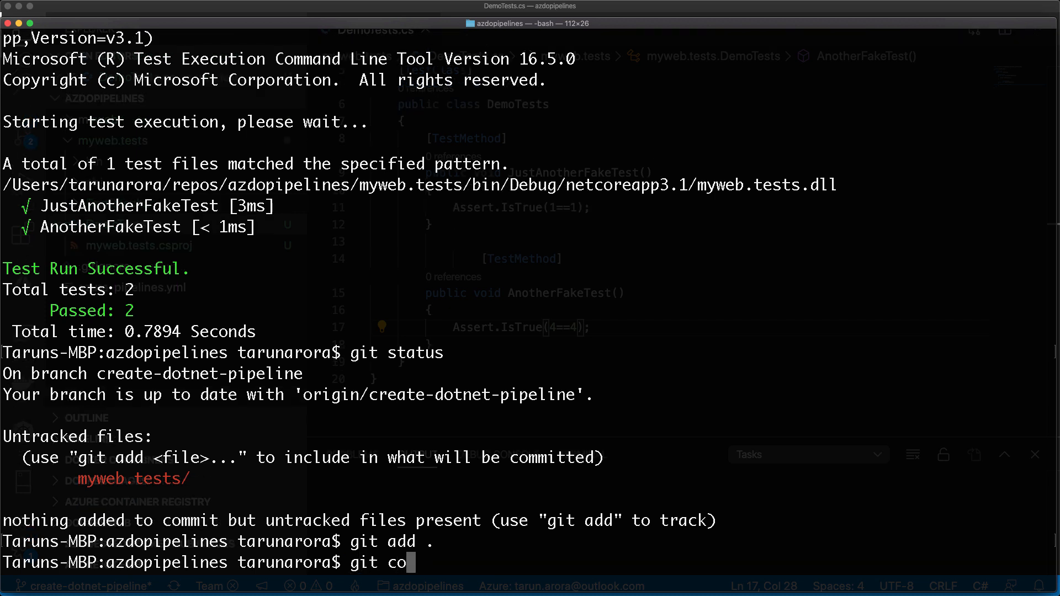
text(mmit -m)
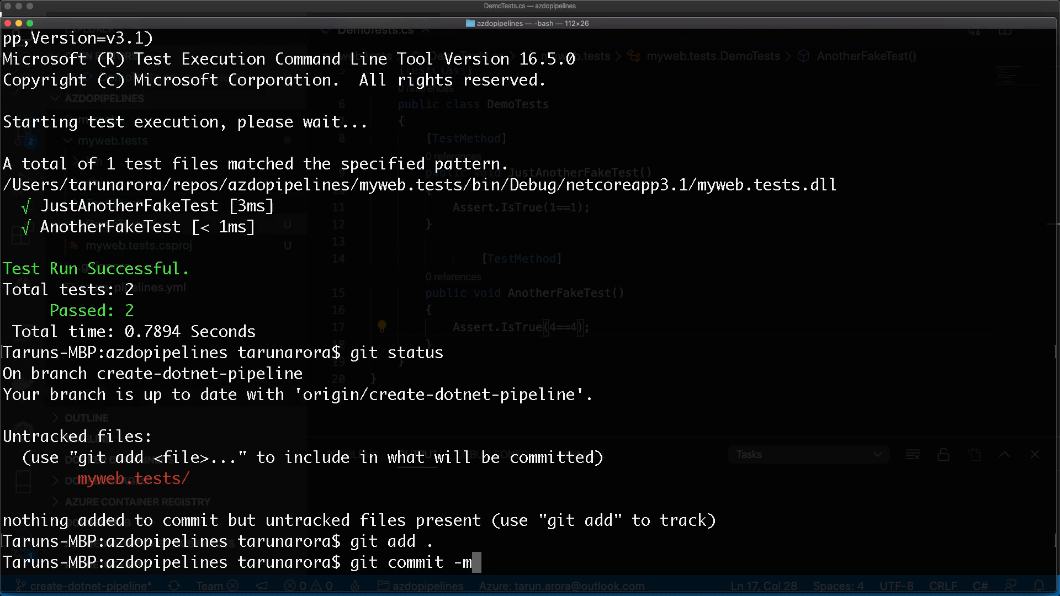
text("Init u)
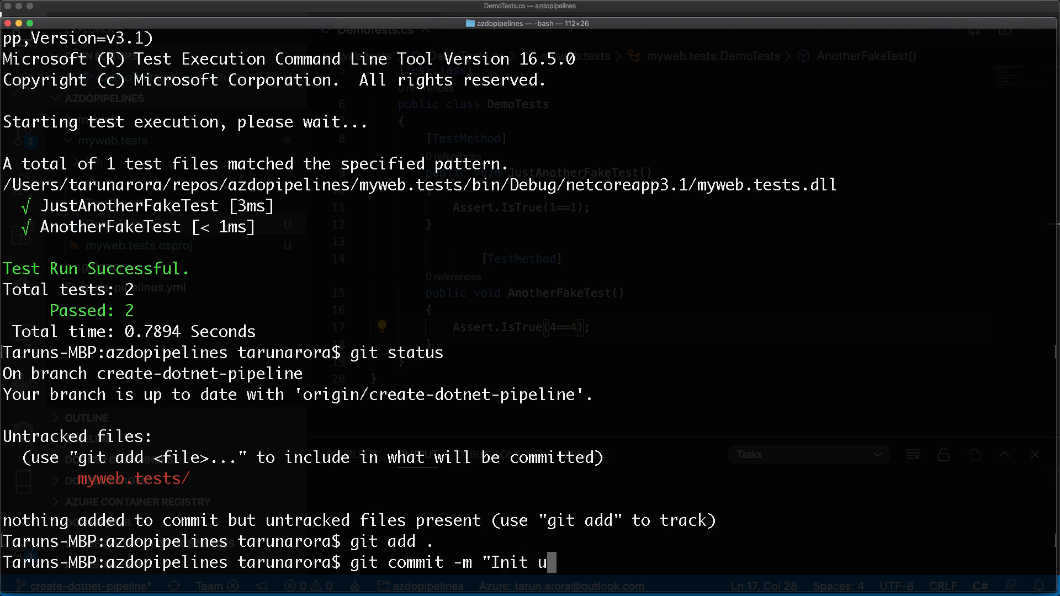
key(enter)
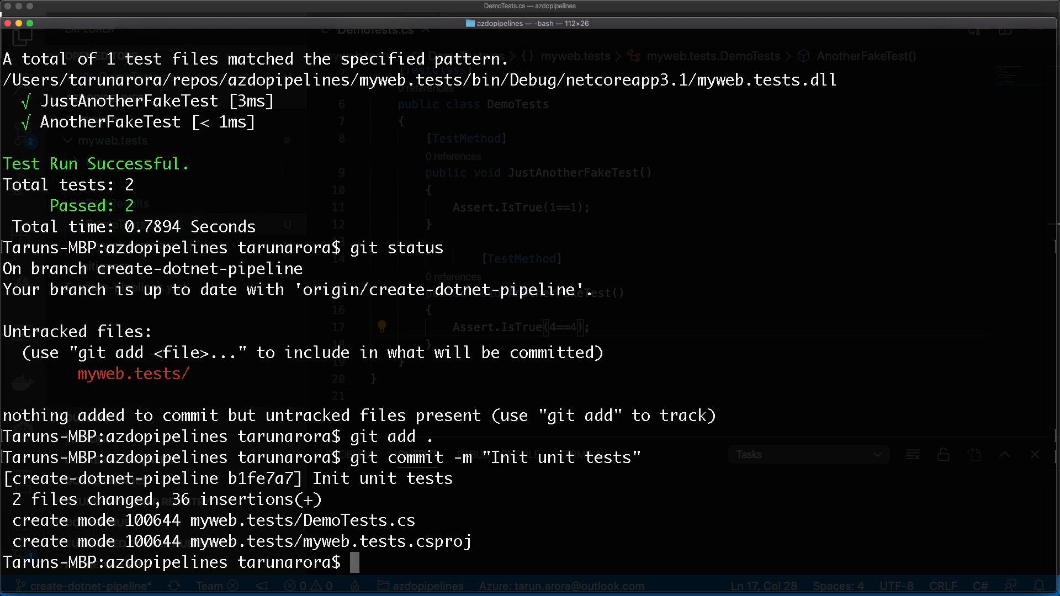
text(g)
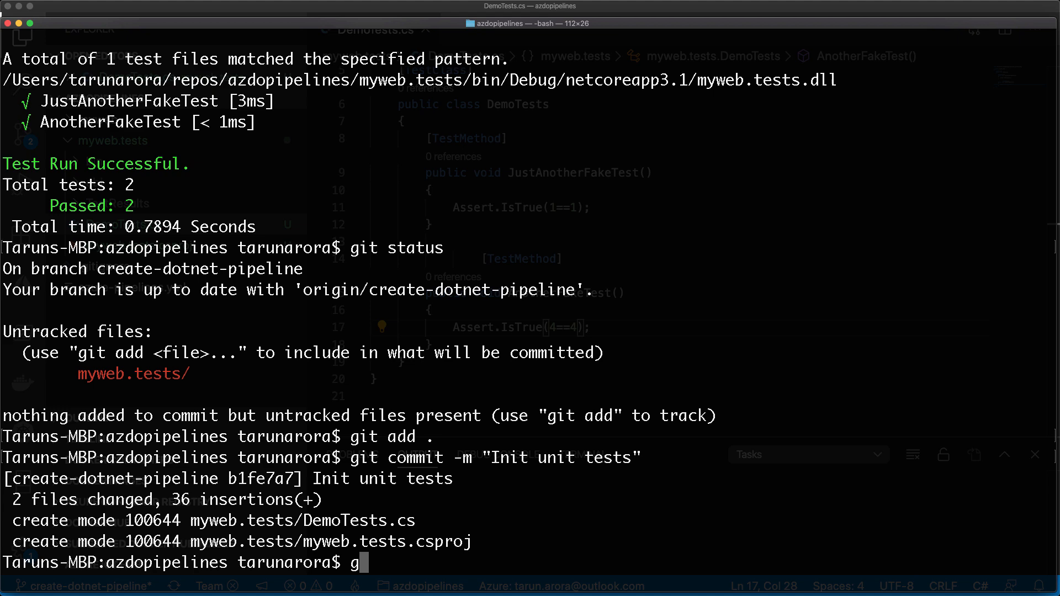
text(it push)
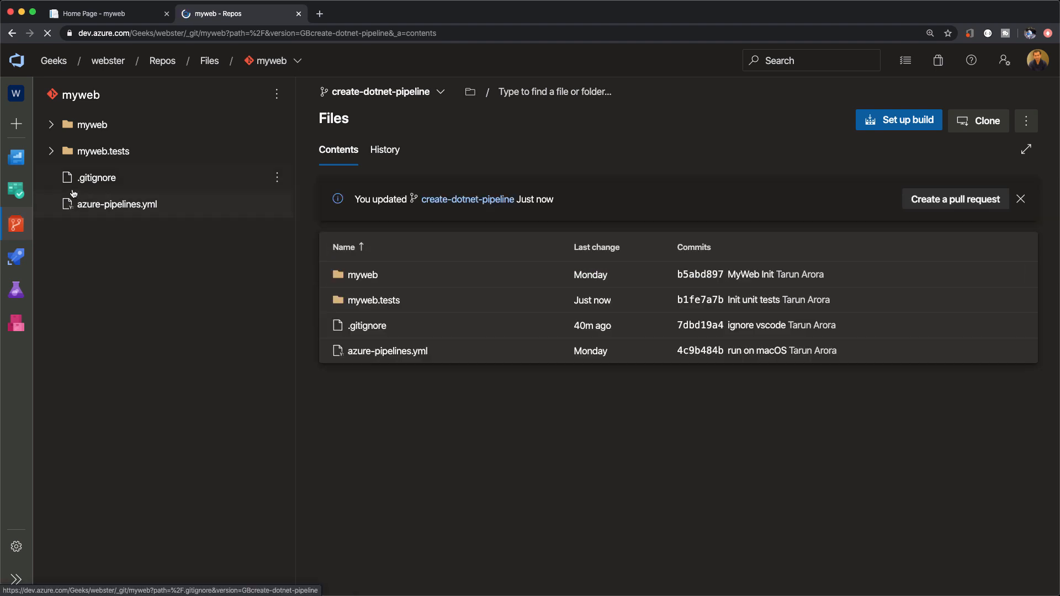
Step: Start a new pipeline from the Pipelines list and pick the branch holding the YAML file
click(117, 203)
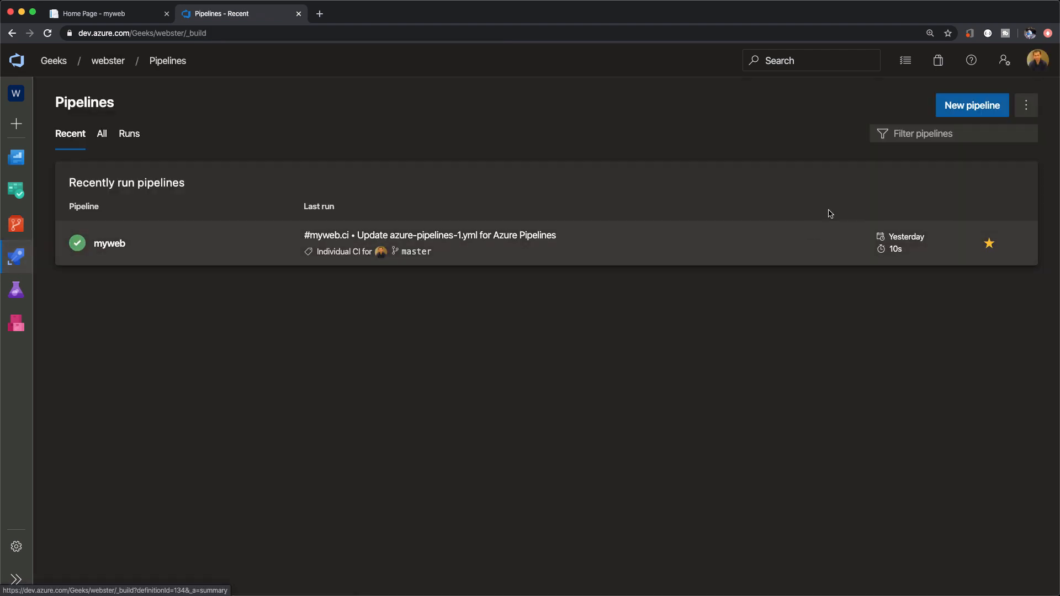
click(972, 105)
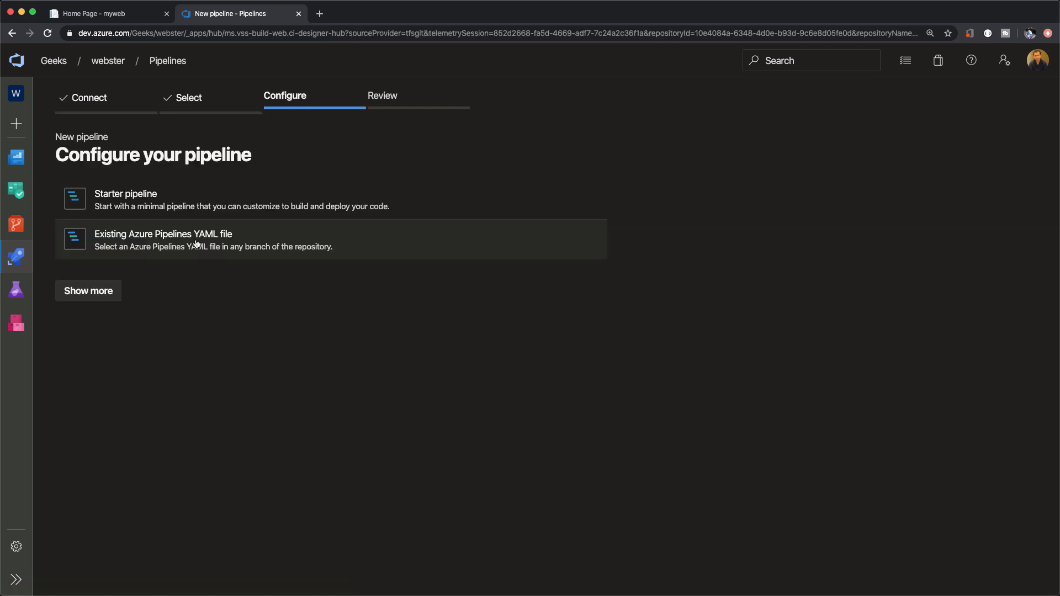
mouse_move(174, 245)
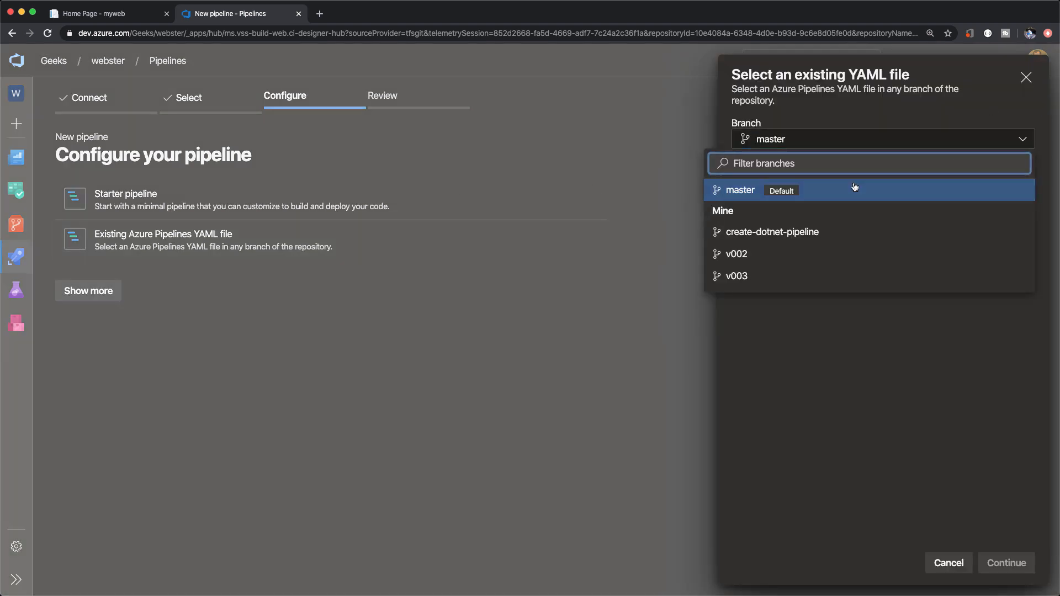
click(773, 232)
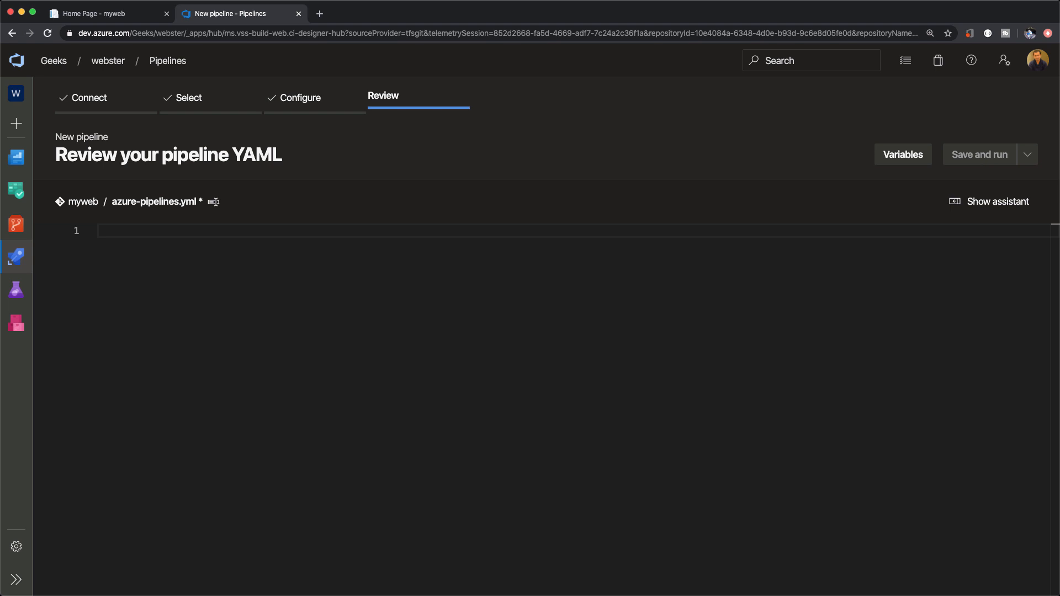
Step: Name the pipeline myweb.ci and begin a trigger with a branches include list
text(name:)
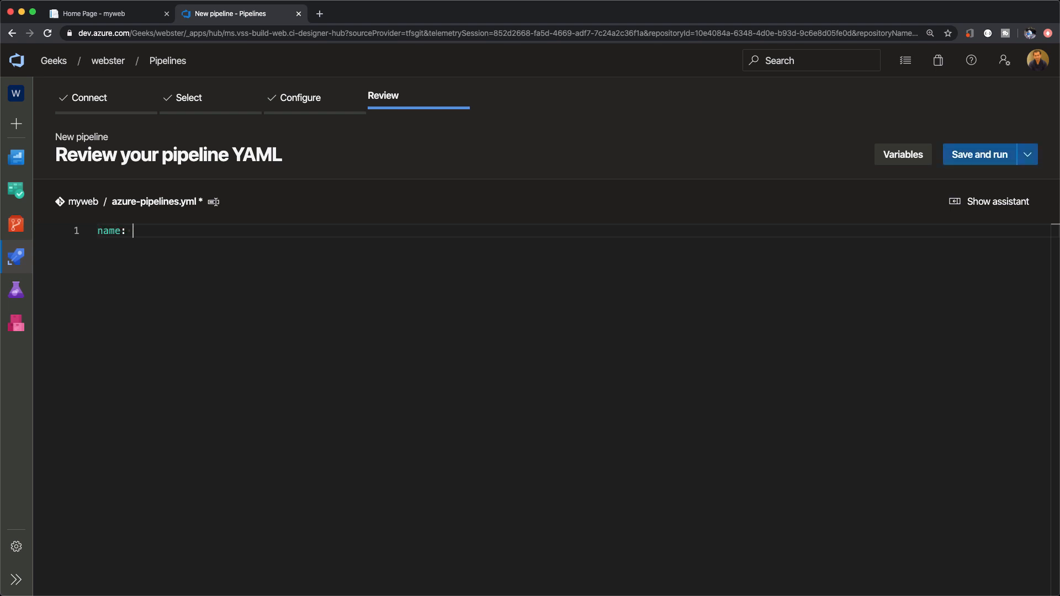
text(myweb.)
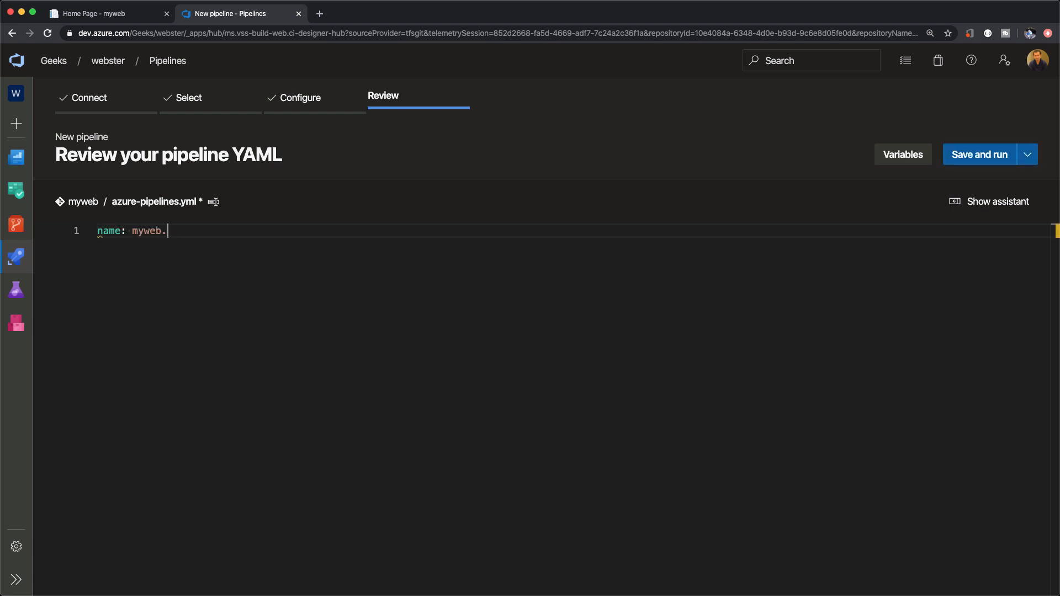
text(ci)
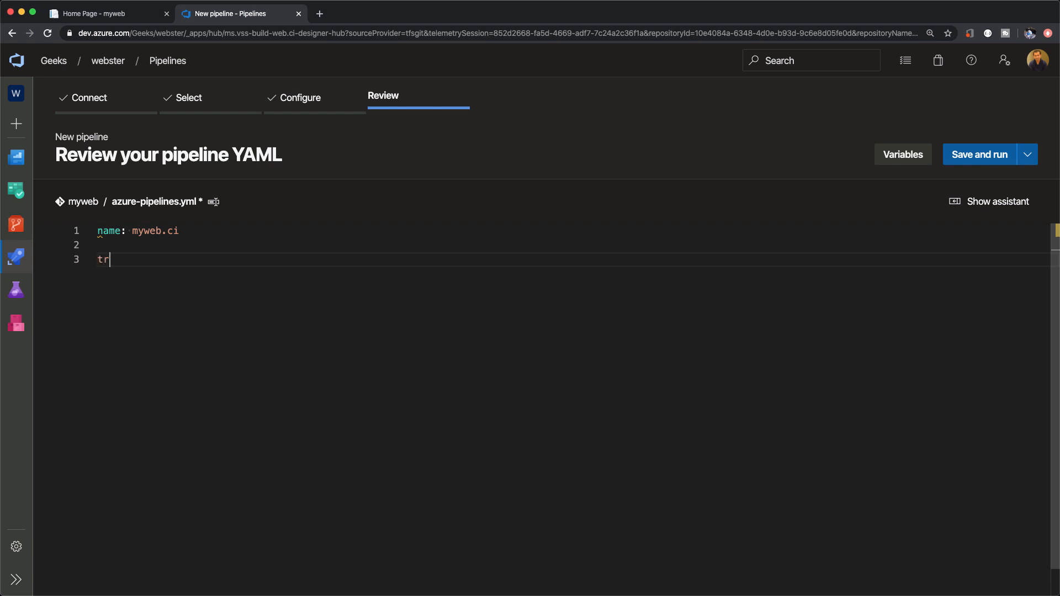
text(igger:)
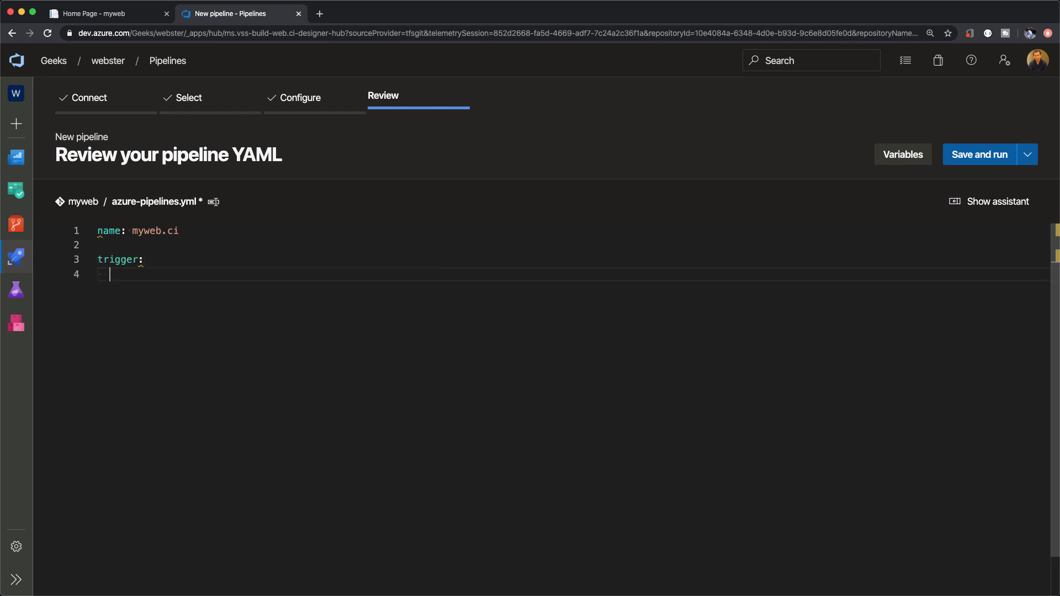
text(branches:)
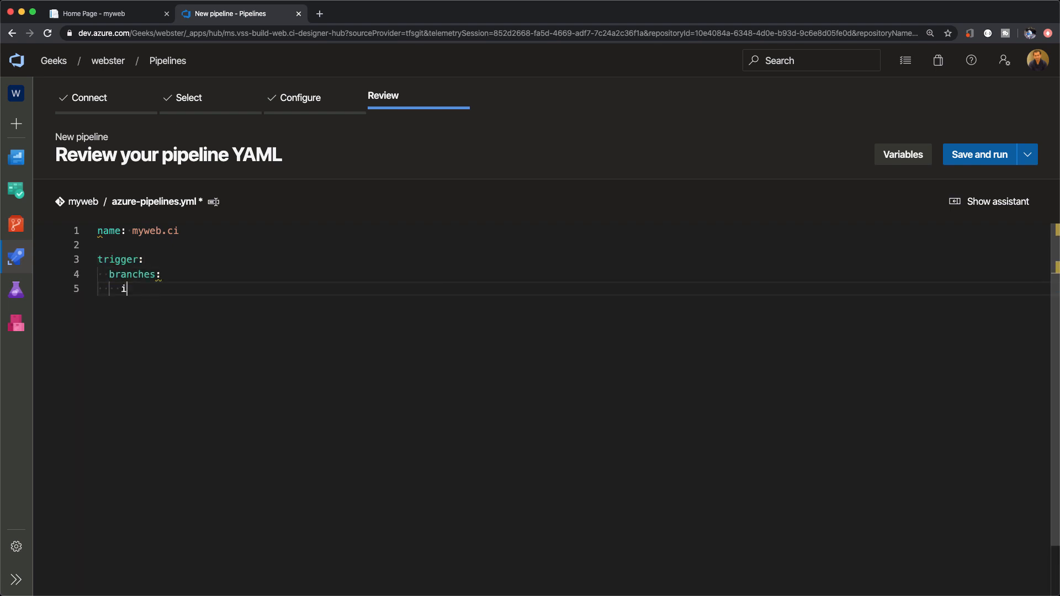
text(nclude:)
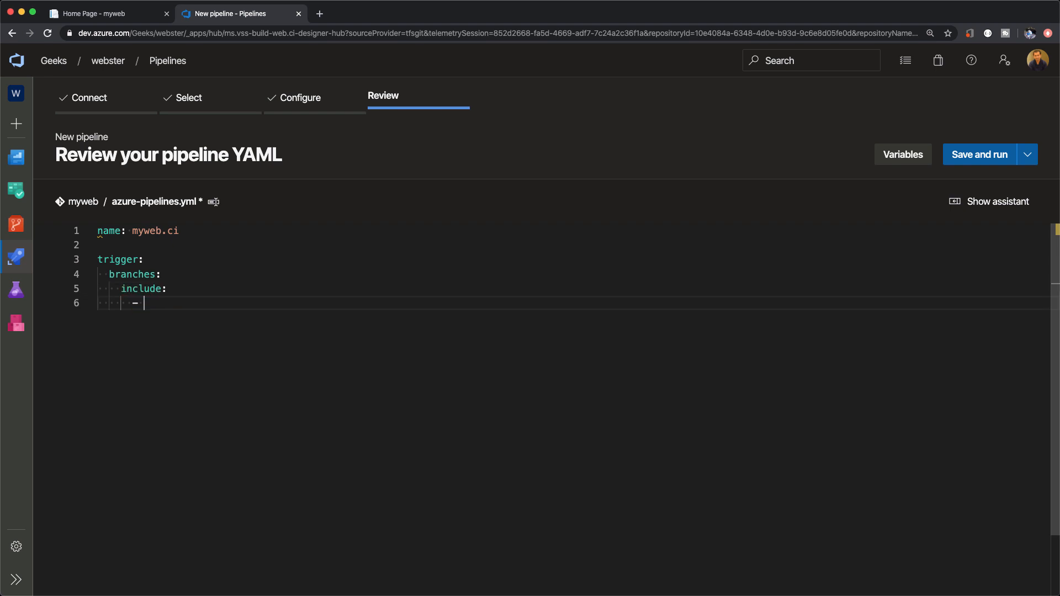
text(c)
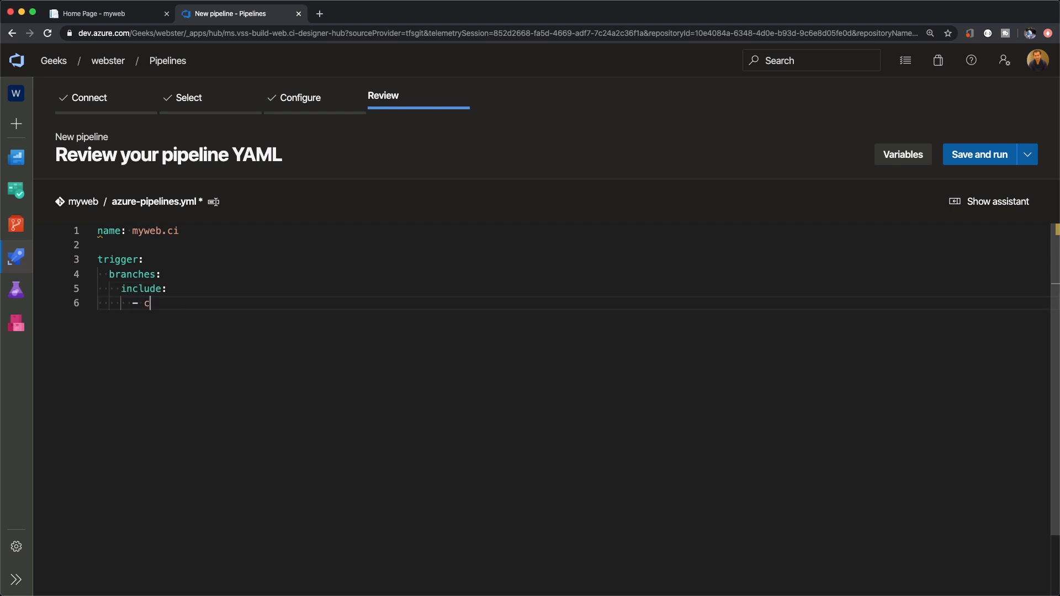
Step: Include create-dotnet-pipeline, exclude master, set batch: true and begin the pool section
text(reate-dot)
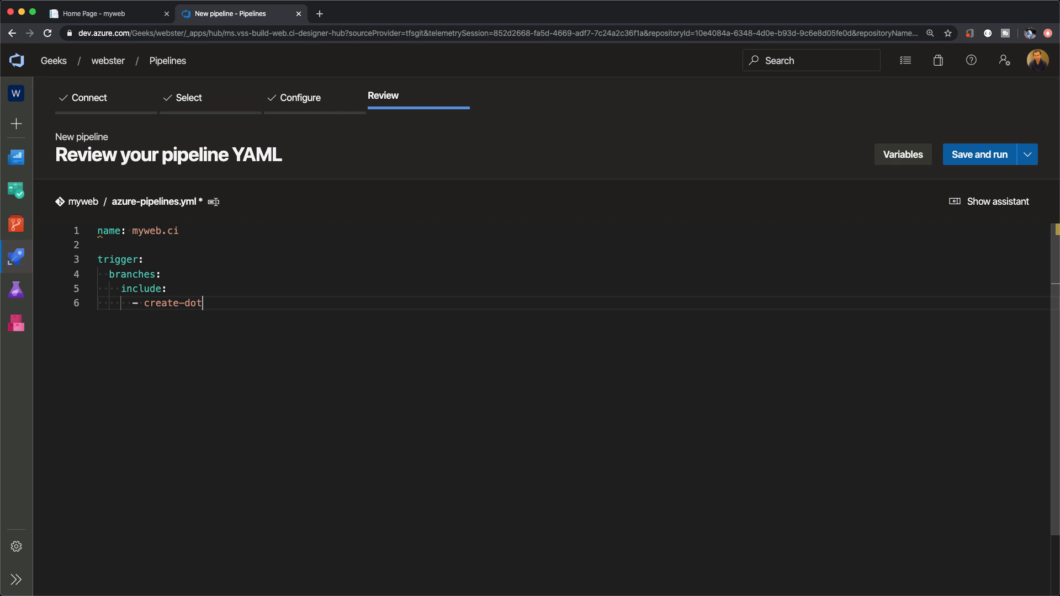
text(net-pipelin)
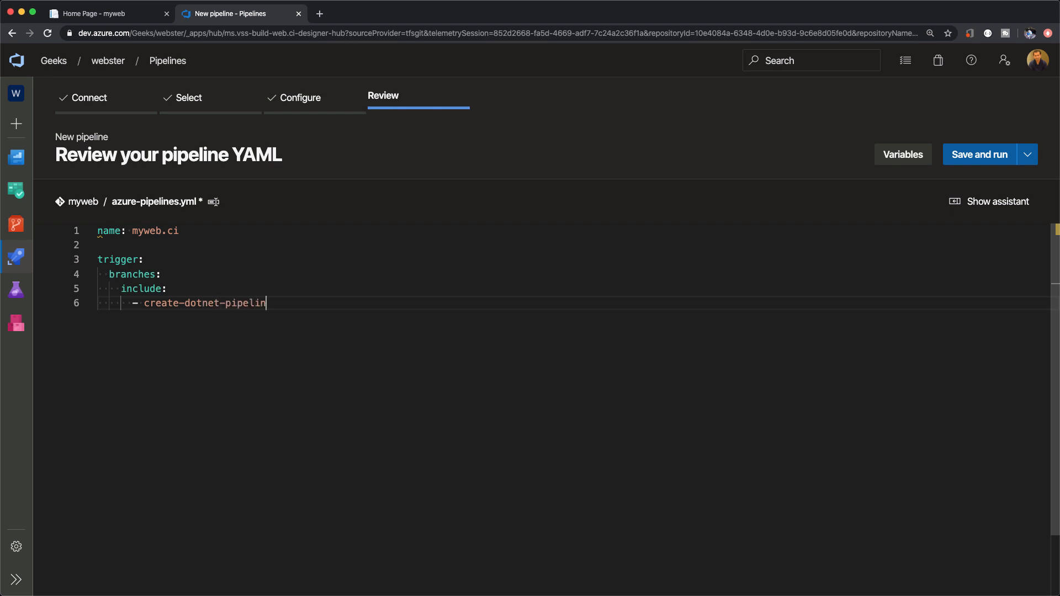
text(e)
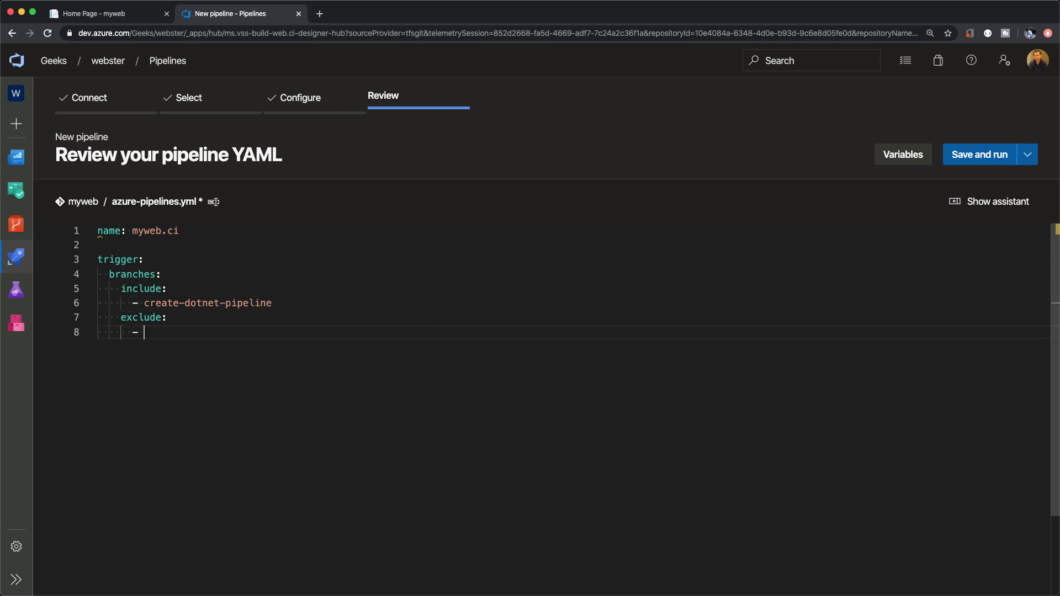
text(master)
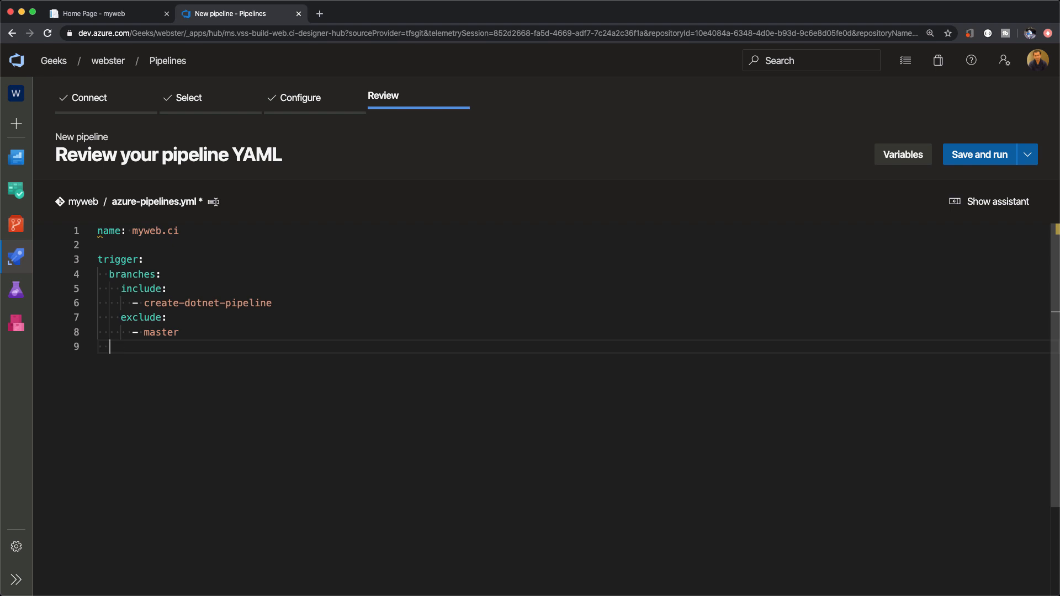
text(batch)
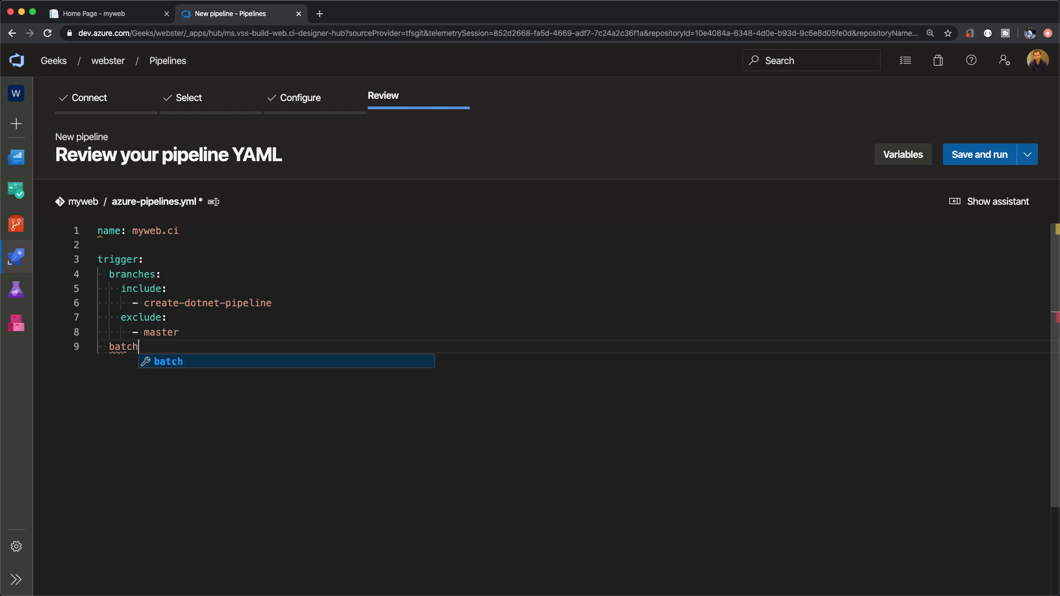
text(: true)
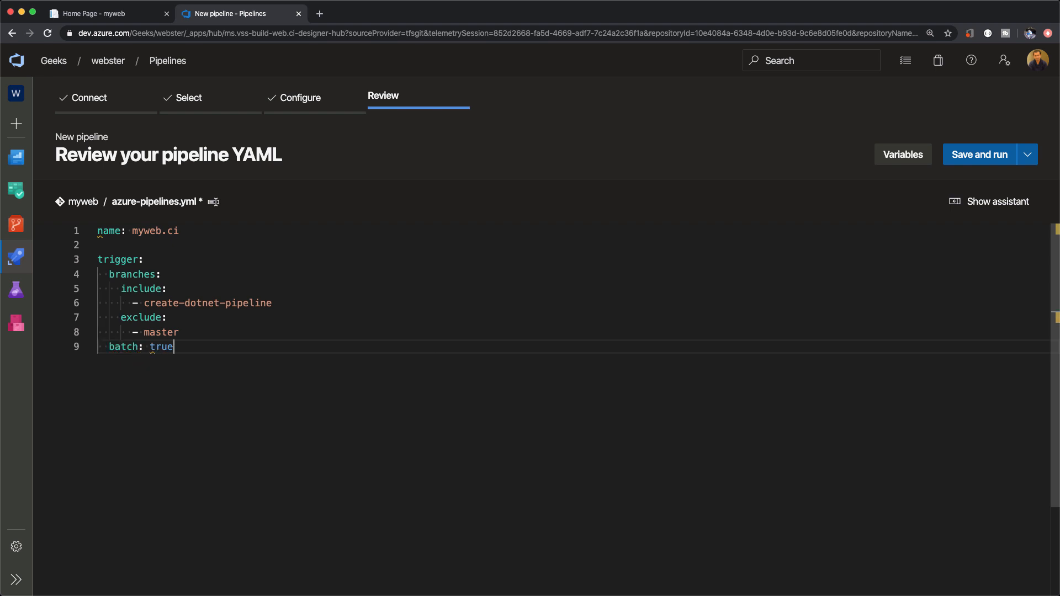
text(pool:)
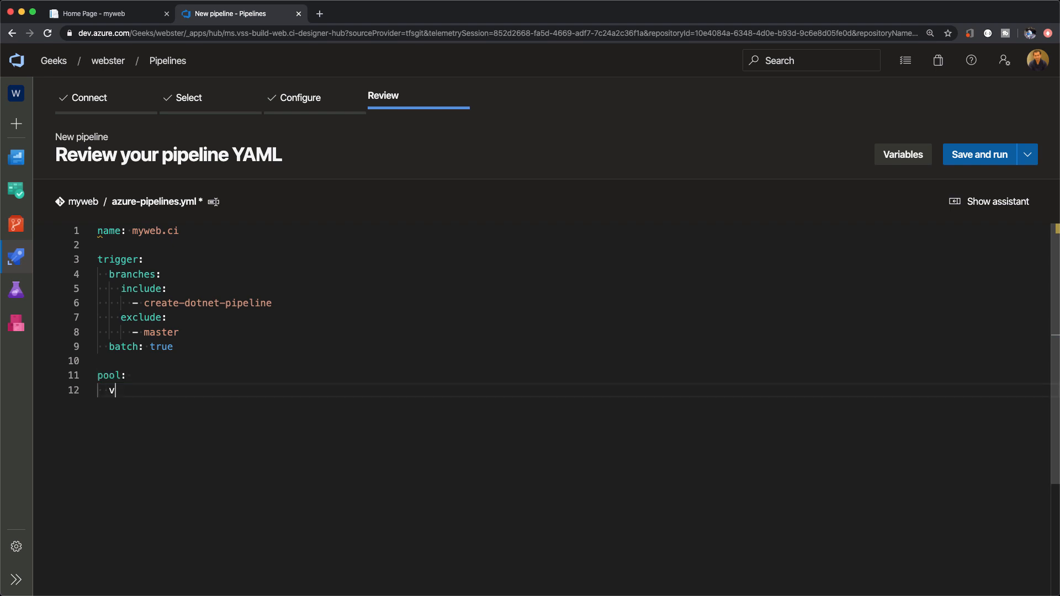
Step: Point the pool at vmImage 'ubuntu-latest'
text(mImage:)
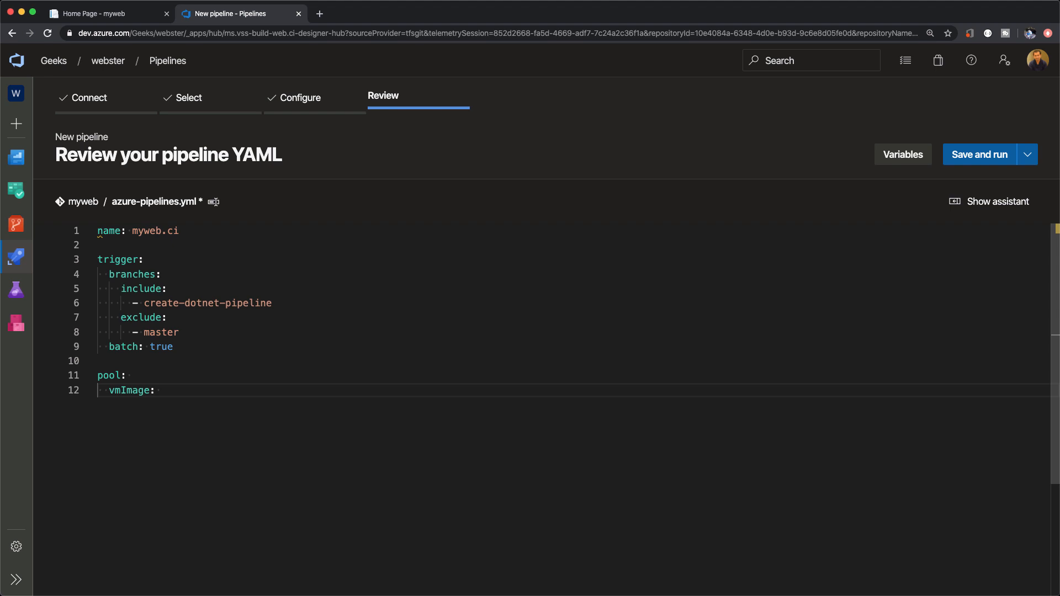
text('ubuntu-)
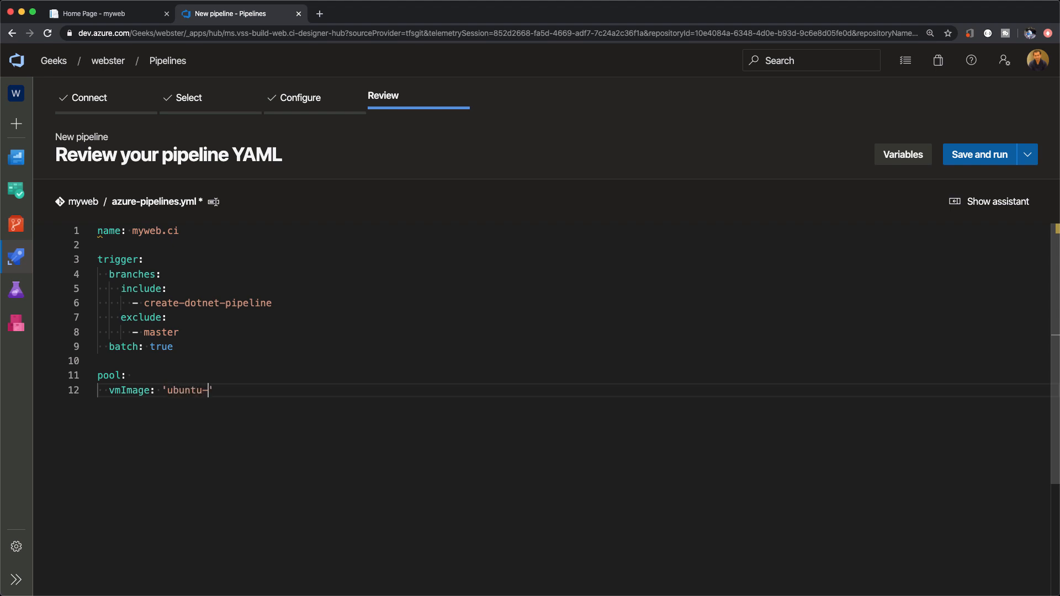
text(latest)
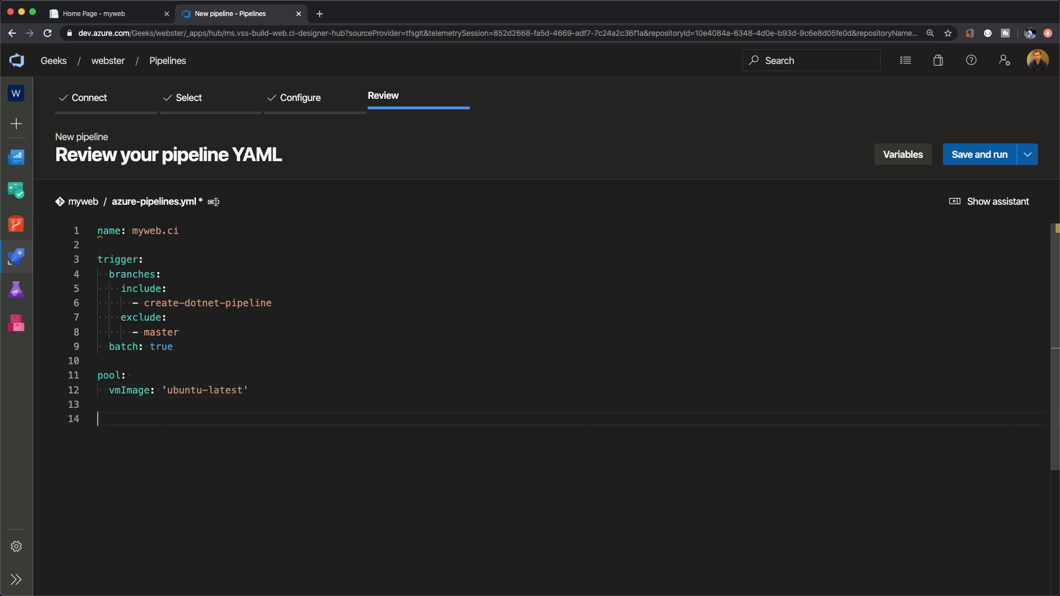
Step: Declare variable buildConfigurations: 'Release' and begin the steps: section
text(variables:)
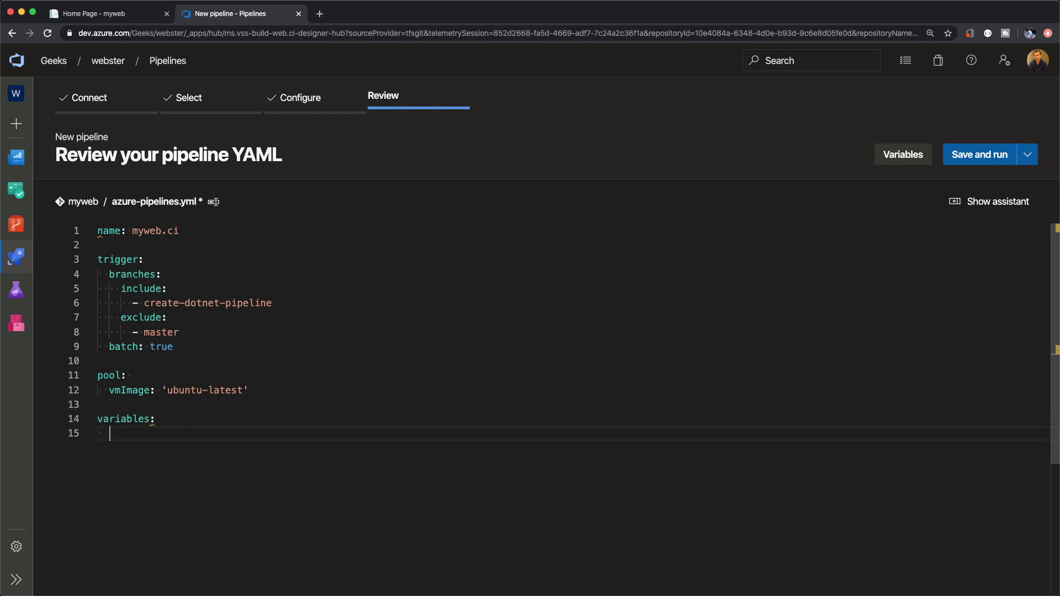
text(buildC)
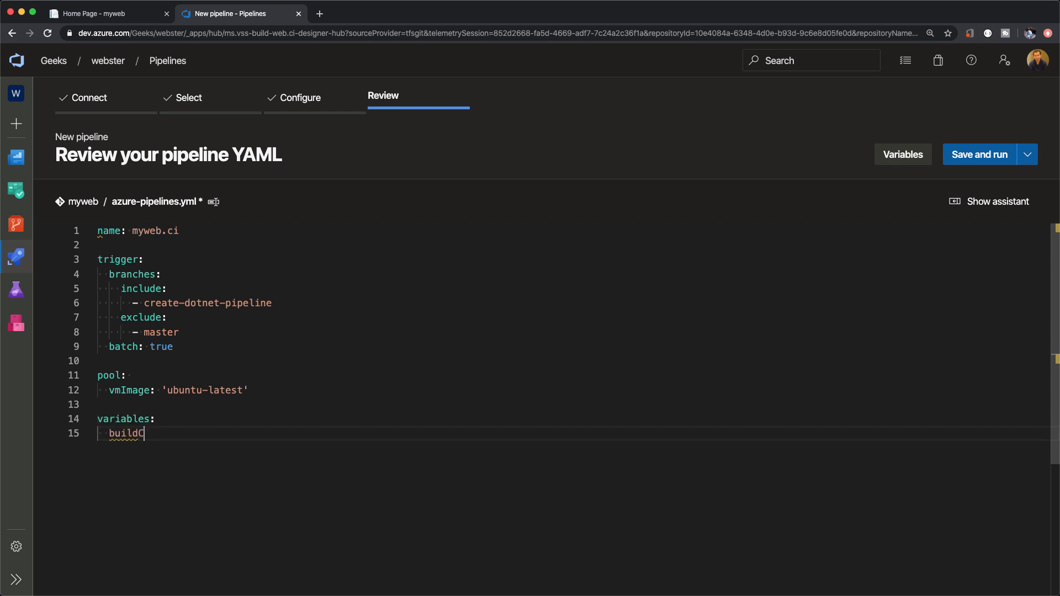
text(Configurat)
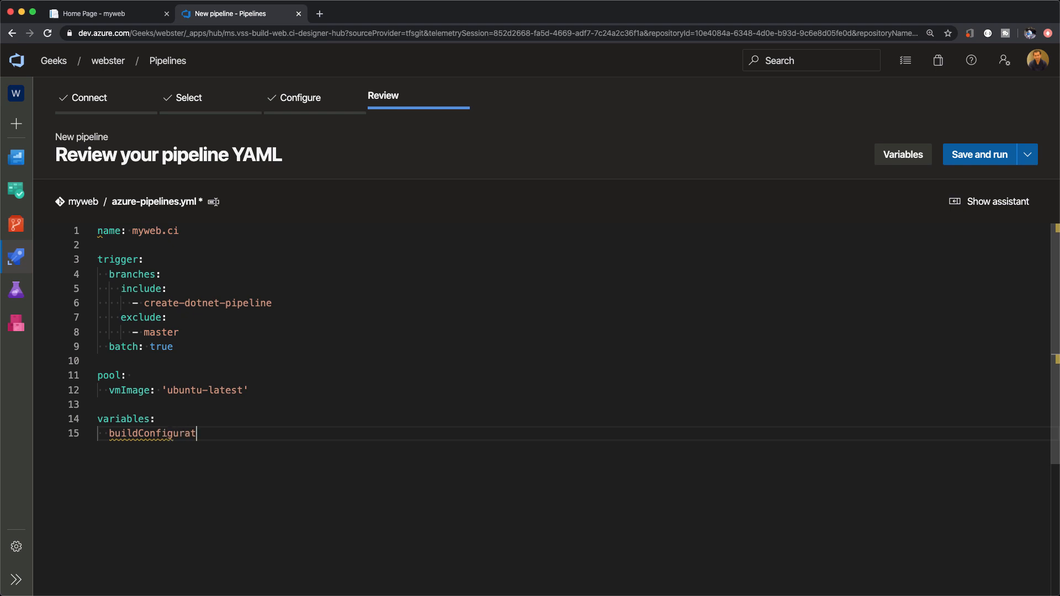
text(ions: 'Re')
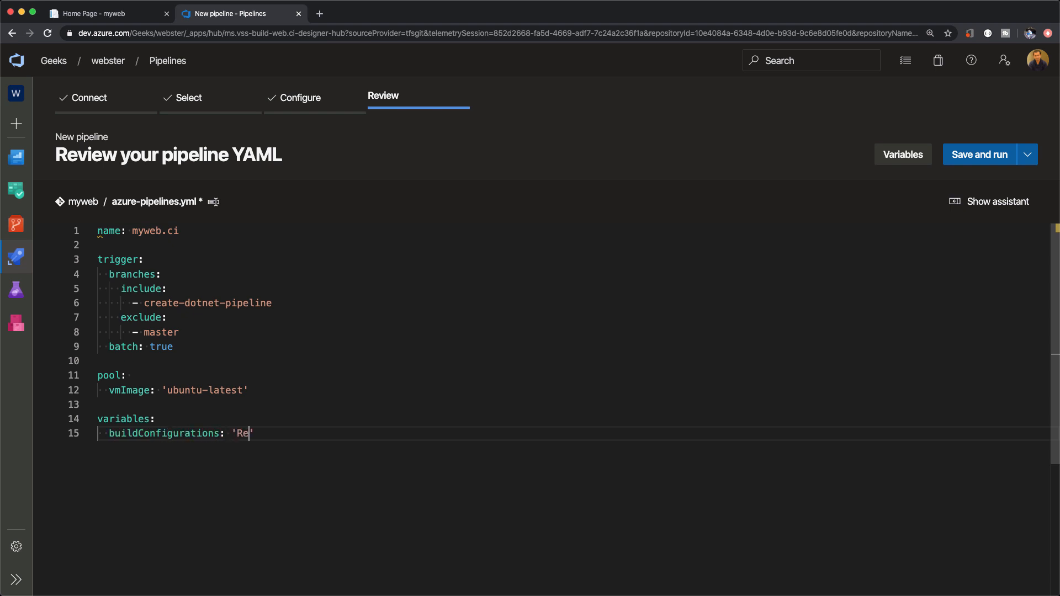
text(lease)
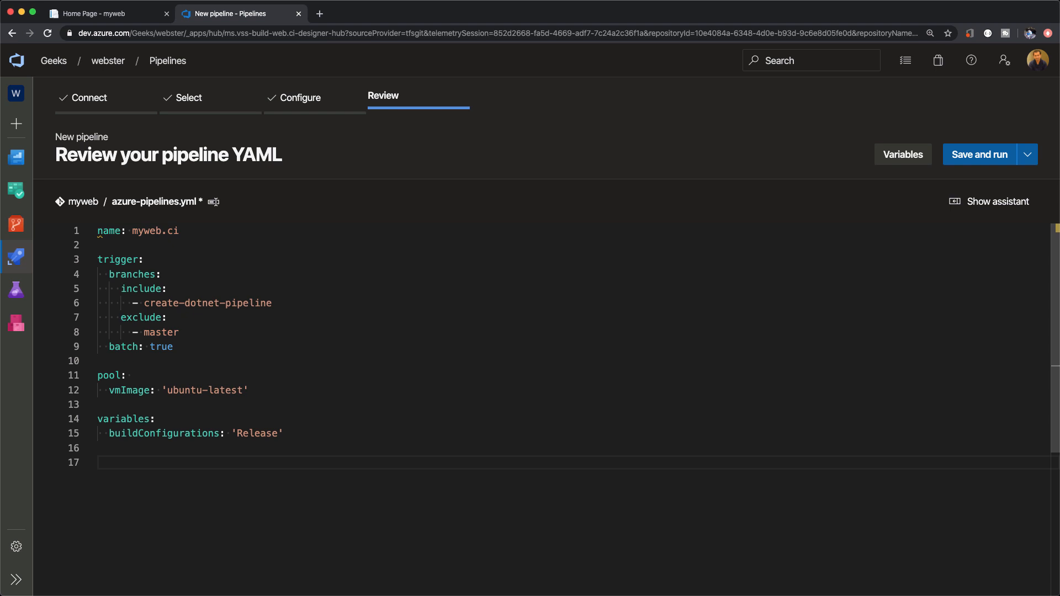
text(steps:)
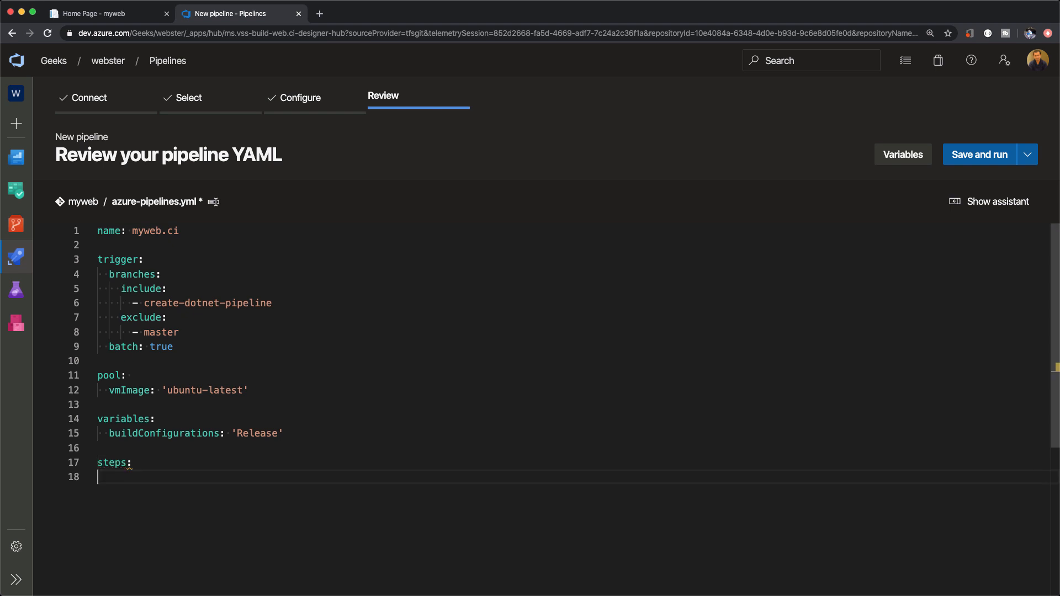
Step: Add a UseDotNet@2 task with displayName 'Install .NET core sdk'
text(- task: UseDotNet@2)
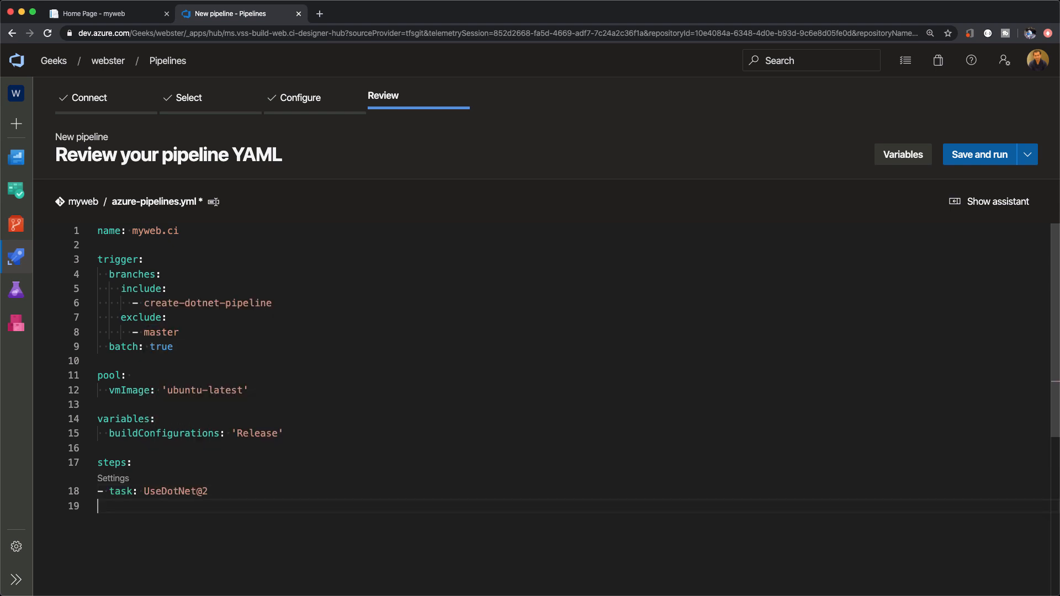
text(di)
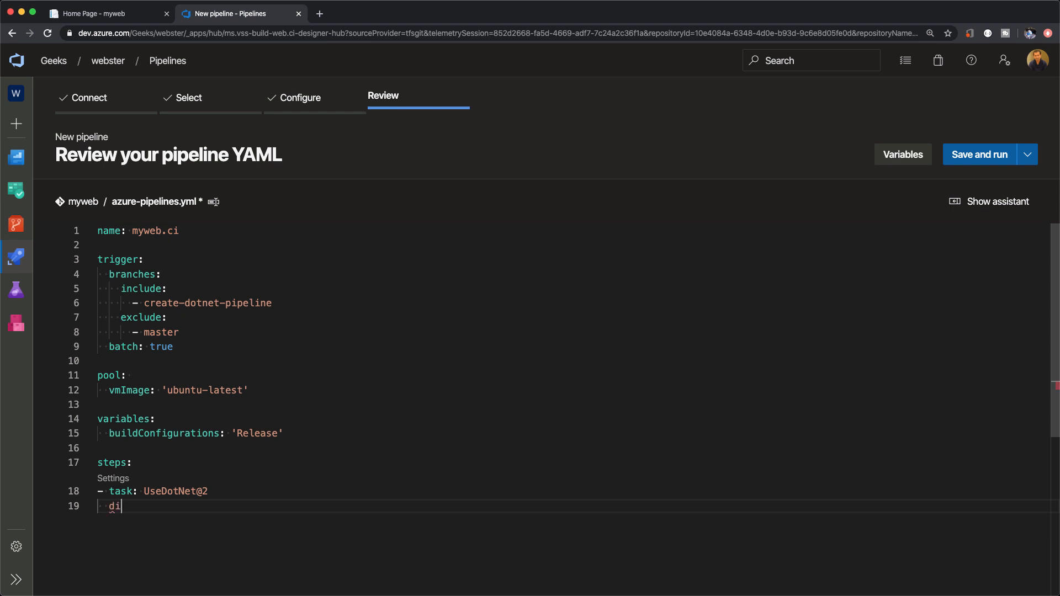
text(splayName: '')
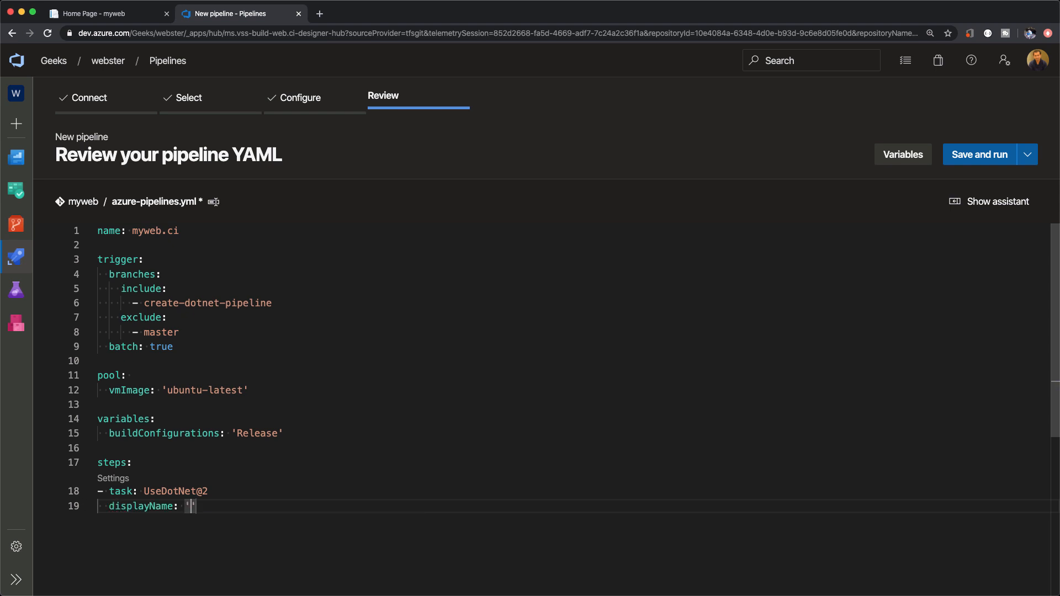
text(Install .NE)
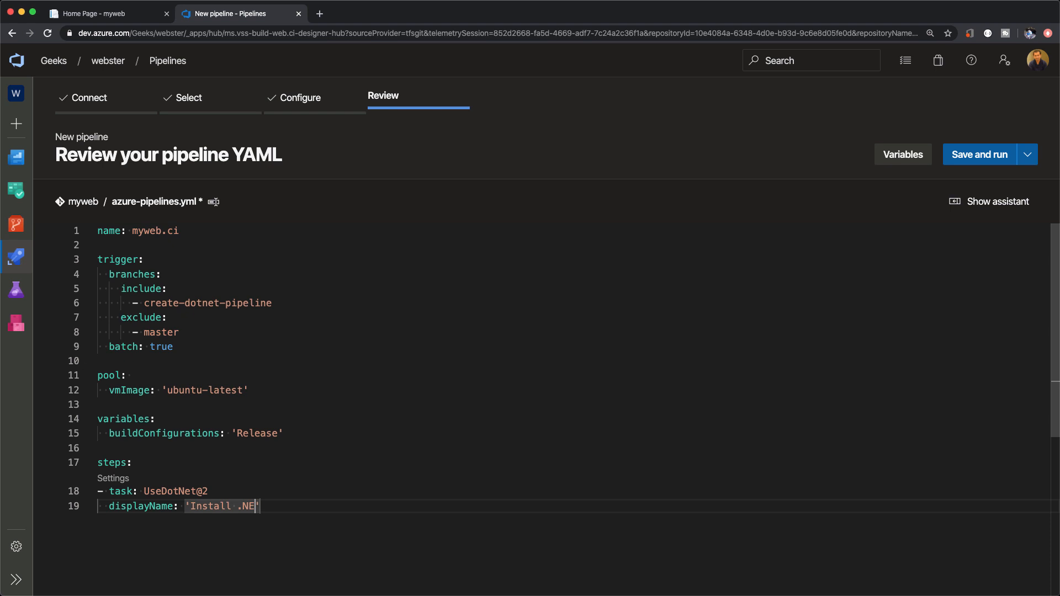
text(core sdk)
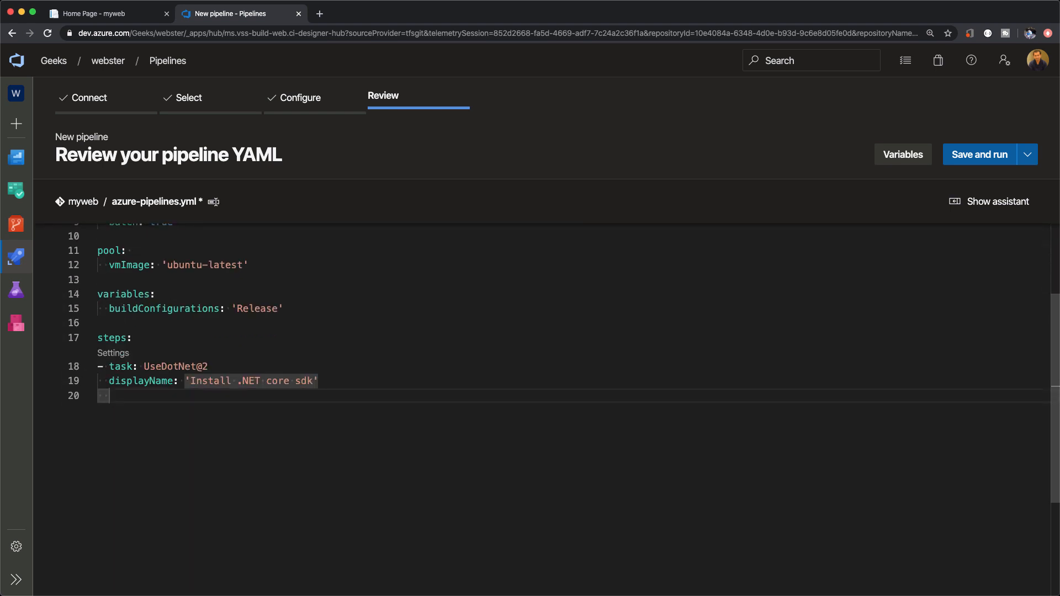
Step: Begin the task's inputs: version key, checking the csproj target framework in VS Code
text(in)
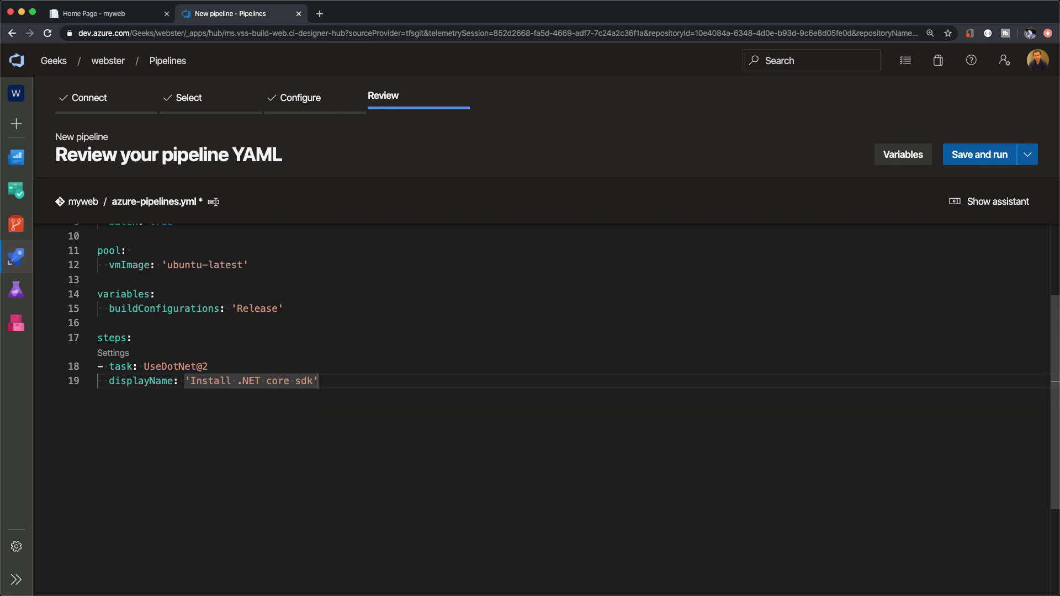
key(enter)
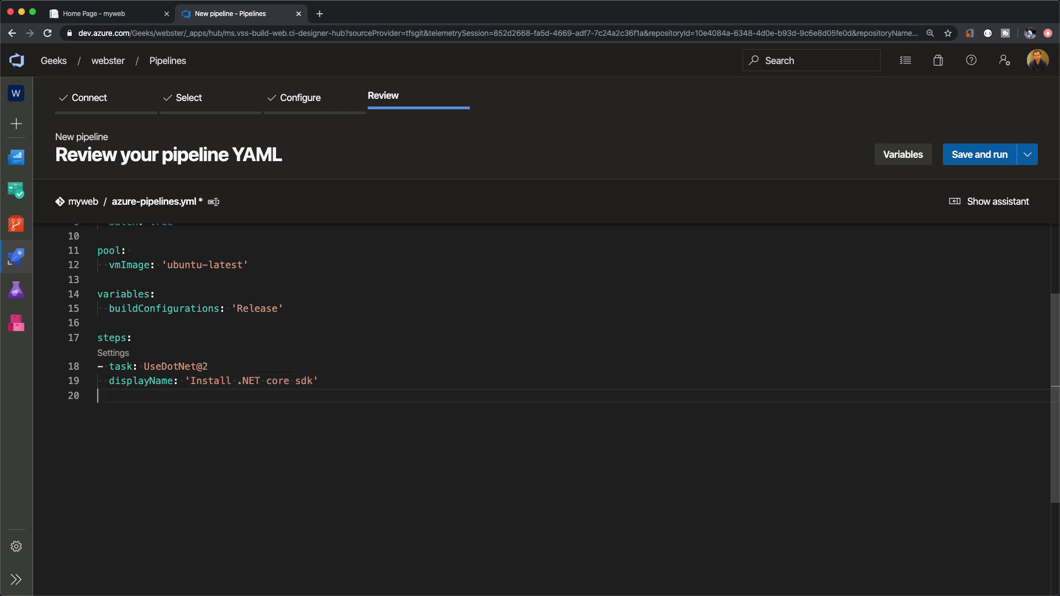
text(inpt)
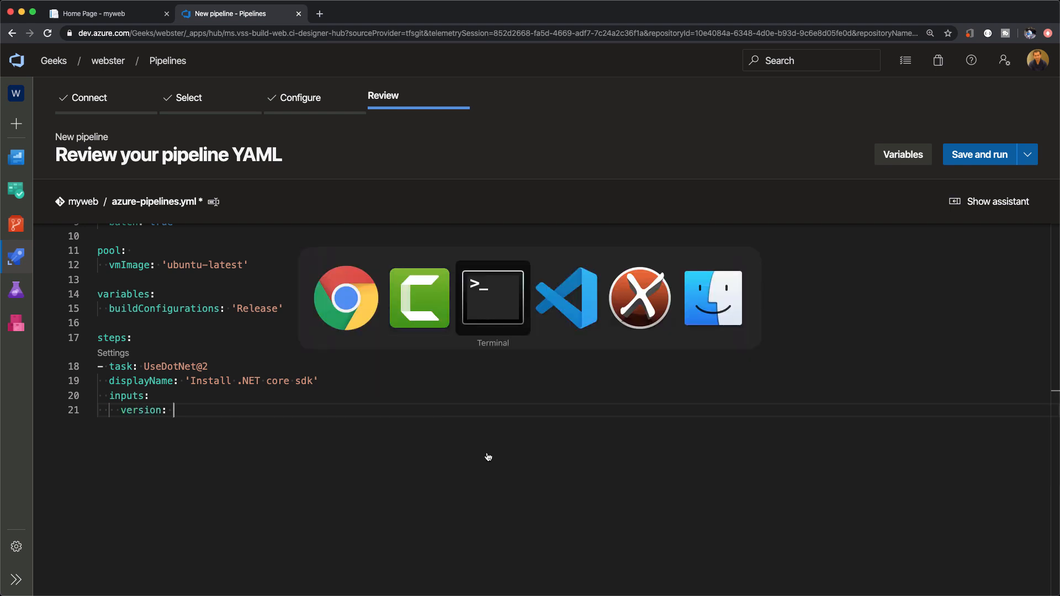
click(567, 298)
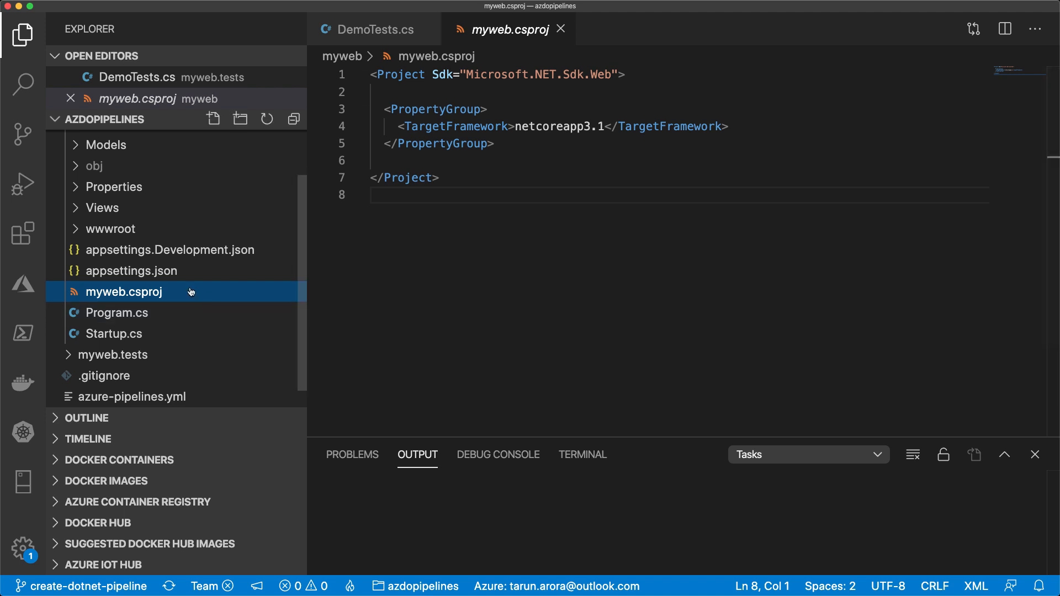
double_click(560, 126)
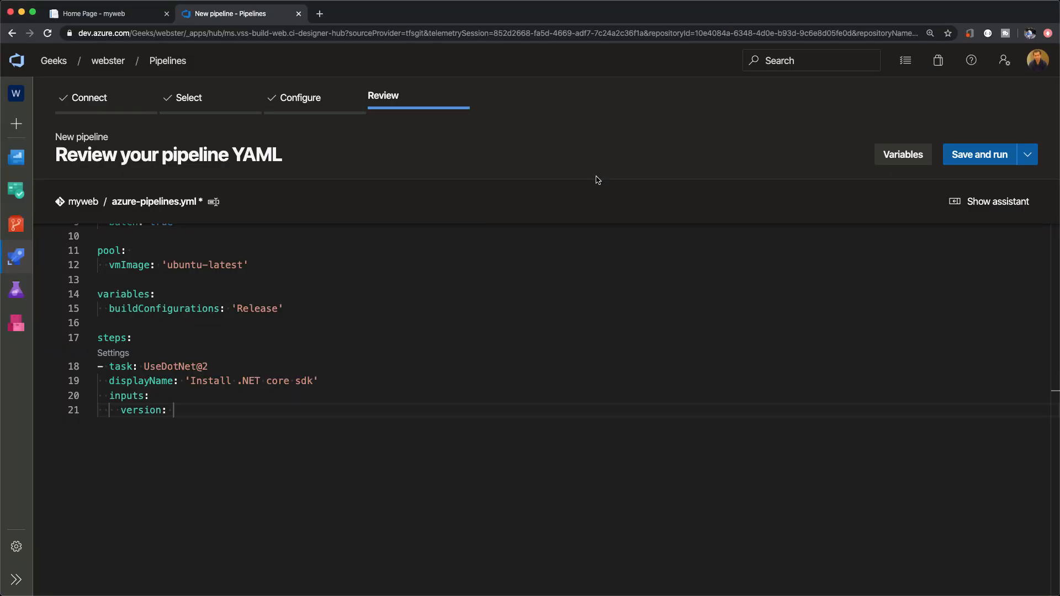
Step: Set the first UseDotNet@2 version to 3.1.x with performMultiLevelLookup: true
text(3.1.x)
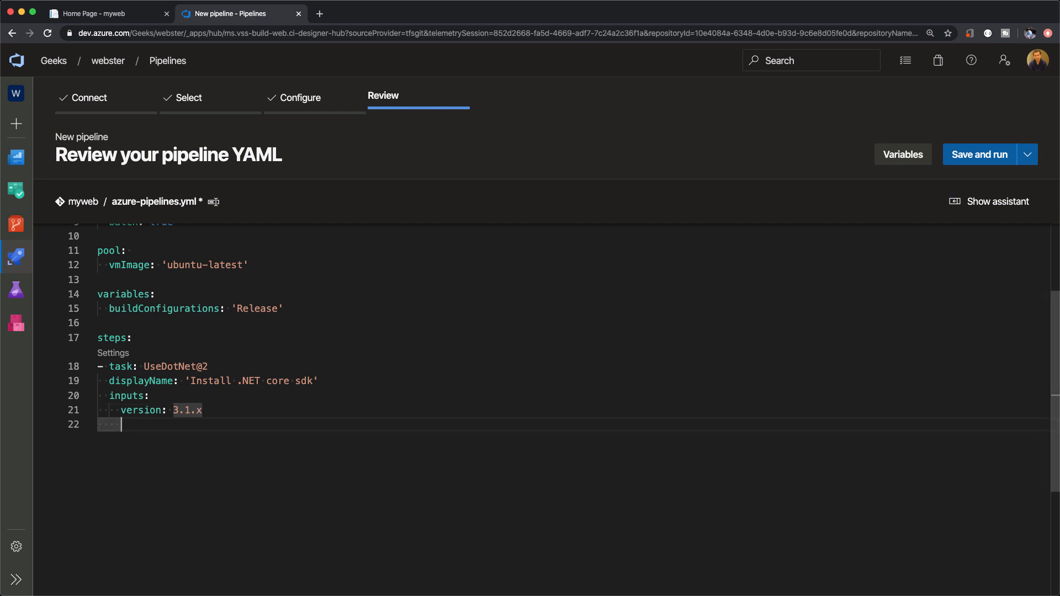
text(perform)
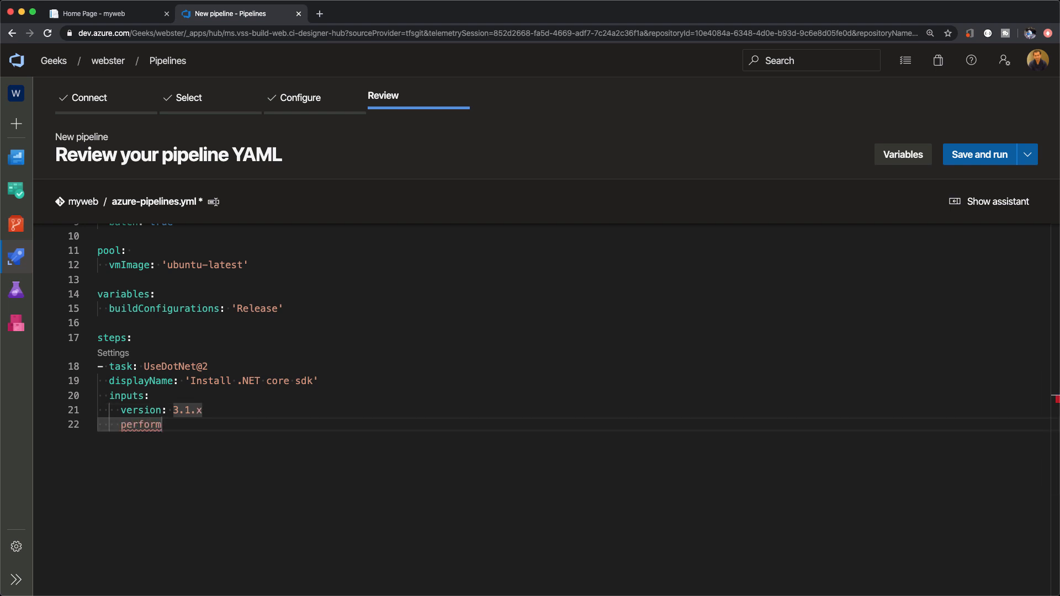
text(MultiLev)
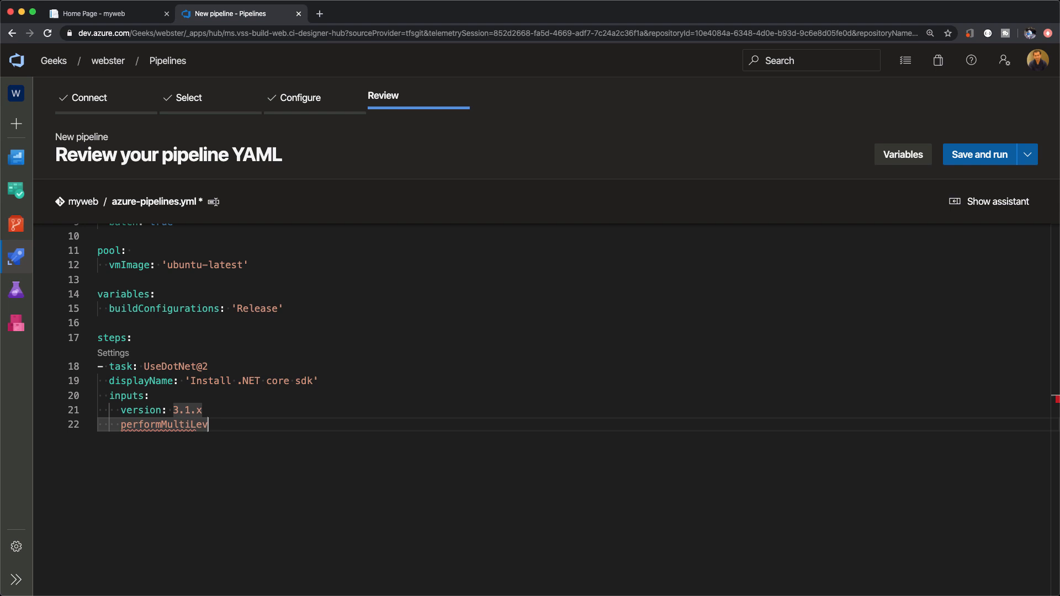
text(elLookup:)
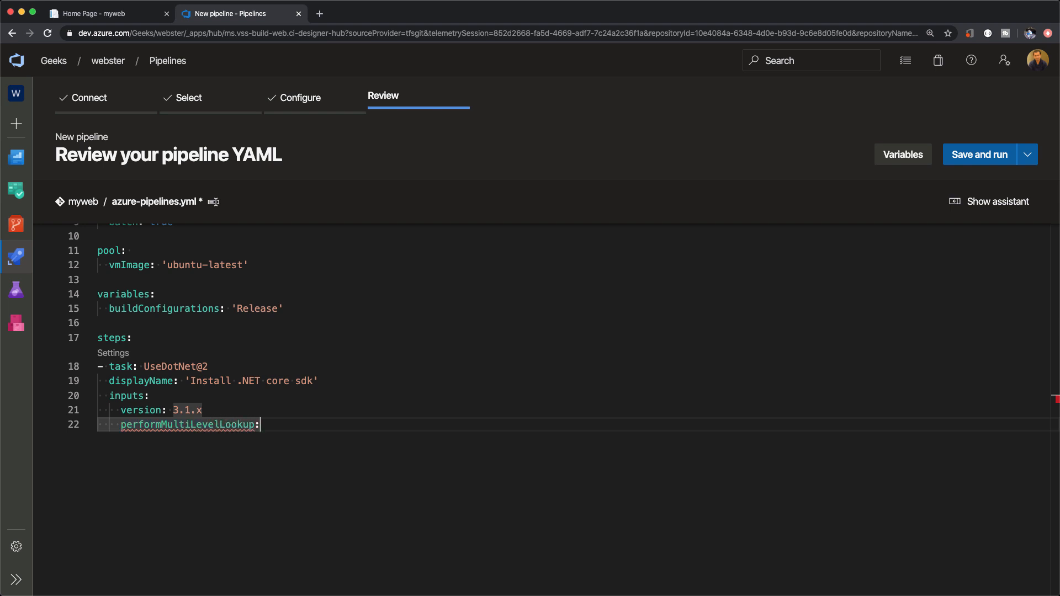
text(true)
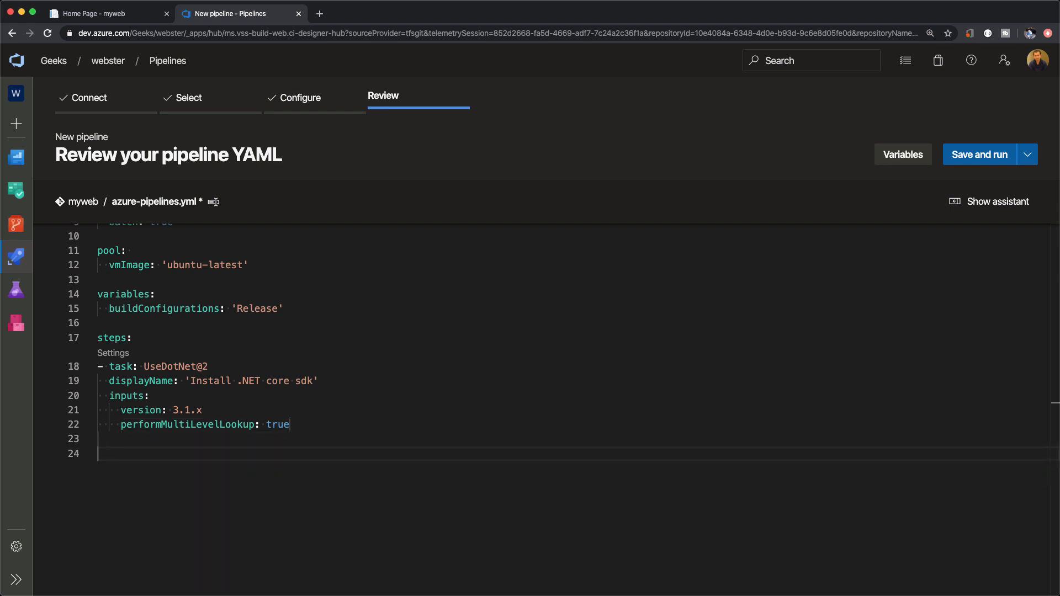
Step: Add a second UseDotNet@2 task with inputs version: '3.1.x'
text(- t)
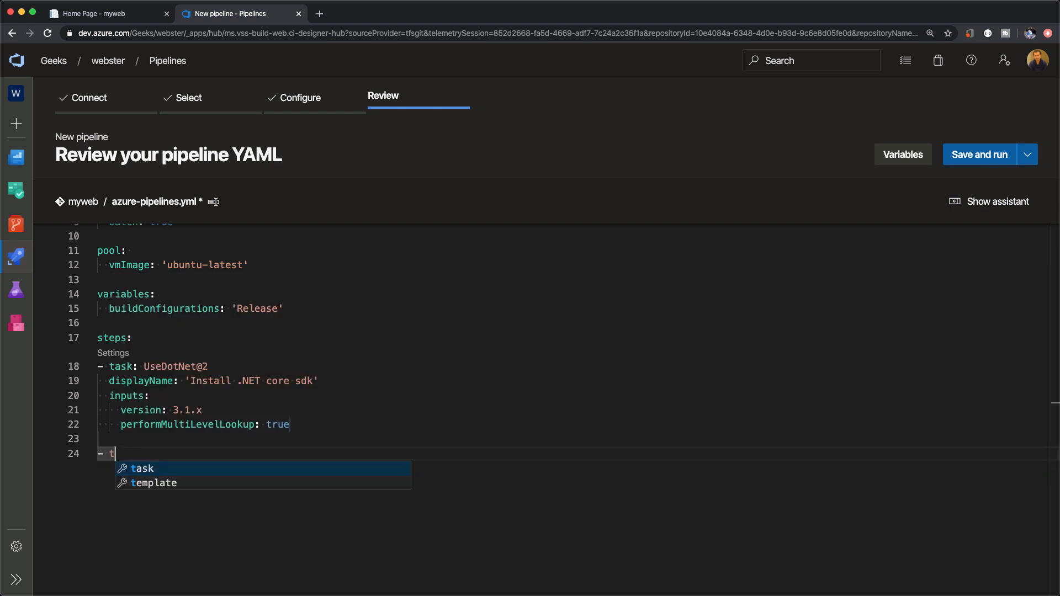
click(142, 469)
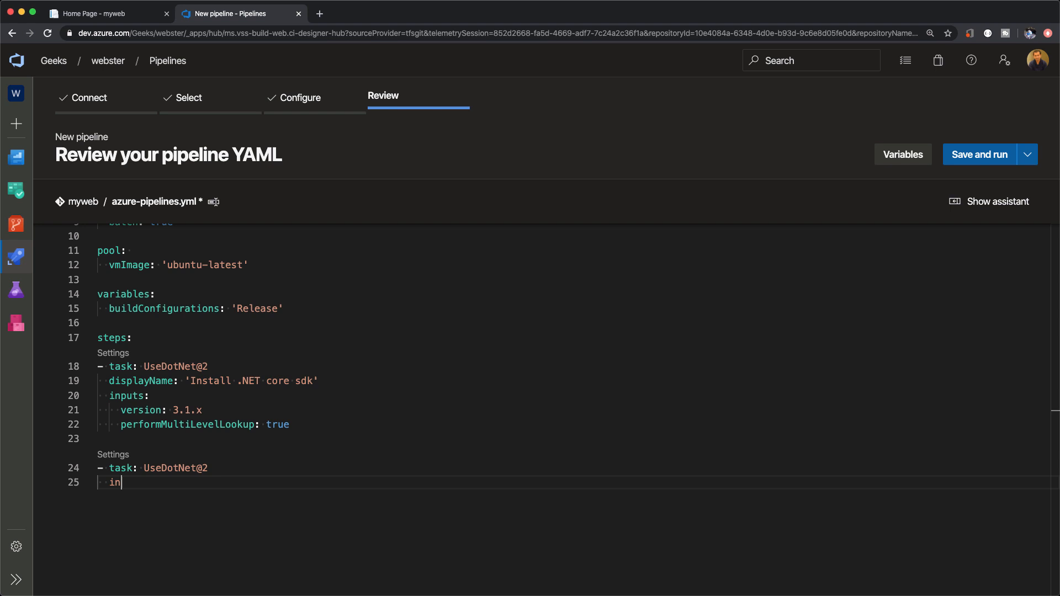
text(puts:)
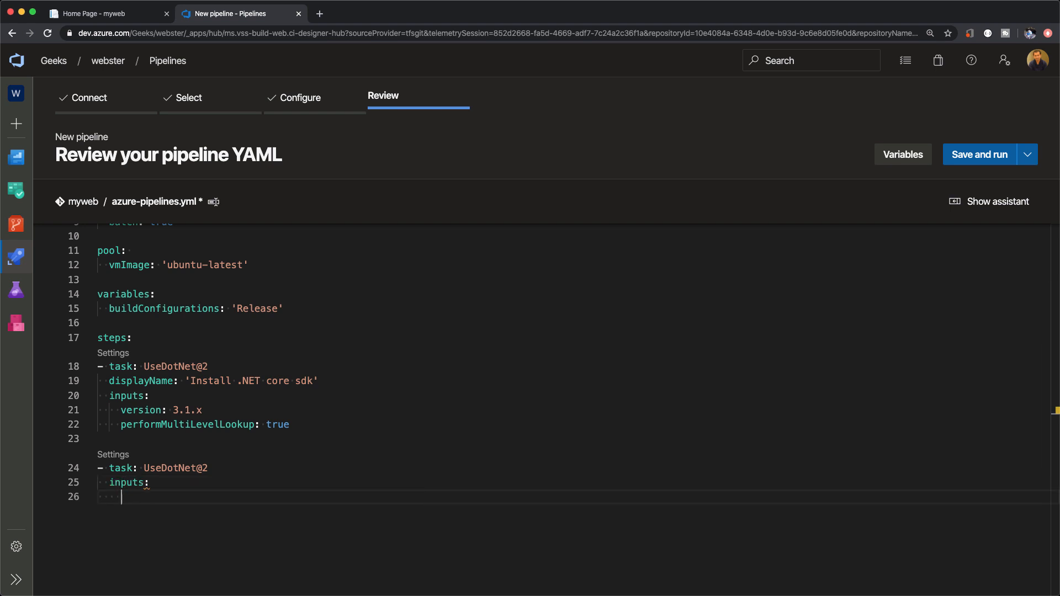
text(version:)
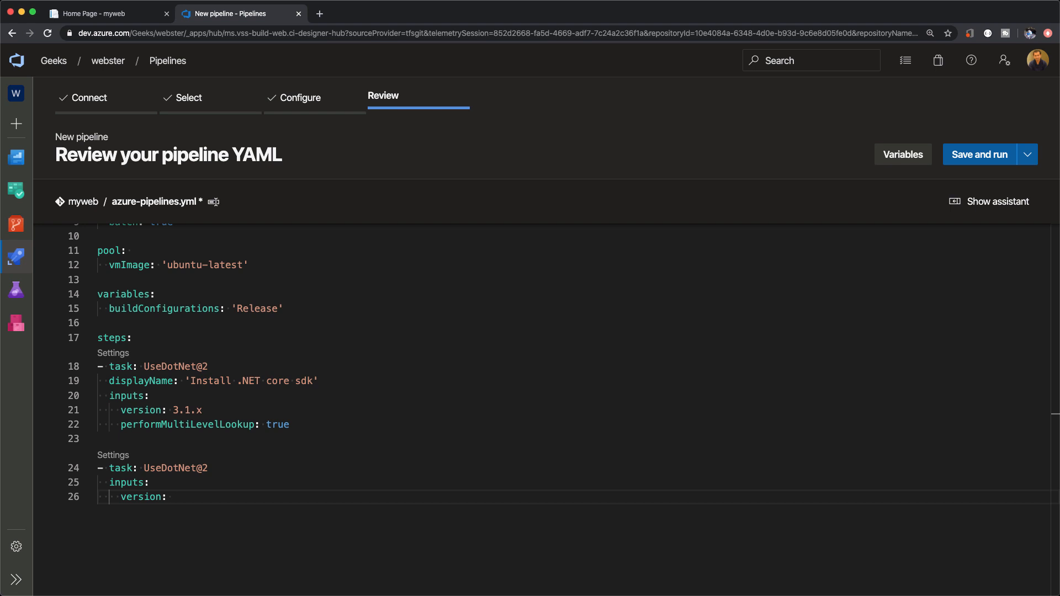
text('3.1.x')
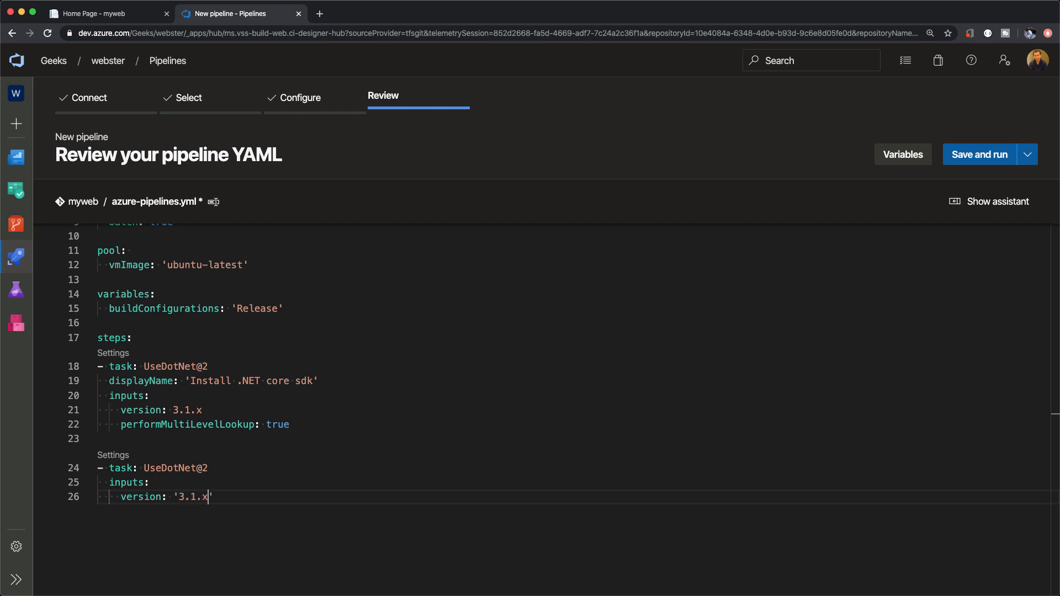
Step: Name the second task 'set dotnet version to use'
text(du)
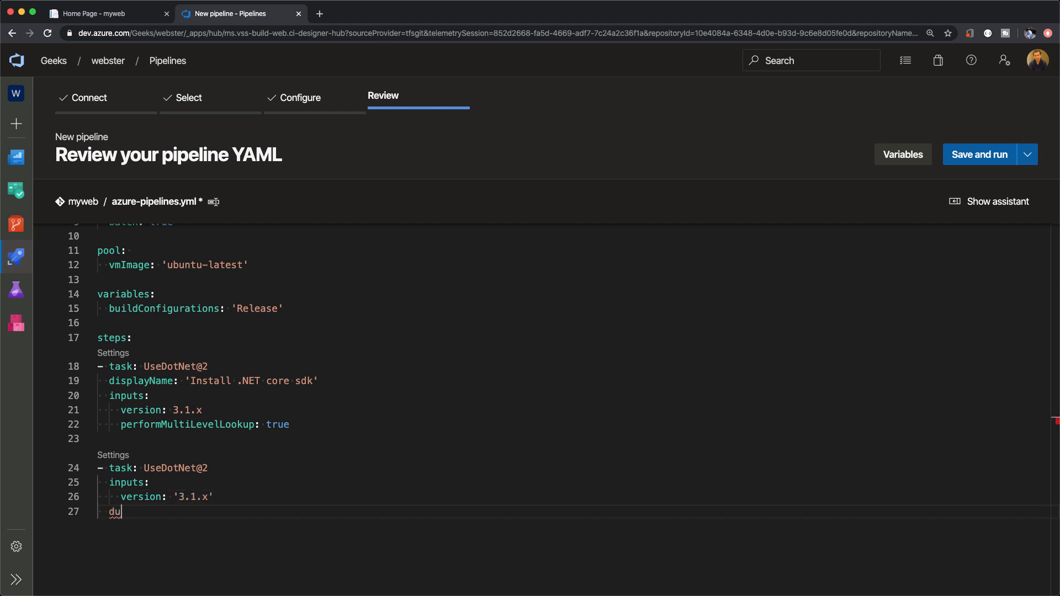
text(displayName: s)
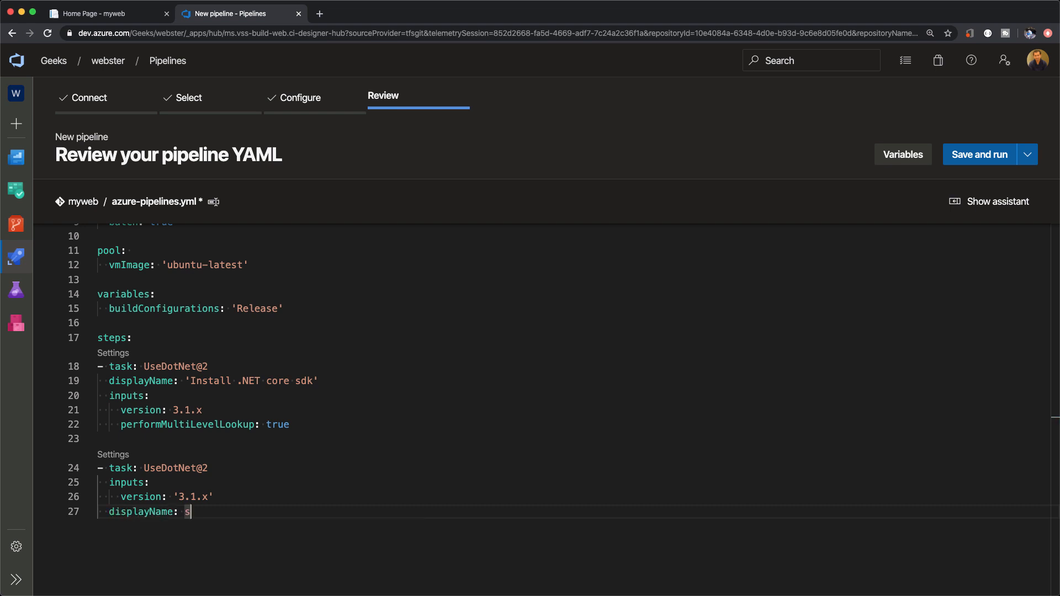
text(et dotn)
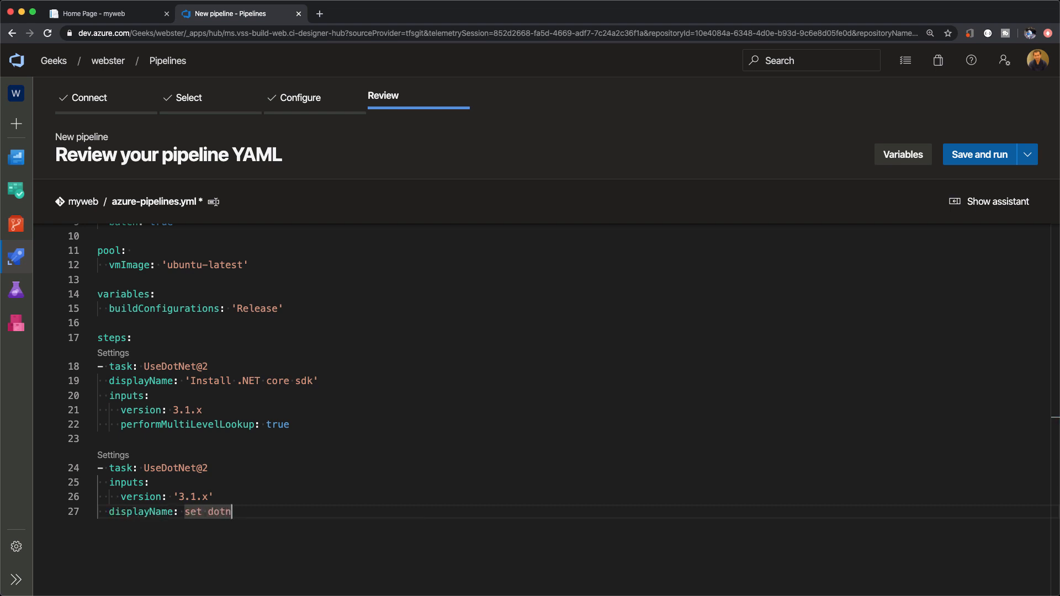
text(et version to use)
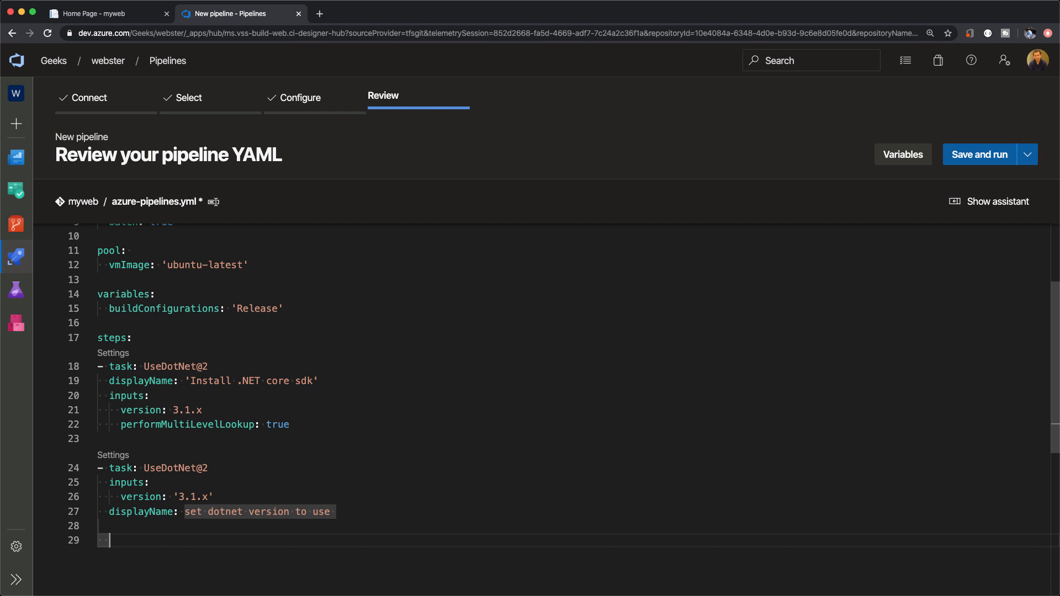
scroll(down, 3)
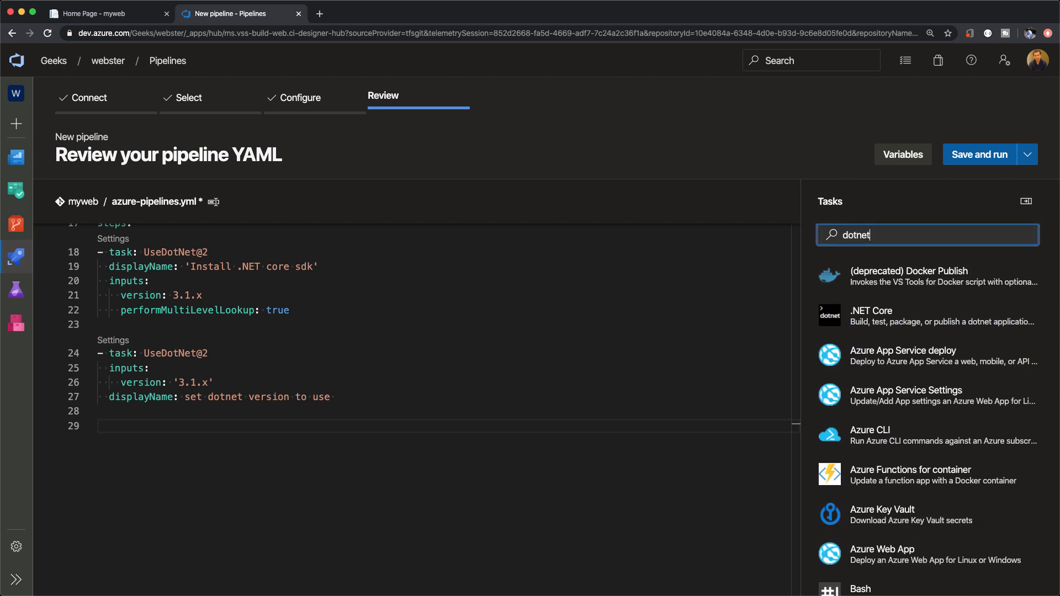
Step: Add a DotNetCoreCLI@2 build task for **/*.csproj with arguments --configuration $(buildConfigurations)
click(872, 316)
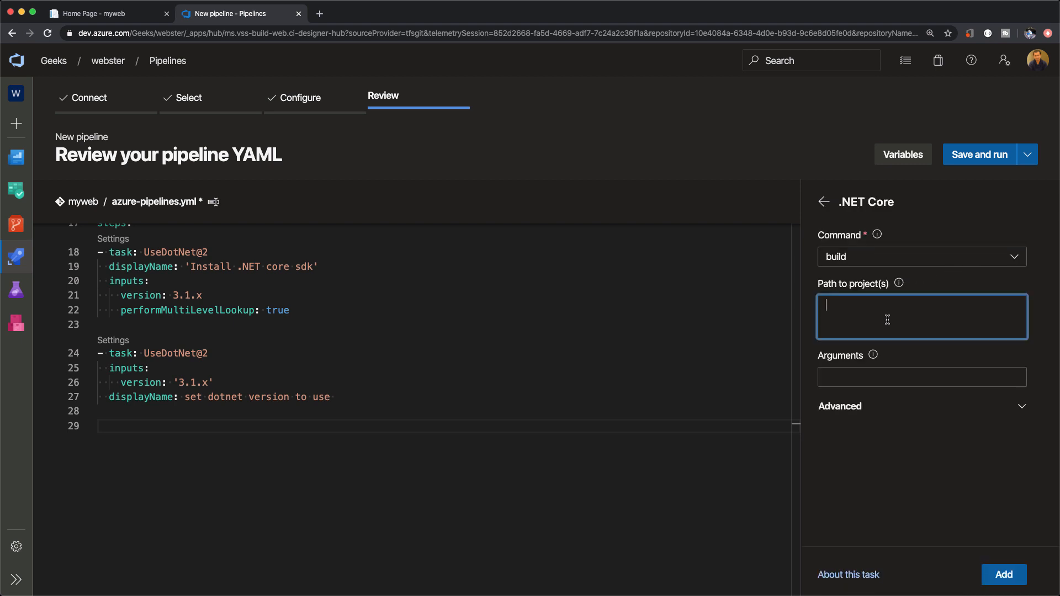
mouse_move(899, 283)
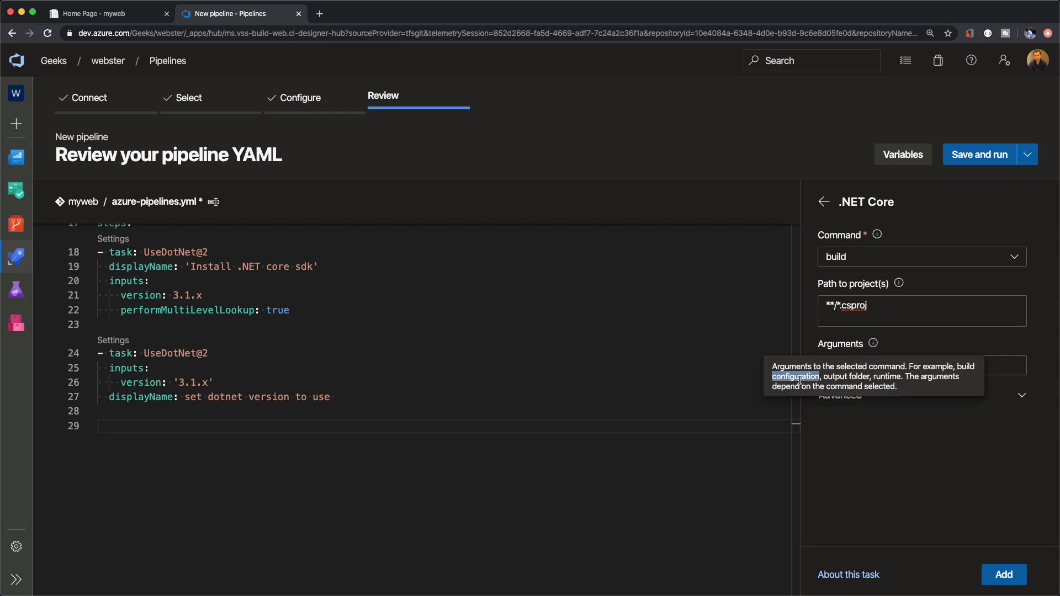
text(--configuration)
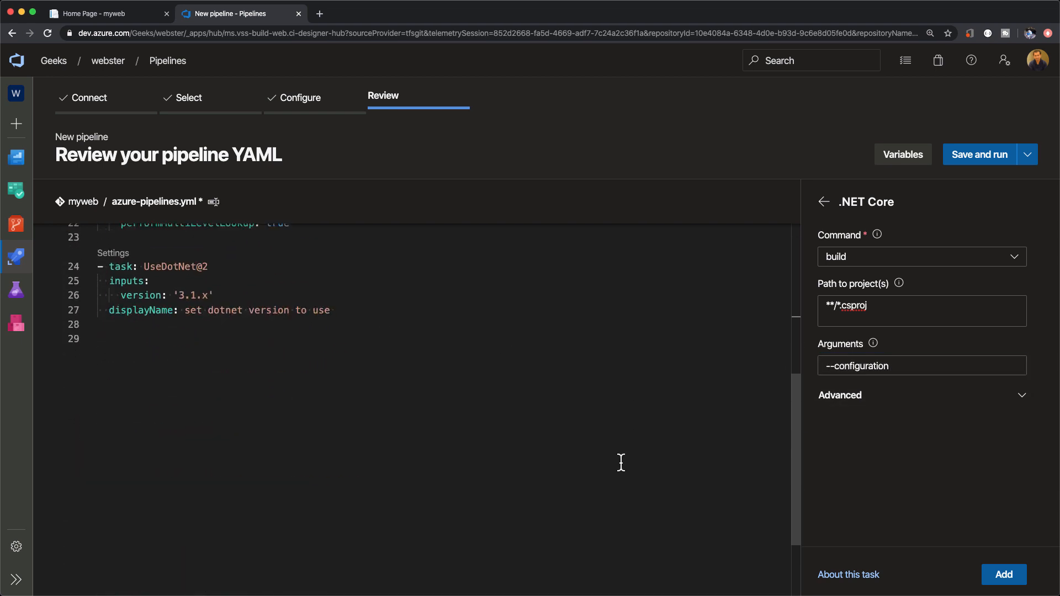
text($)
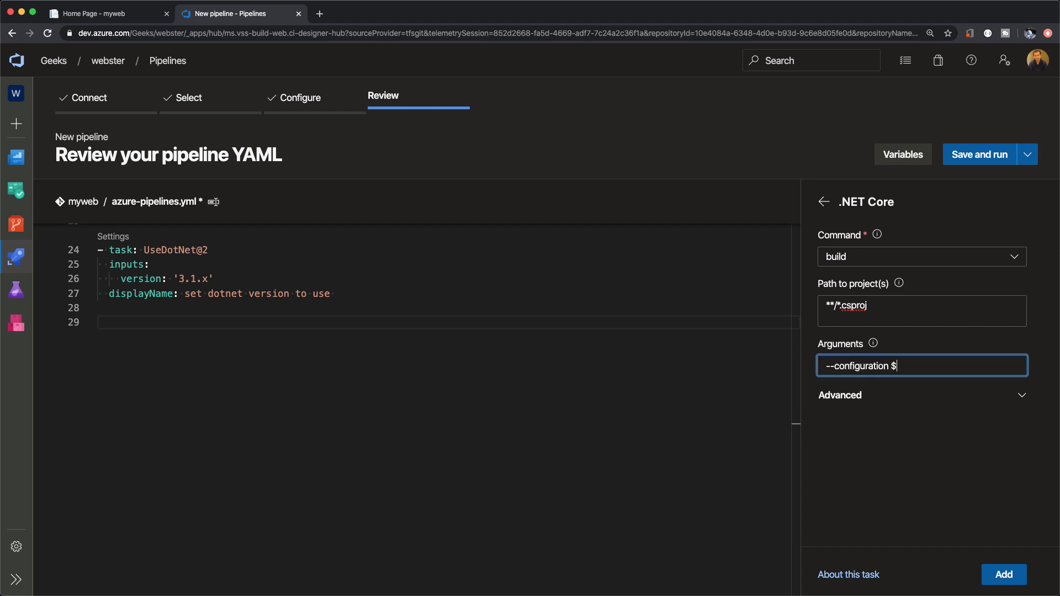
text((buildConfigurations))
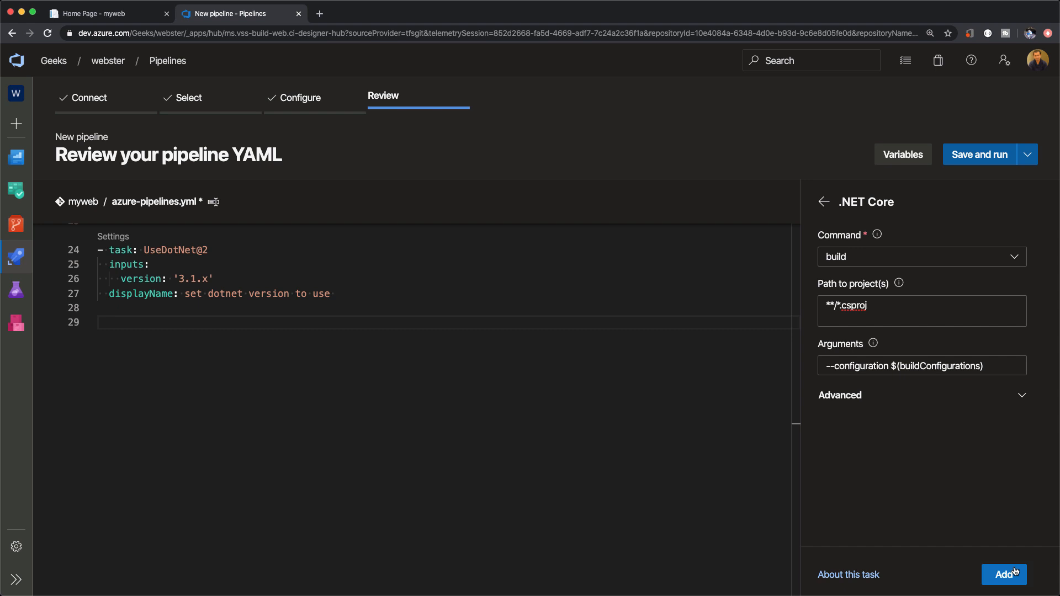
click(1004, 574)
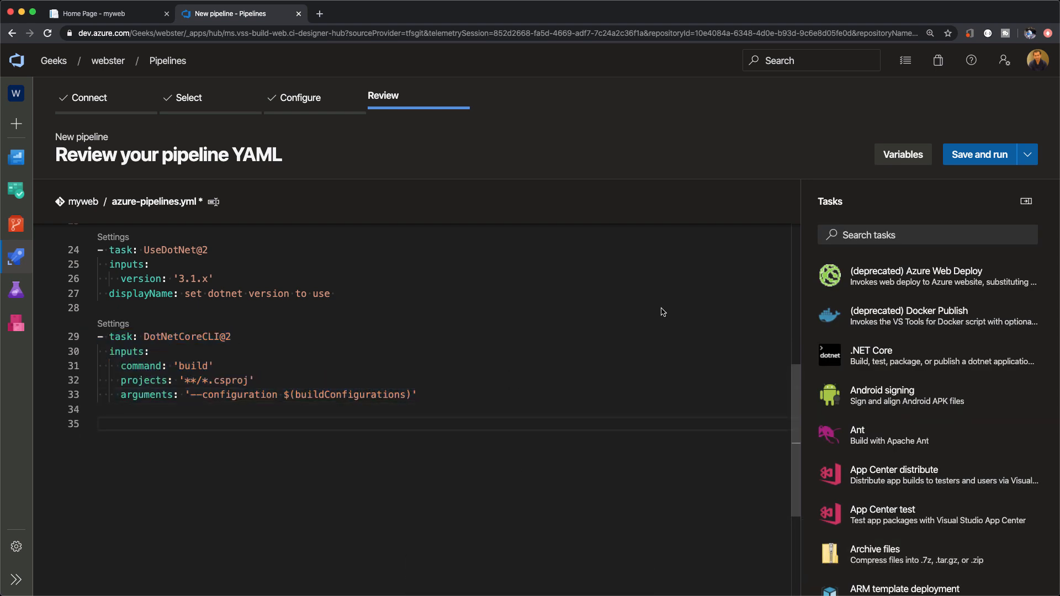
Step: Configure a .NET Core test task targeting **/*tests.csproj
text(dotnet)
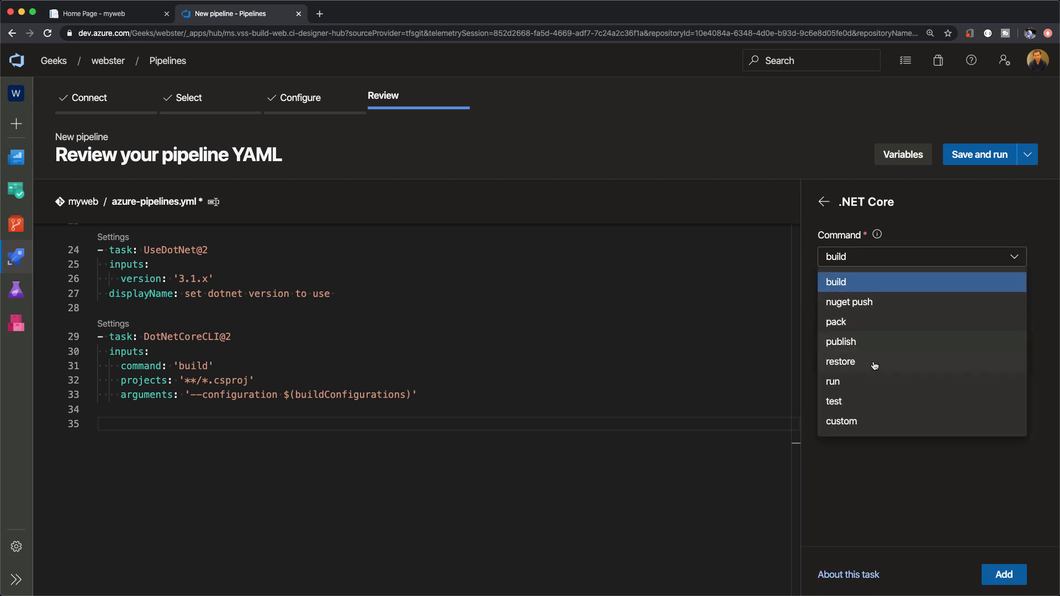
click(834, 401)
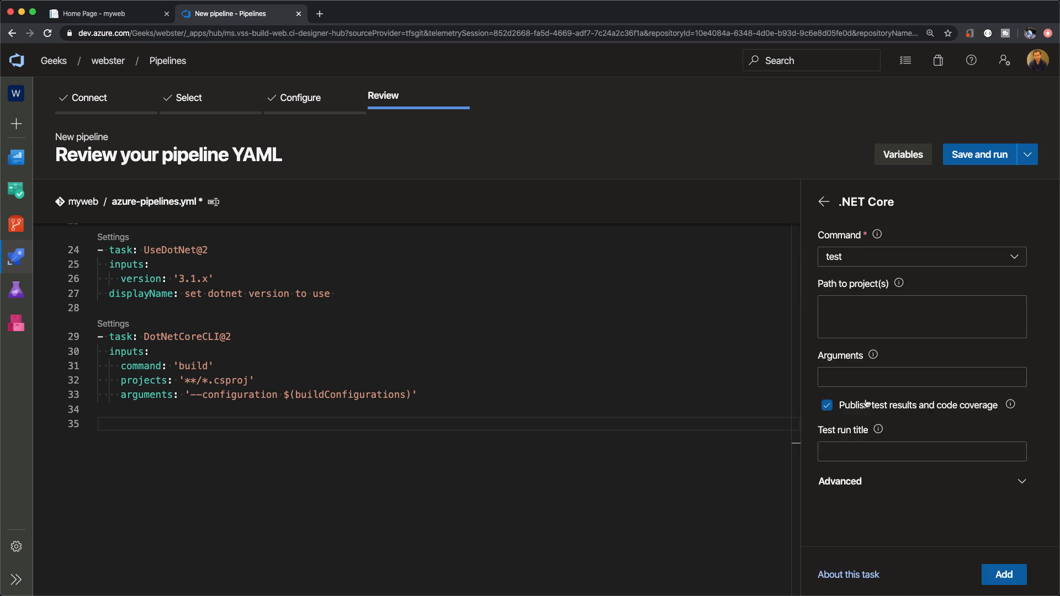
click(921, 317)
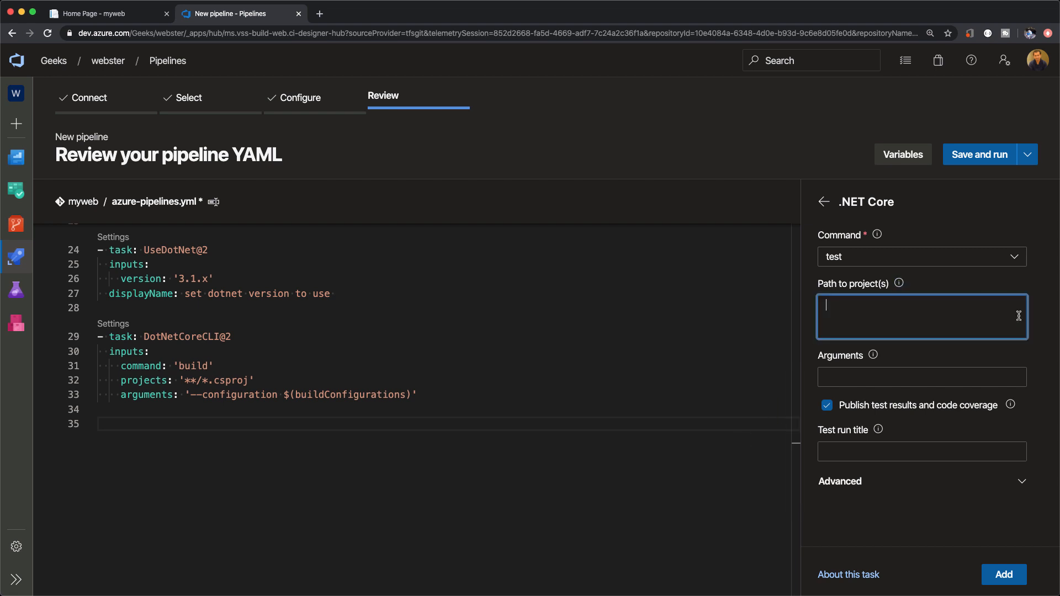
text(**)
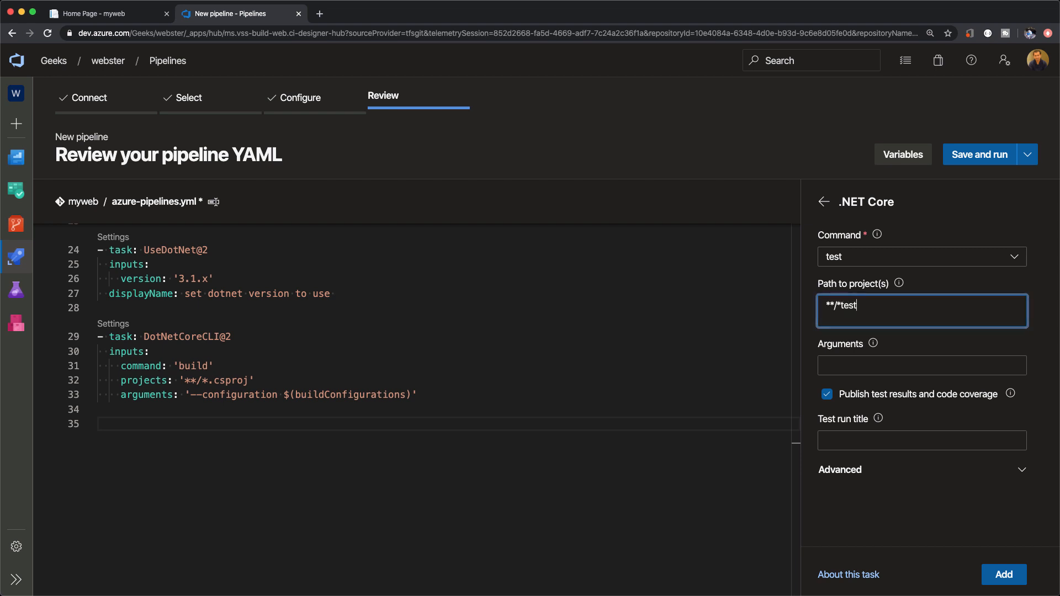
text(s.csproj')
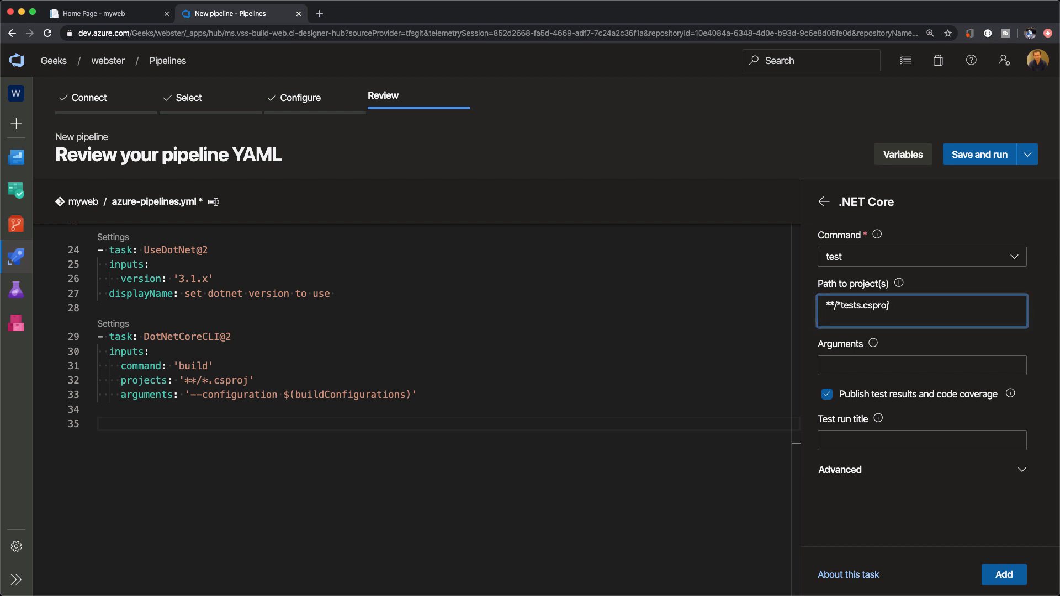
Step: Give it arguments --configuration $(buildConfiguration) and title TestRun_$(build.buildnumber), then add it
text(--c)
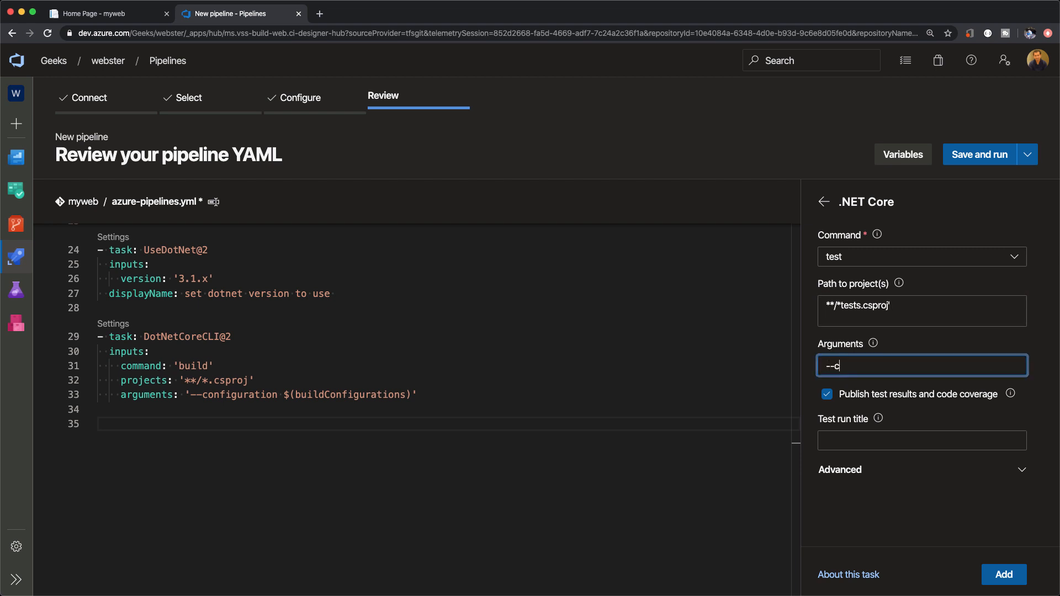
text(onfiguration)
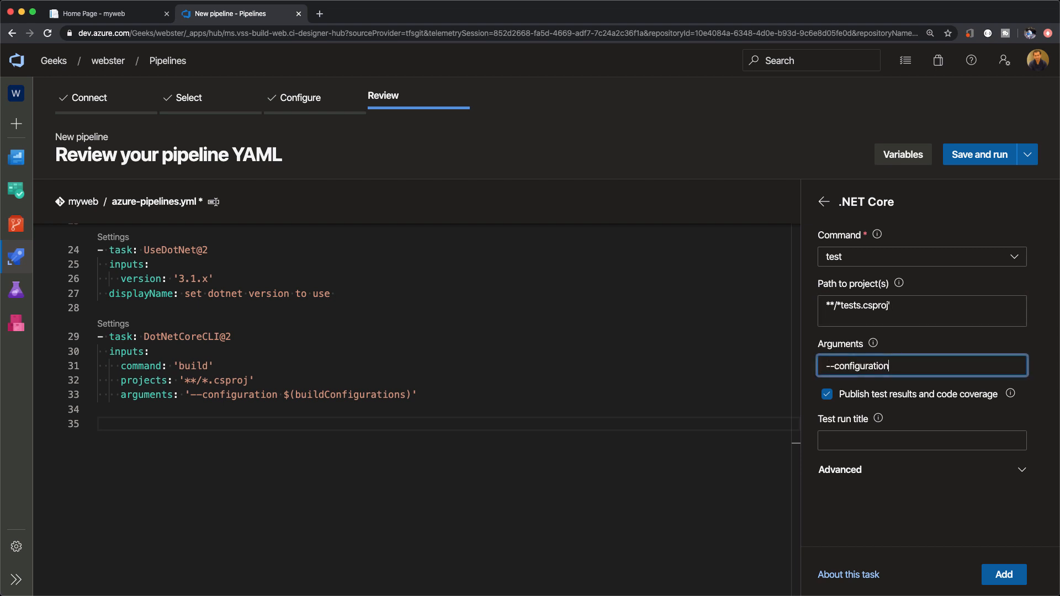
text($())
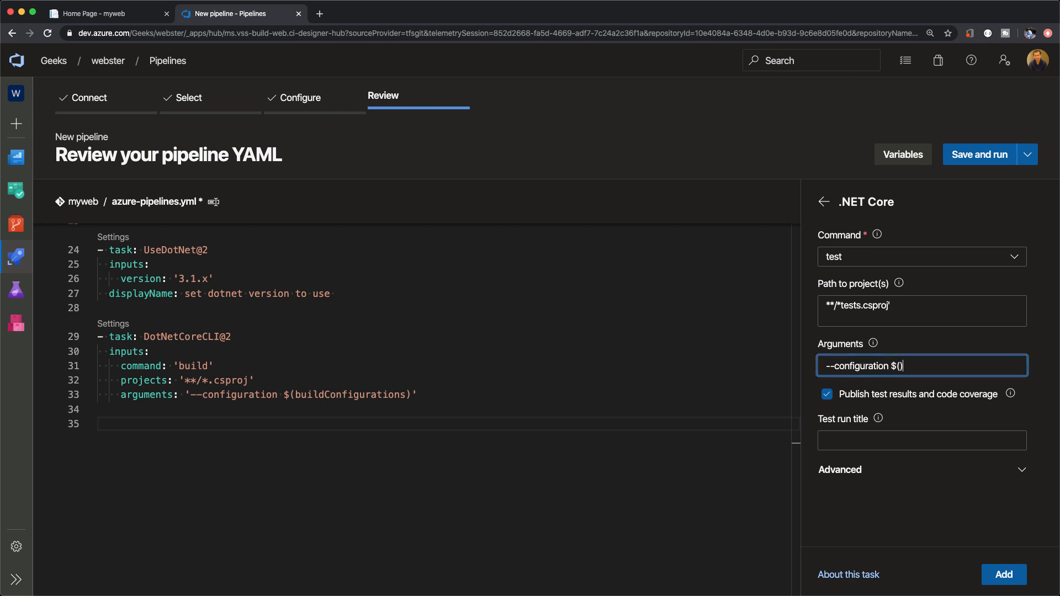
text(buildco)
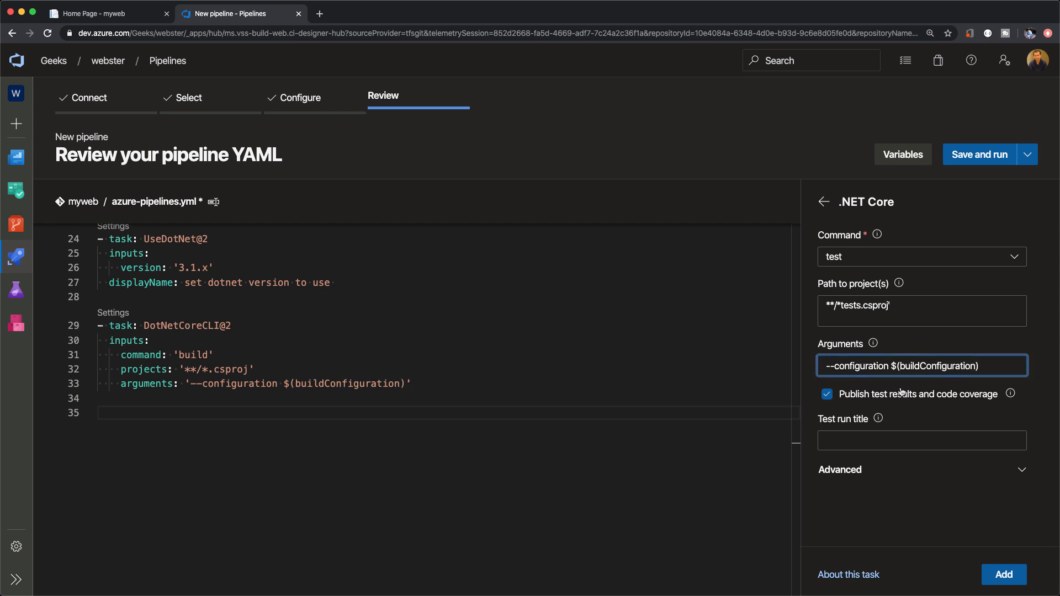
text(TestRun_$)
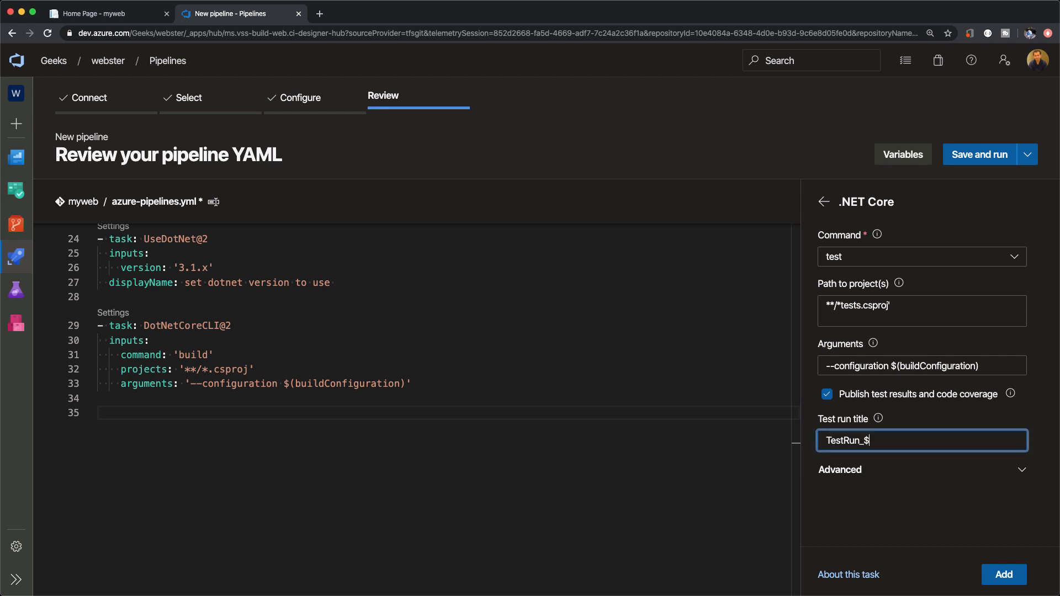
text((build.))
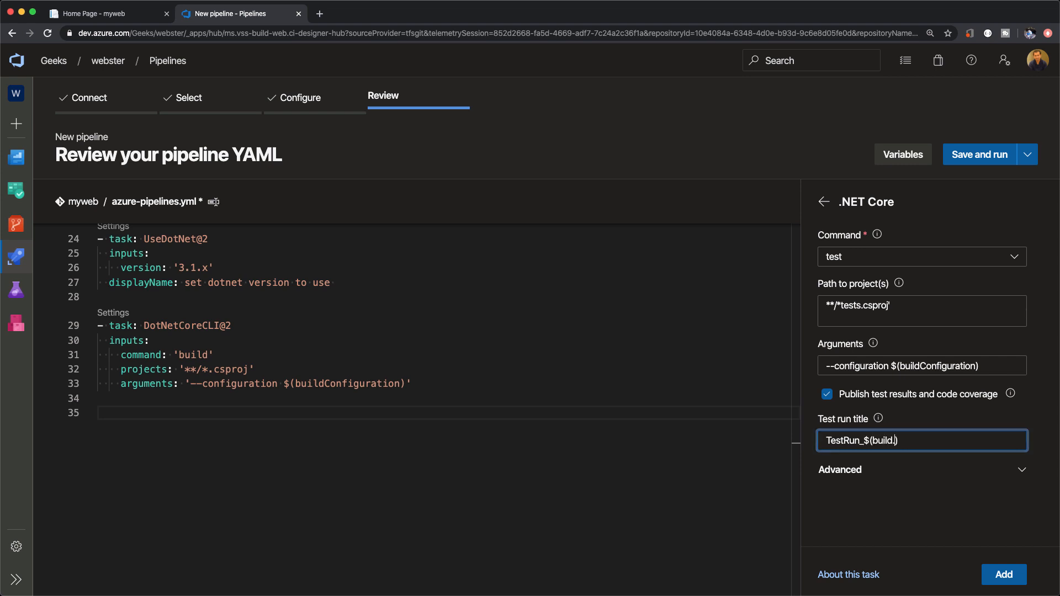
text(buildnumber)
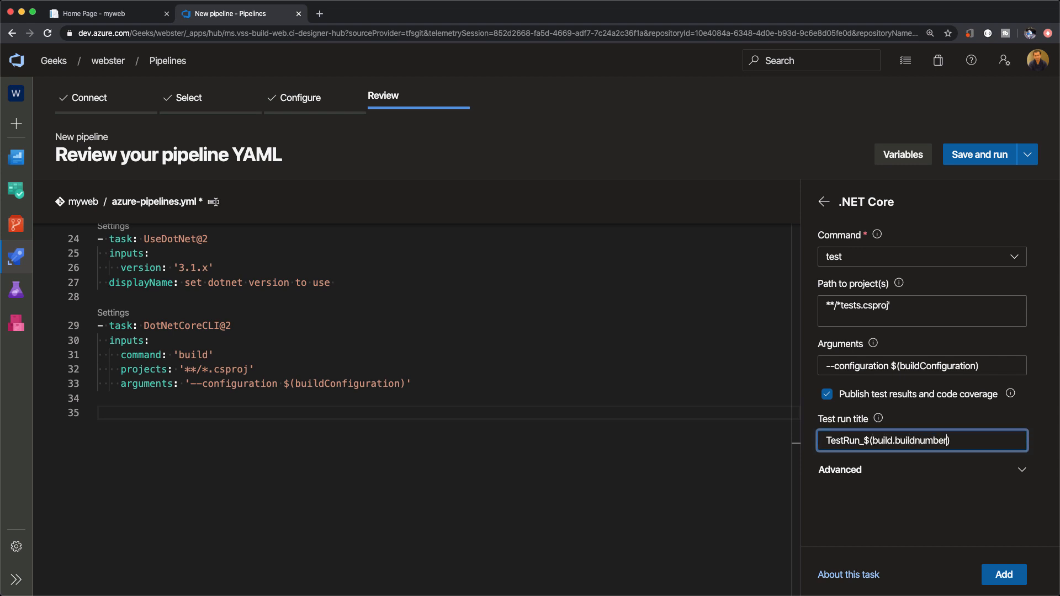
click(1004, 574)
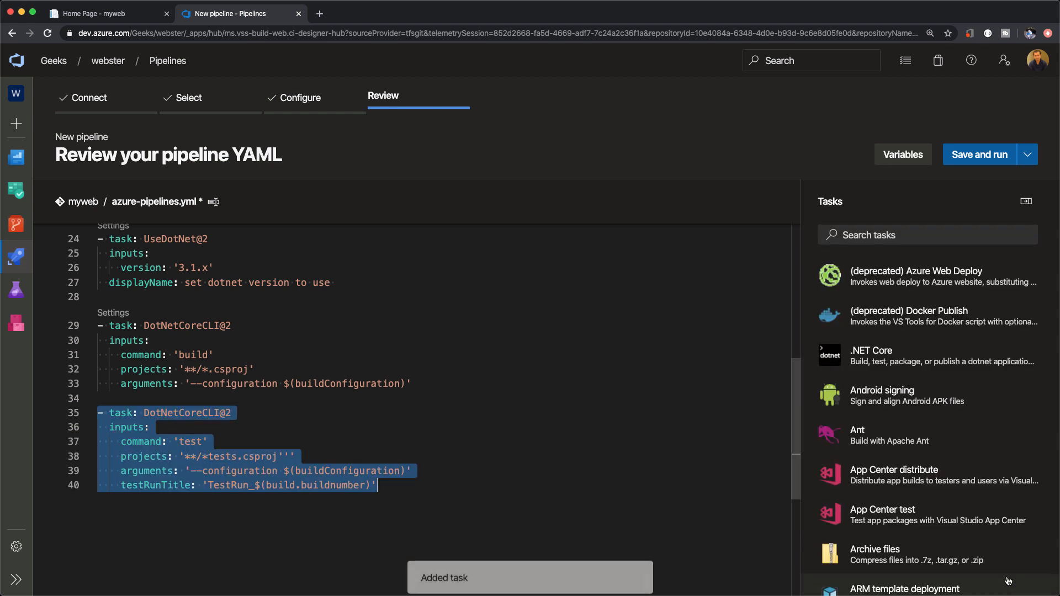
Step: Add a third DotNetCoreCLI@2 task displayed as binaries with an inputs: section
click(474, 503)
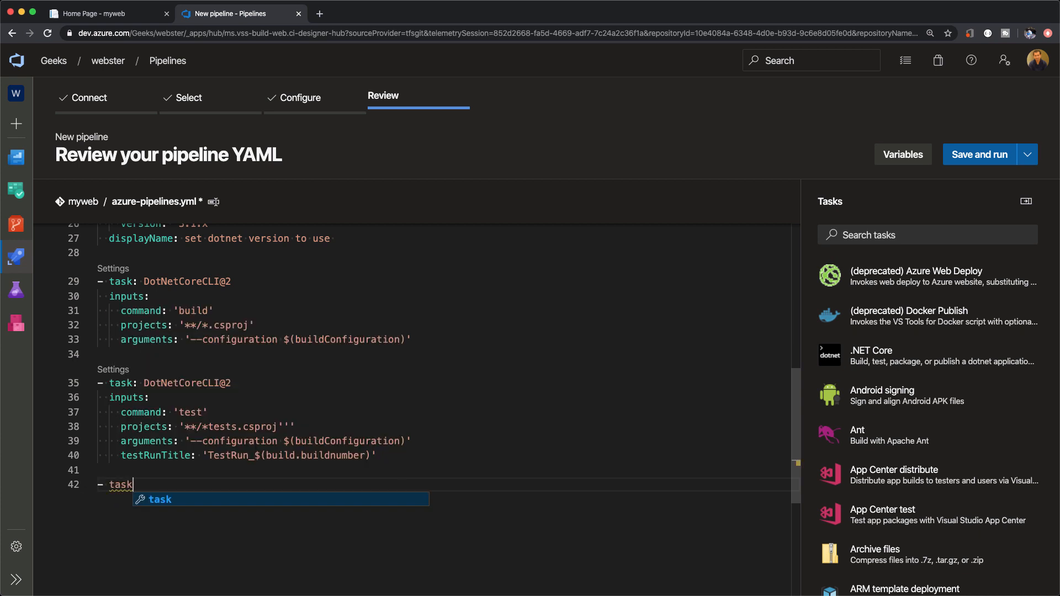
text(: Dot)
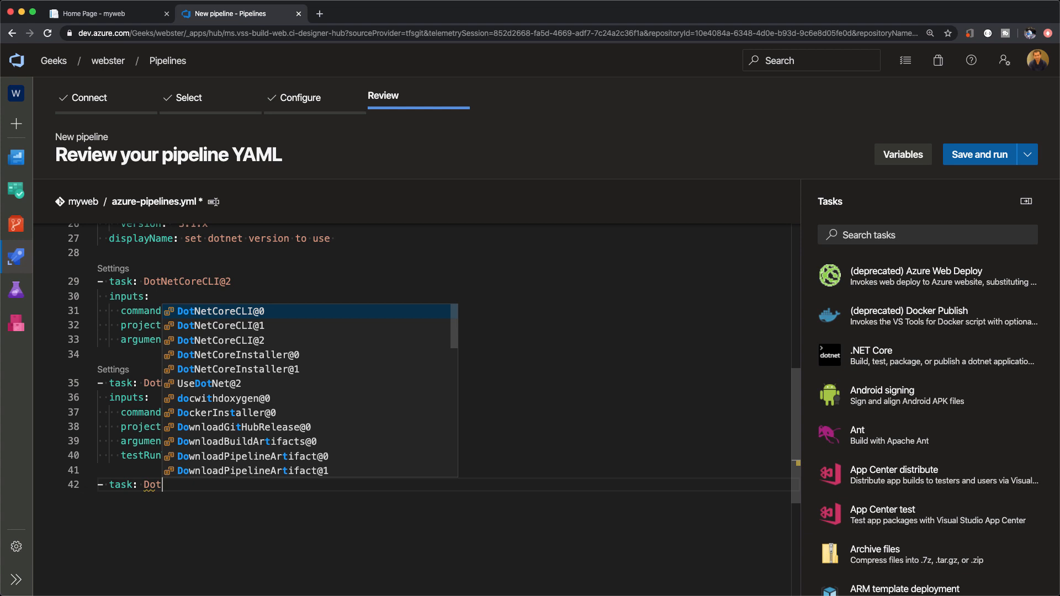
text(netcore)
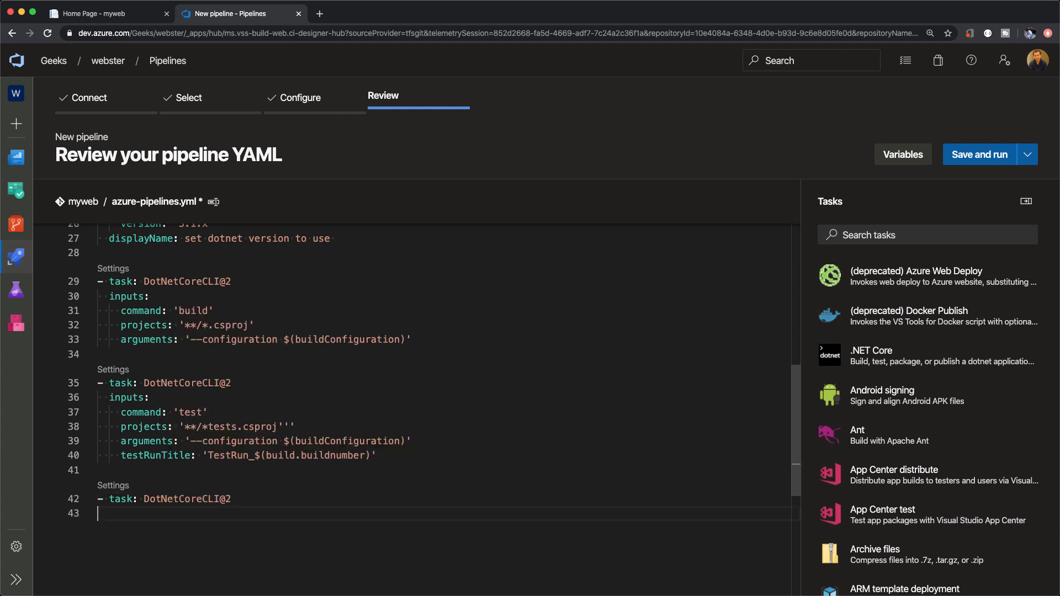
text(displayName: p)
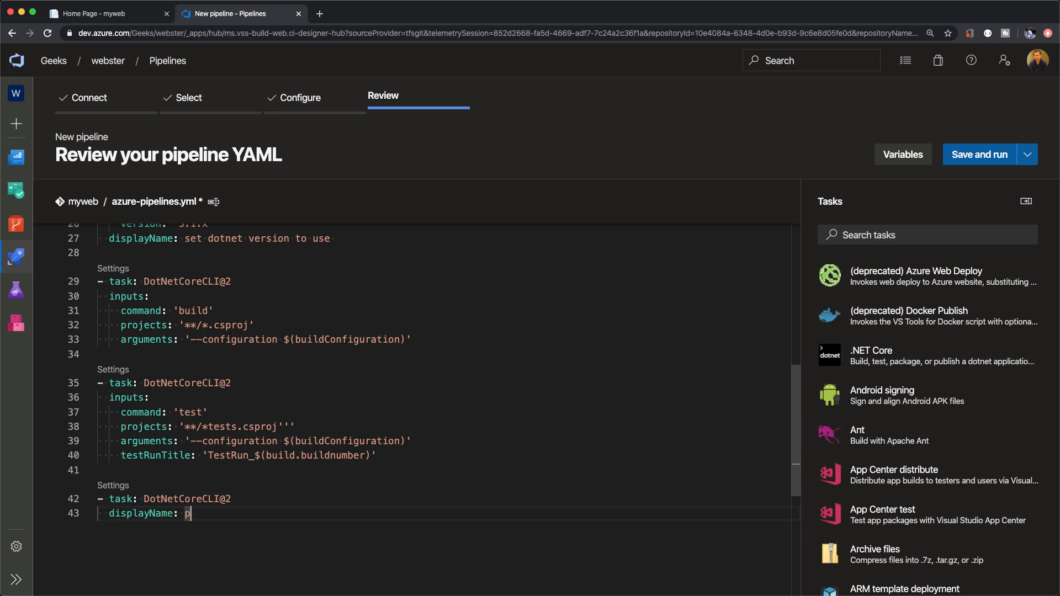
text(ublish)
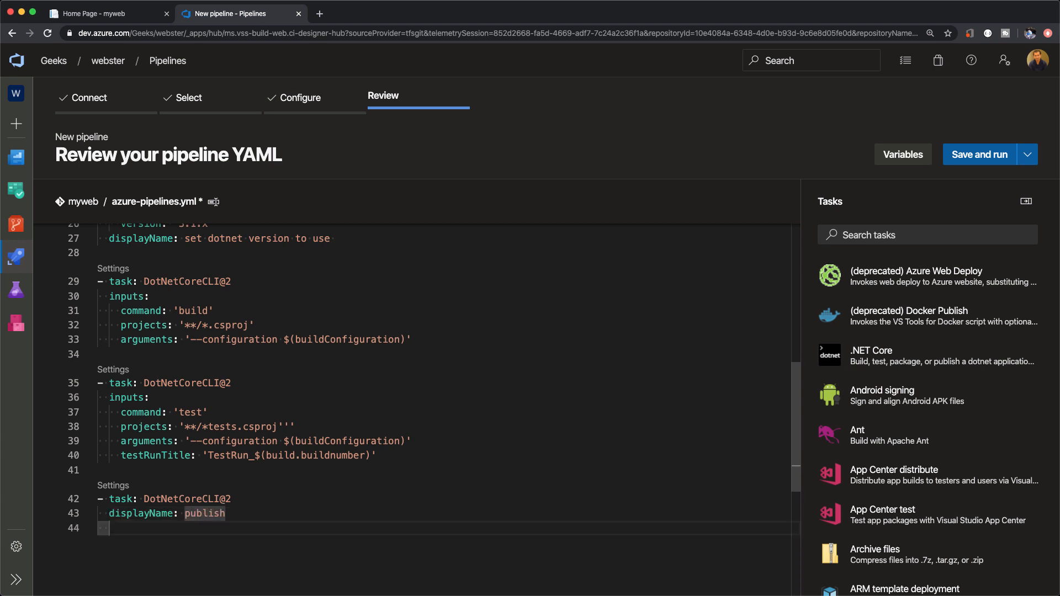
text(inputs:)
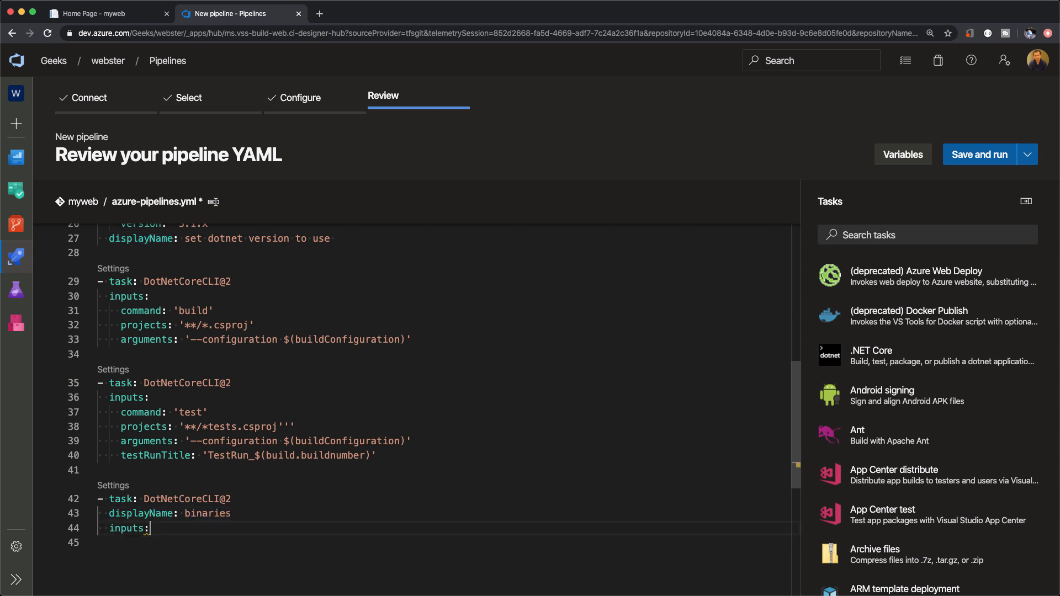
Step: Set command: publish and publishWebProjects: True on the binaries task
text(command: p)
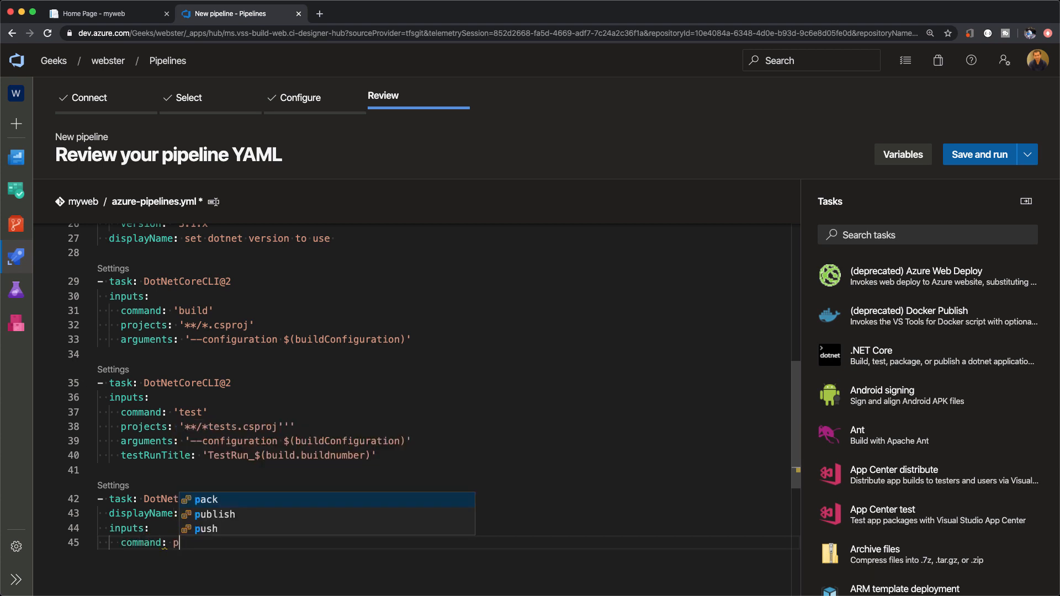
click(214, 515)
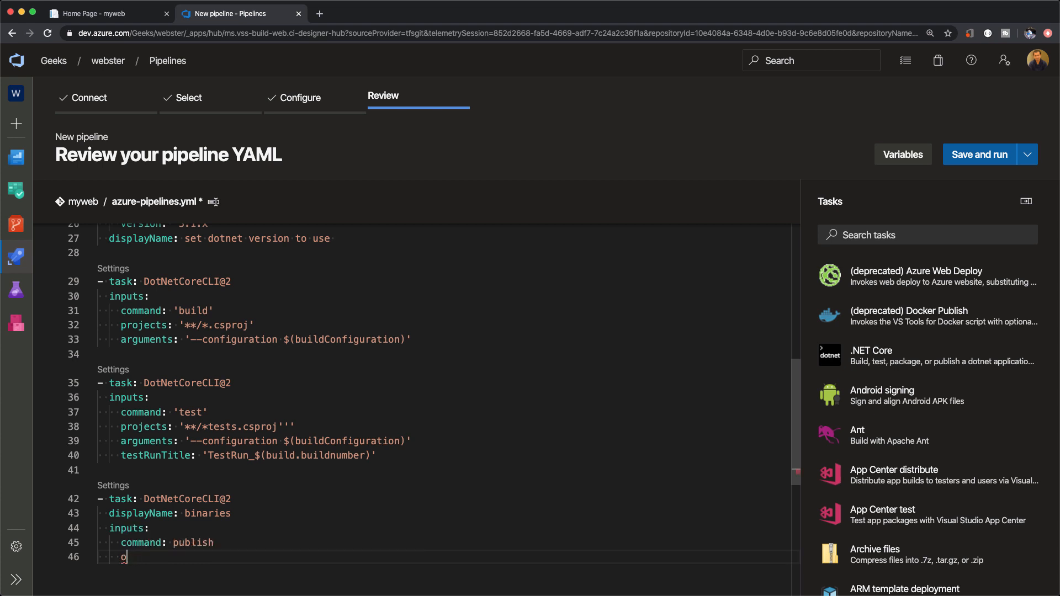
text(publishw)
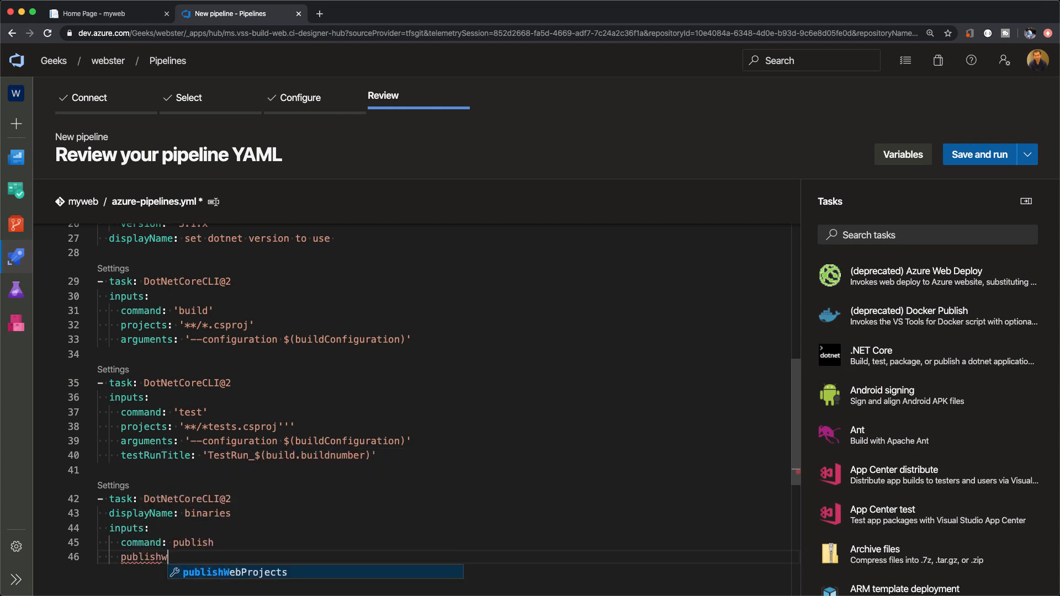
key(Tab)
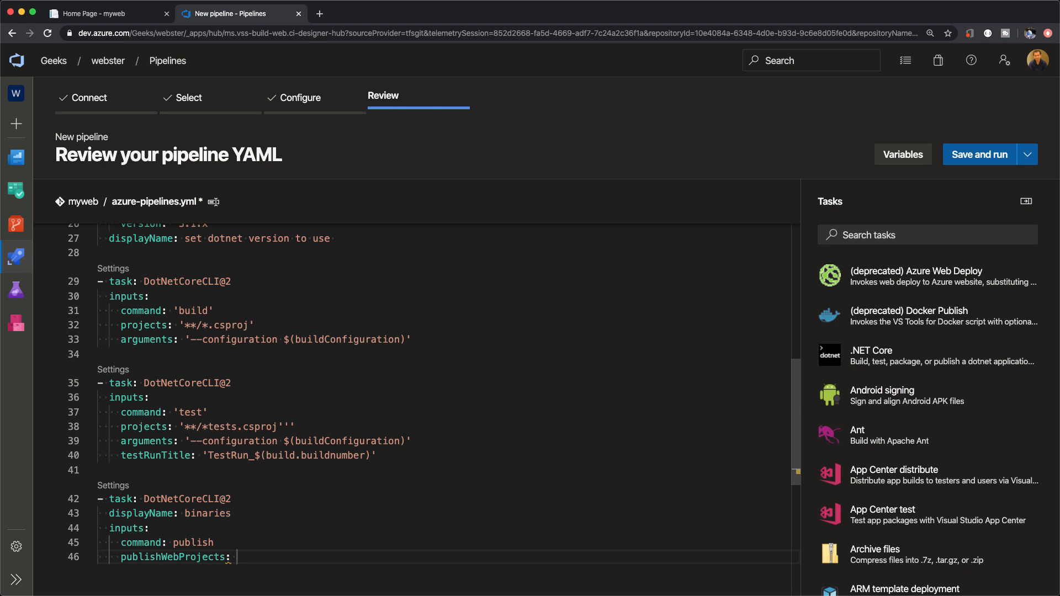
text(True)
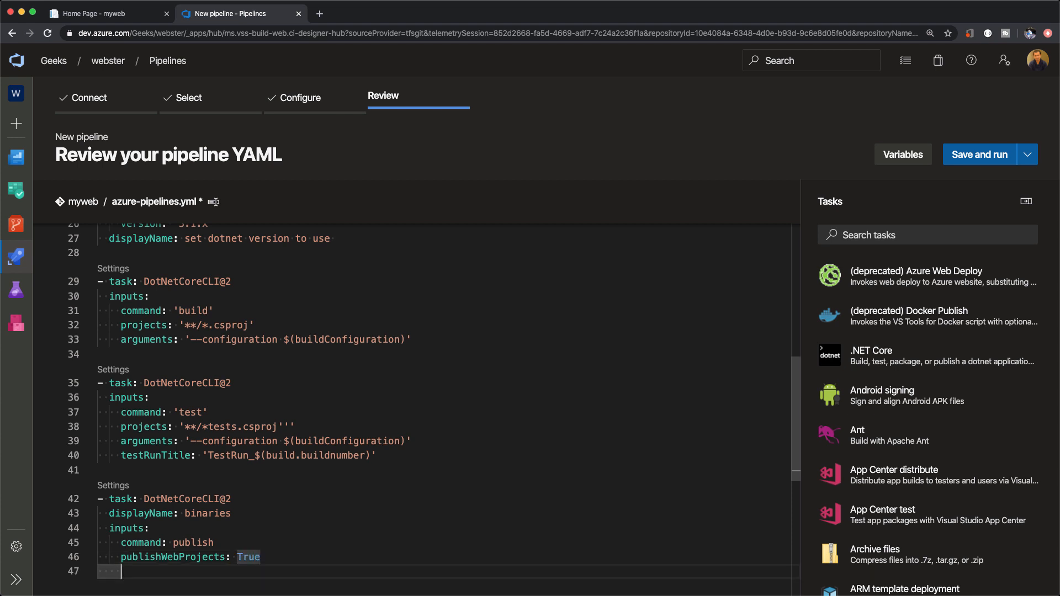
Step: Add arguments '--configuration $(buildConfiguration) --output $(Build.ArtifactStagingDirectory)'
text(arguments:)
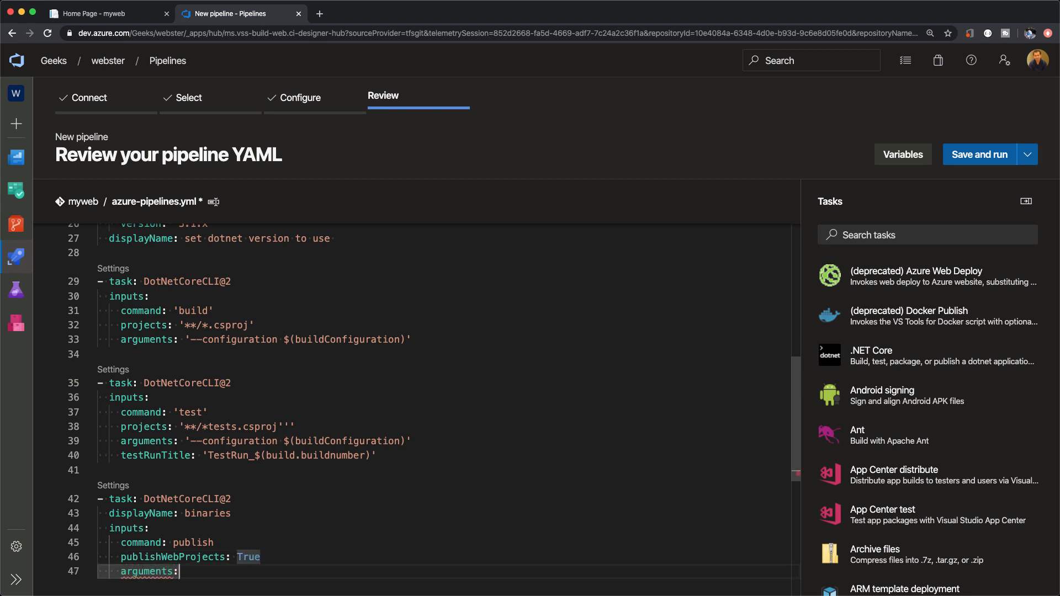
text('--co)
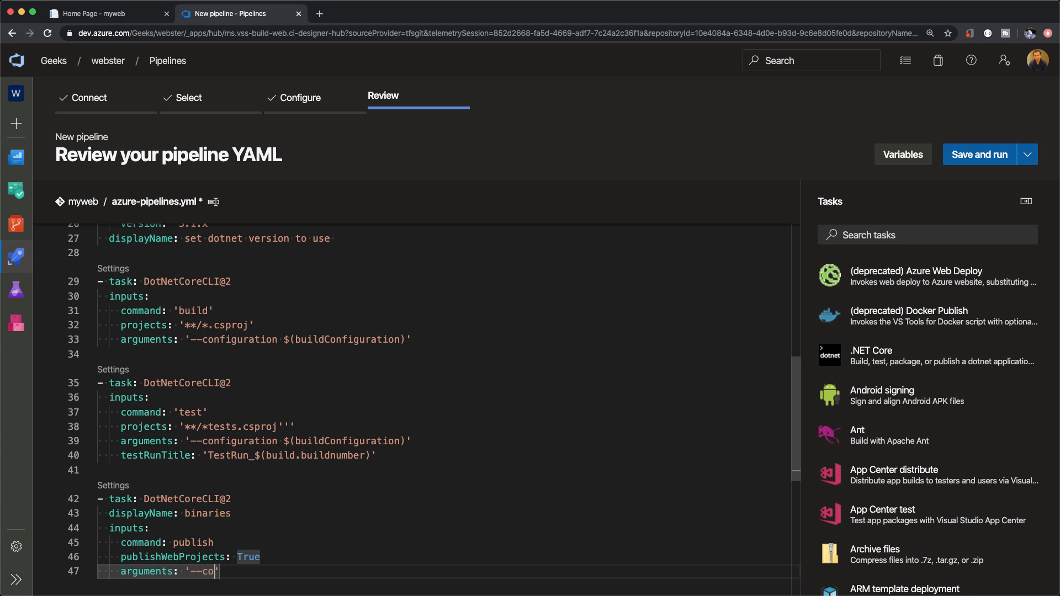
text(nfiguration)
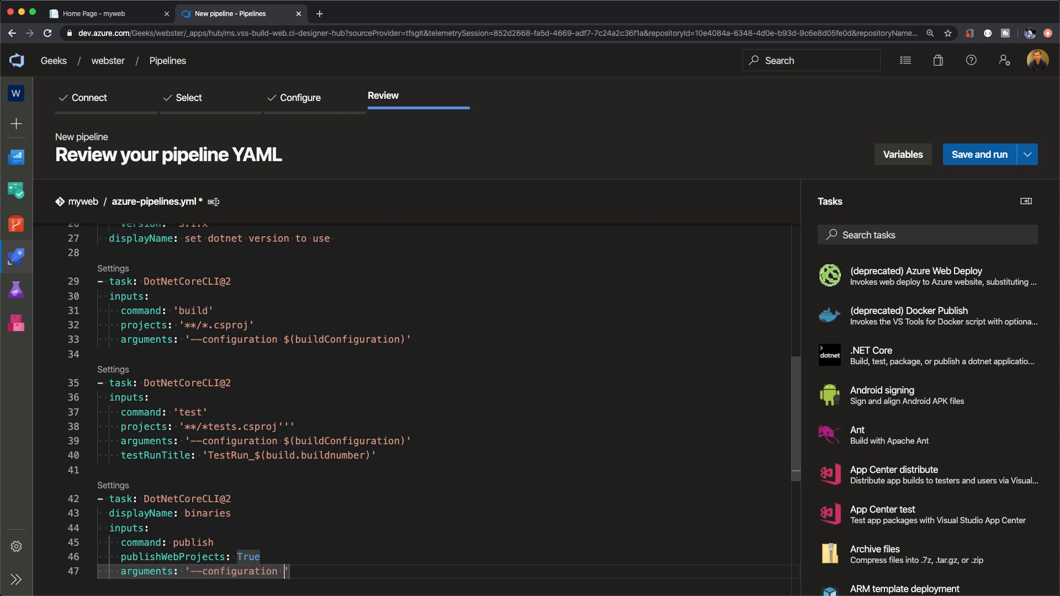
text($(bu)
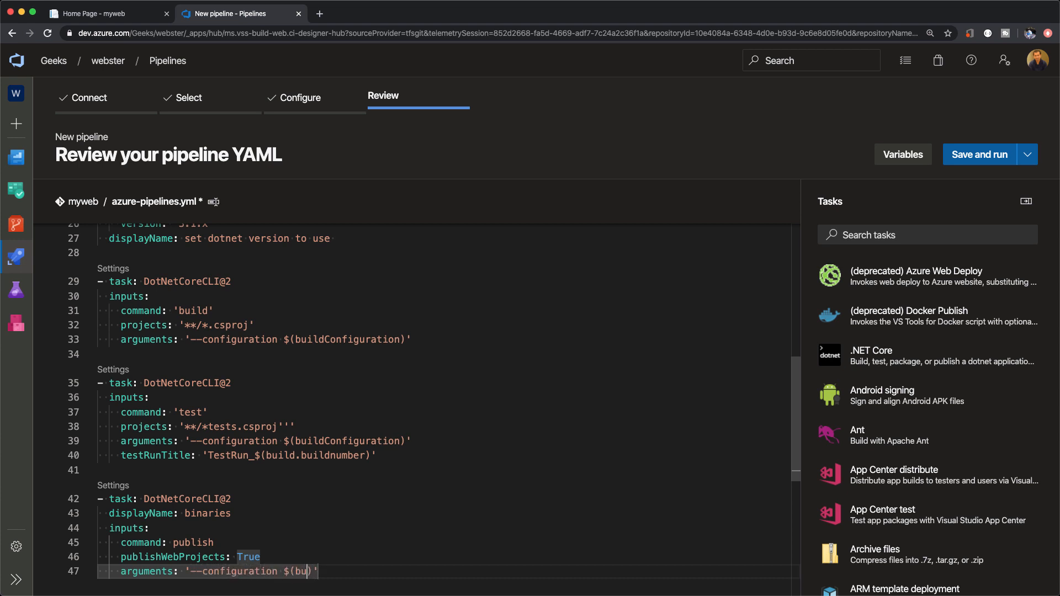
text(ildConfiguration)
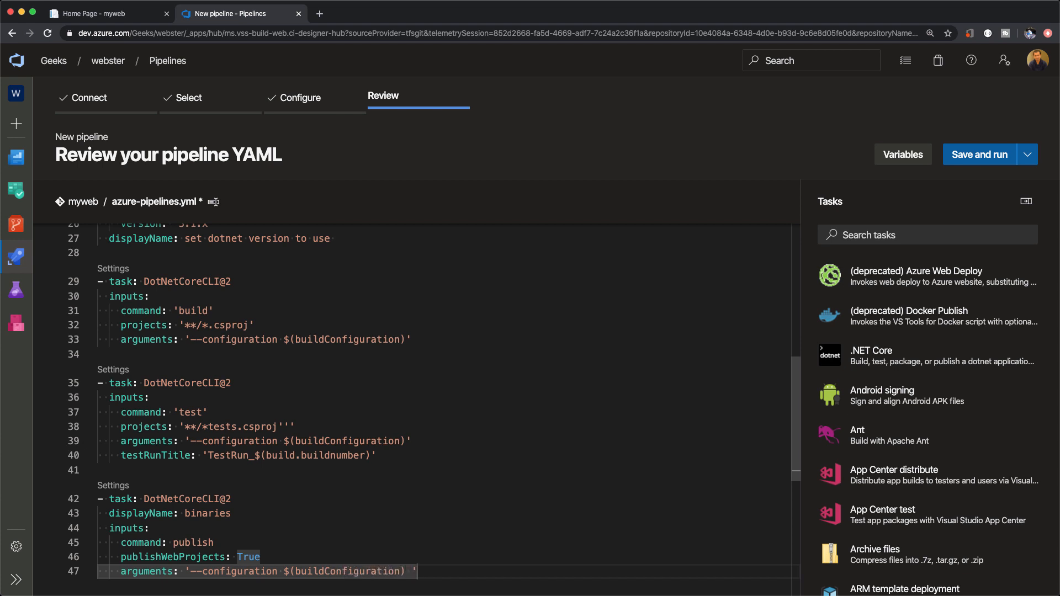
text(--outpu)
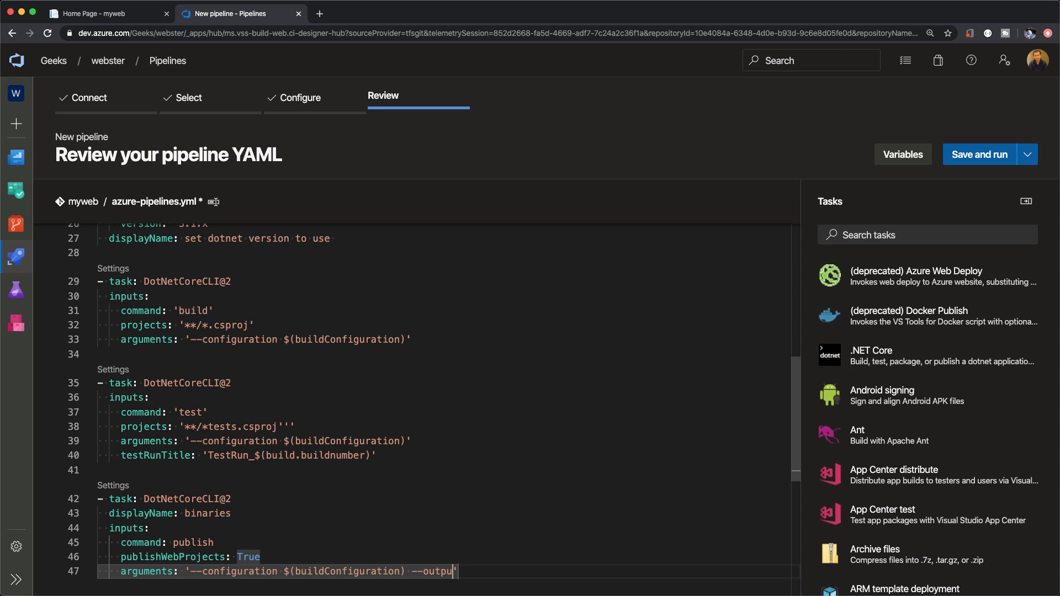
text($())
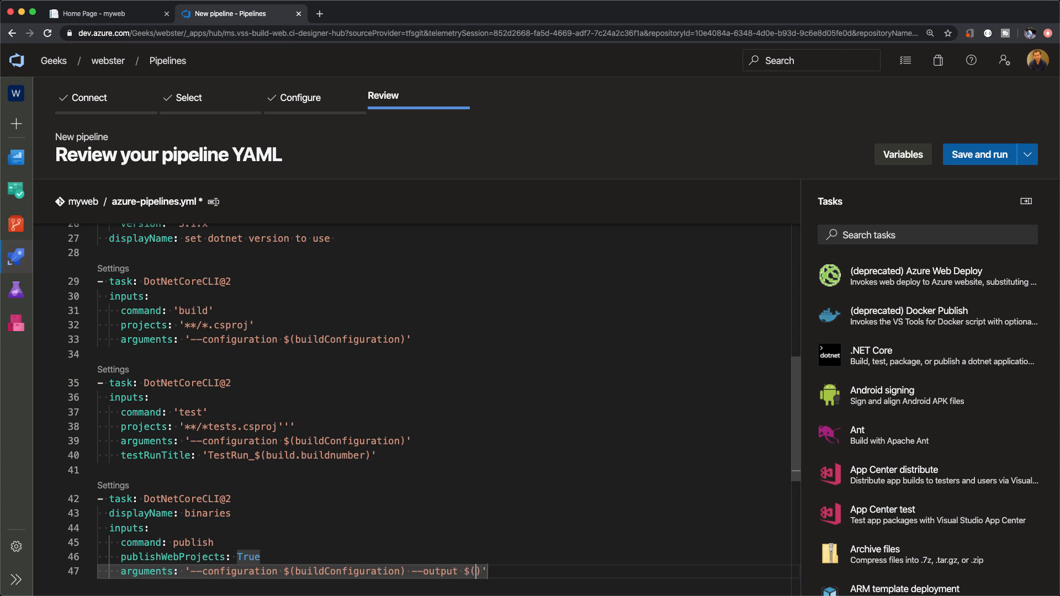
text(Build.Artifac)
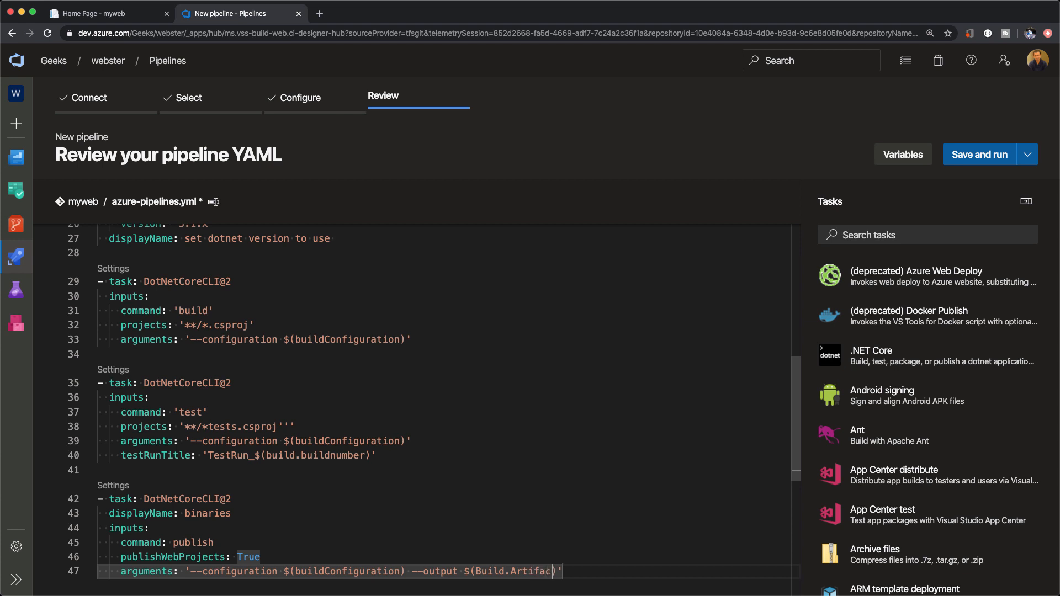
text(tStagi)
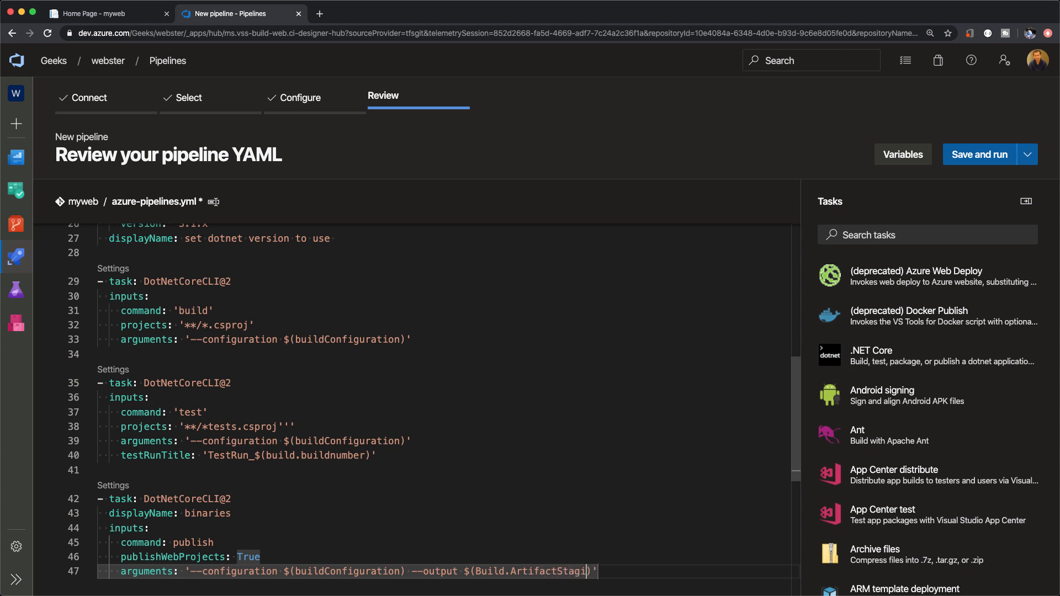
text(ngDirectory)
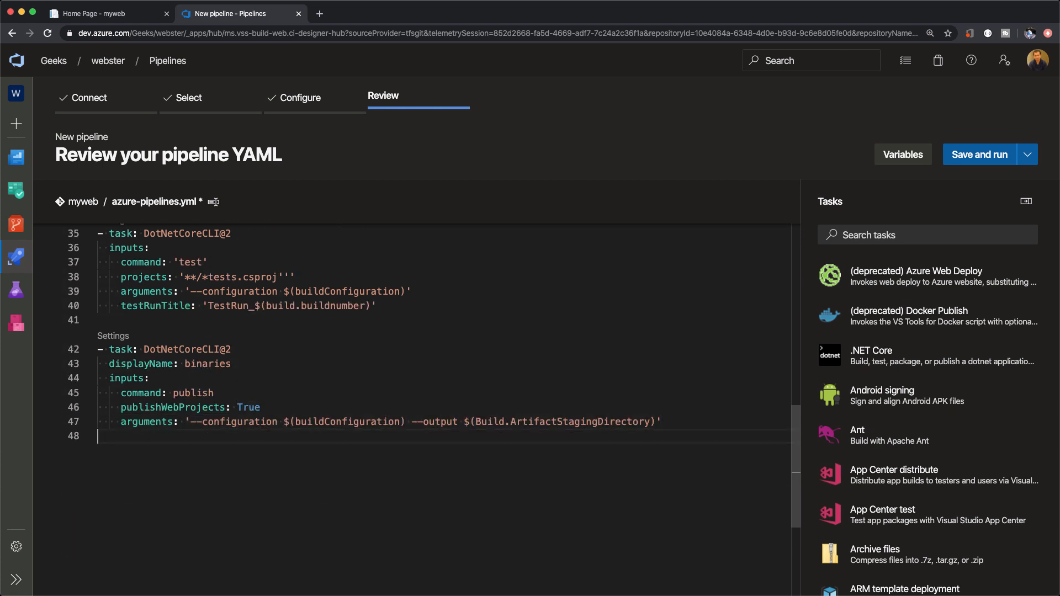
Step: Set zipAfterPublish: True, review the task in Settings, and start the next task entry
text(zipAfterPublish:)
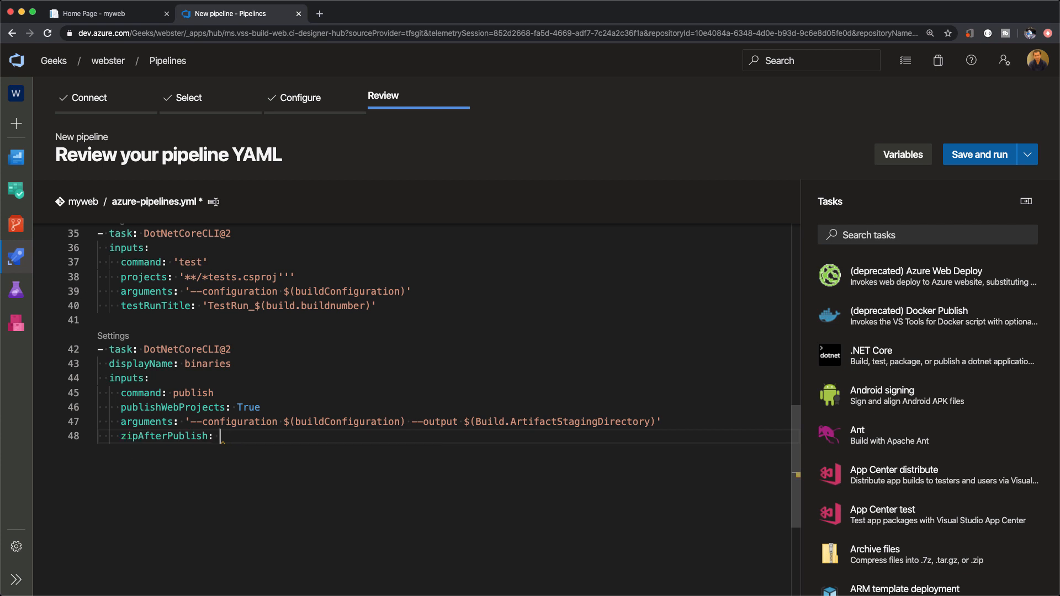
text(True)
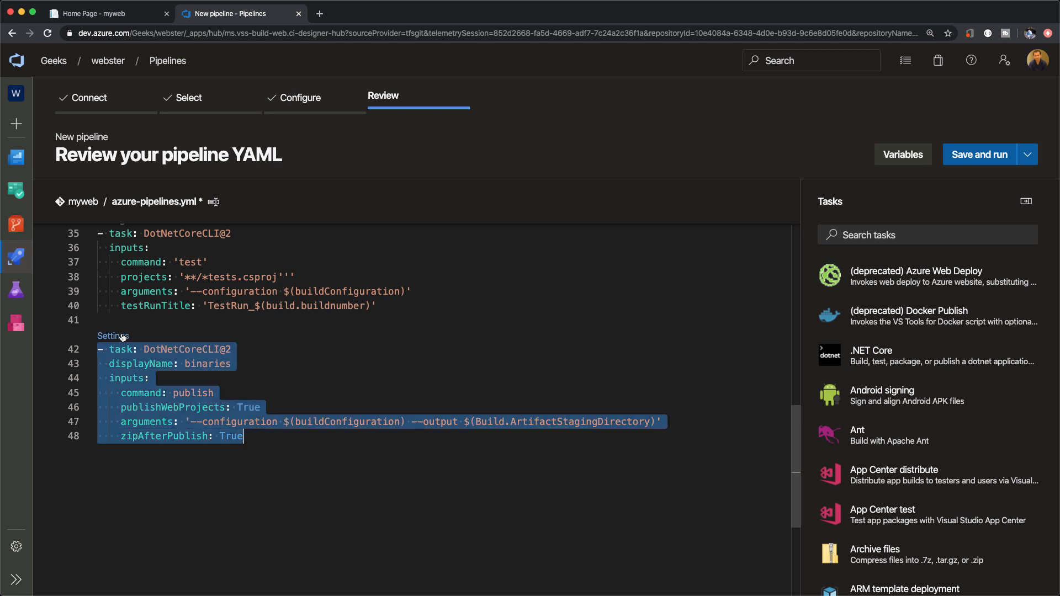
click(871, 354)
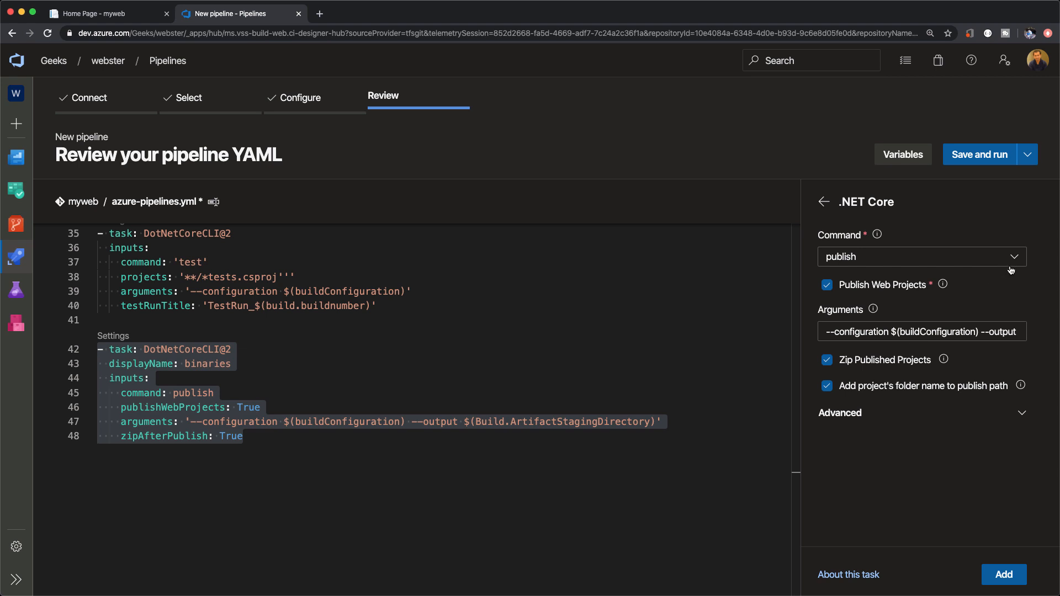
mouse_move(942, 284)
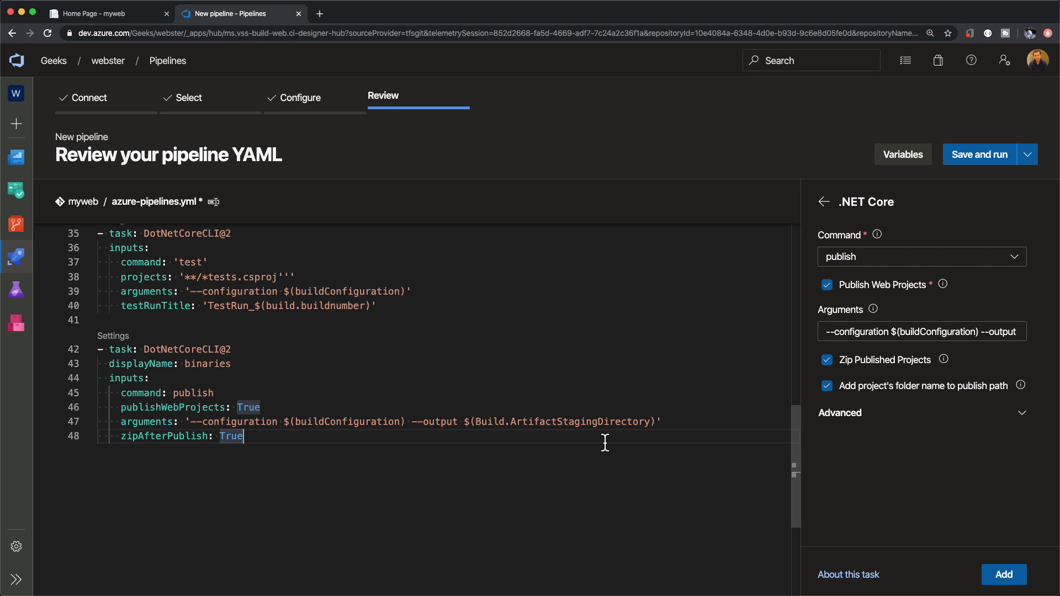
click(824, 201)
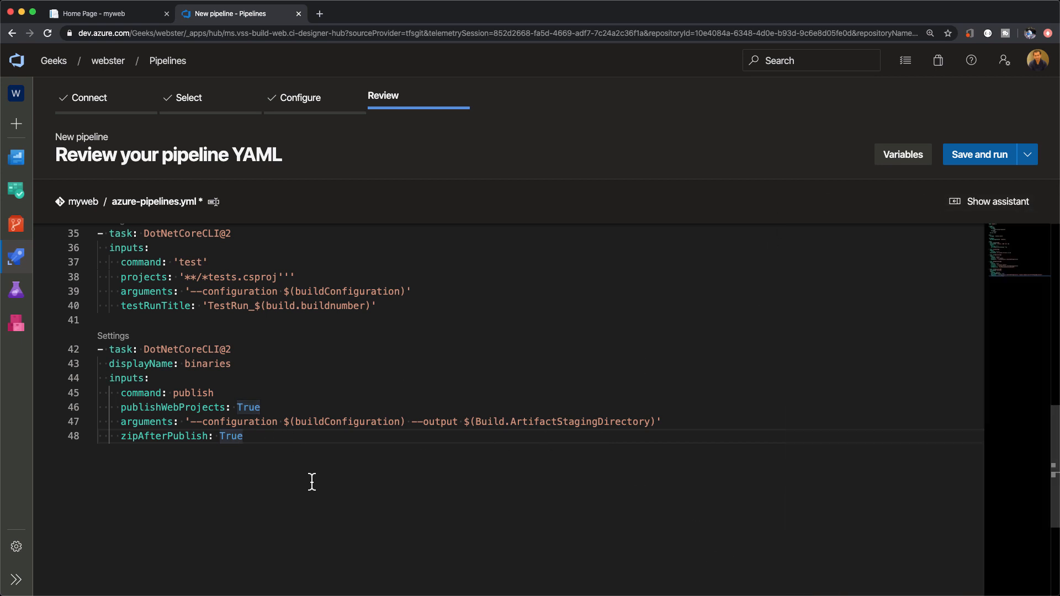
key(Enter)
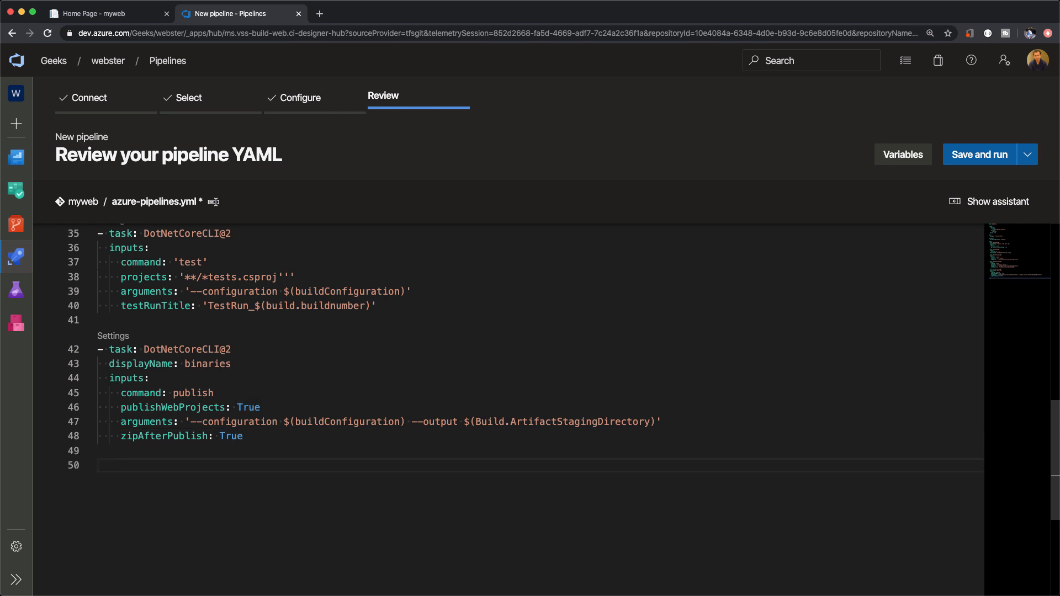
text(- task: P)
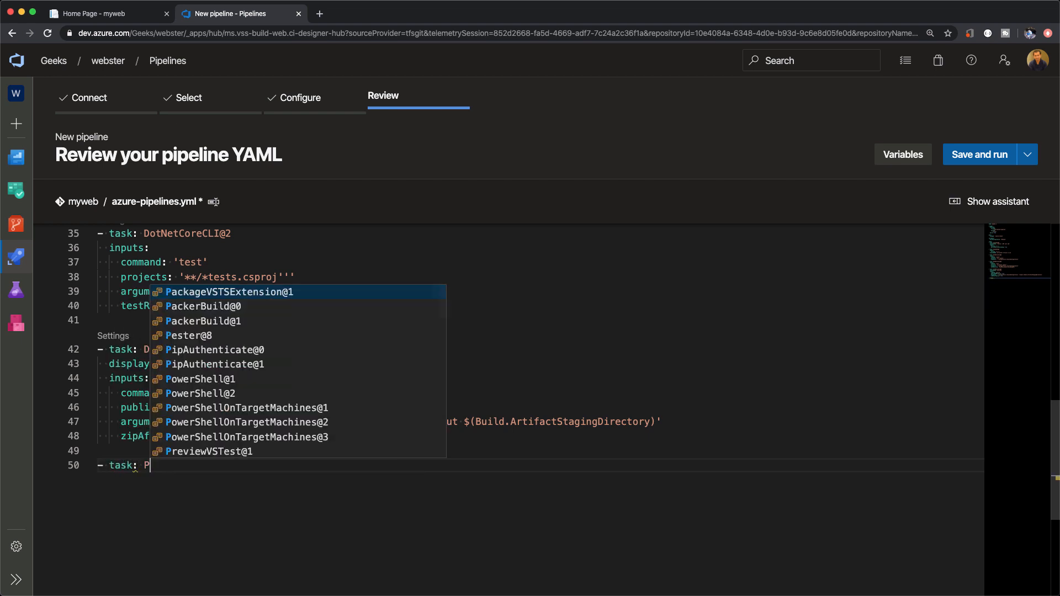
Step: Add a PublishBuildArtifacts@1 task with displayName publish and an inputs: section
text(ublishB)
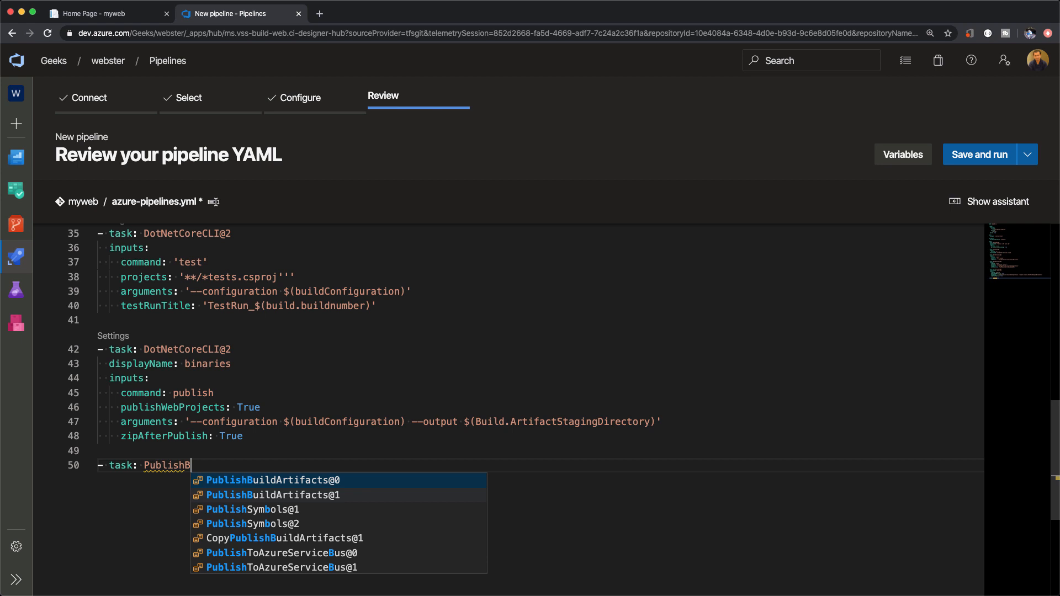
text(uildArtifacts@1)
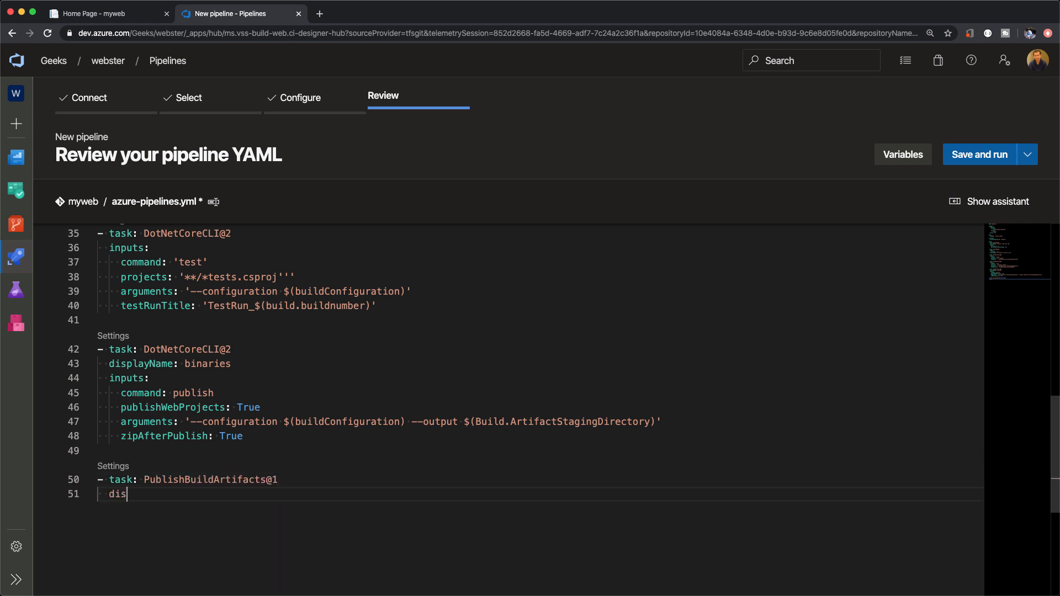
text(playName:)
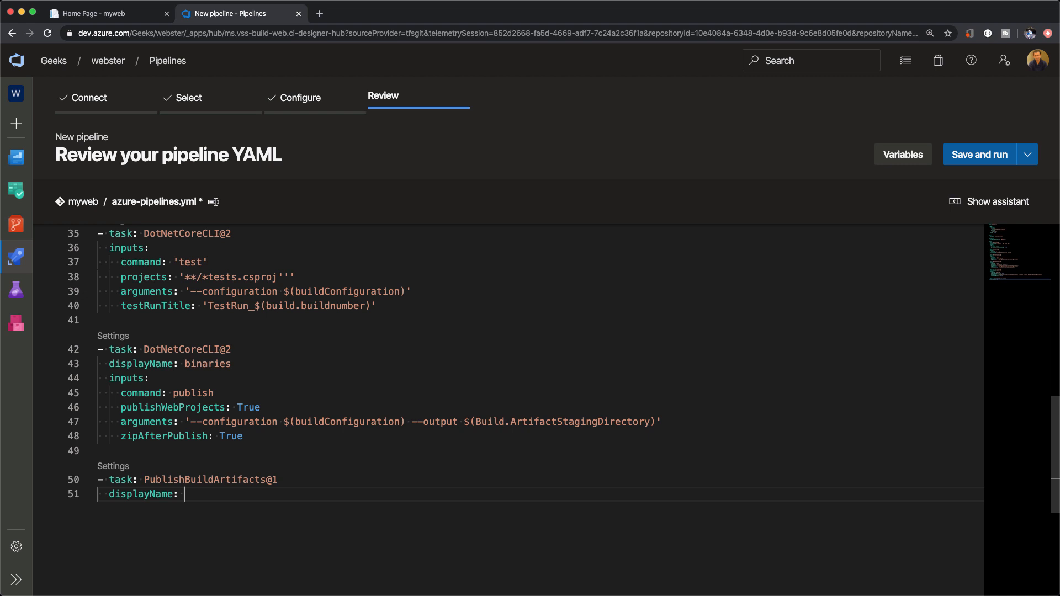
text(publish)
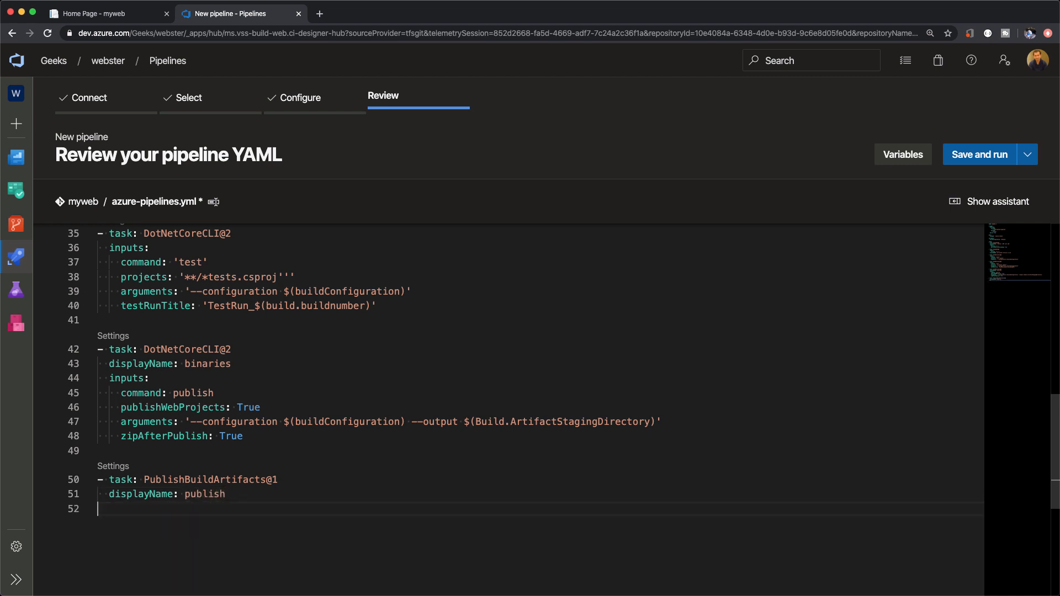
text(inputs:)
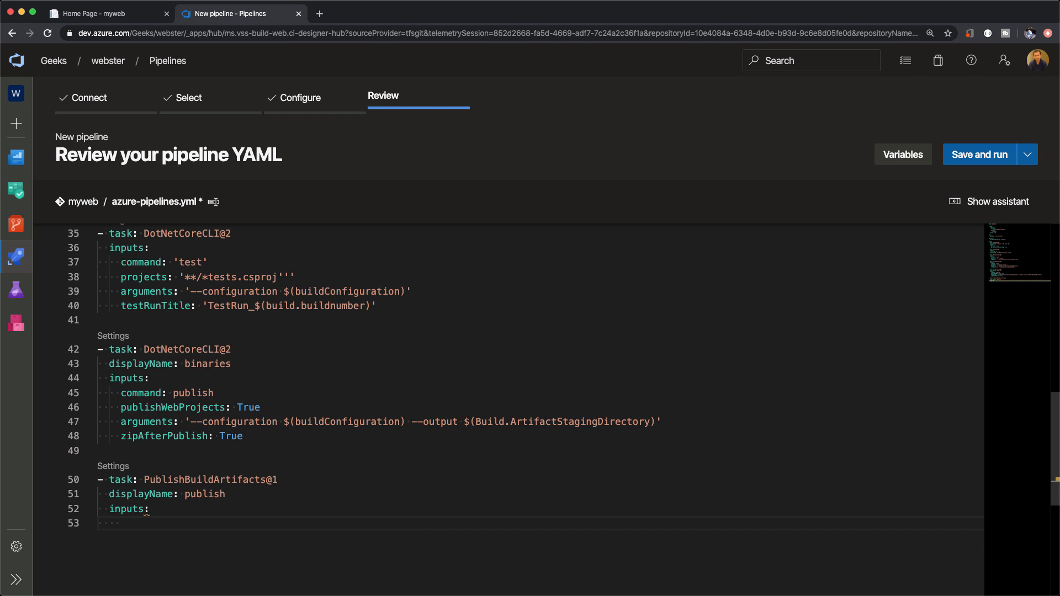
Step: Set PathtoPublish to '$(Build.ArtifactStagingDirectory)' and add an ArtifactName input
text(PathtoPublish:)
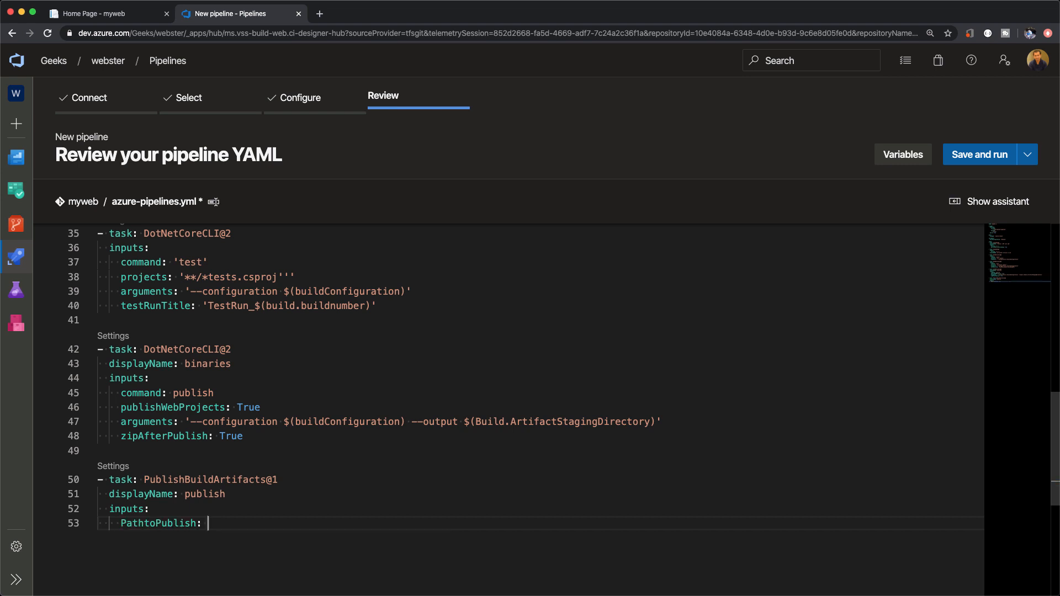
text('')
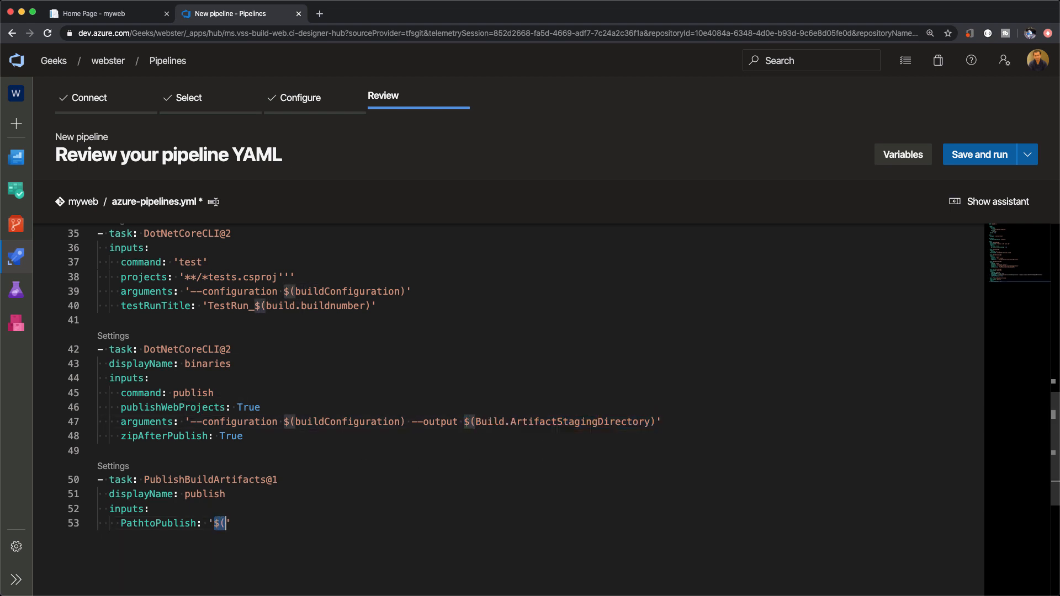
text(ar)
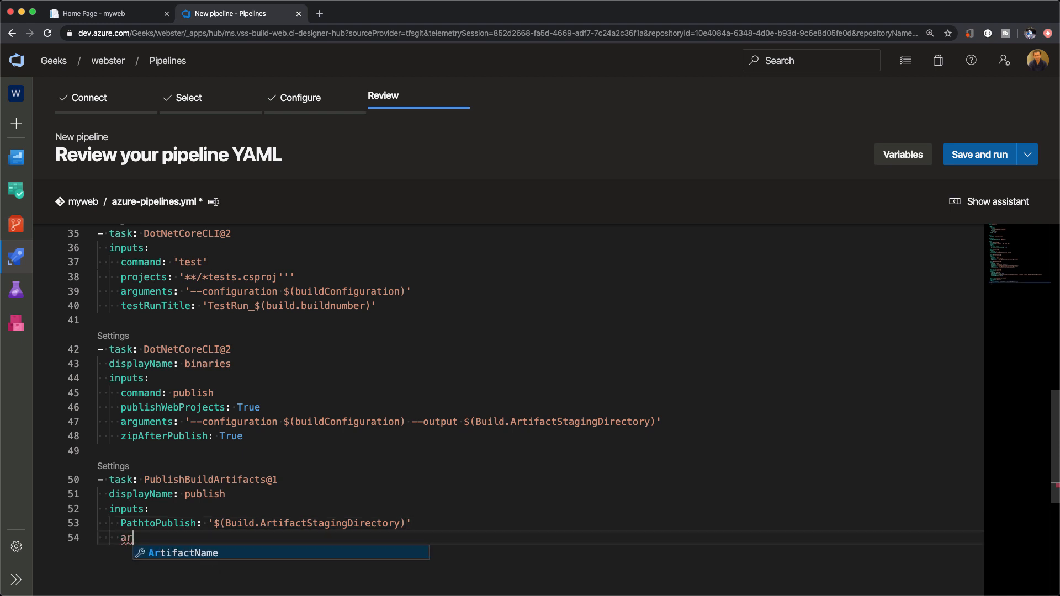
text(ArtifactName: 'ny')
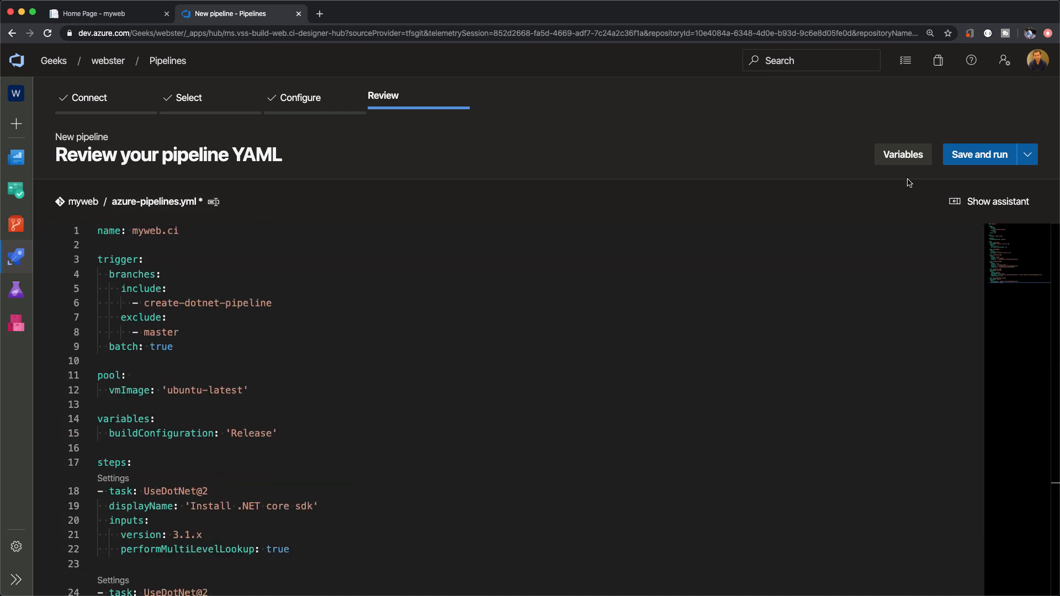
Step: Save the YAML with commit message 'init dotnet pipeline' directly to the branch
click(980, 155)
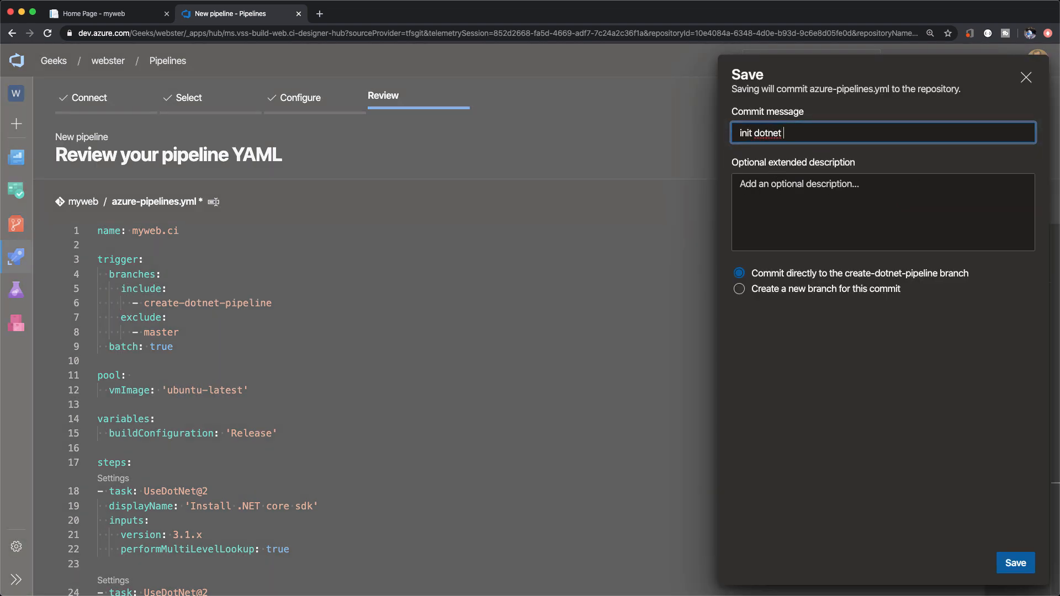
text(pipeline)
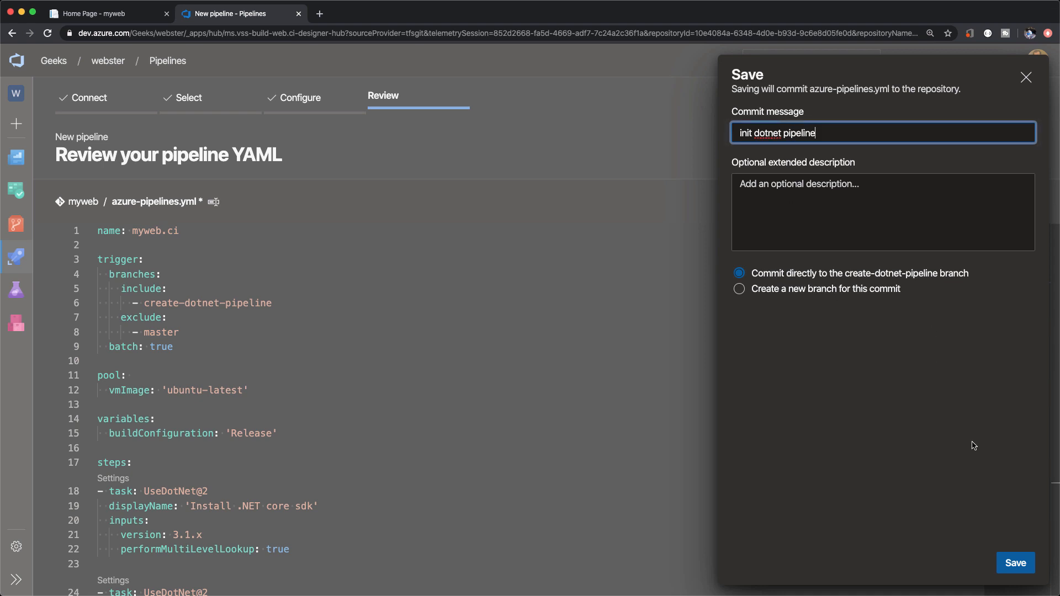
click(1015, 562)
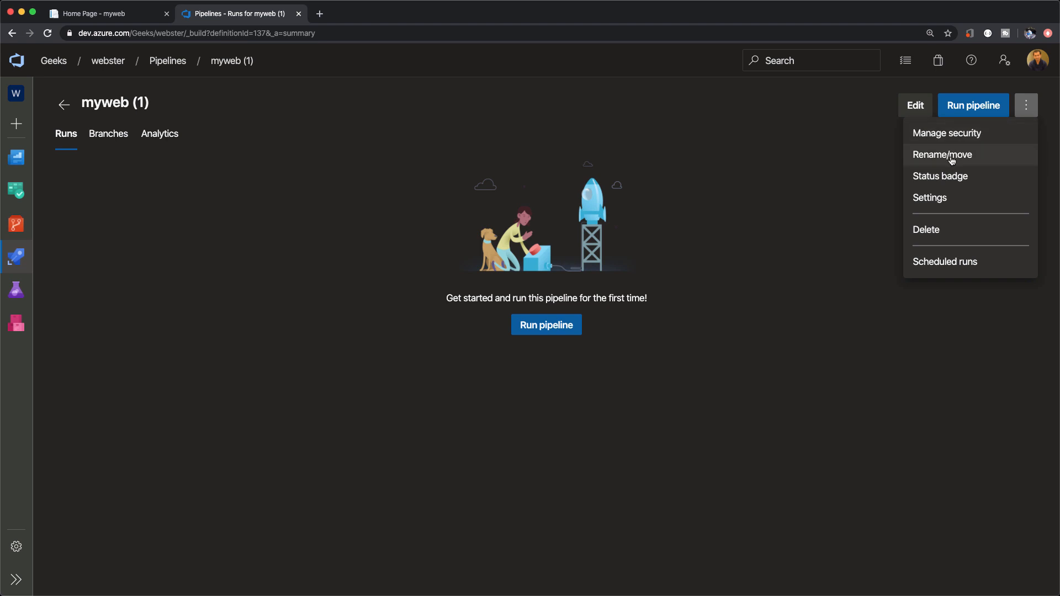
Step: Rename the pipeline to myweb.dotnetpipeline-demo and start a manual run
click(942, 155)
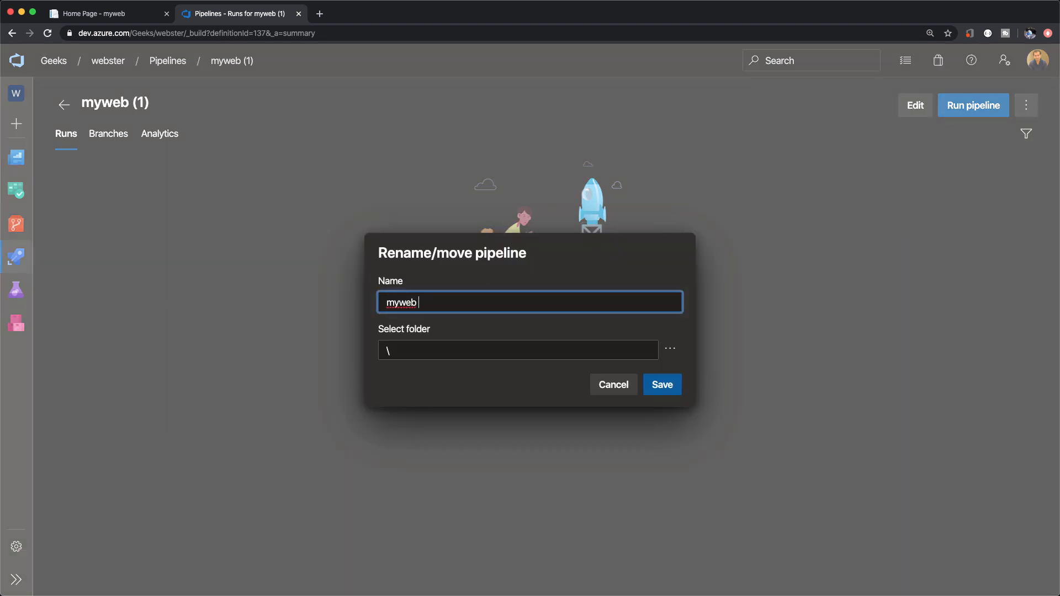
text(.)
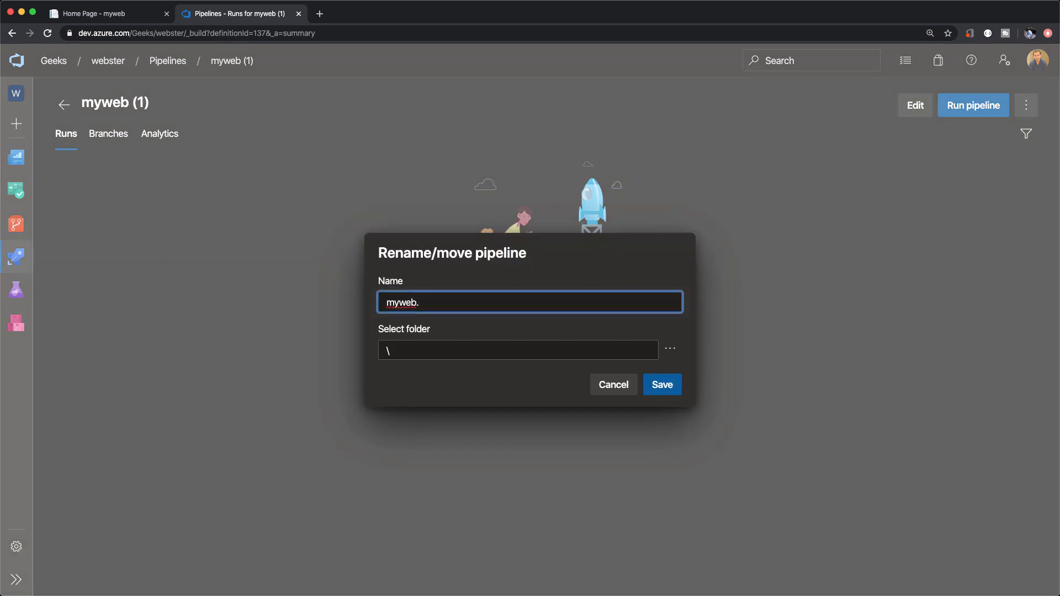
text(dotn)
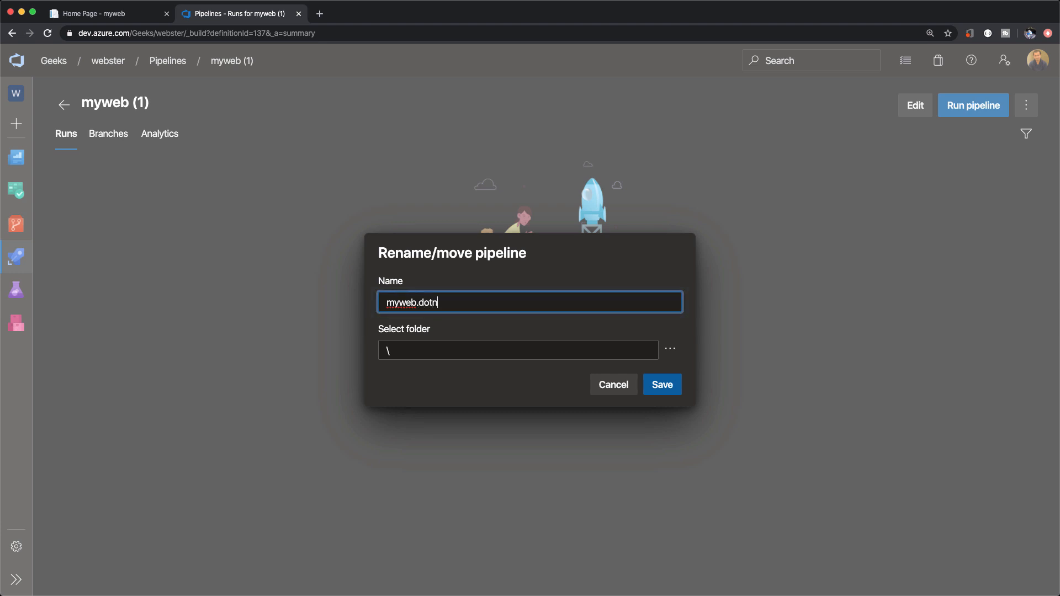
text(etpipeline)
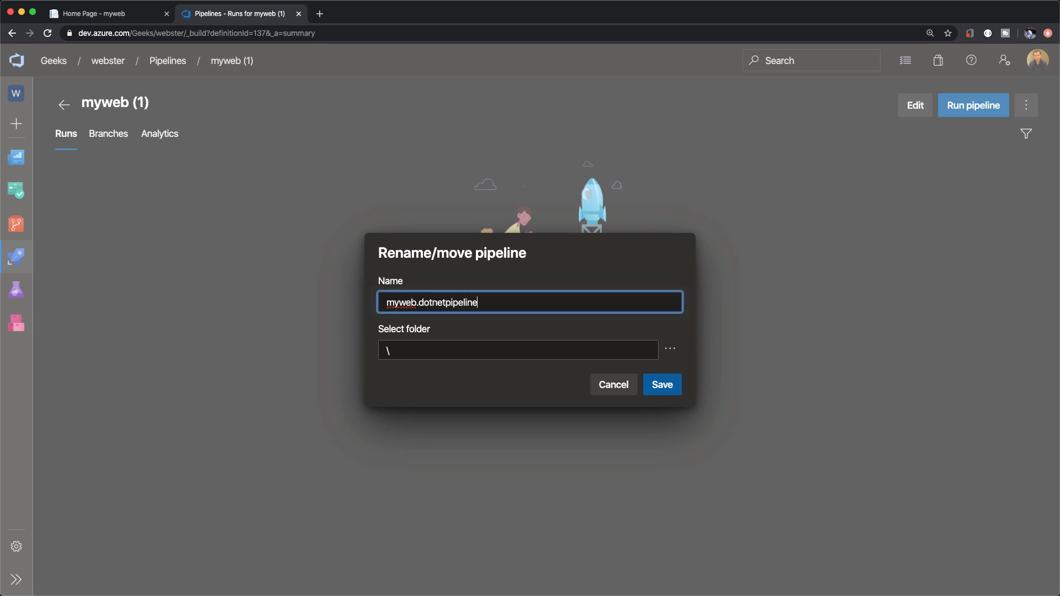
text(-demo)
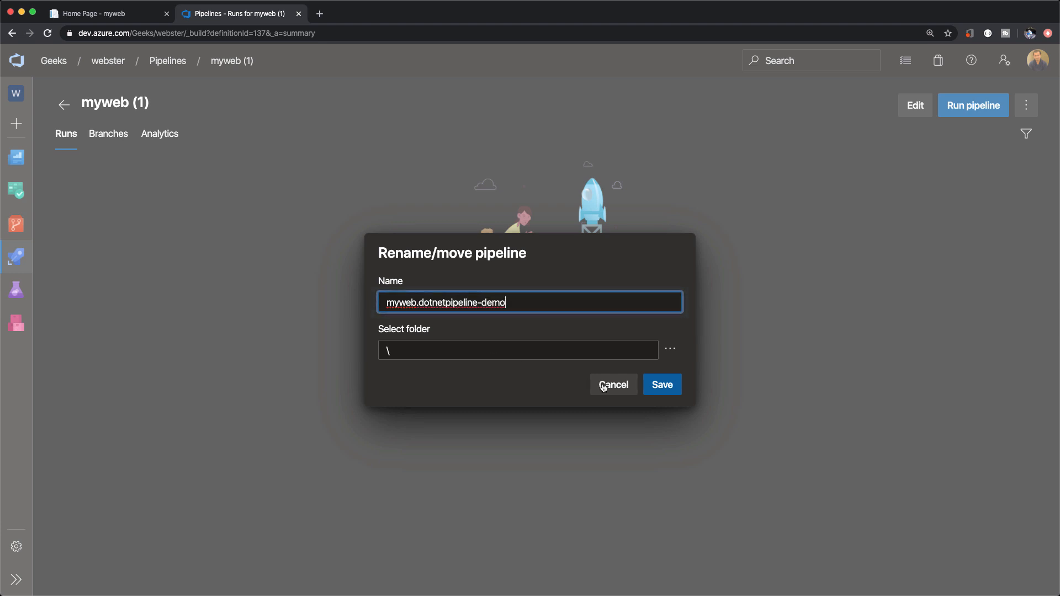
click(661, 384)
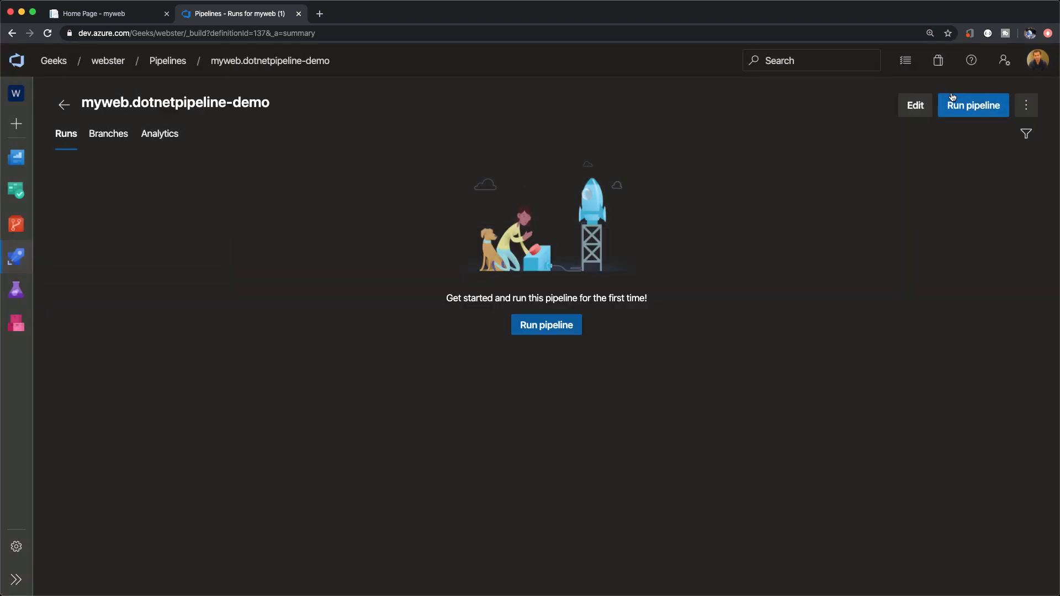
click(974, 106)
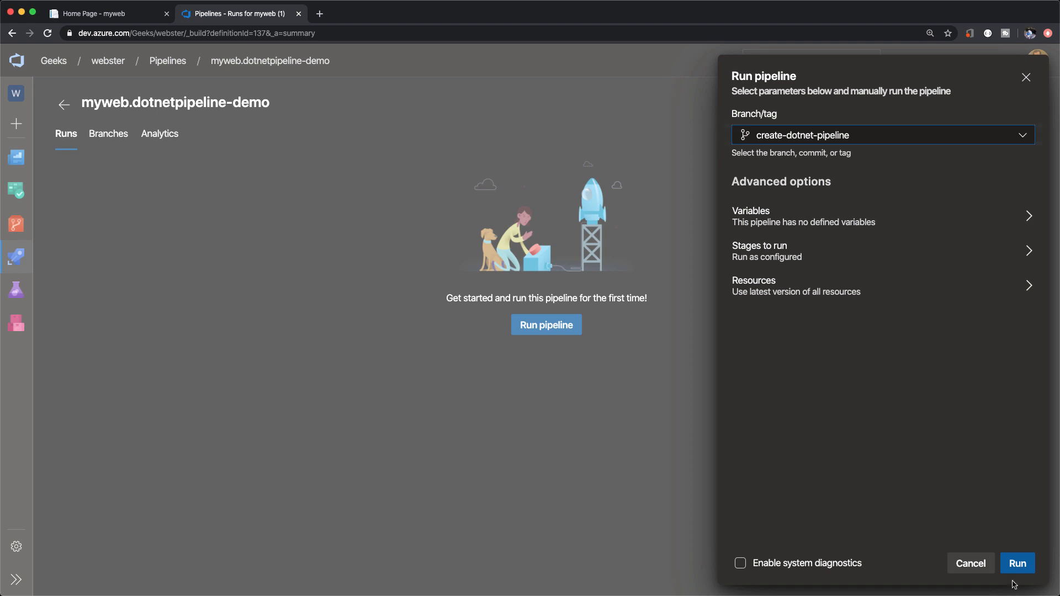
Step: Start the pipeline run on create-dotnet-pipeline and watch the sdk install and build logs
click(1017, 563)
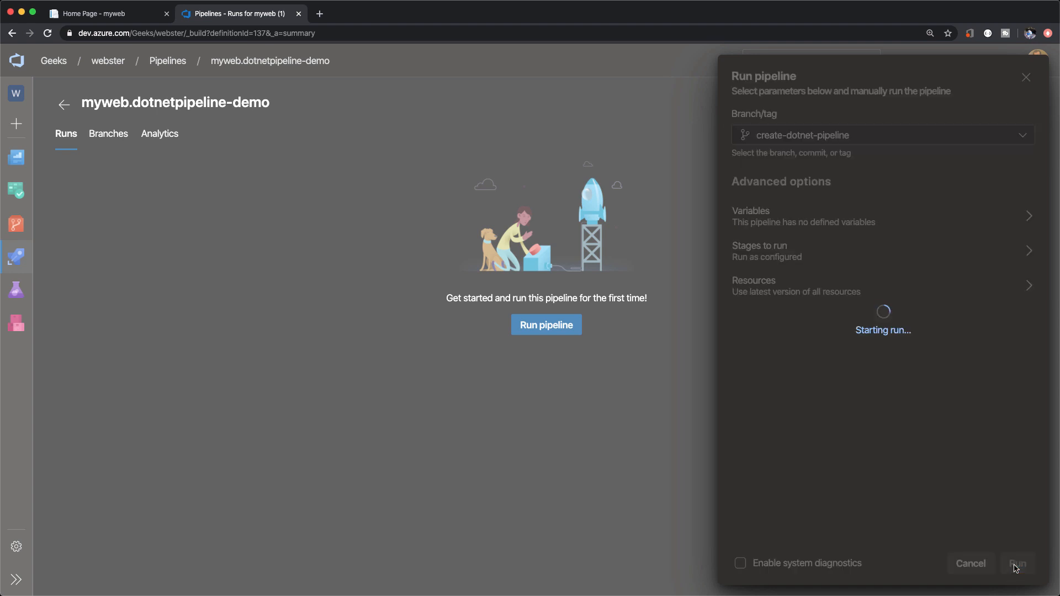
click(1017, 563)
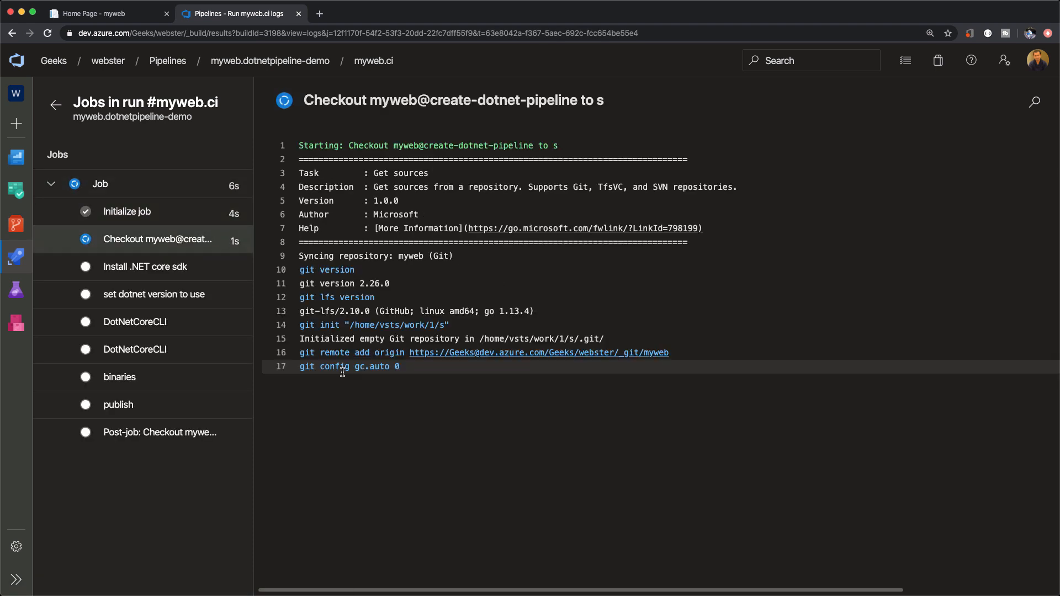
click(143, 267)
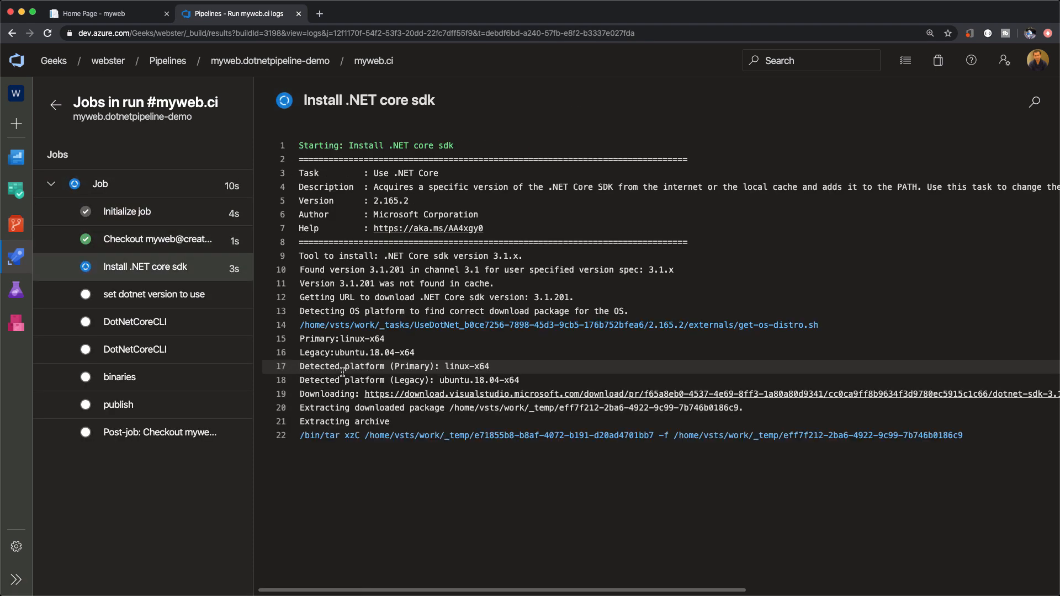
click(135, 322)
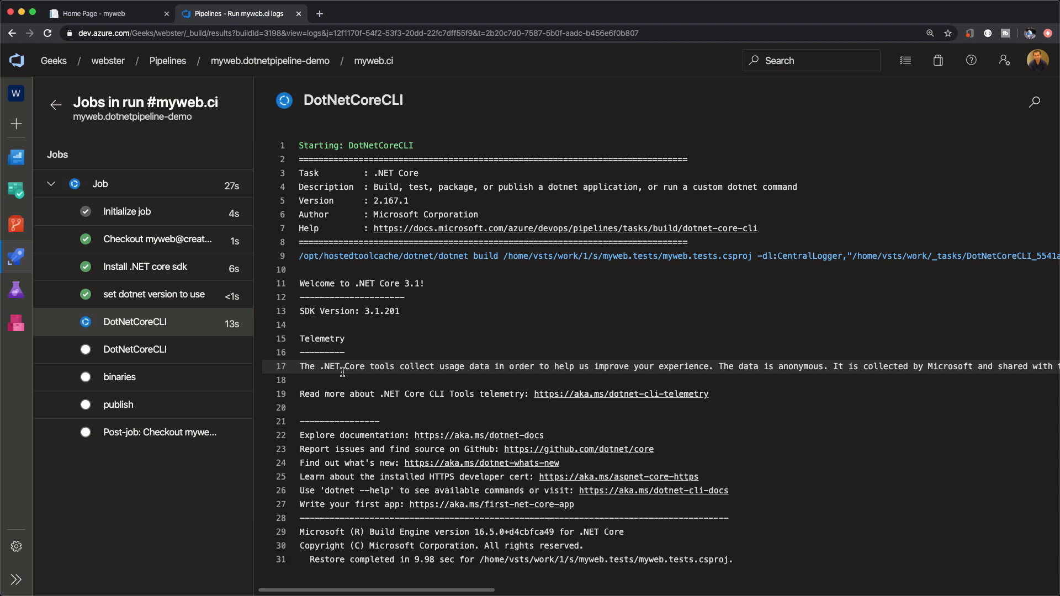
Step: Follow the test step's log and the job summary until every step is green
scroll(down, 3)
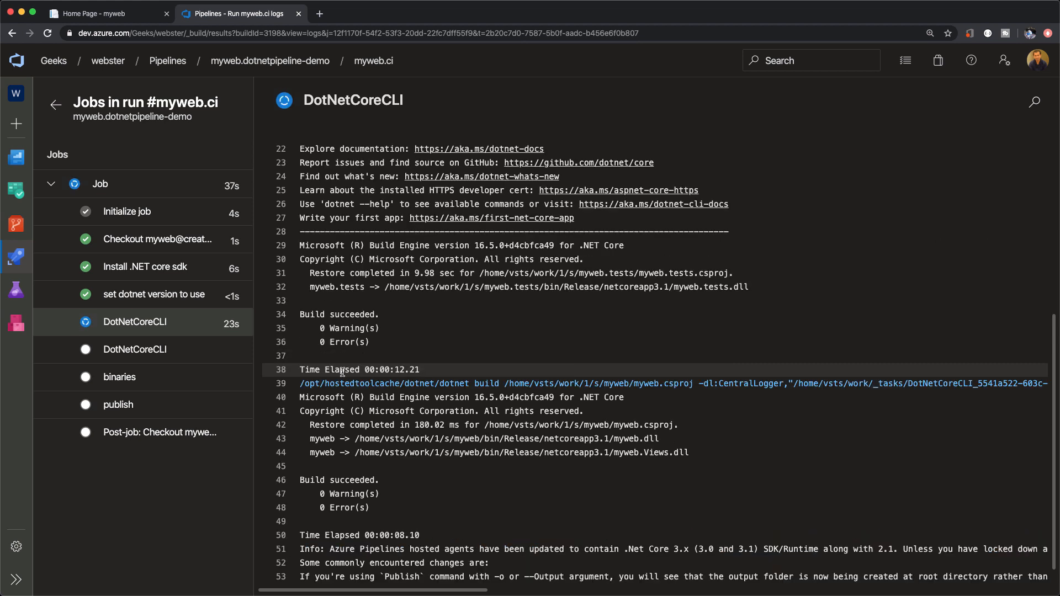
click(135, 351)
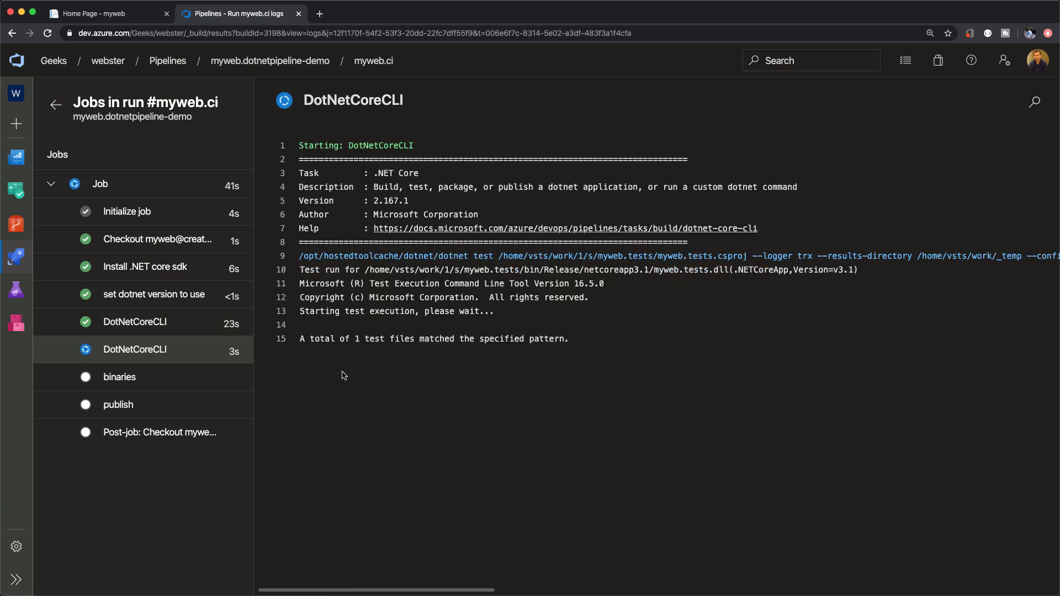
click(119, 377)
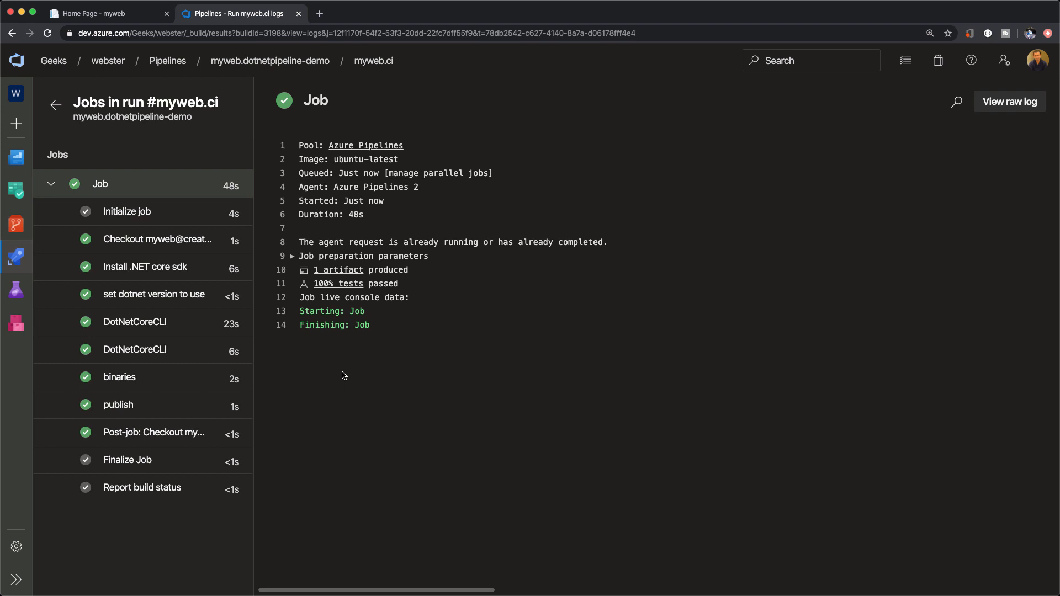
Step: Review the Initialize, checkout and sdk install logs, noting the create-dotnet-pipeline branch name
click(127, 212)
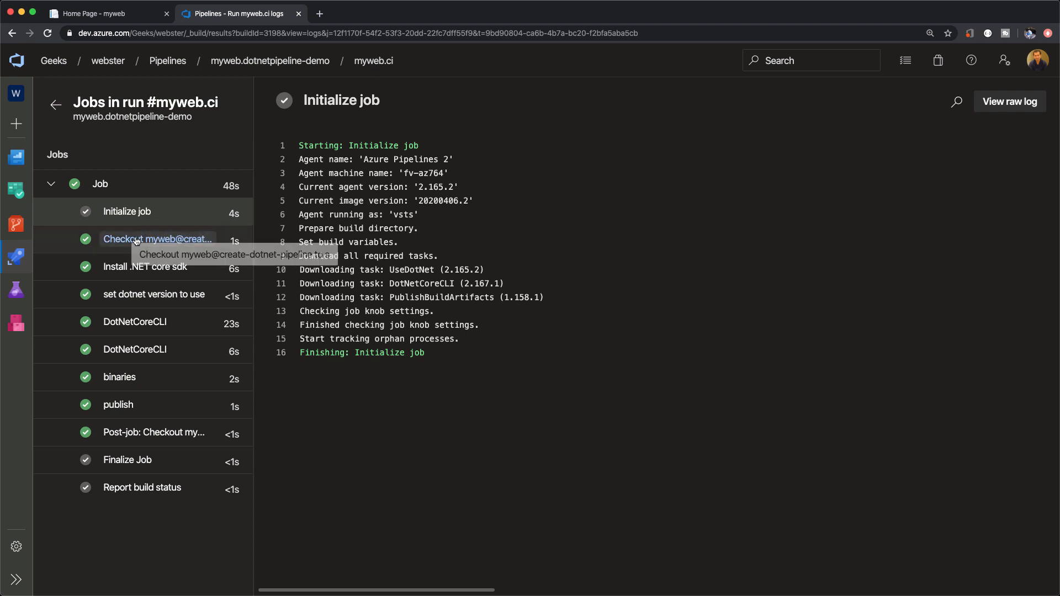
click(157, 239)
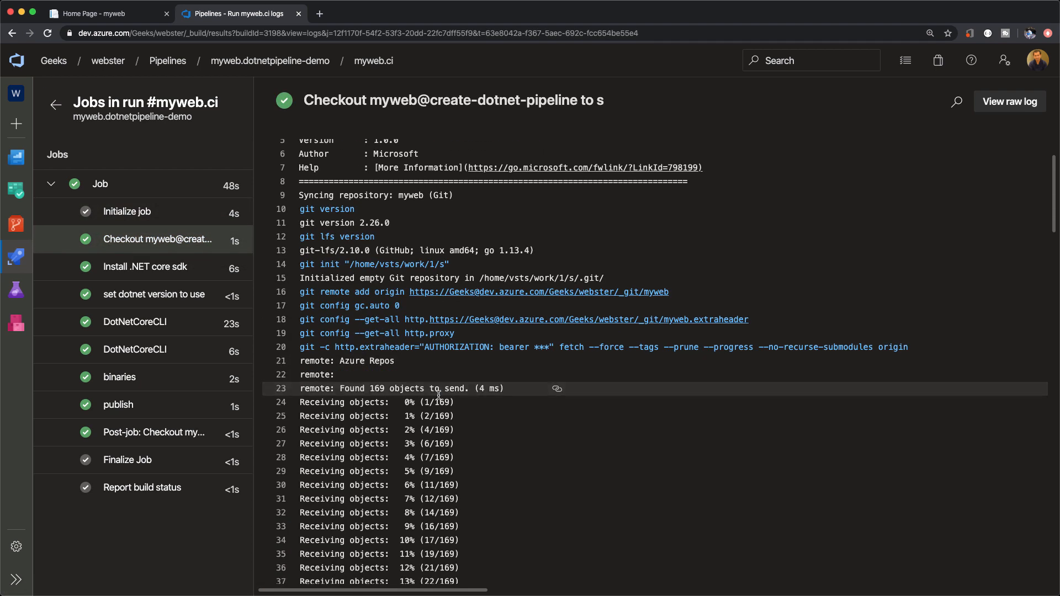
scroll(down, 3)
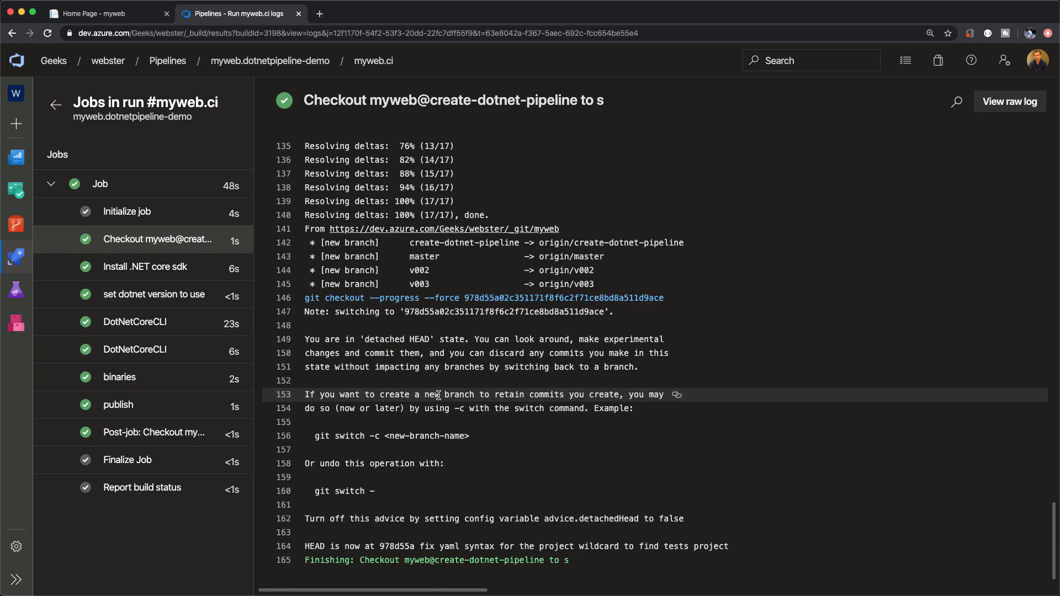
double_click(465, 243)
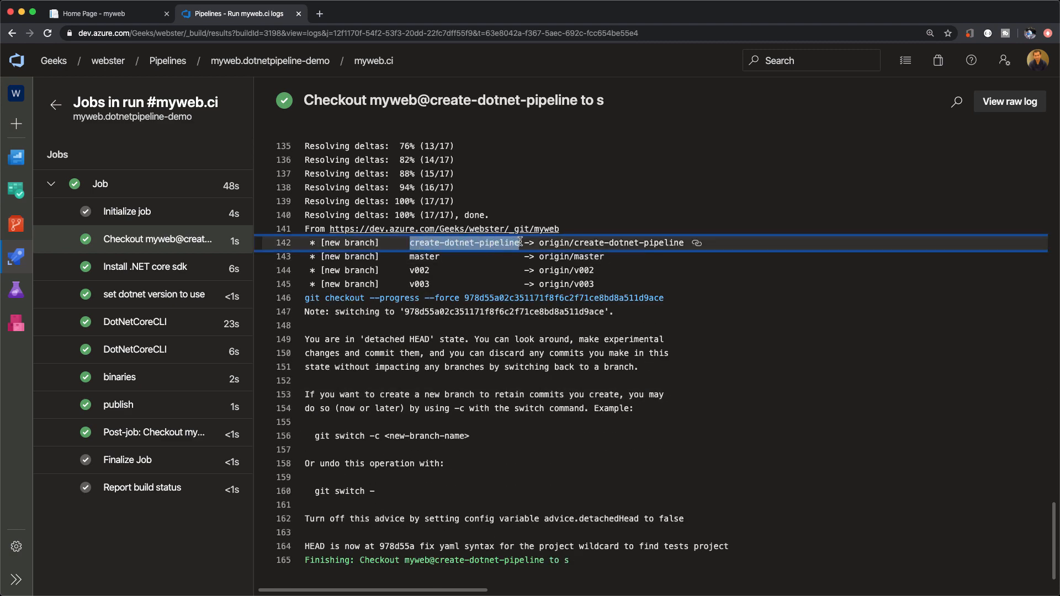
click(145, 266)
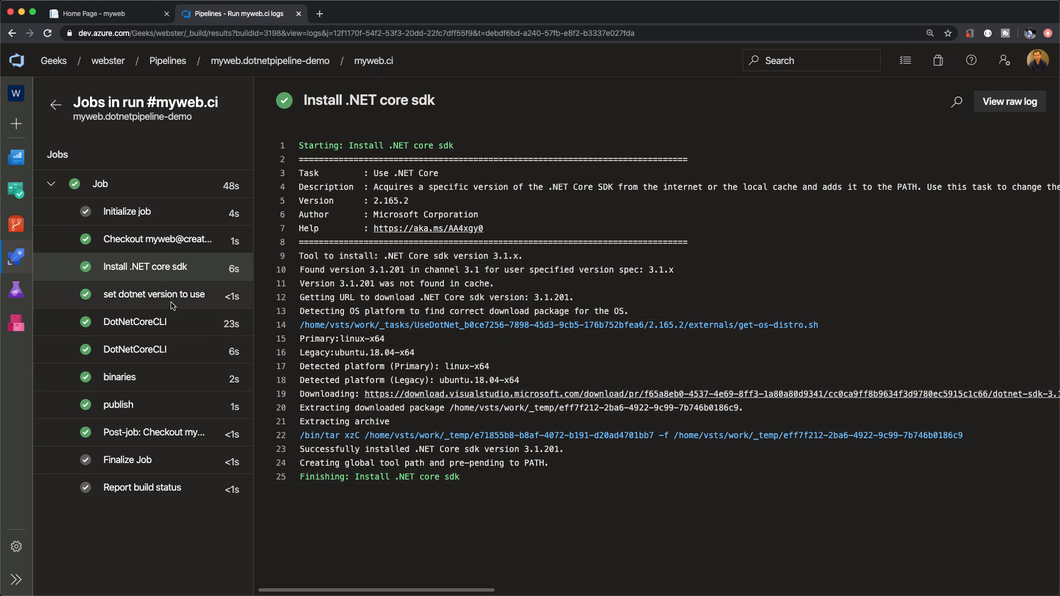
click(405, 380)
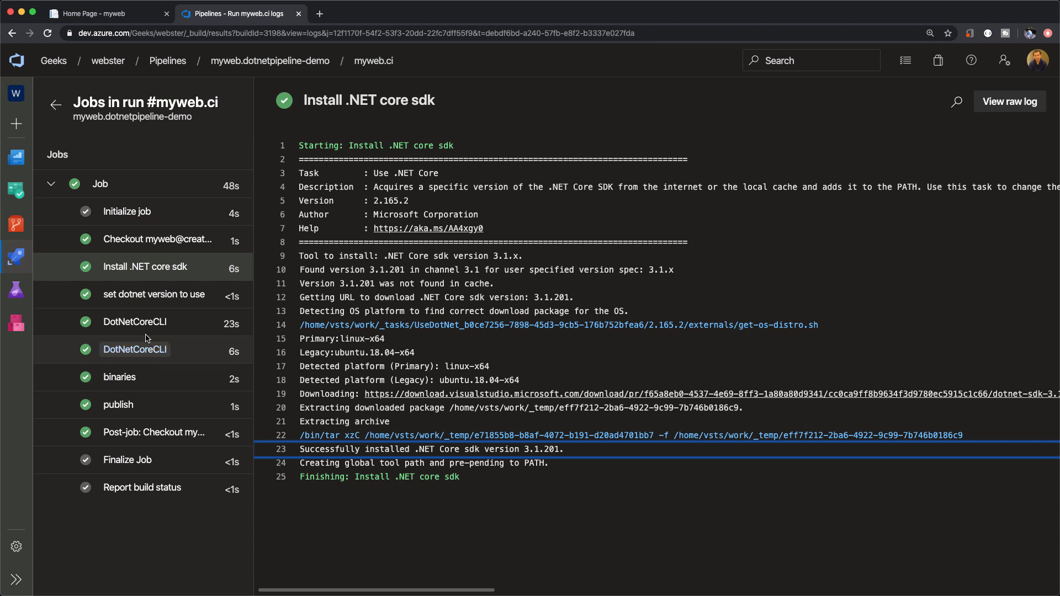
Step: Review the dotnet version, build, test, binaries and publish step logs
click(153, 294)
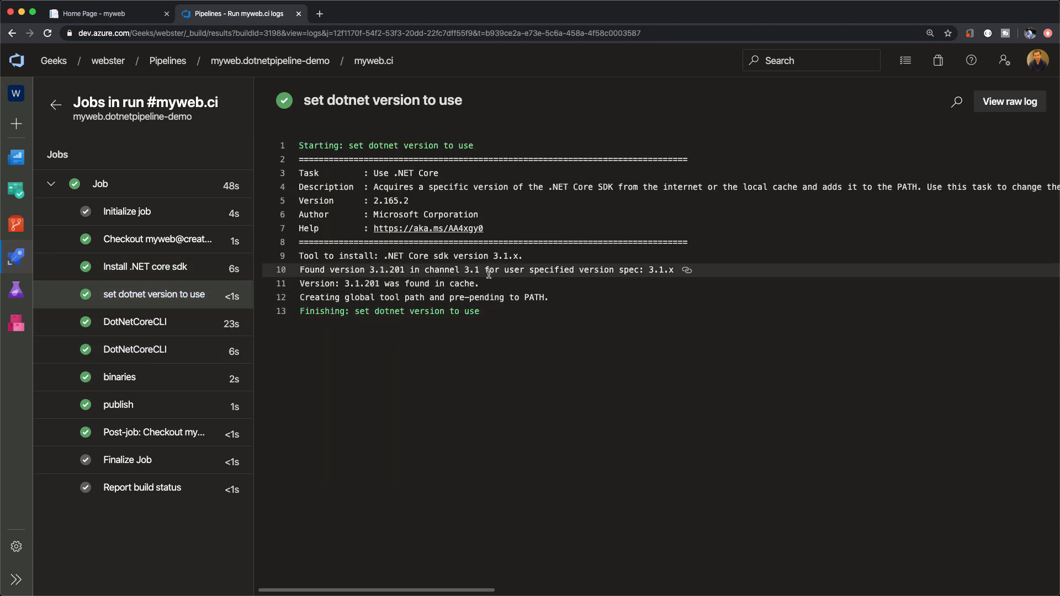
drag(344, 284, 400, 284)
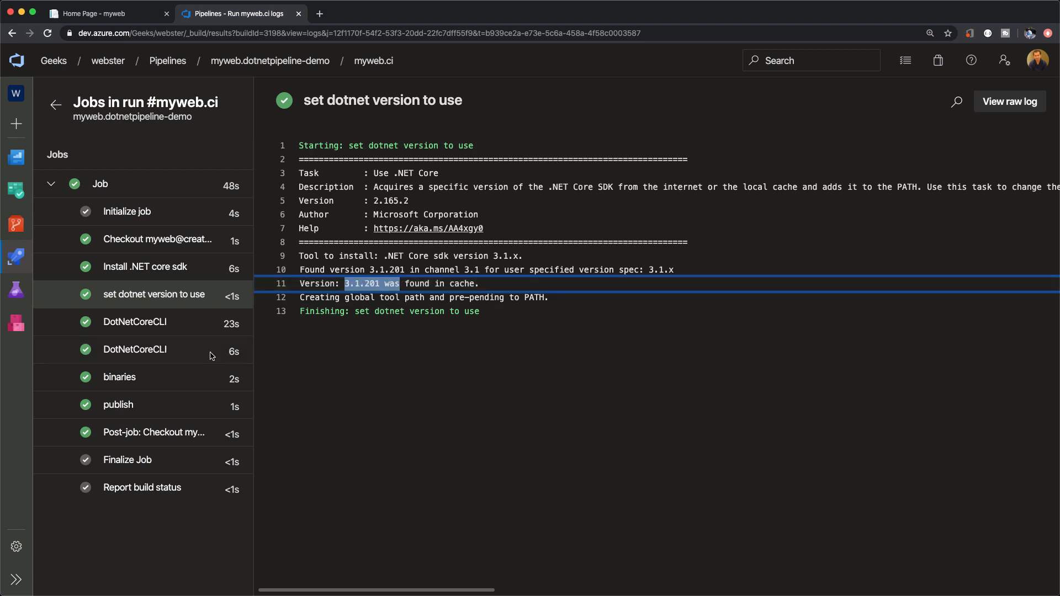
click(135, 322)
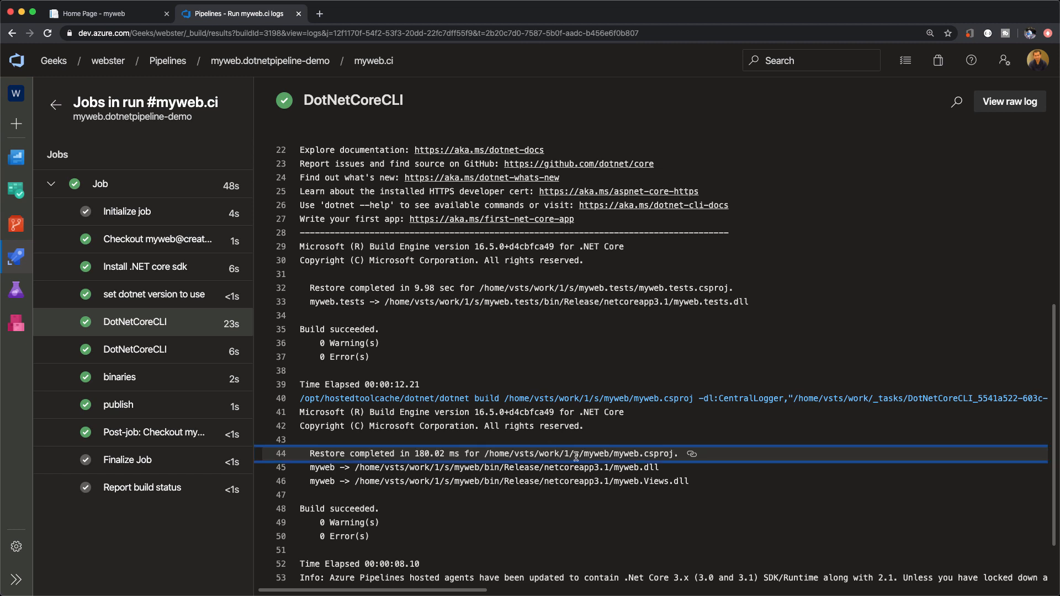
click(134, 351)
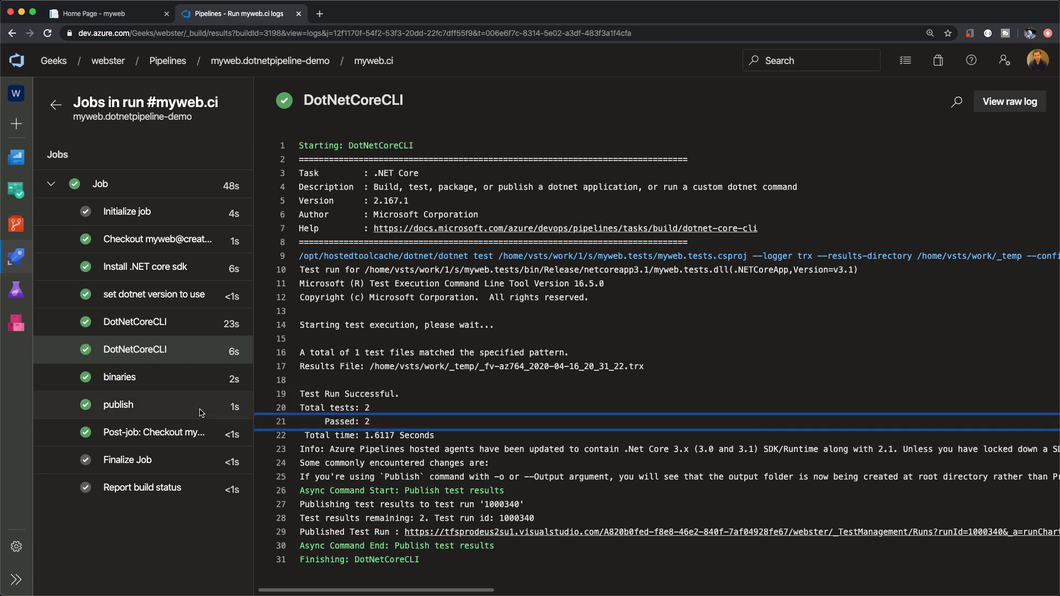
click(119, 377)
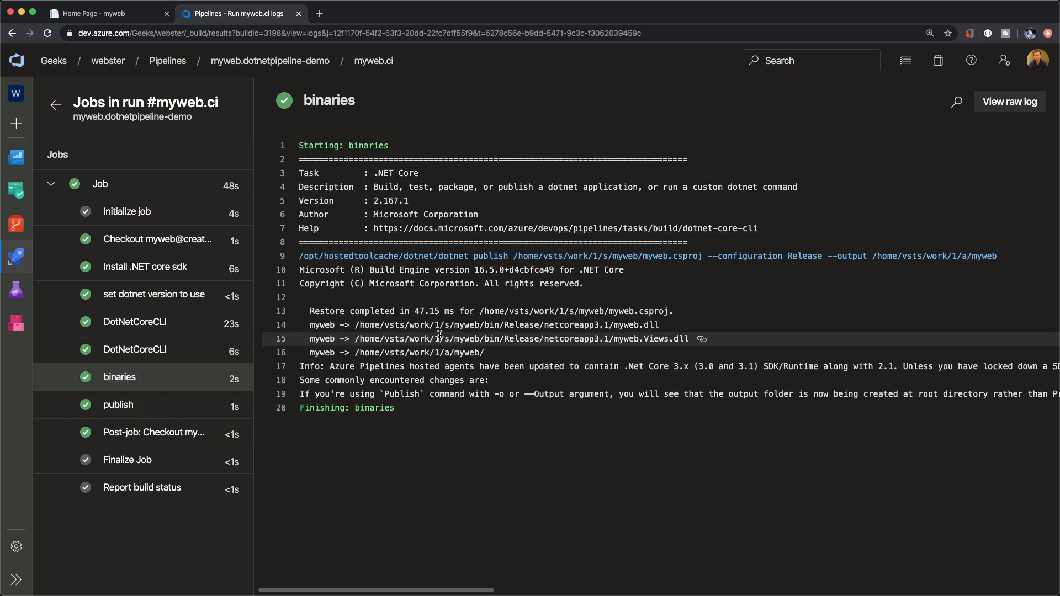
mouse_move(118, 405)
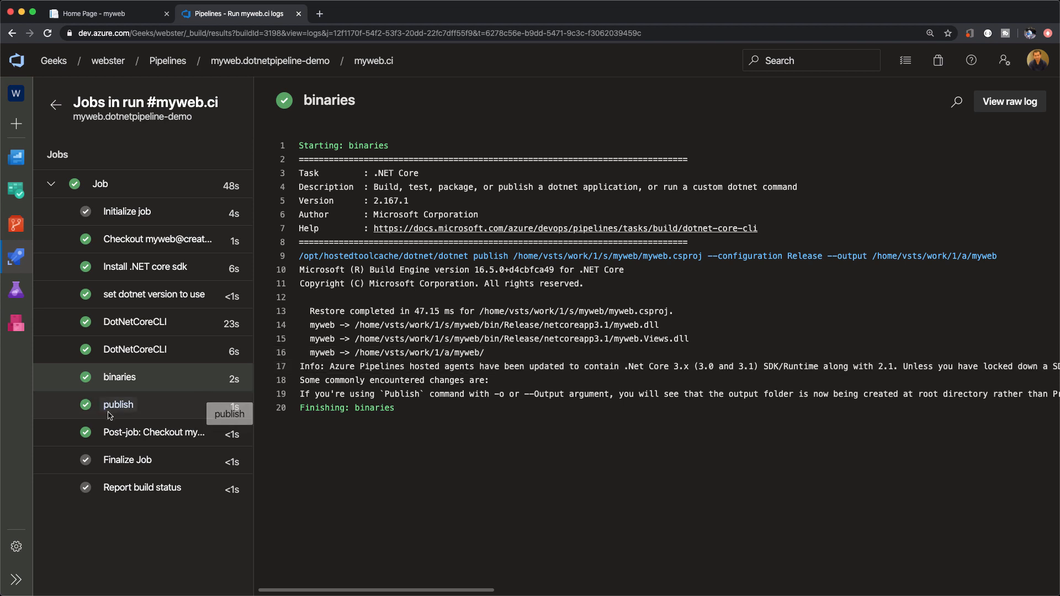
click(118, 404)
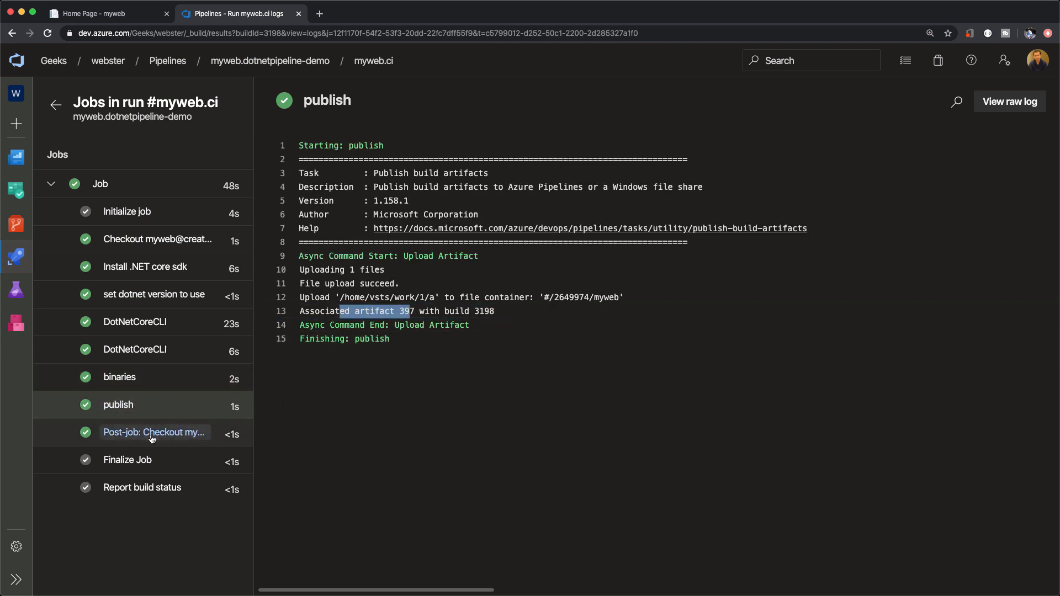
Step: Check the Finalize Job and Report build status logs, then return to the pipeline's runs list
click(127, 459)
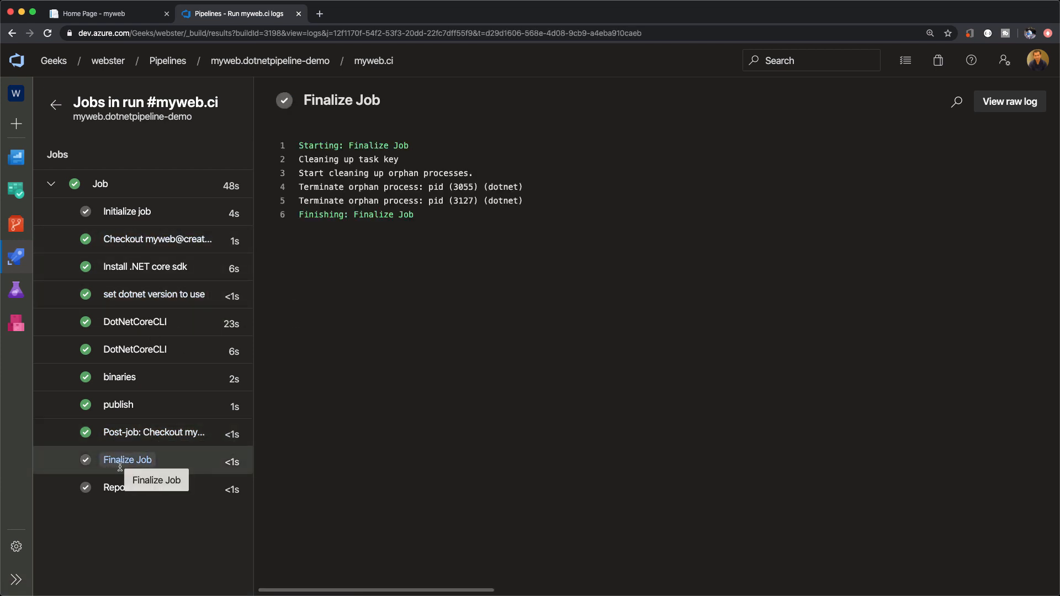
click(142, 487)
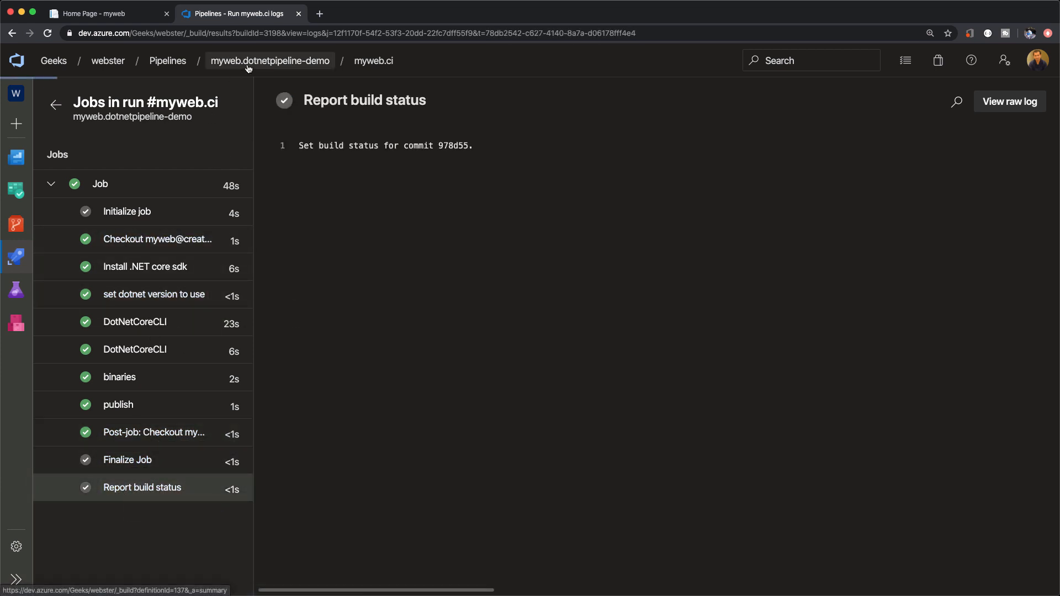
click(269, 60)
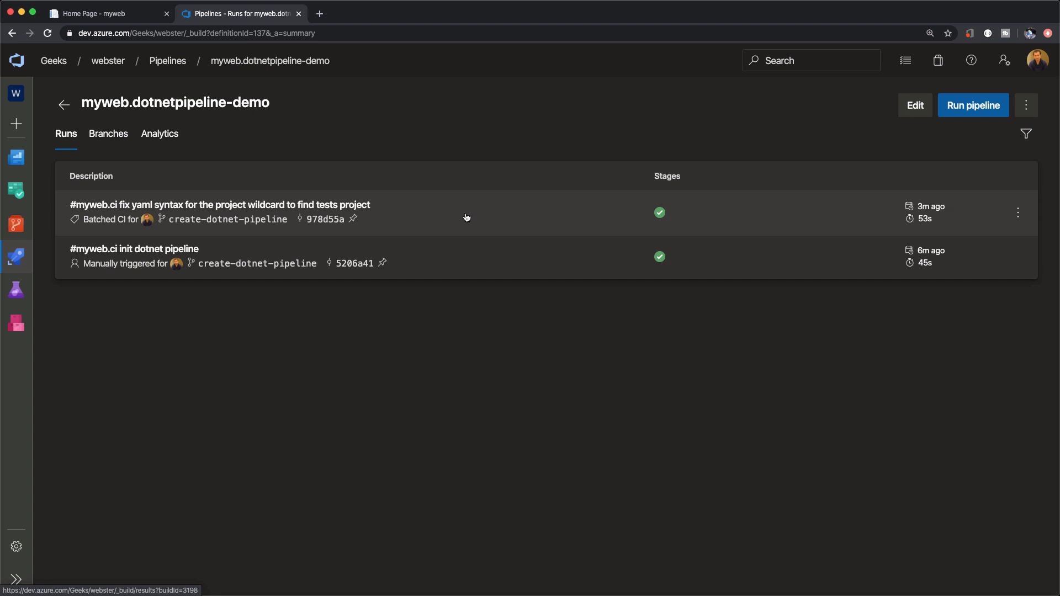
click(221, 205)
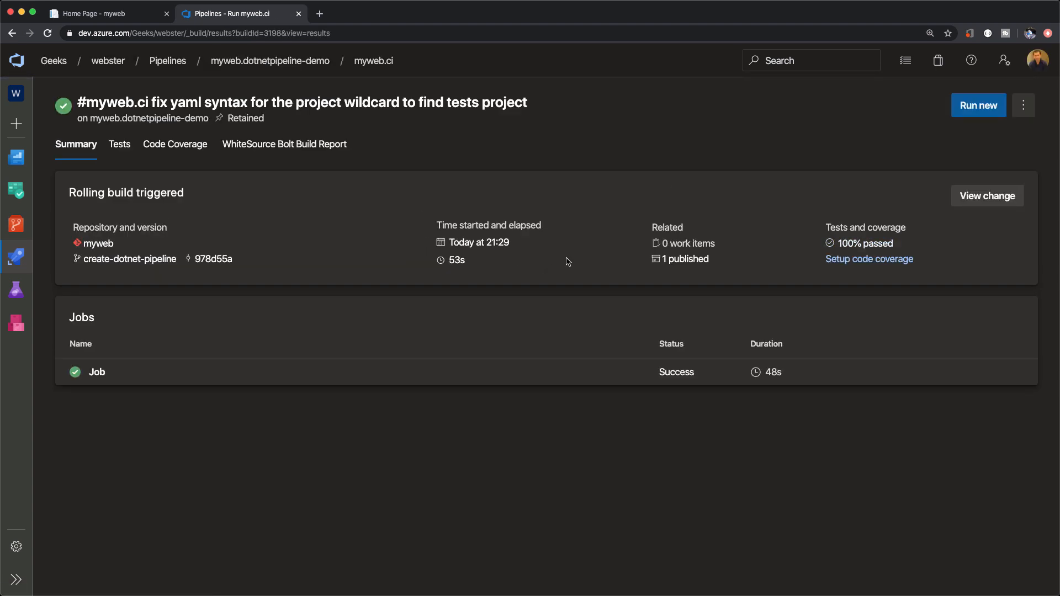
mouse_move(866, 243)
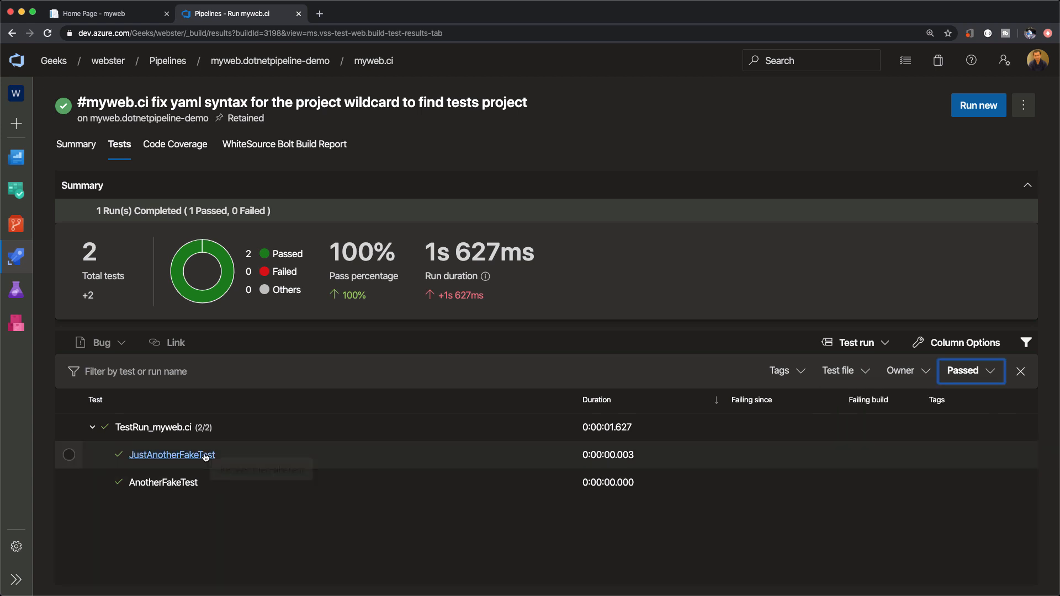
click(172, 453)
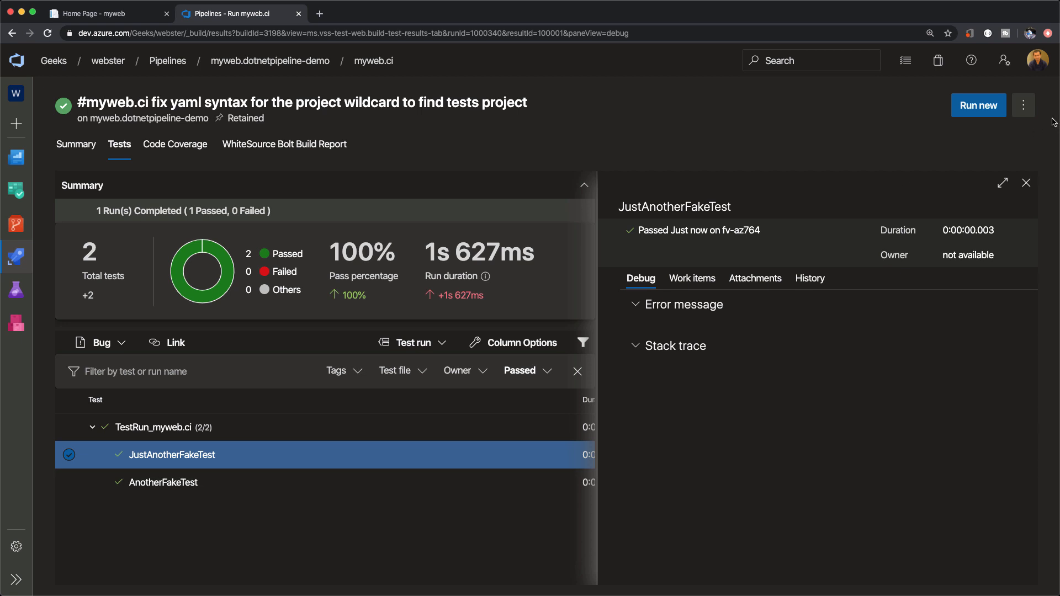
mouse_move(290, 236)
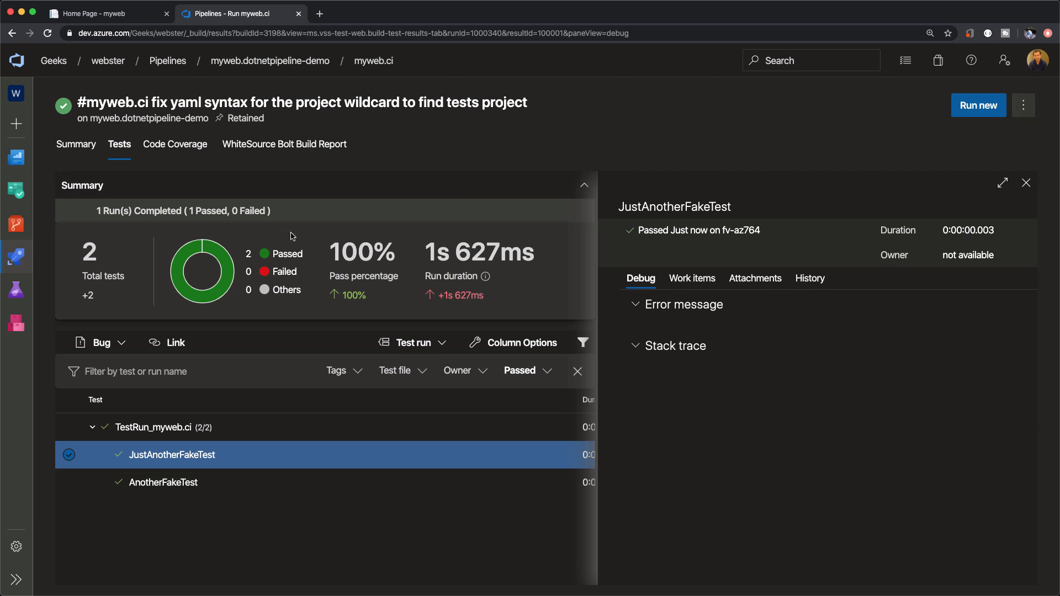
click(175, 143)
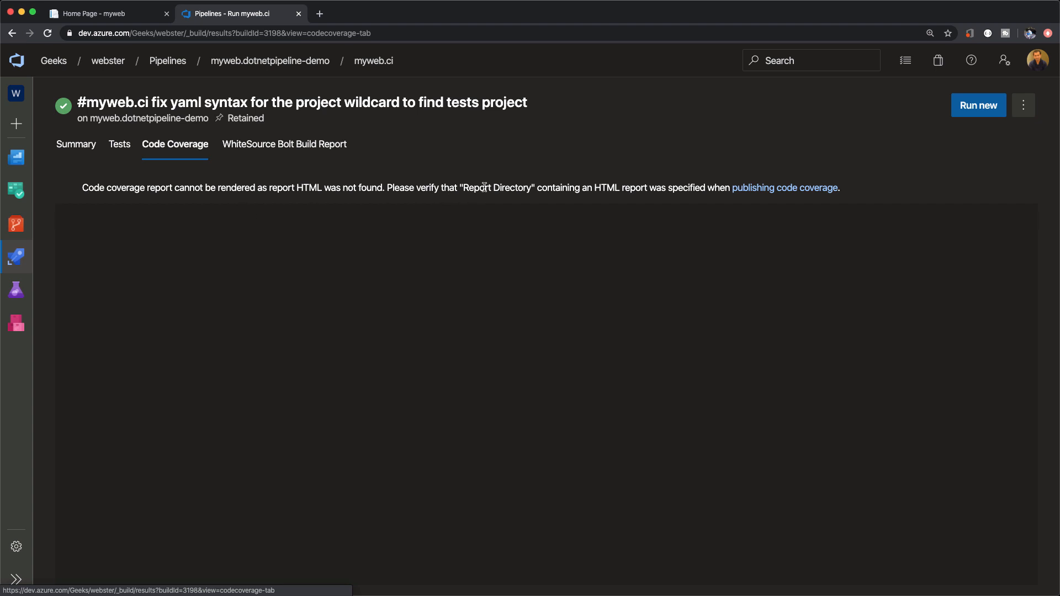
click(76, 144)
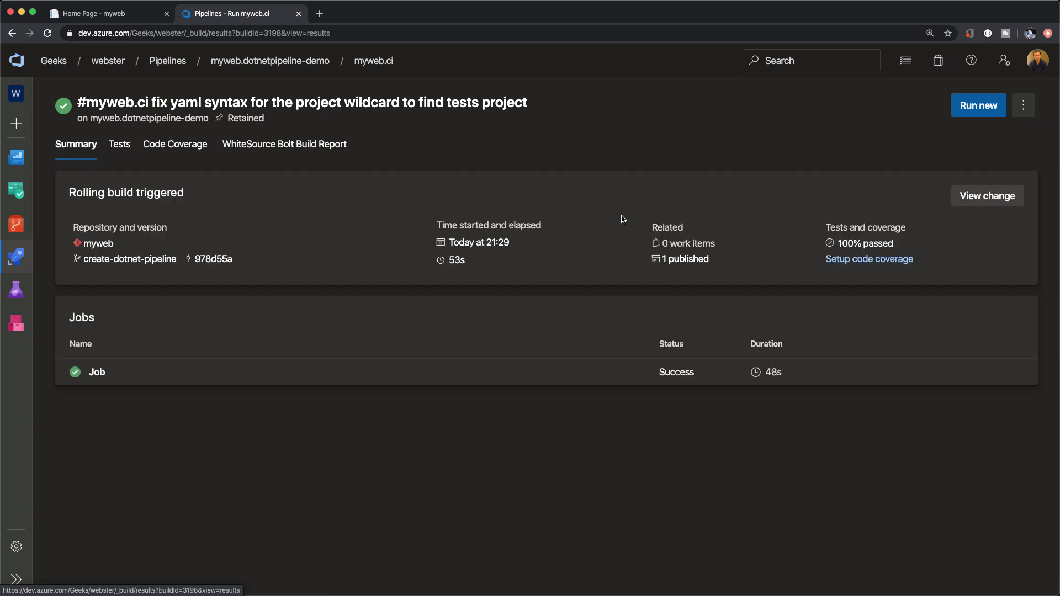
click(685, 258)
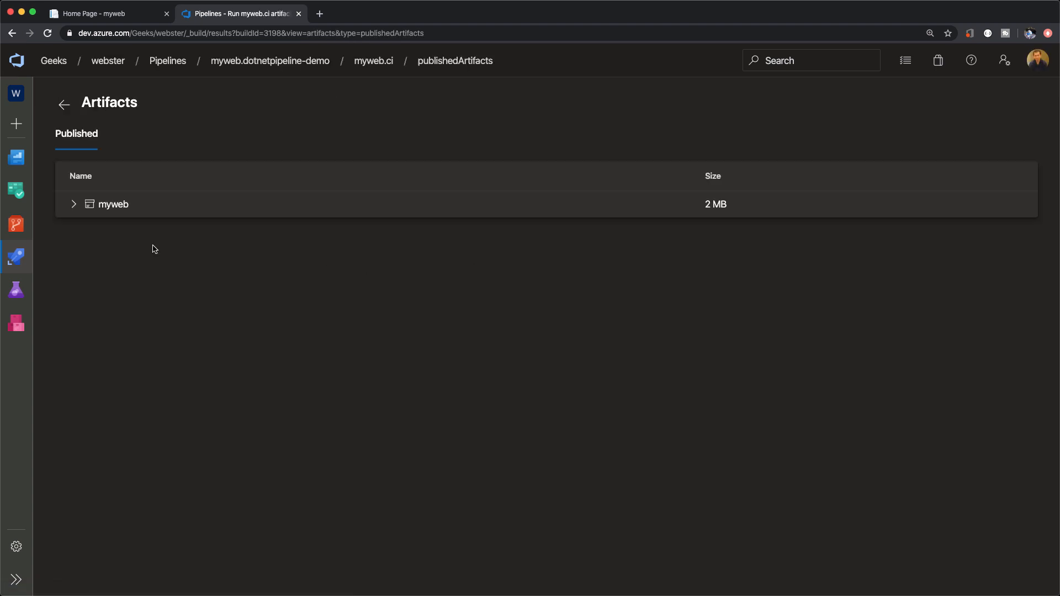
click(74, 204)
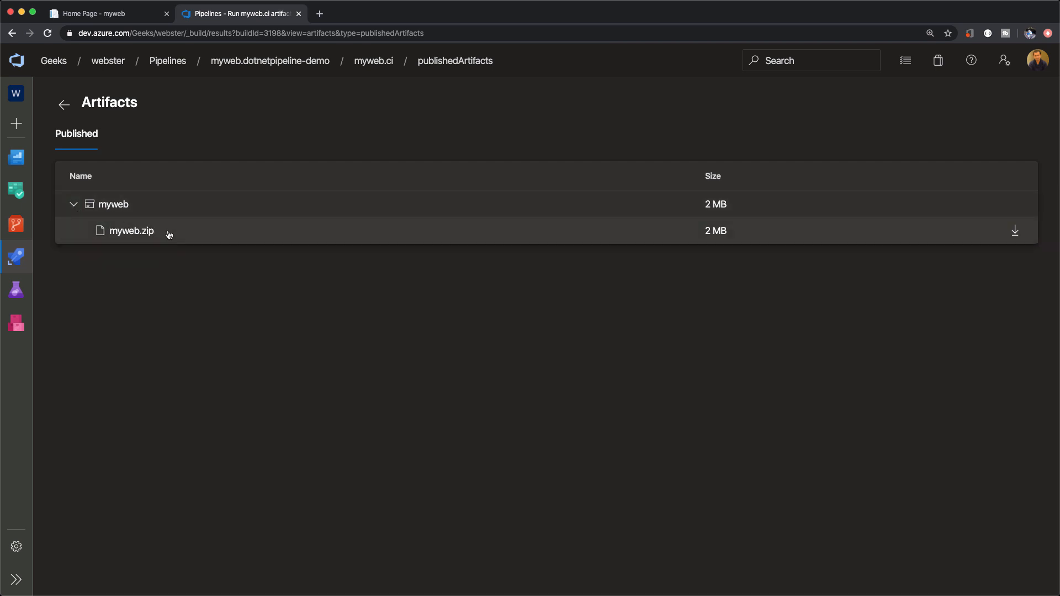
click(62, 105)
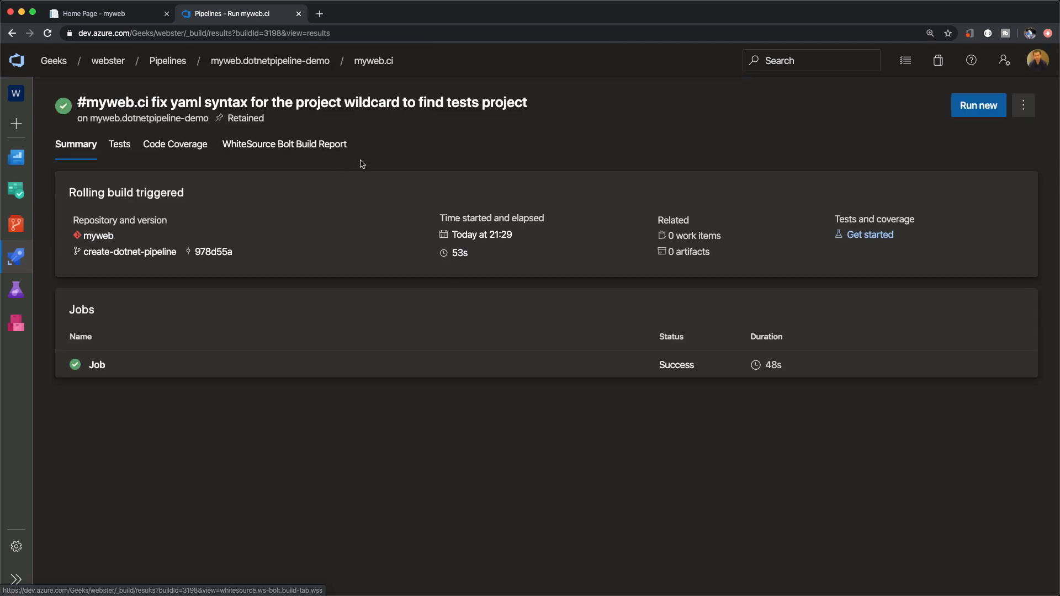
click(175, 143)
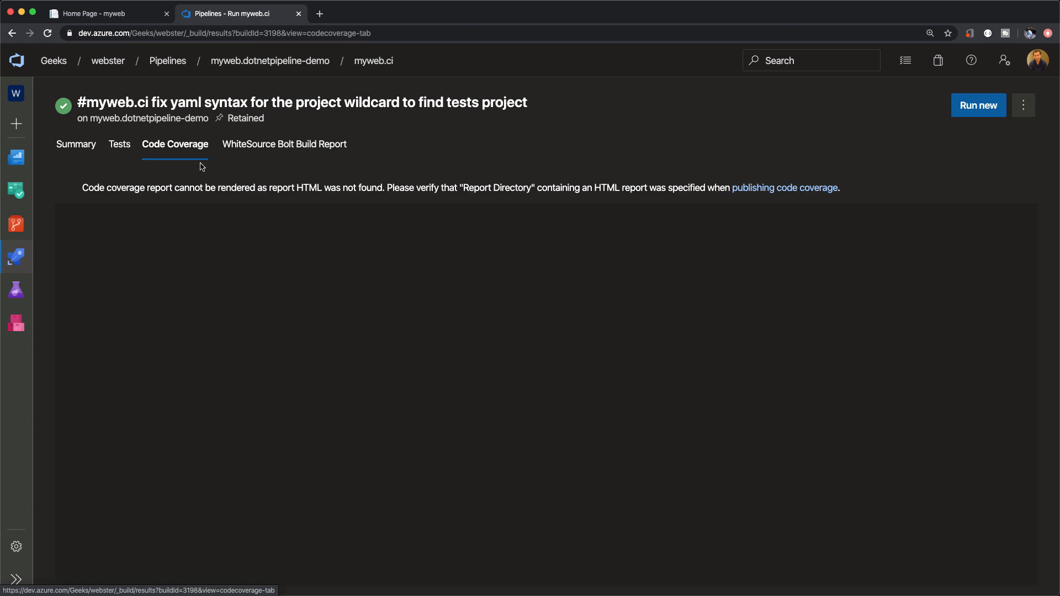
click(76, 144)
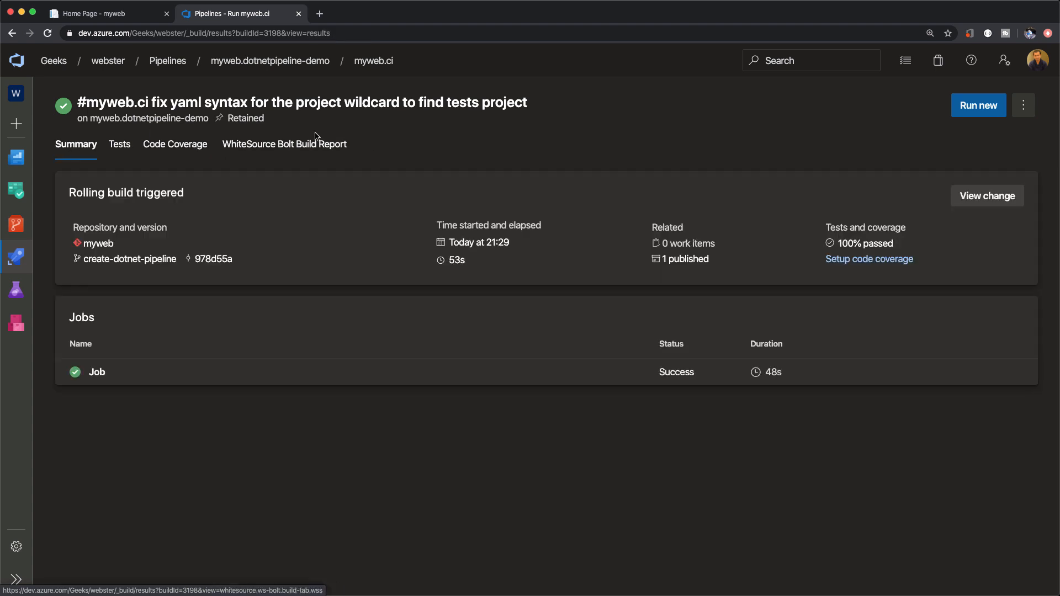
mouse_move(309, 77)
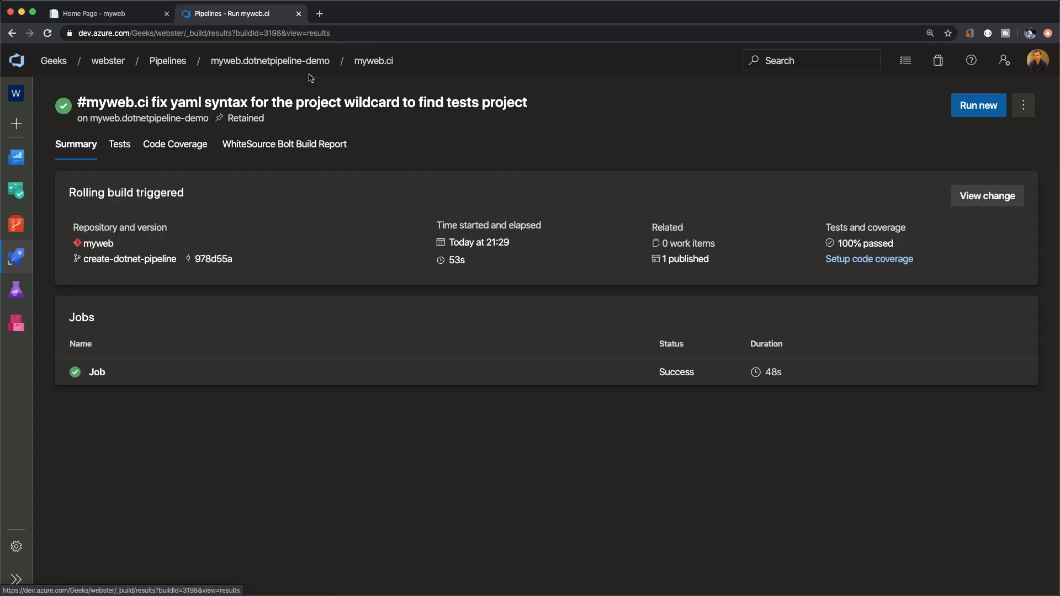
click(269, 60)
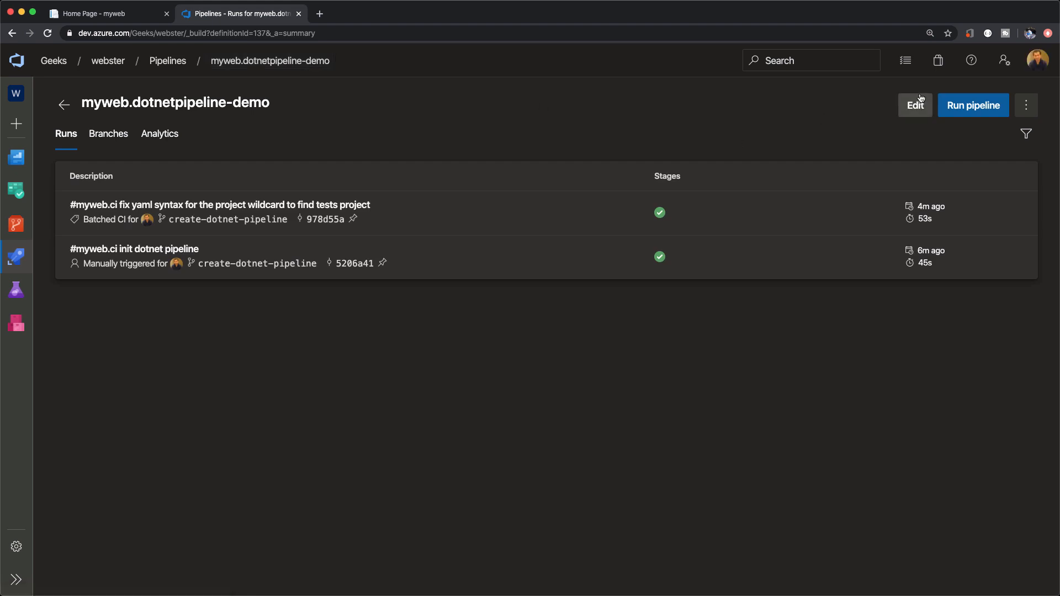
Step: Edit the YAML and add --collect:"Xplat Code Coverage" to the test task's arguments
click(915, 106)
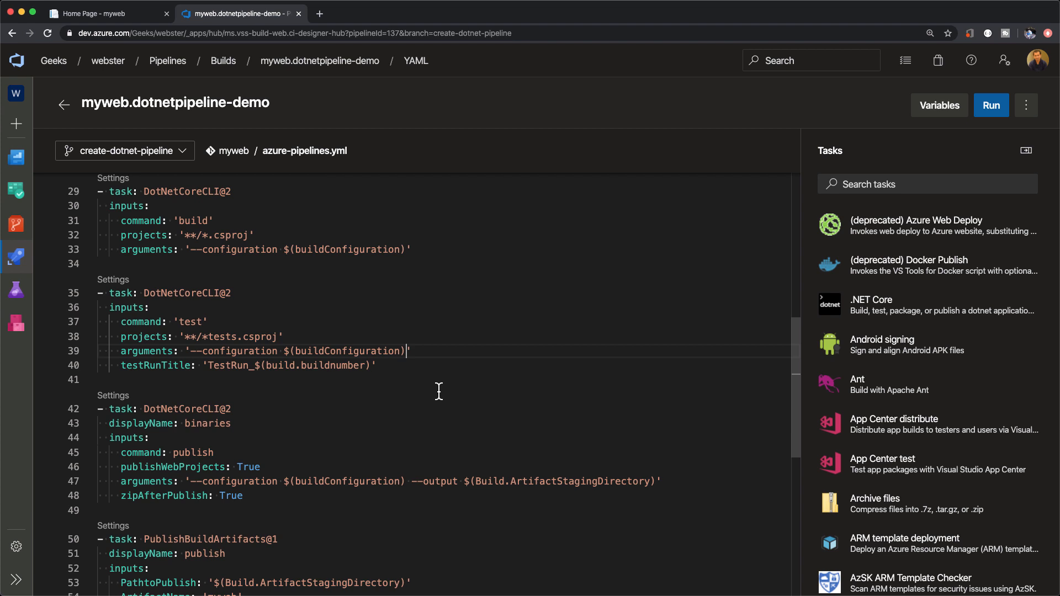
text(--)
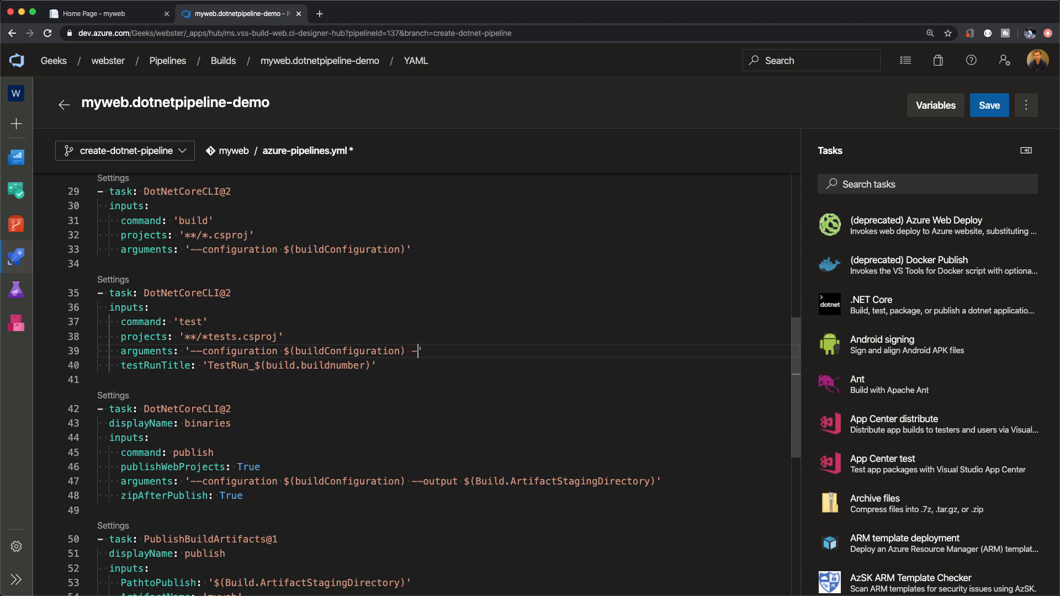
text(-collect:)
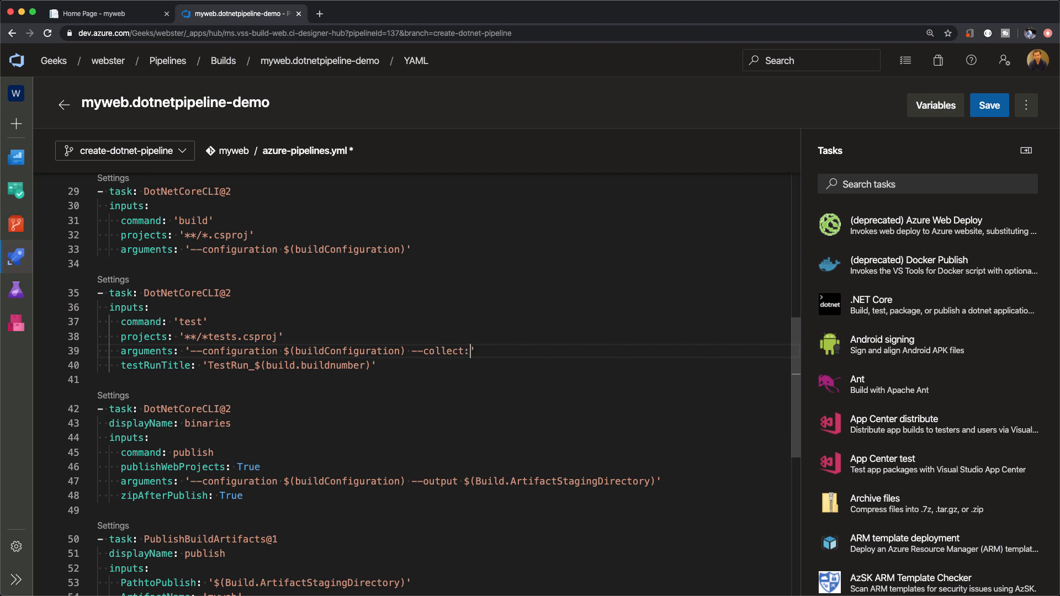
text(")
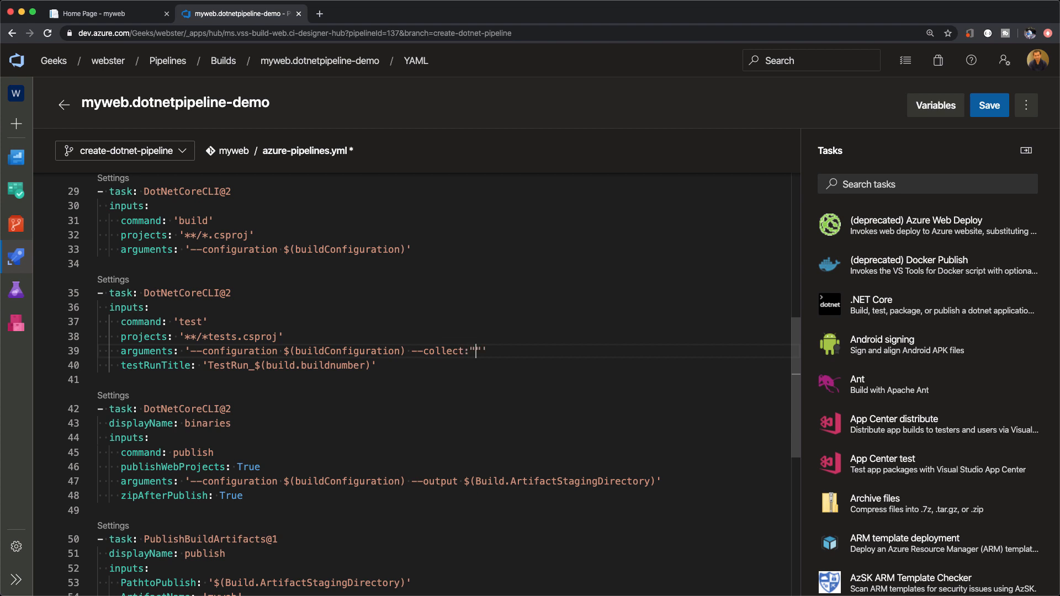
text(Xplat Code)
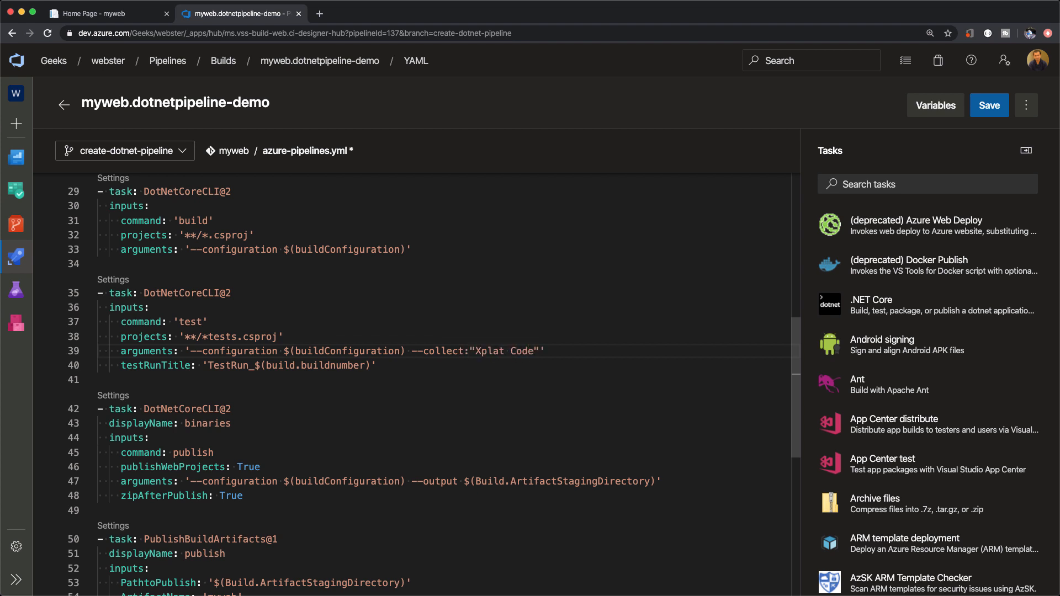
text(Coverage)
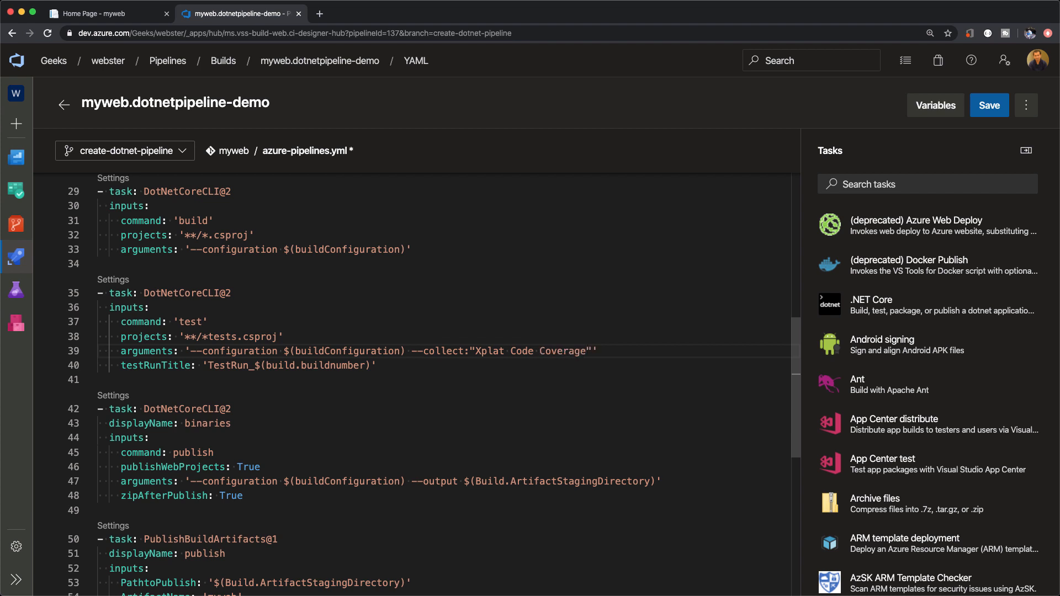
Step: Add --RunConfiguration.DisableAppDomain to the test task's arguments
text(--)
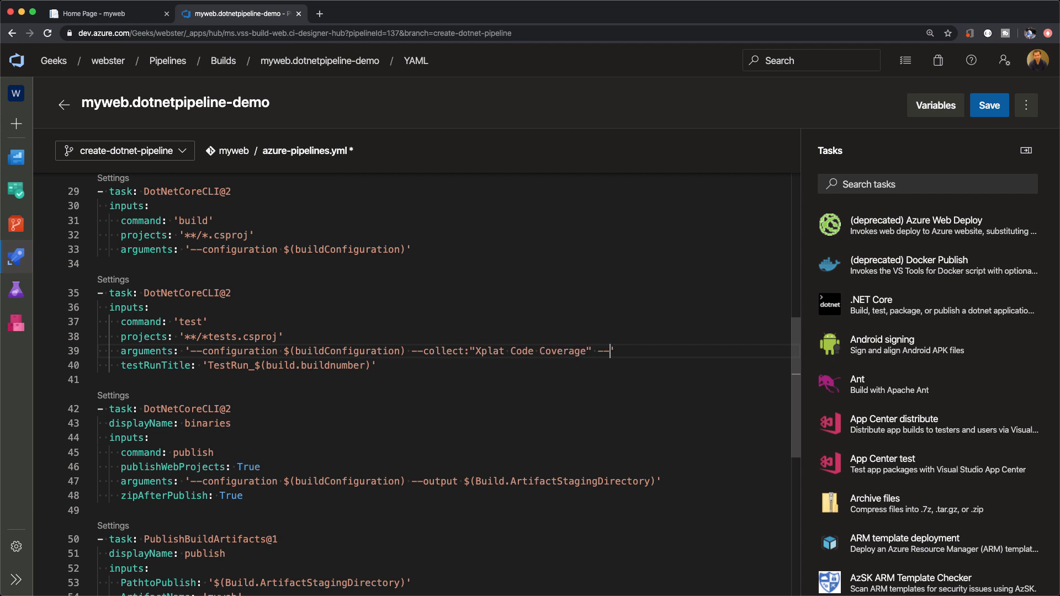
text(RunC)
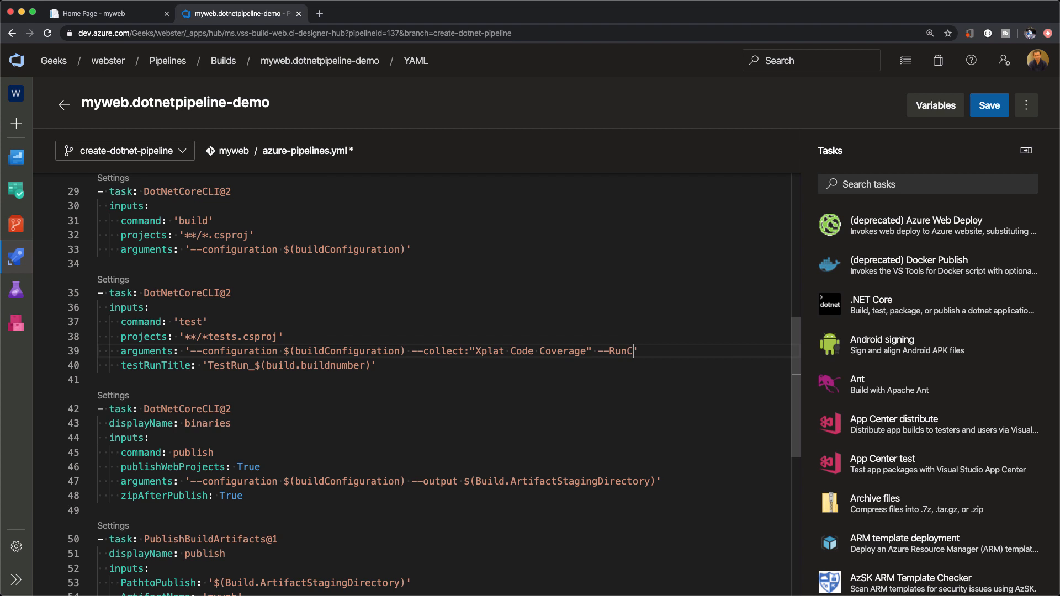
text(onfiguration)
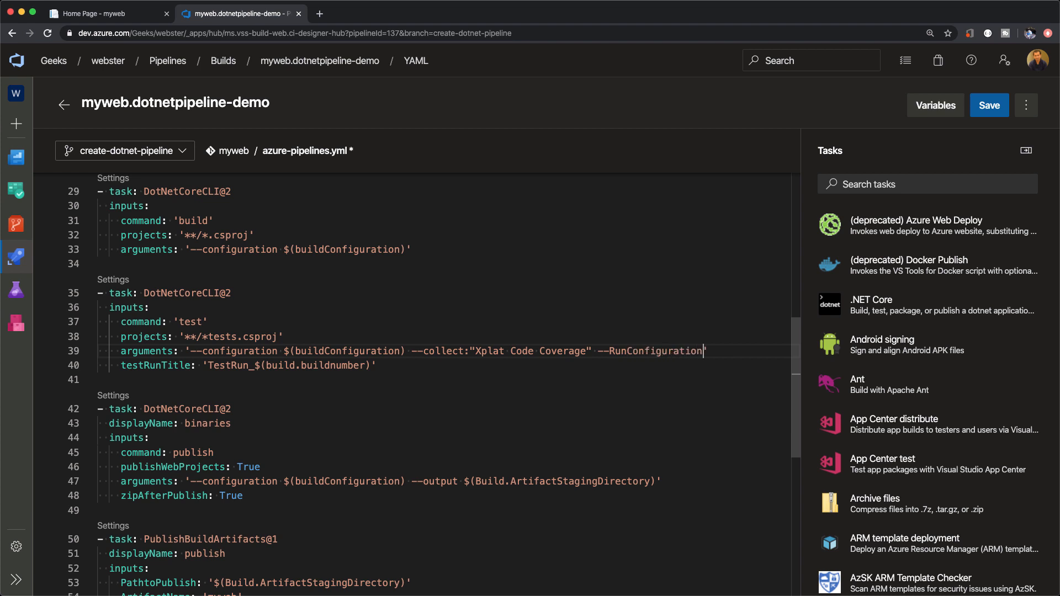
text(.DisableAppDomain)
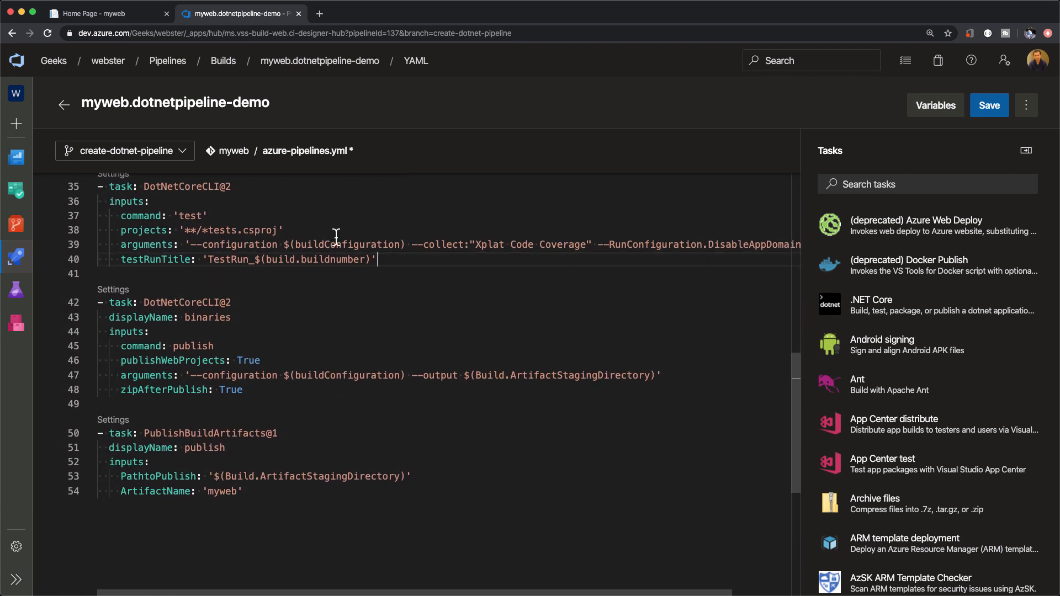
Step: Add a DotNetCoreCLI@2 custom tool task installing dotnet-reportgenerator-globaltool
key(Enter)
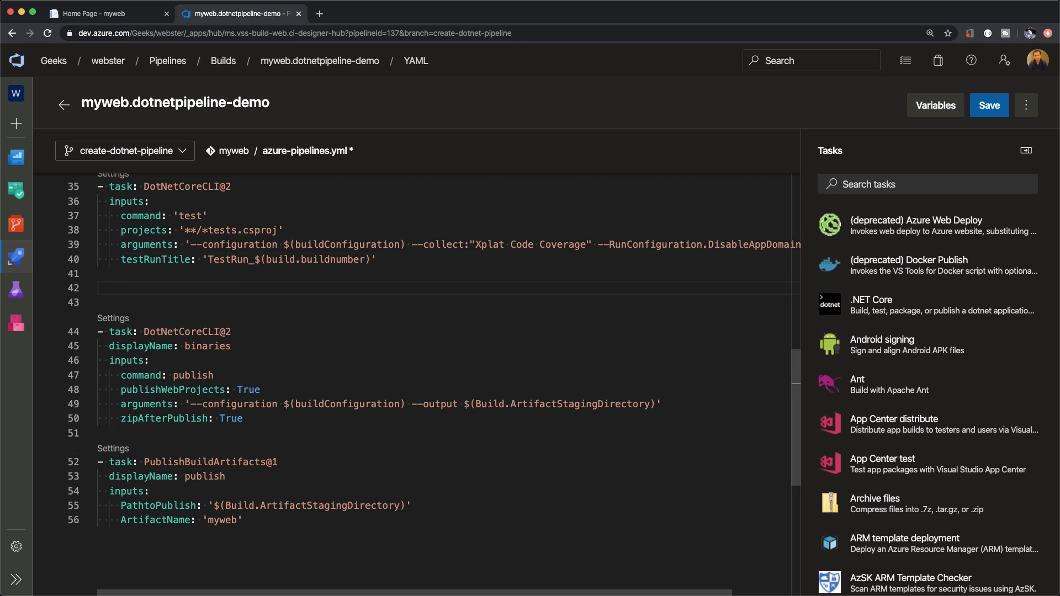
text(- task: Dotnetcore)
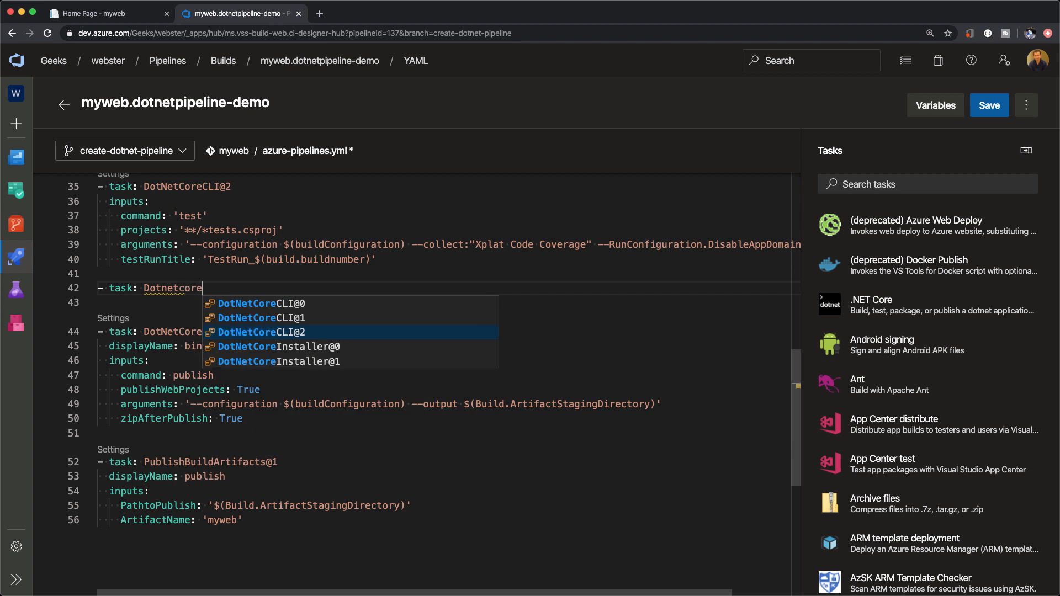
click(260, 333)
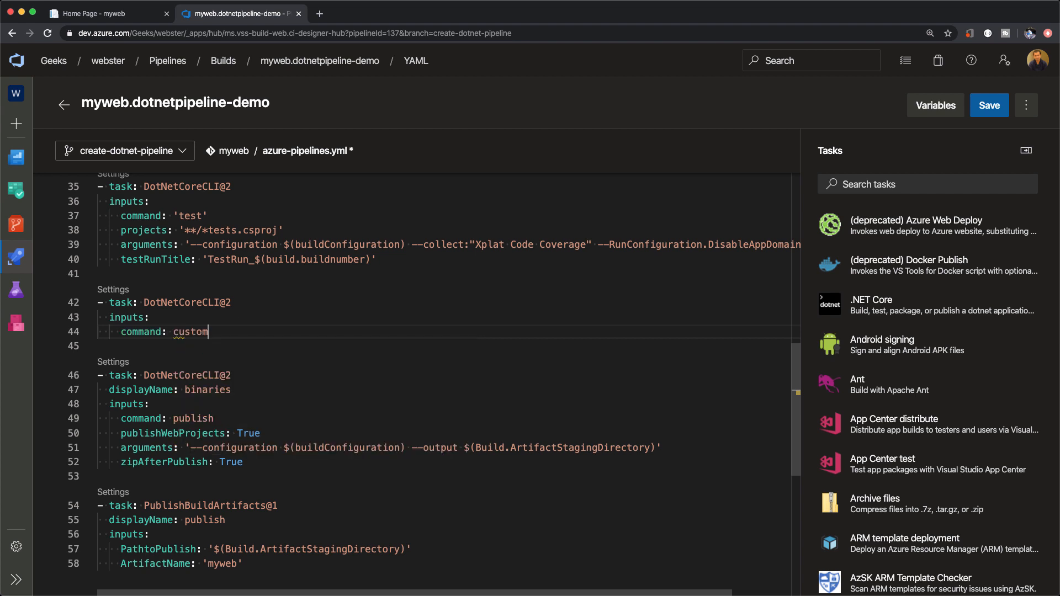
key(Enter)
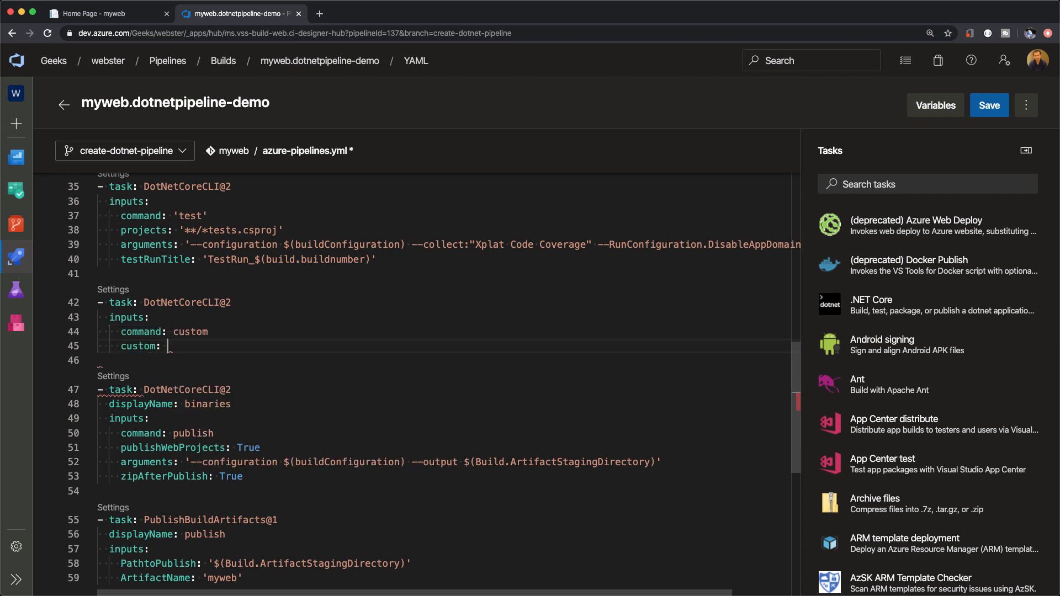
text(tool)
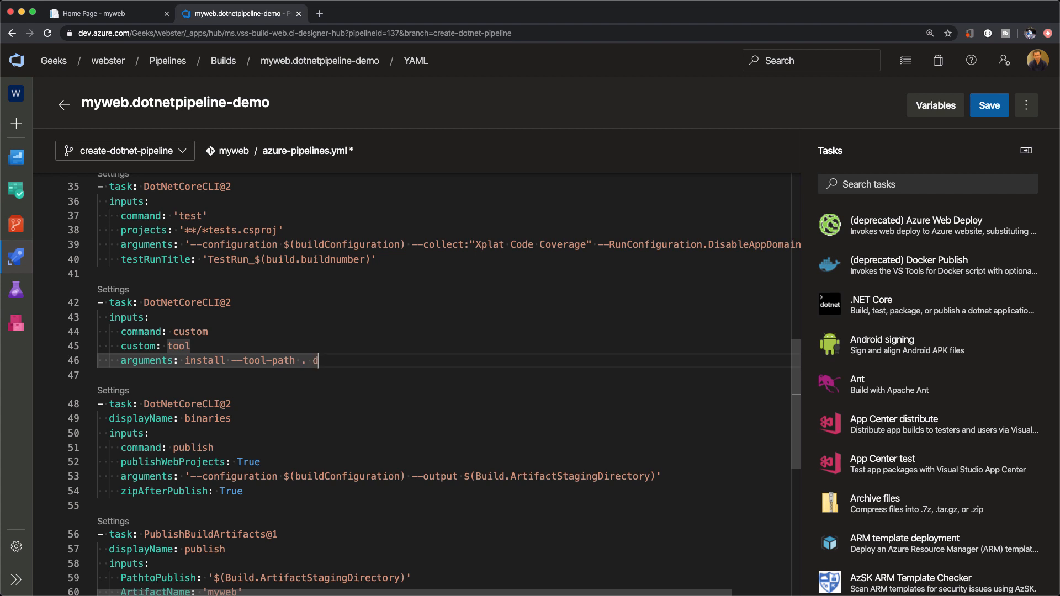
text(otnet-reportgener)
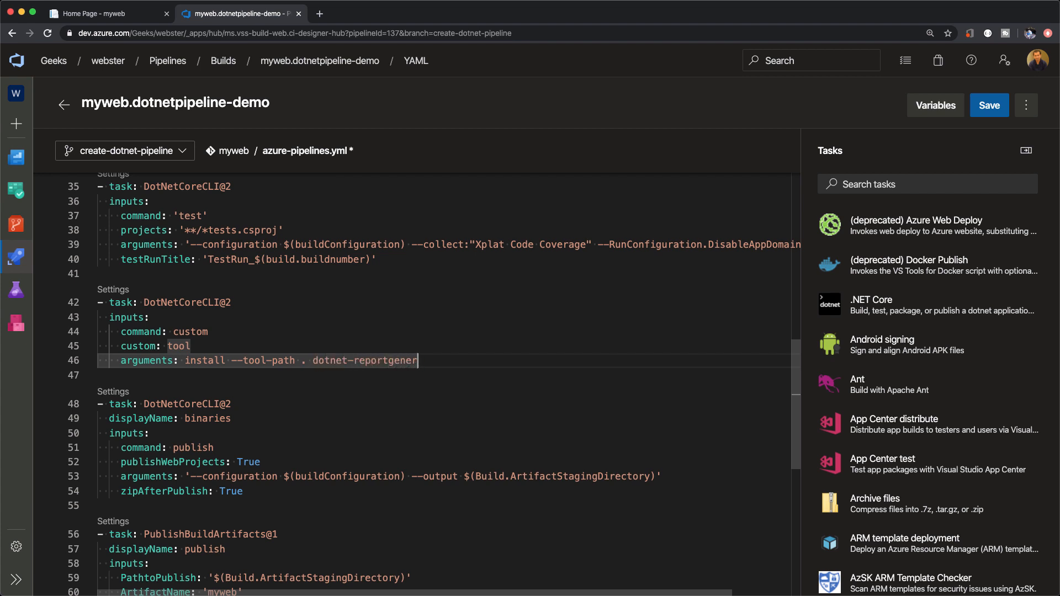
text(ator-globaltool)
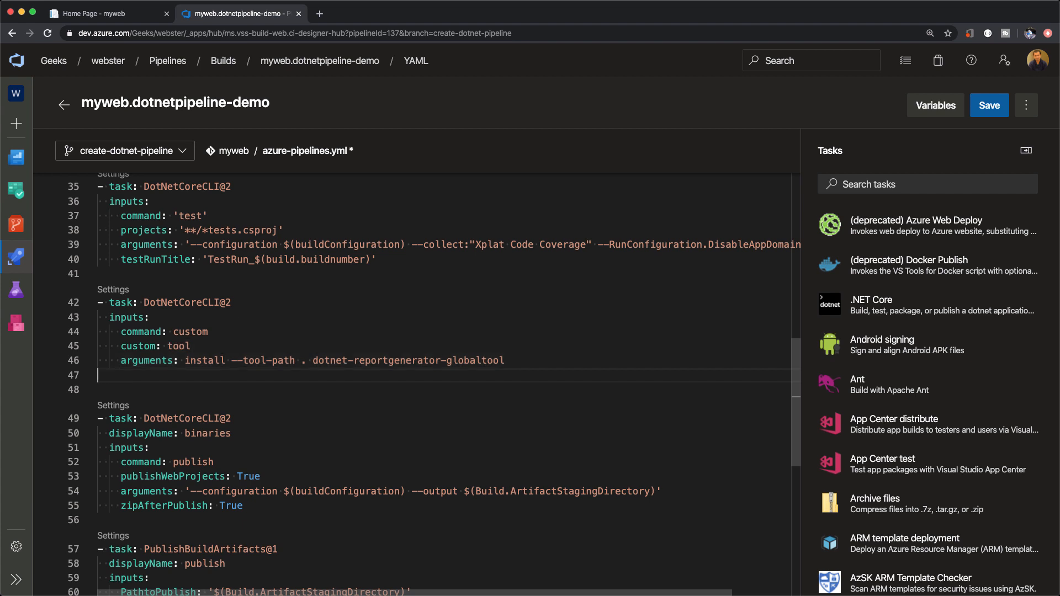
Step: Label the new task with displayName 'Install ReportGenerator tool'
text(displayName:)
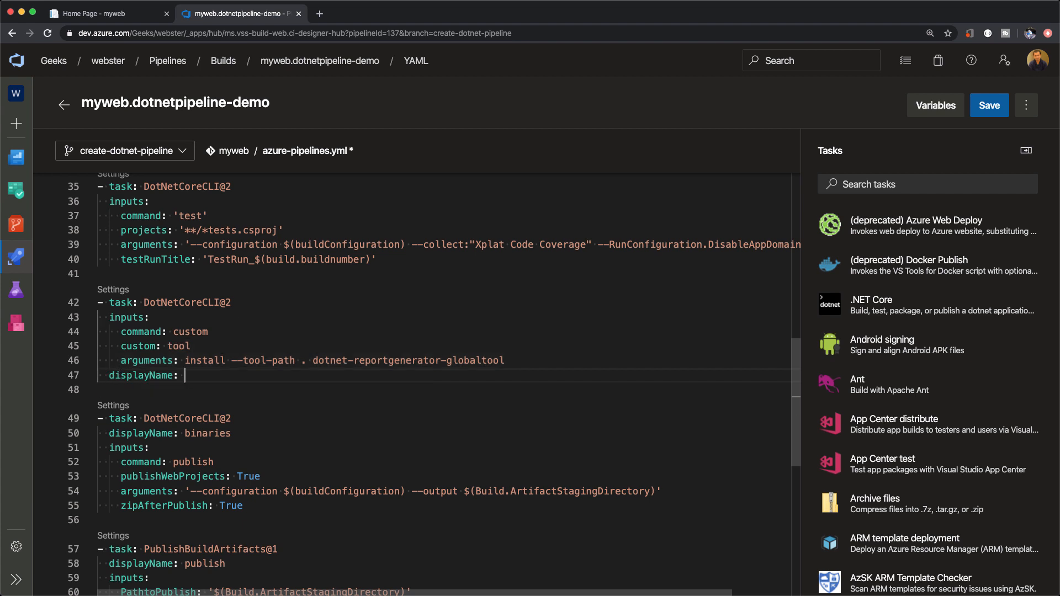
text(Install ReportGenerator tool)
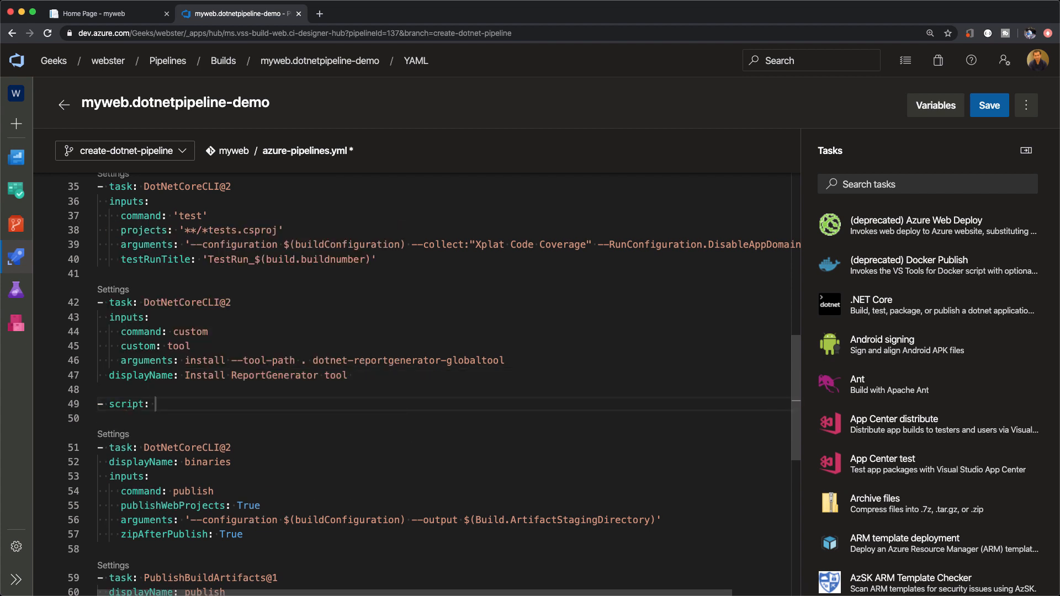
Step: Add a script running ./reportgenerator on $(Agent.TempDirectory)/**/coverage.cobertura.xml
text(./reportG)
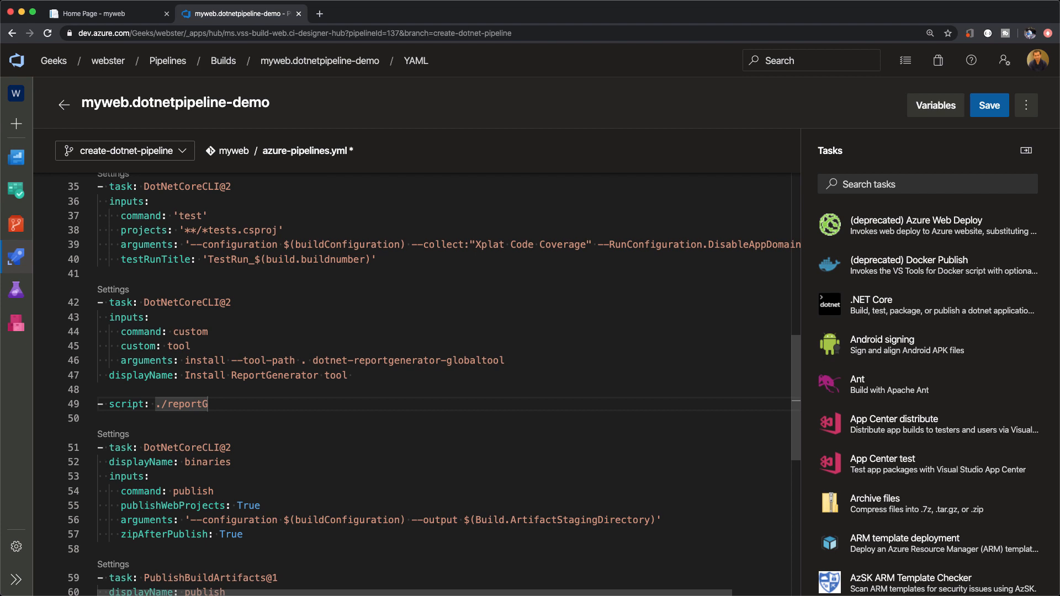
text(generator -rep)
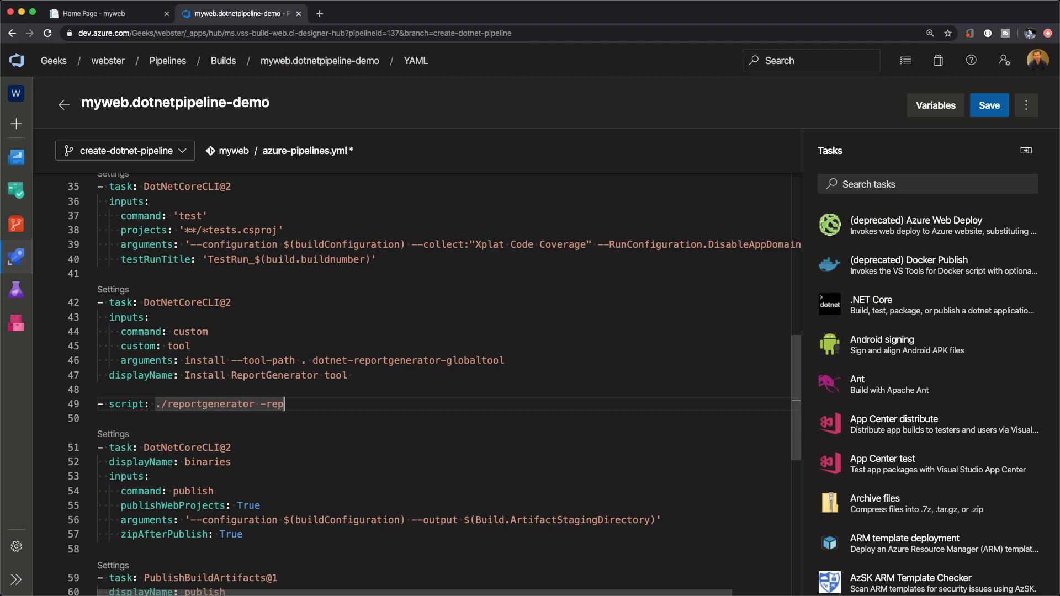
text(orts:$())
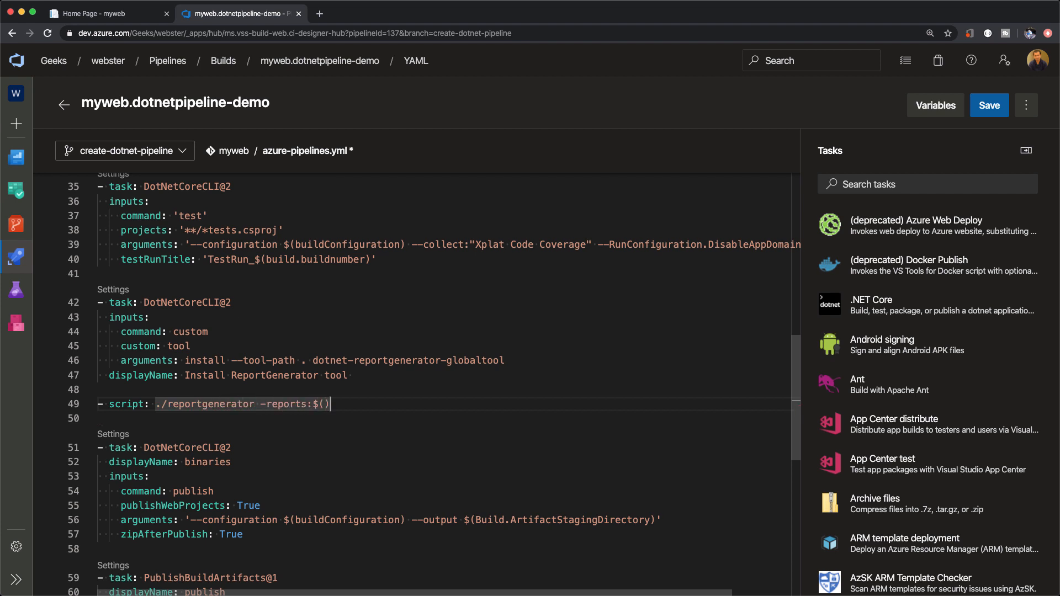
text(Agent.TempDi)
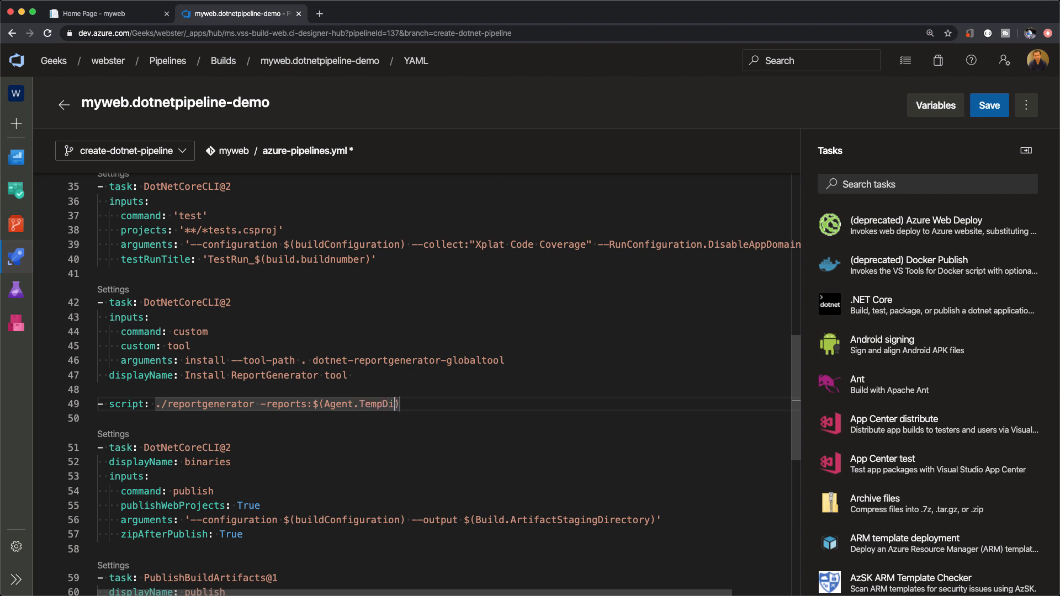
text(rectory)/**)
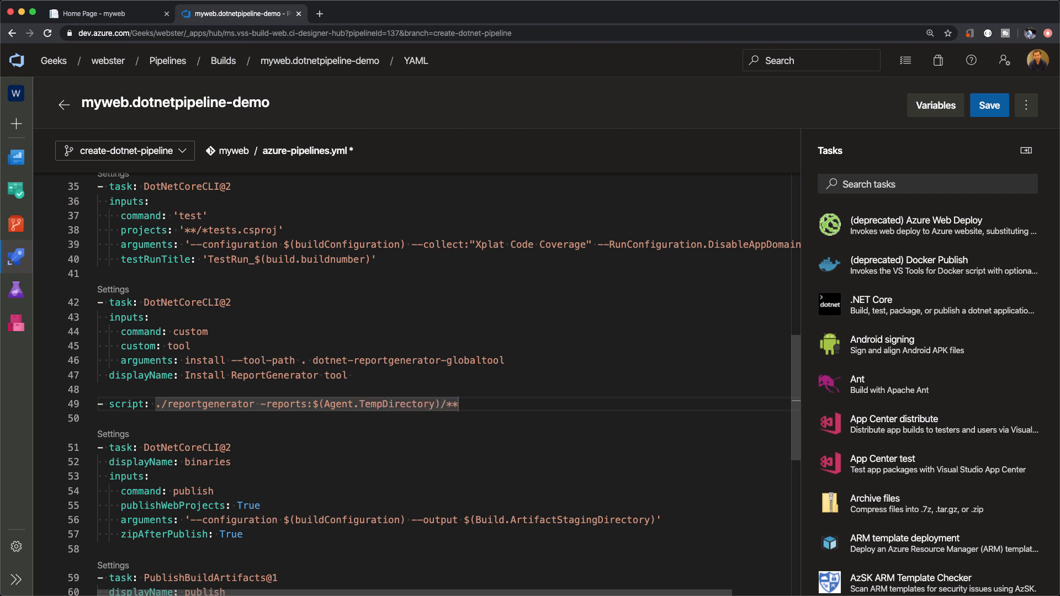
text(/coverage.cob)
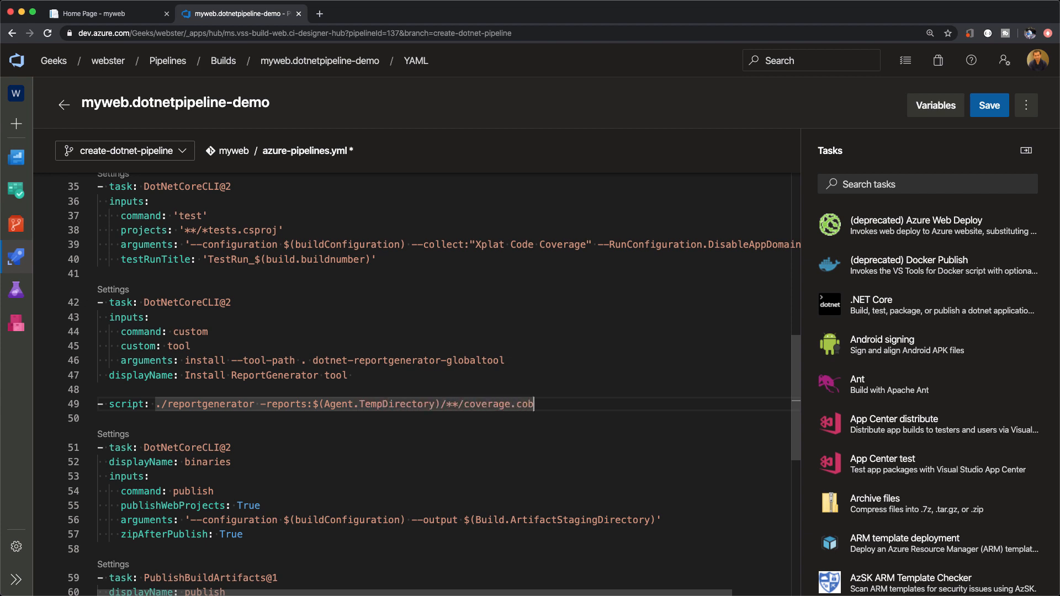
text(rtura.xml)
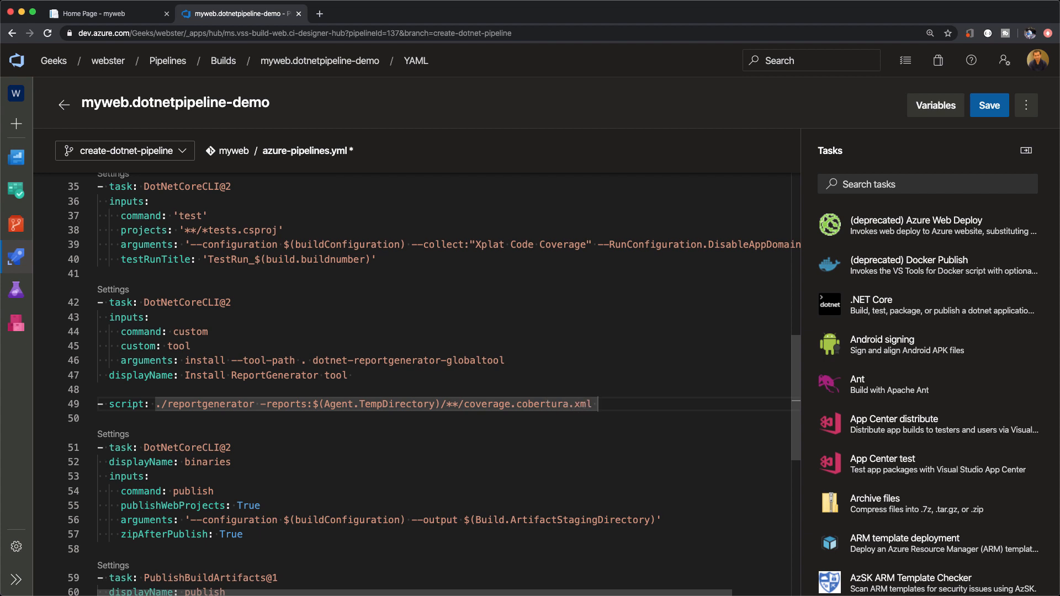
Step: Set -targetdir to $(Build.SourceDirectory)/coverlet/reports with Cobertura report types
text(-targetdir)
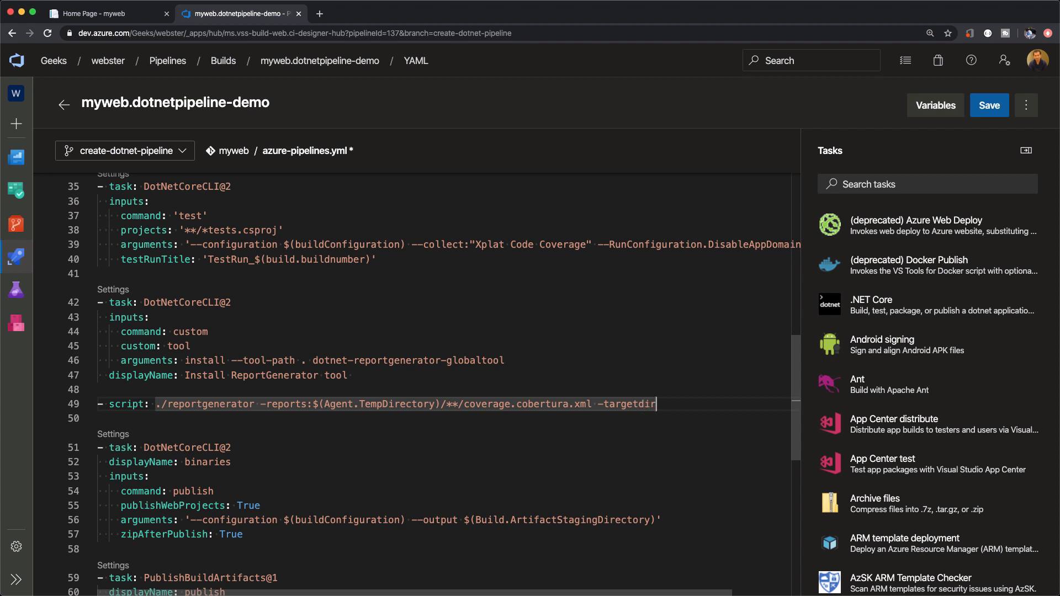
text($())
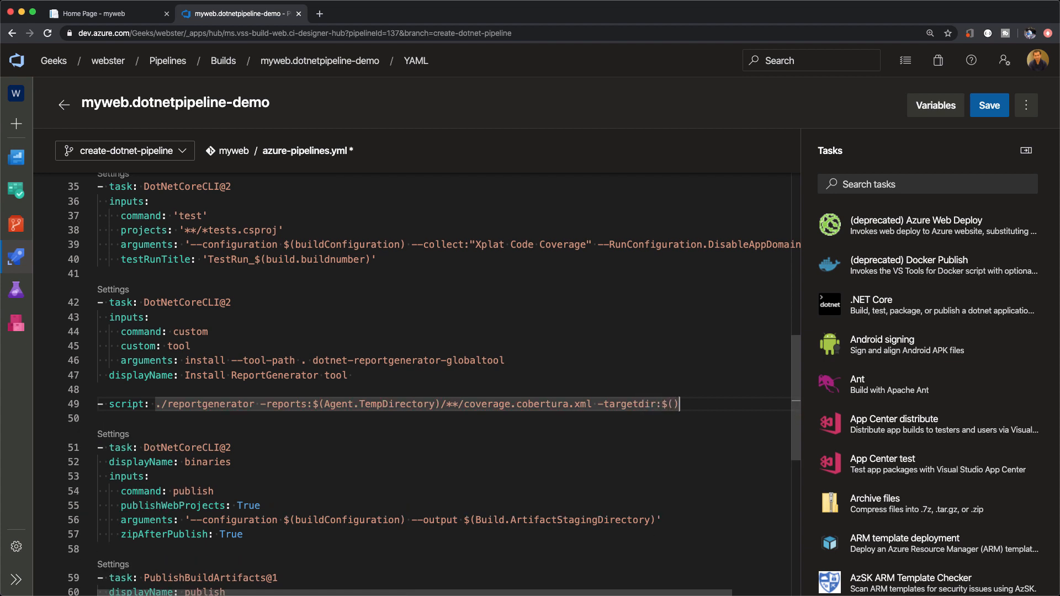
text(Build.SourceDirect)
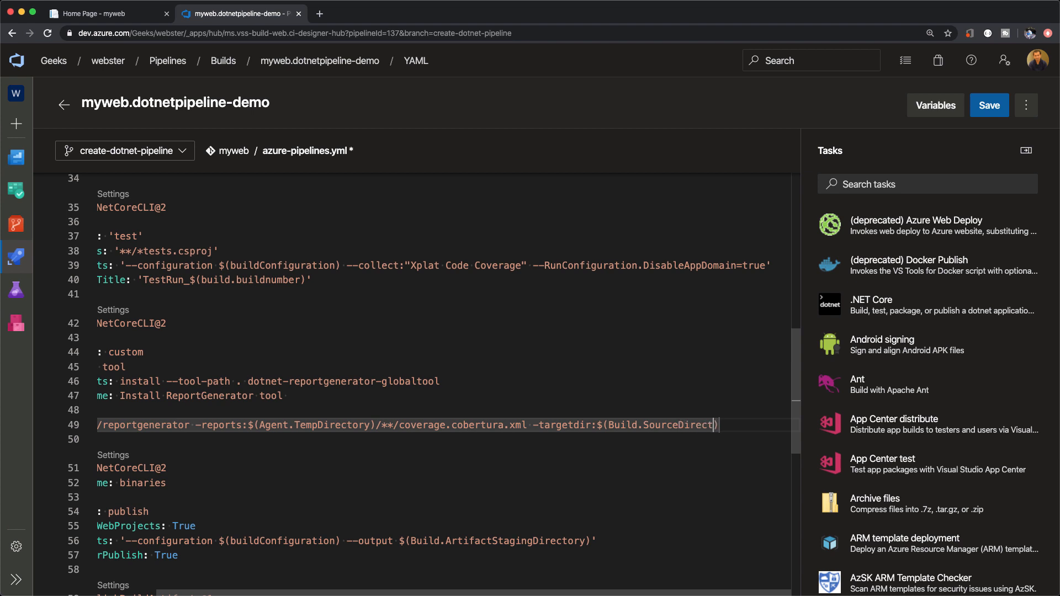
text(/code)
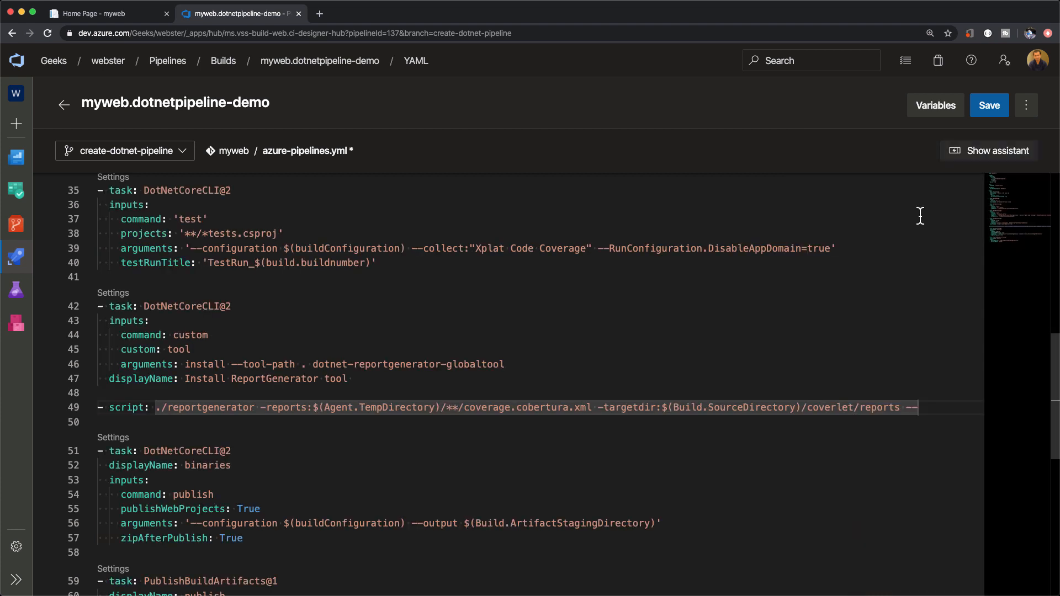
text(re)
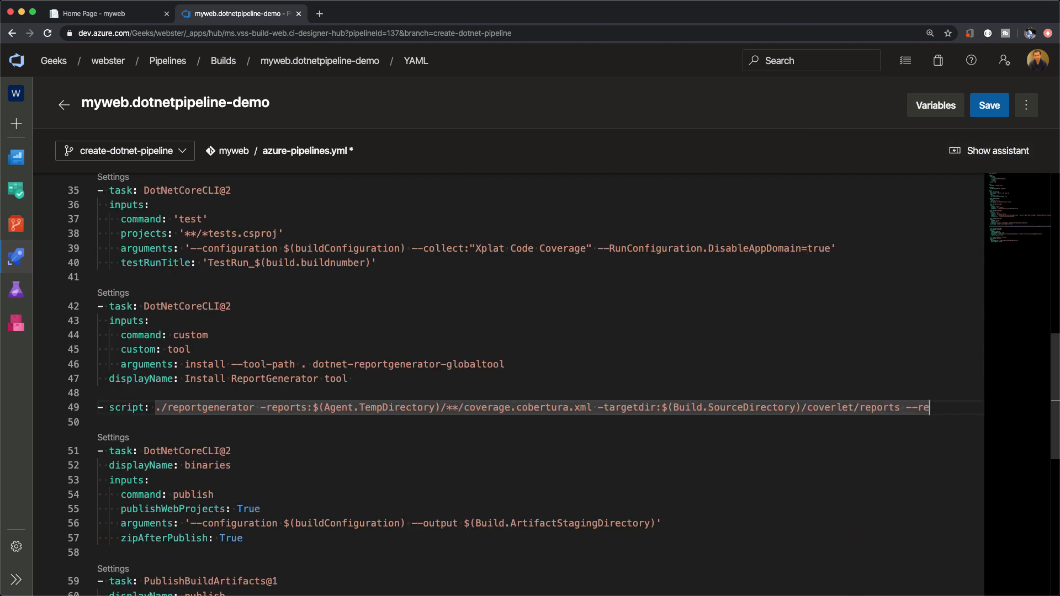
text(porttypes:)
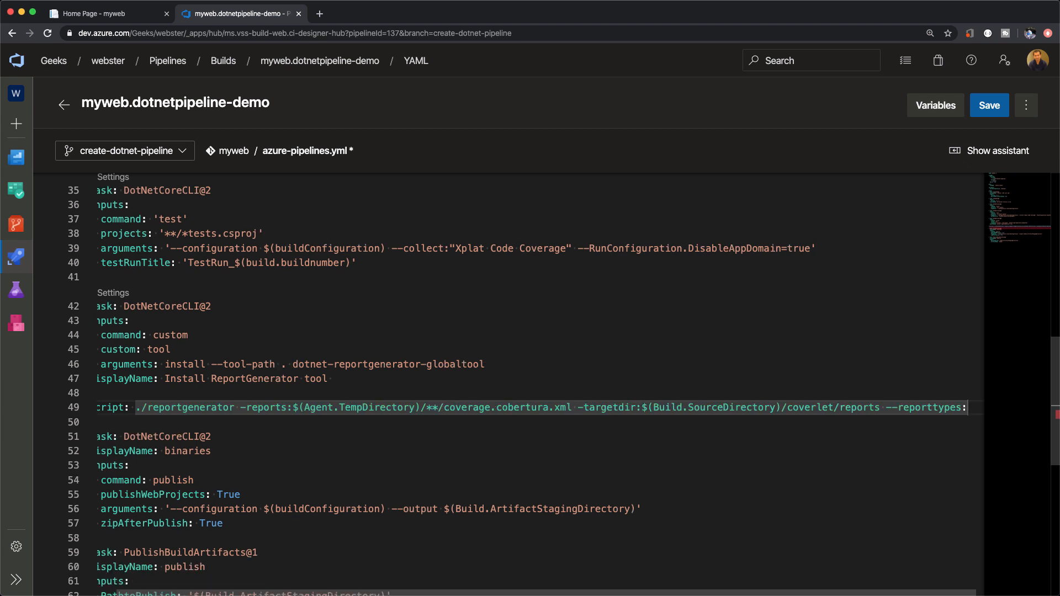
text("Cobe)
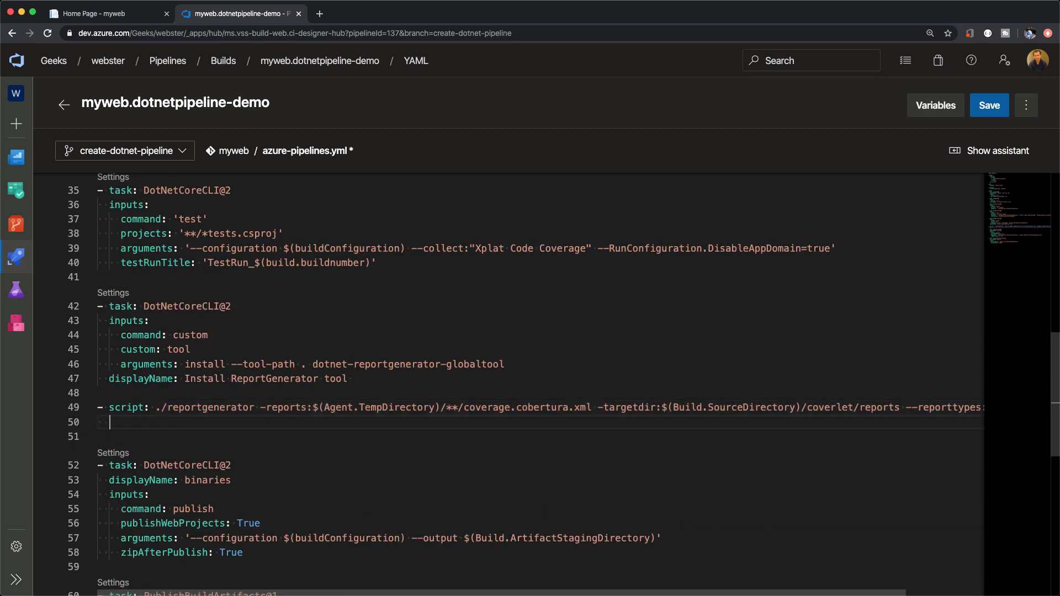
Step: Name the script step 'Create reports' and begin the next task entry
text(displayName:)
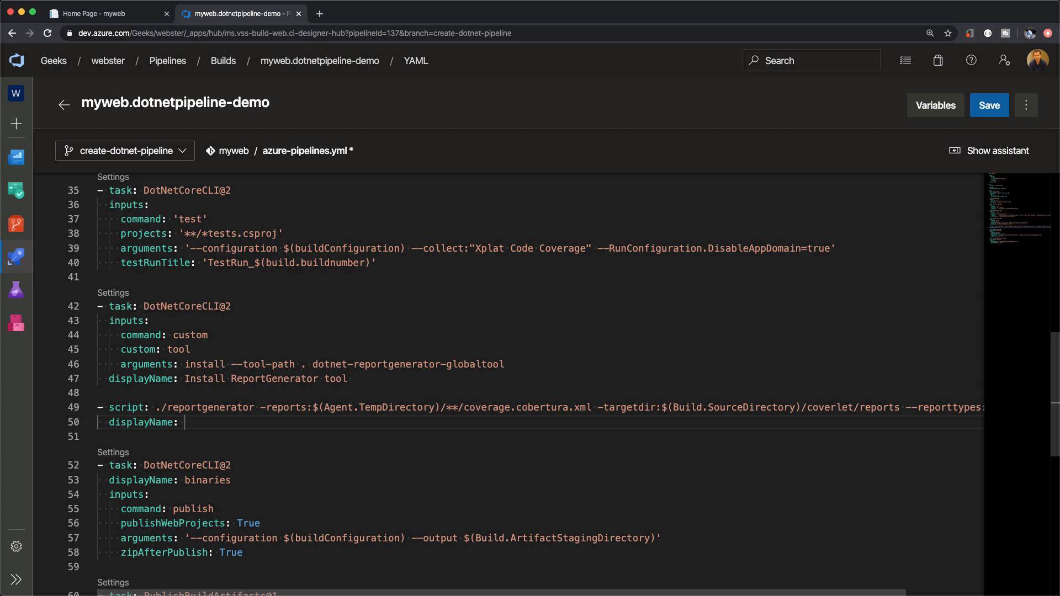
text(Create reports)
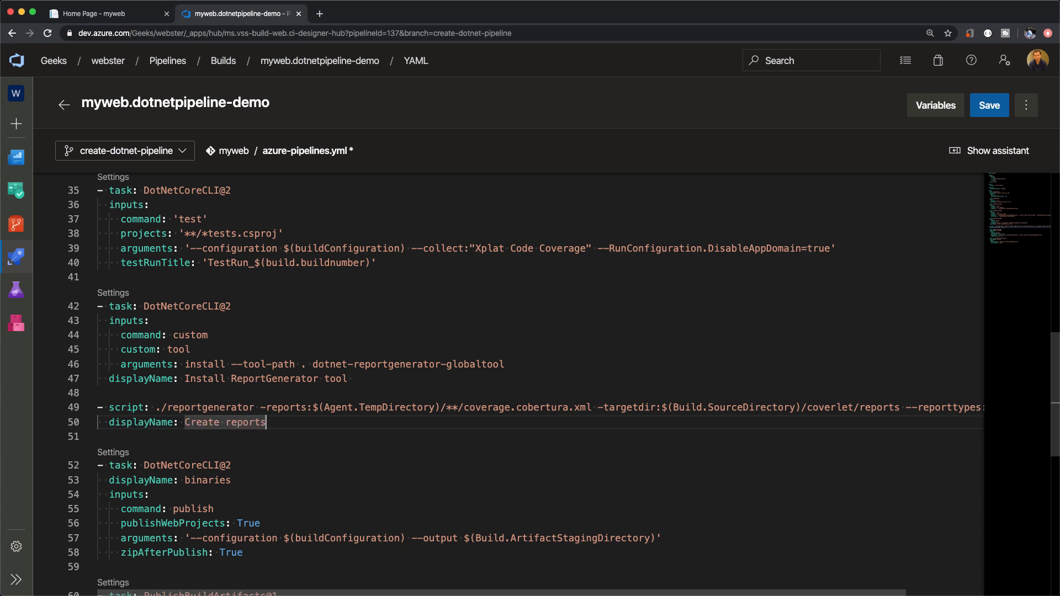
text(task: Publi)
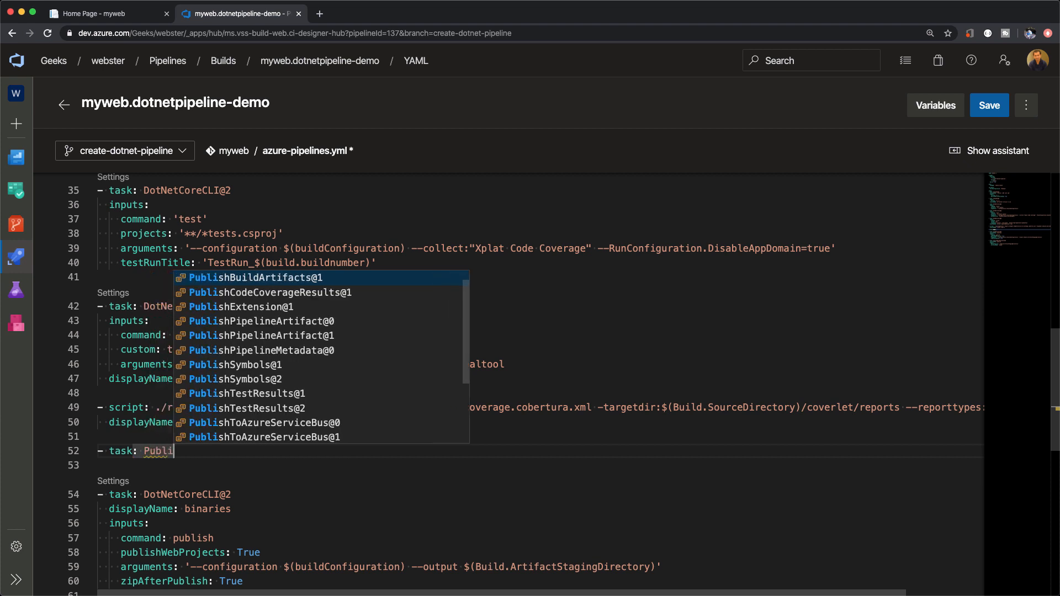
Step: Add a PublishCodeCoverageResults@1 task 'Publish code coverage' using Cobertura
click(268, 292)
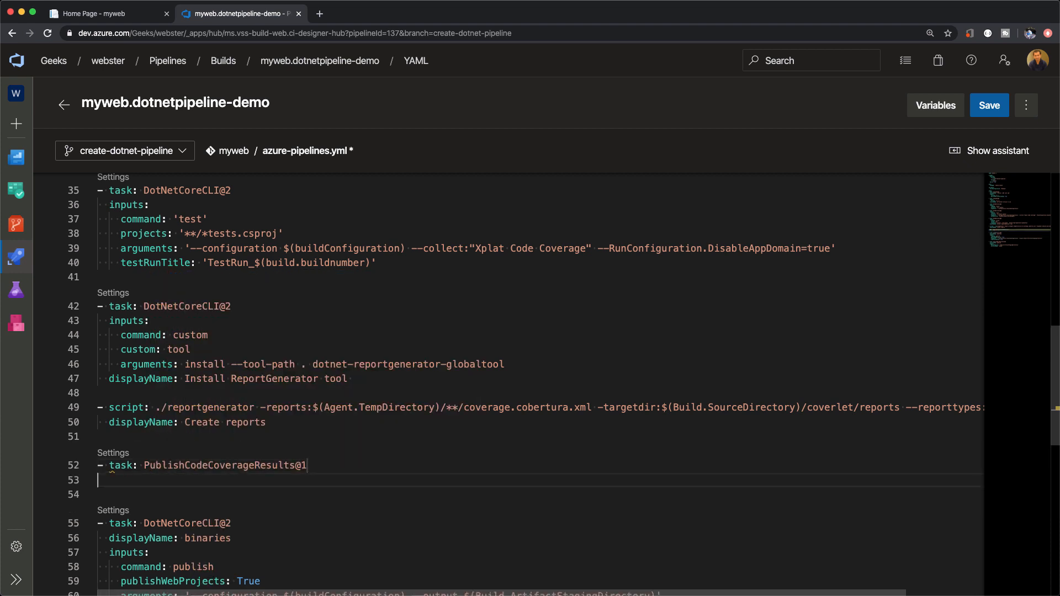
text(displayName: 'Publish code coverage)
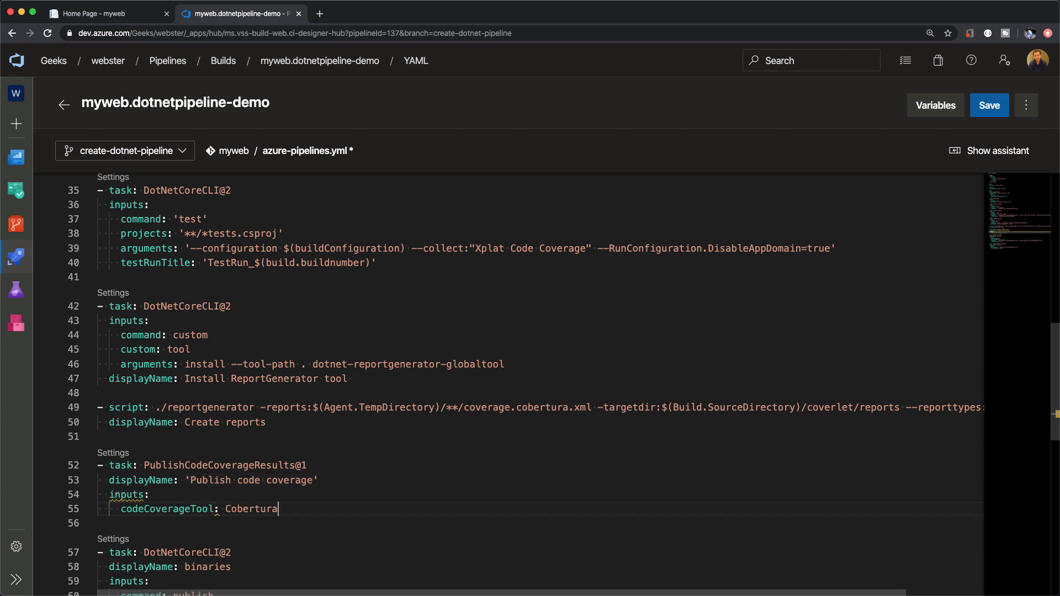
text(summaryFileLocation: $(Bui)
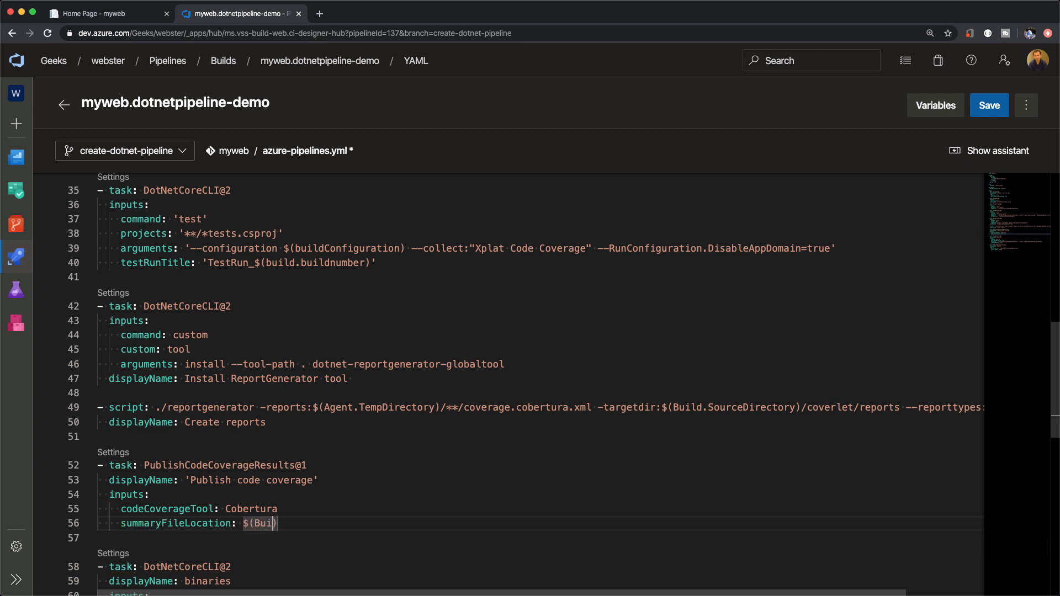
Step: Set summaryFileLocation to $(Build.SourcesDirectory)/coverlet/reports/Cobertura.xml
text(d.SourcesDi)
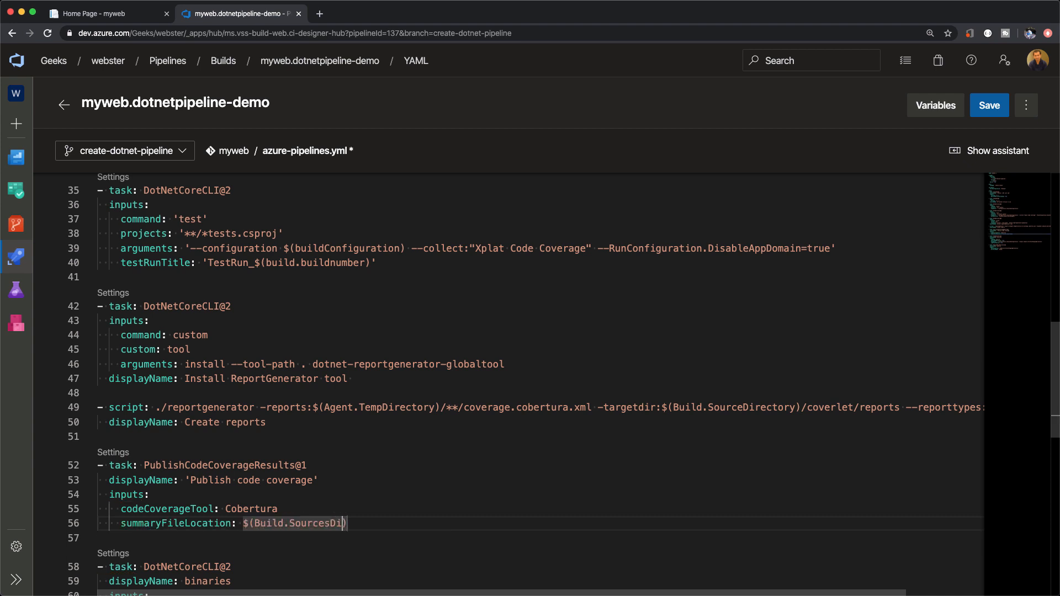
text(rectory)/c)
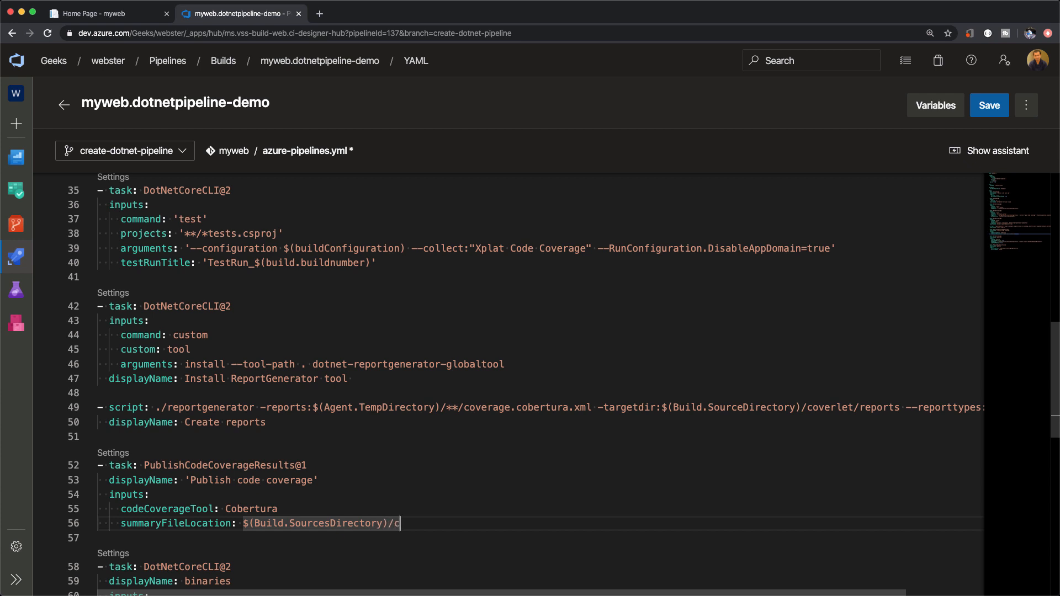
text(overlet/reports/)
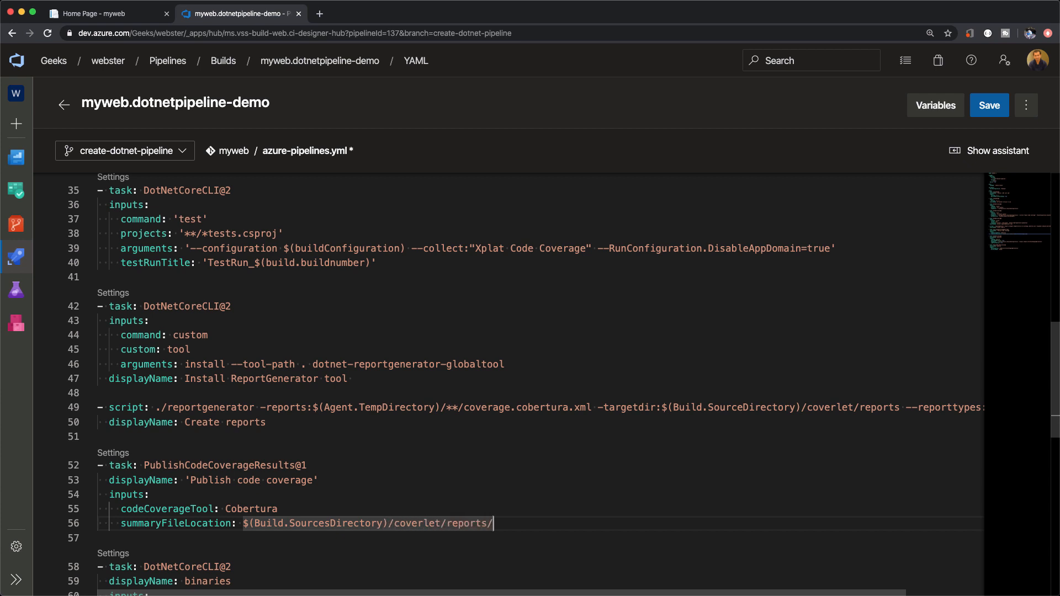
text(Cober)
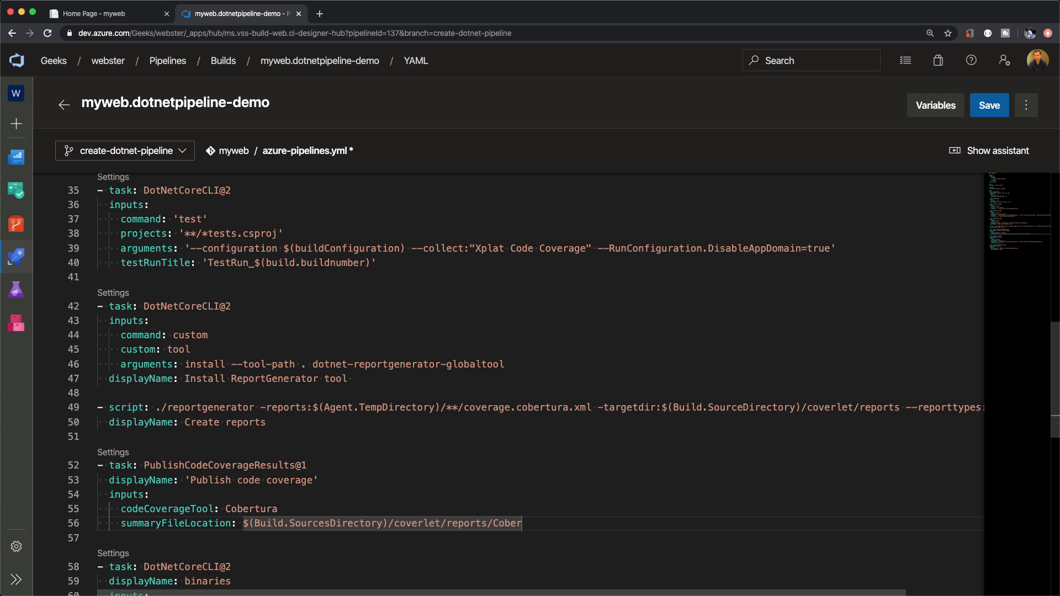
text(tura.cxm)
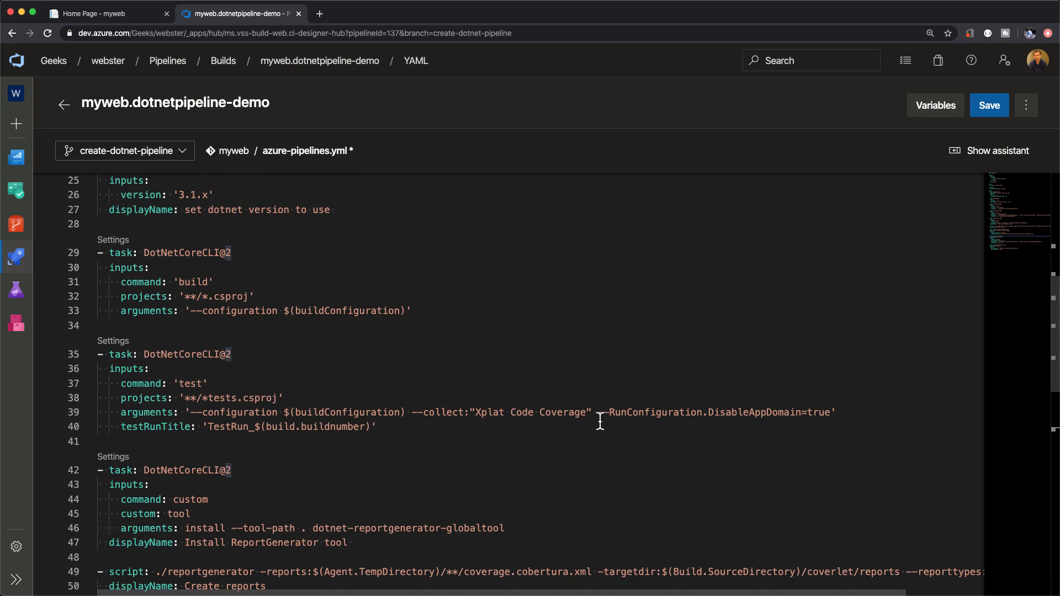
scroll(down, 3)
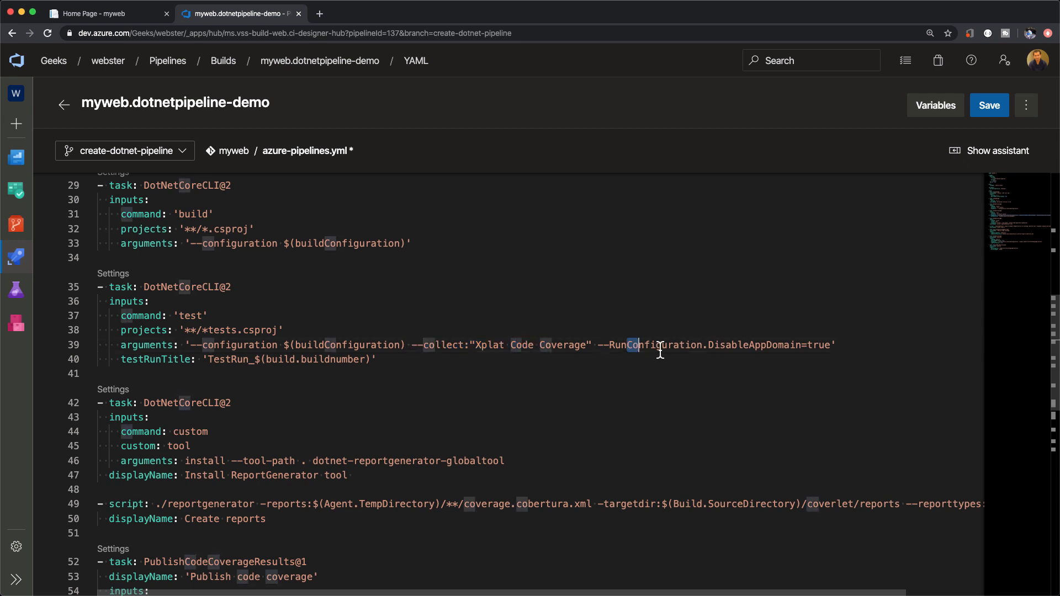
scroll(down, 3)
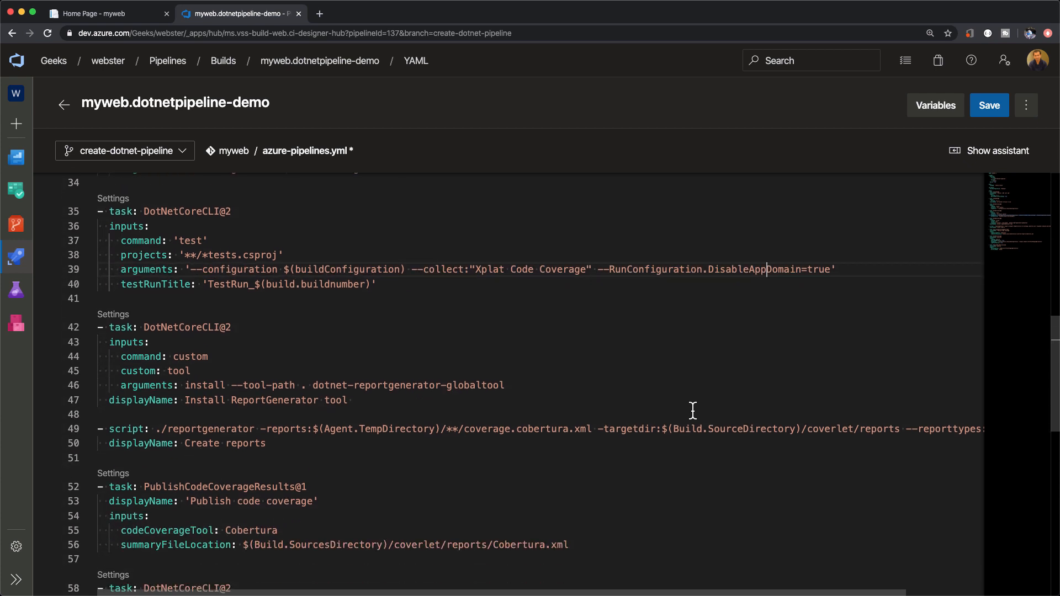
scroll(down, 3)
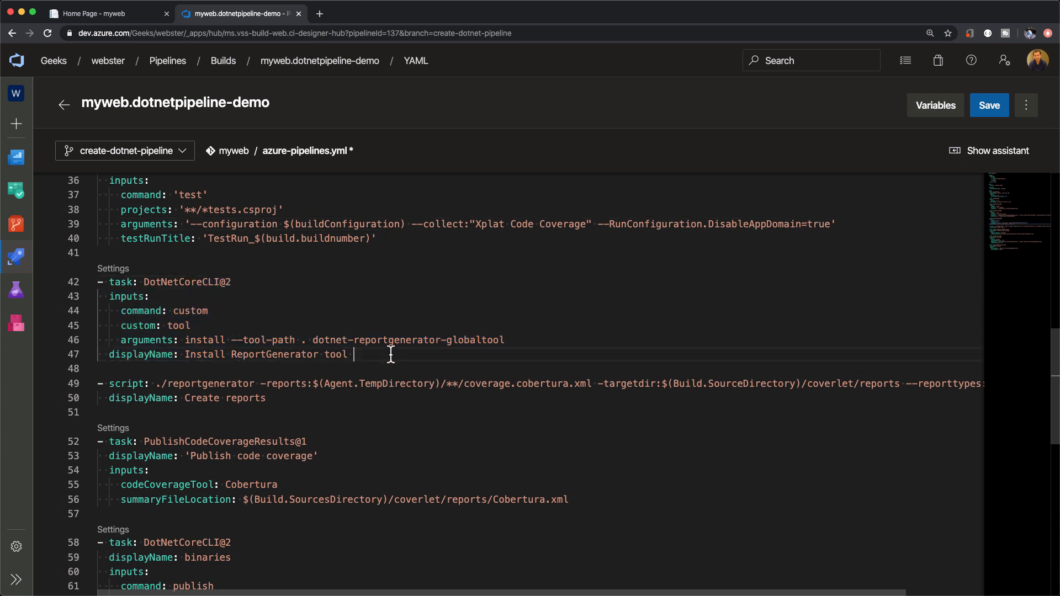
scroll(down, 3)
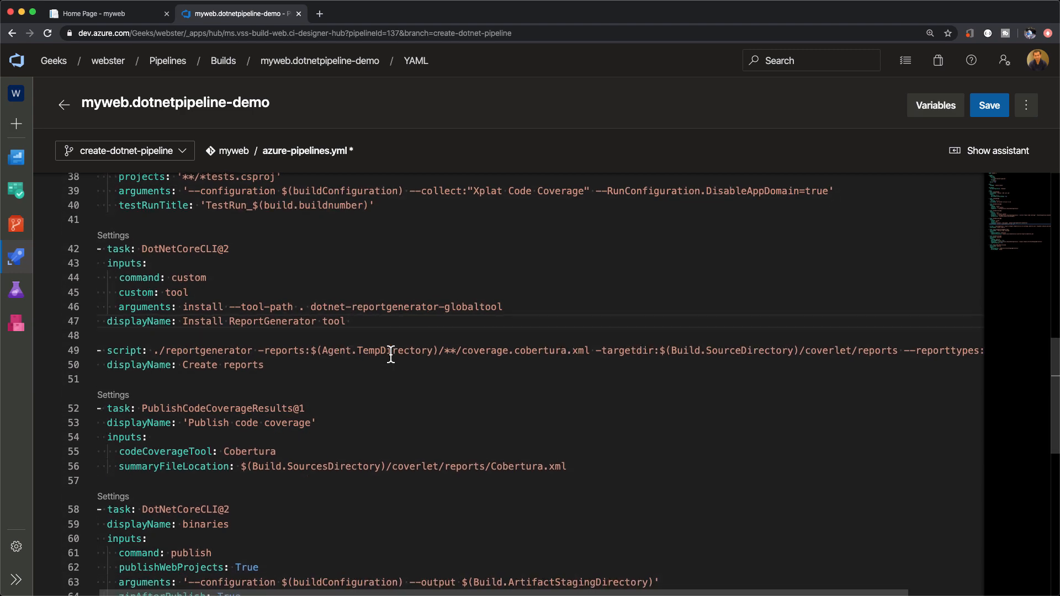
scroll(down, 3)
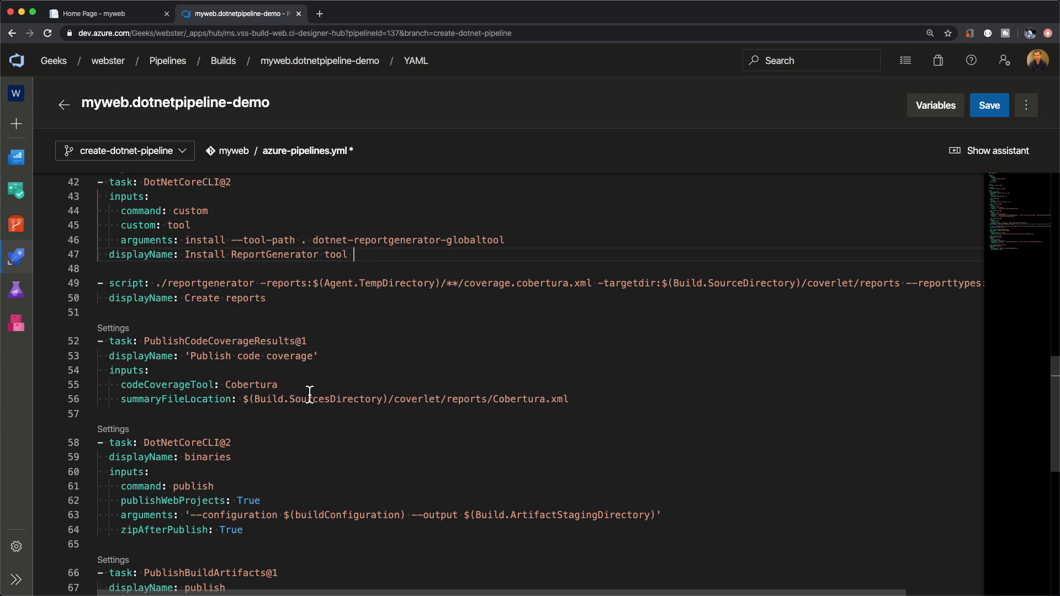
Step: Commit the pipeline YAML to create-dotnet-pipeline with message 'add code coverage'
click(987, 105)
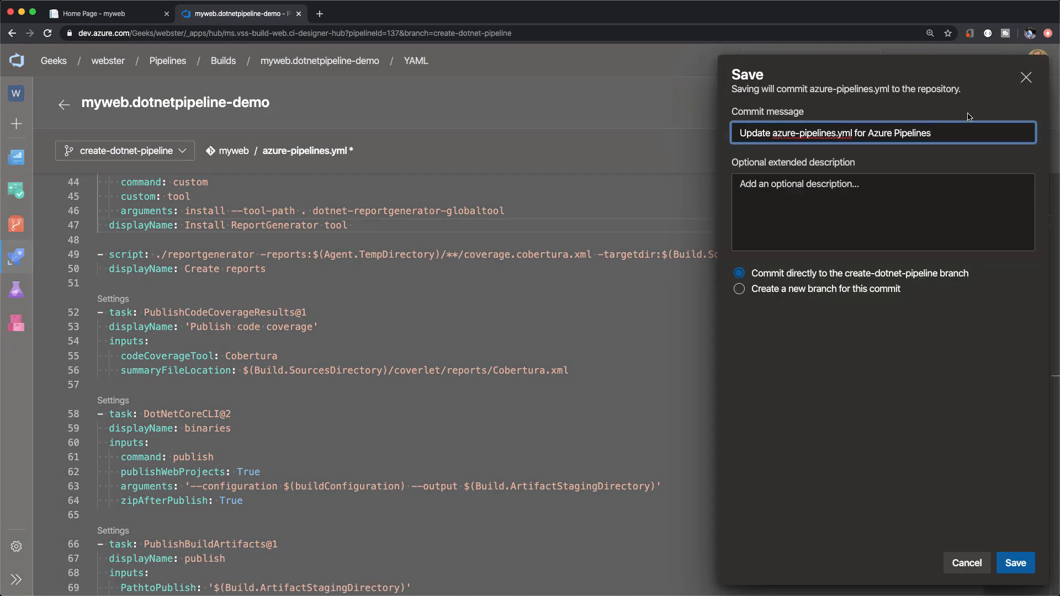
text(add code coverage)
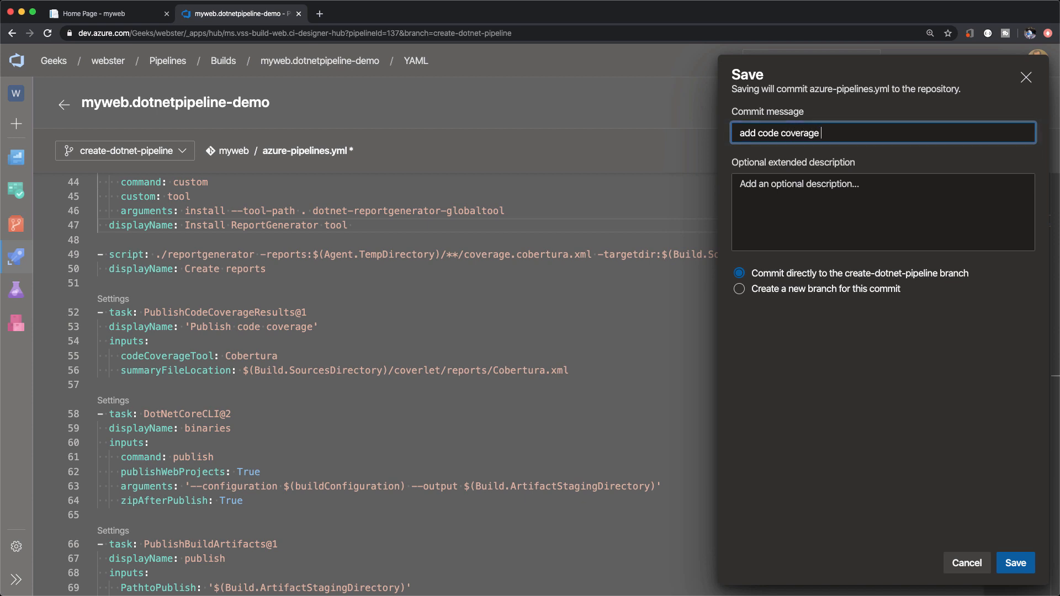
click(1013, 562)
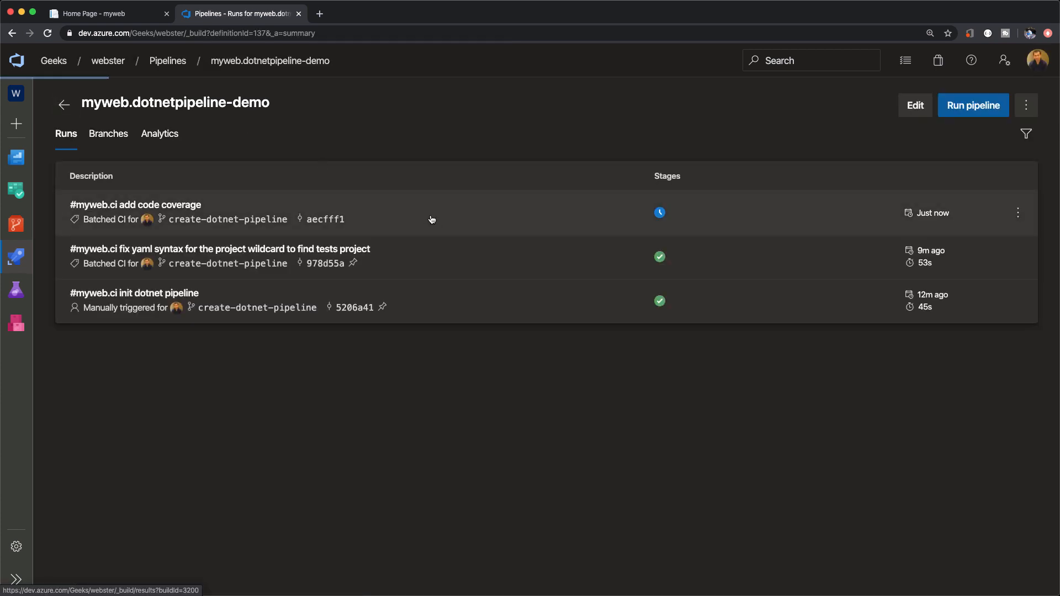
Step: Follow the new run's build, Publish code coverage and publish logs to the finished job summary
click(135, 206)
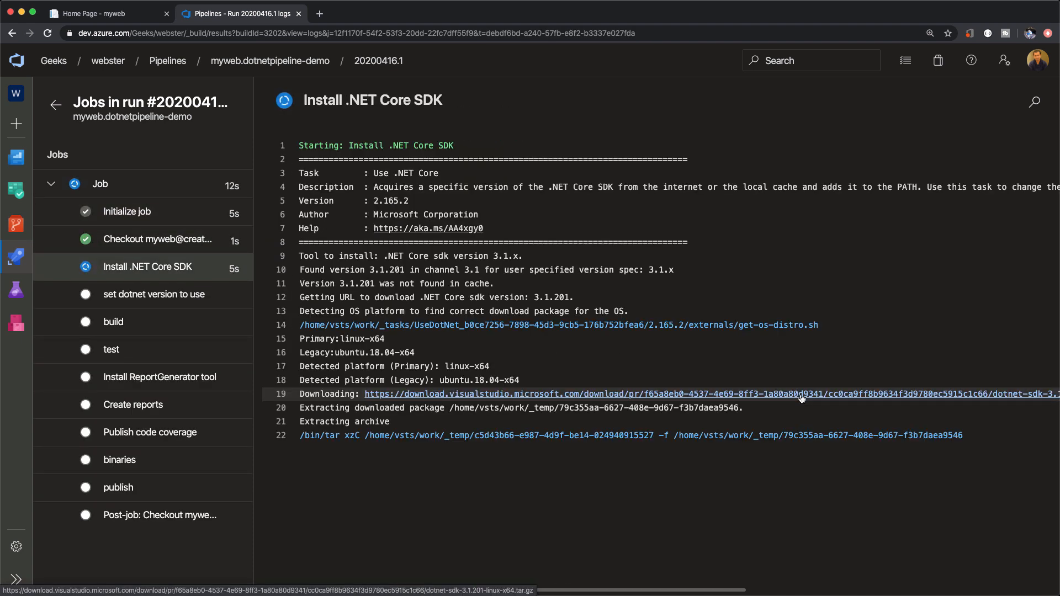
click(112, 321)
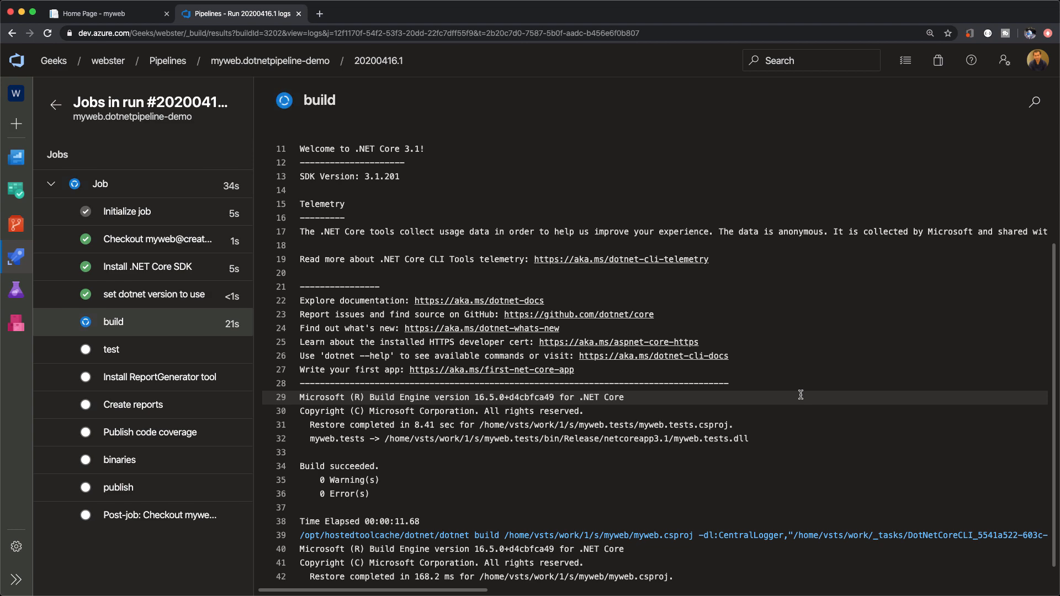
click(110, 350)
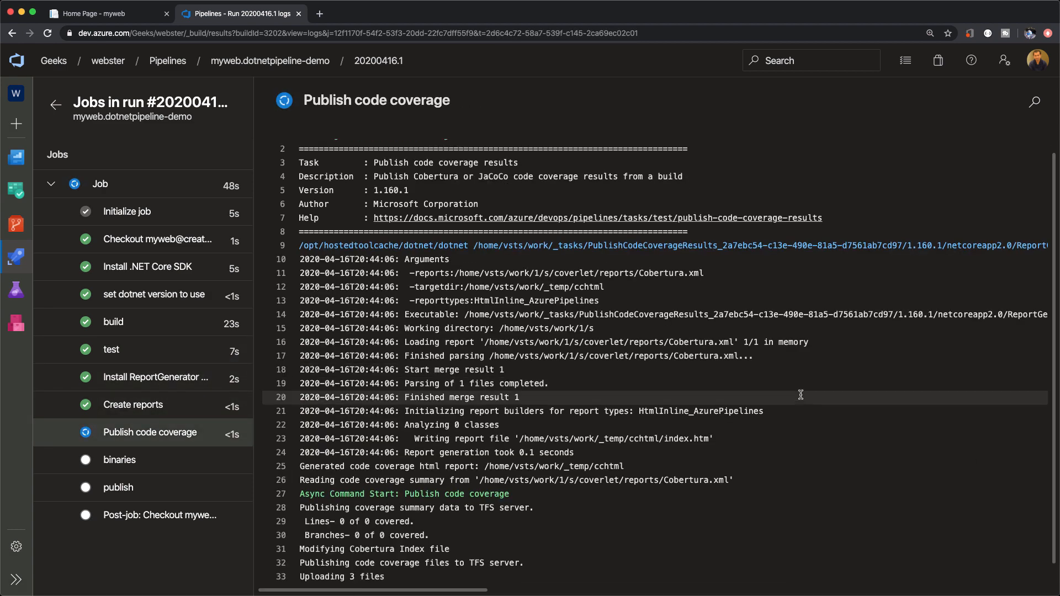
click(119, 487)
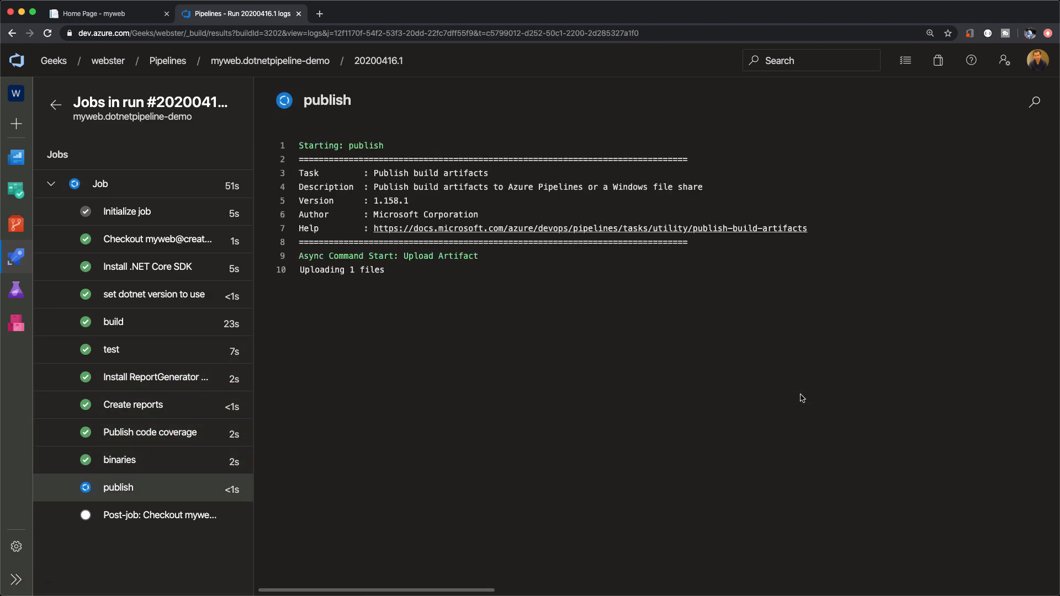
click(100, 184)
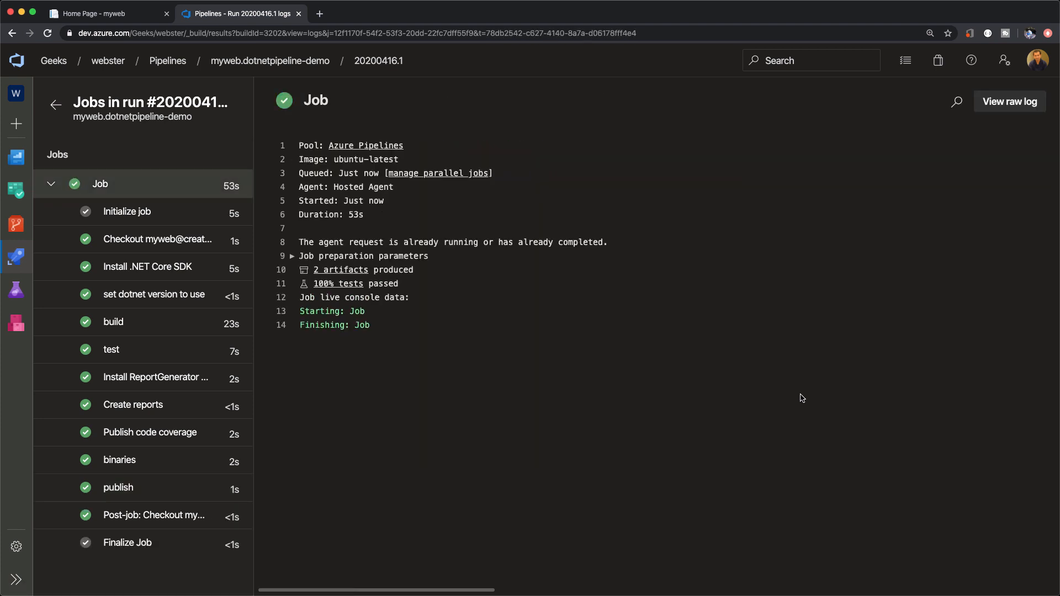
mouse_move(340, 270)
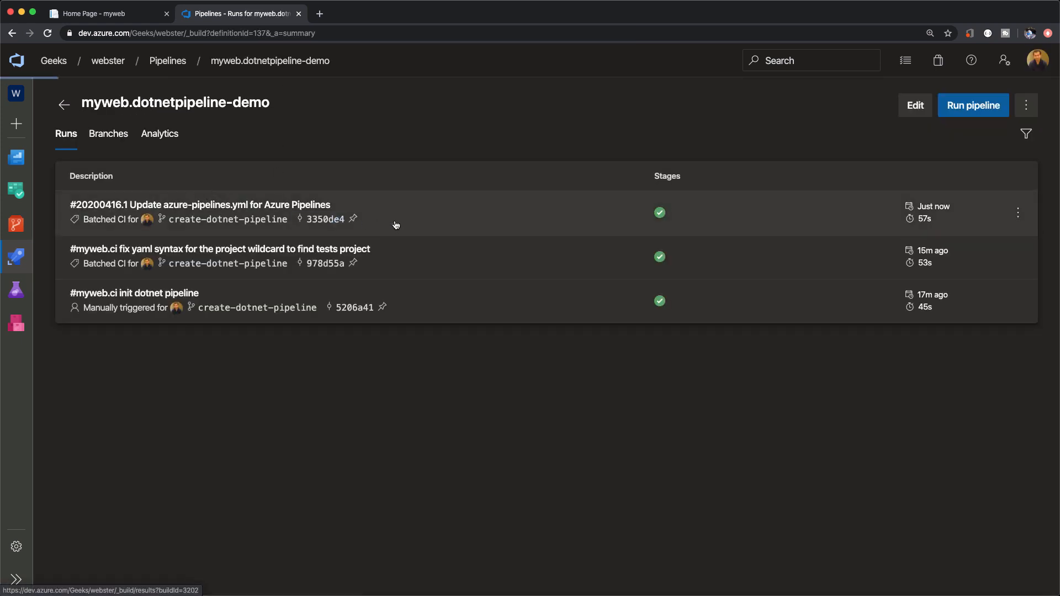
Step: Review the completed run's Tests and Code Coverage tabs
click(199, 204)
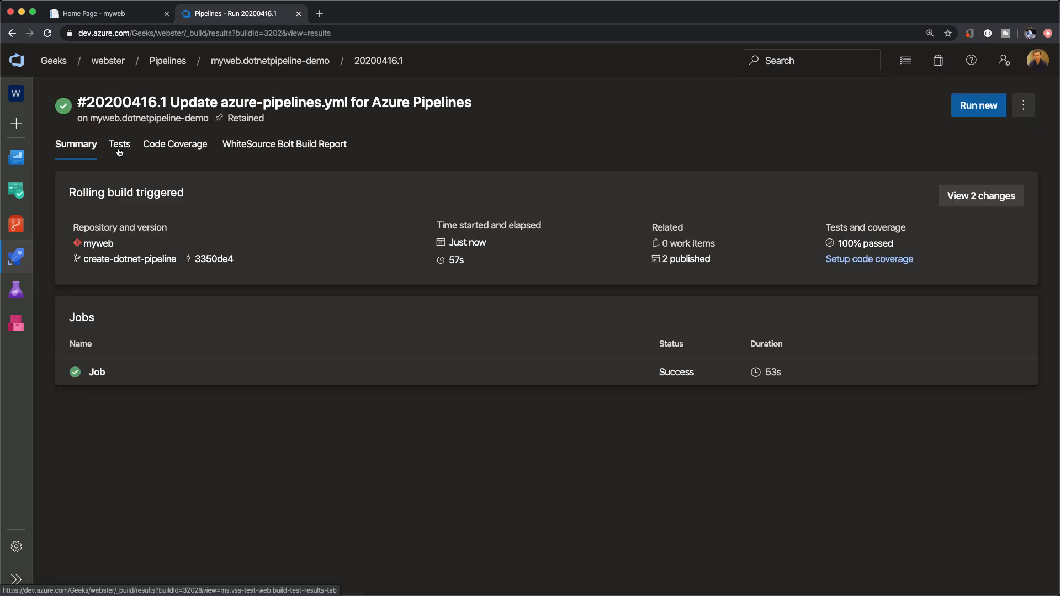
click(120, 144)
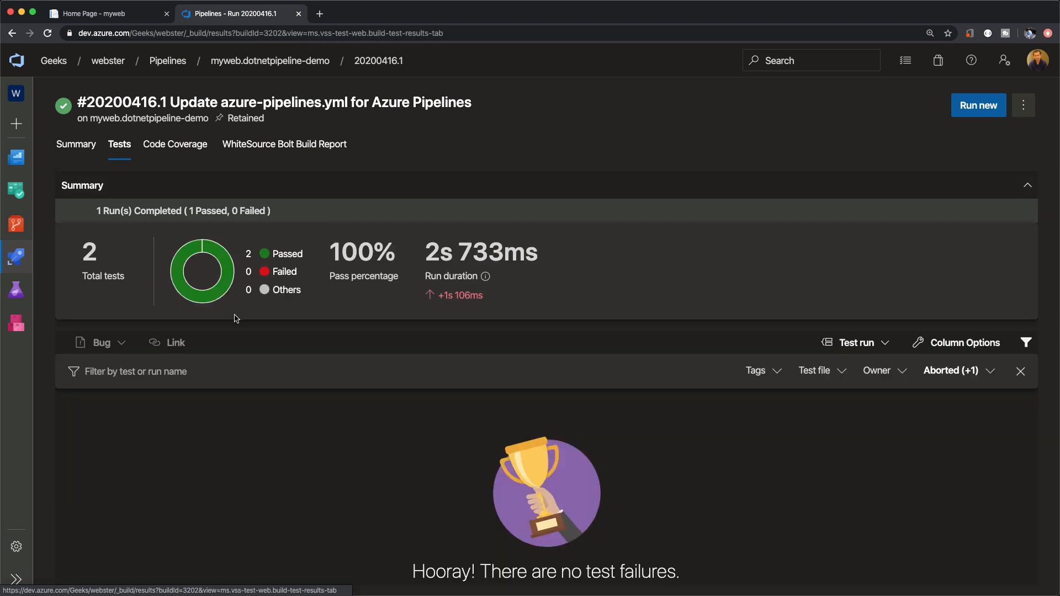
click(175, 143)
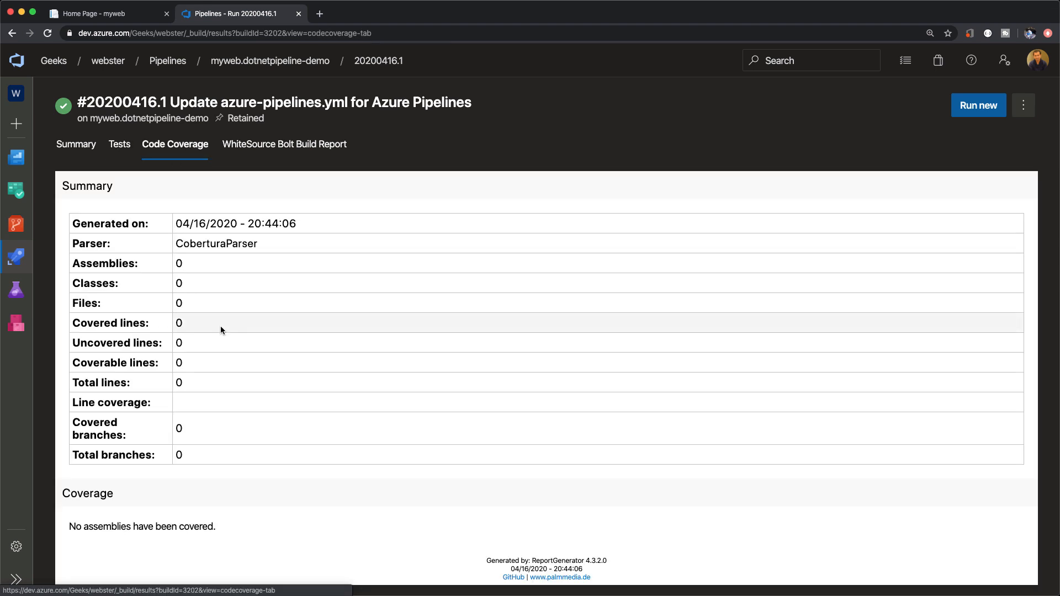
mouse_move(283, 264)
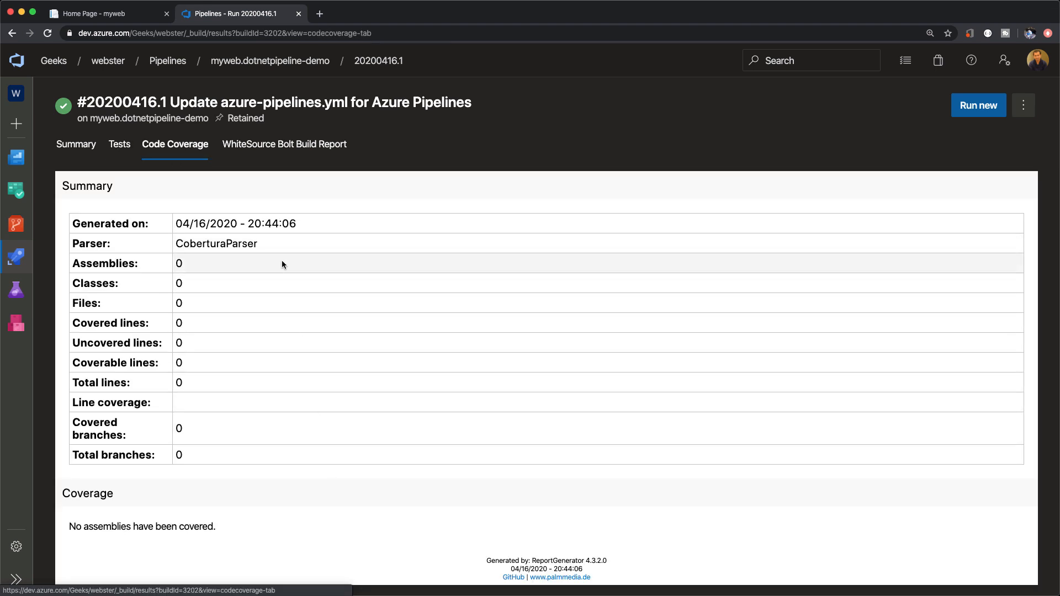
click(76, 144)
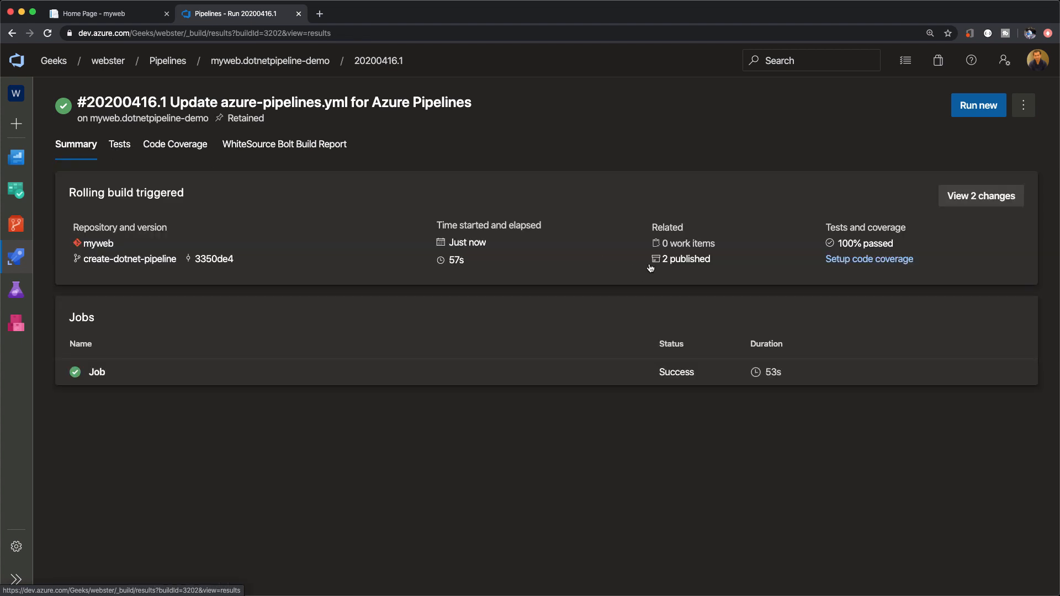
Step: Expand the Code Coverage Report_3202 artifact, then open azure-pipelines.yml in Repos
click(684, 259)
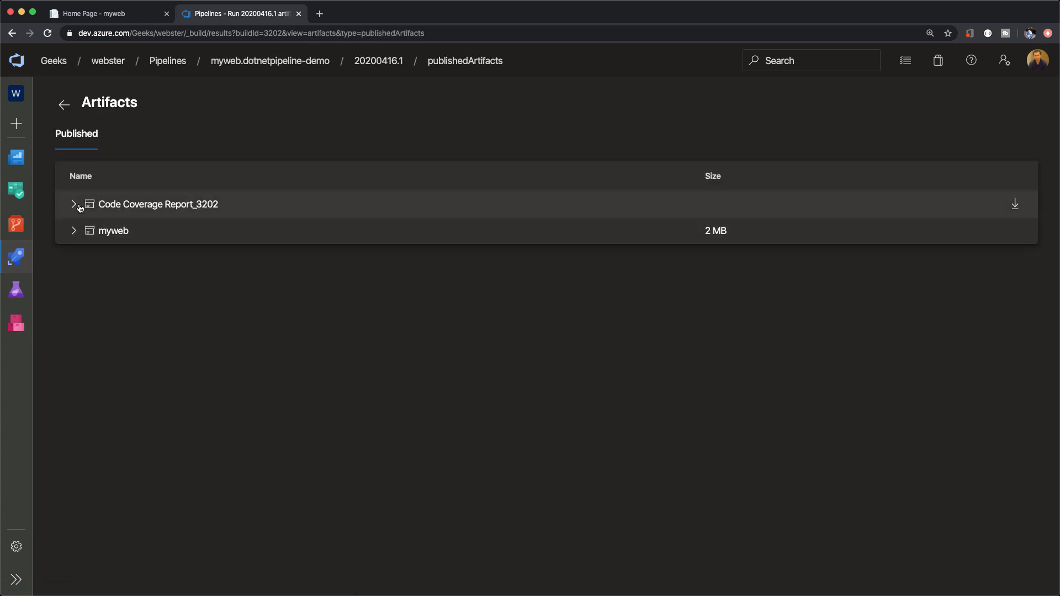
click(73, 204)
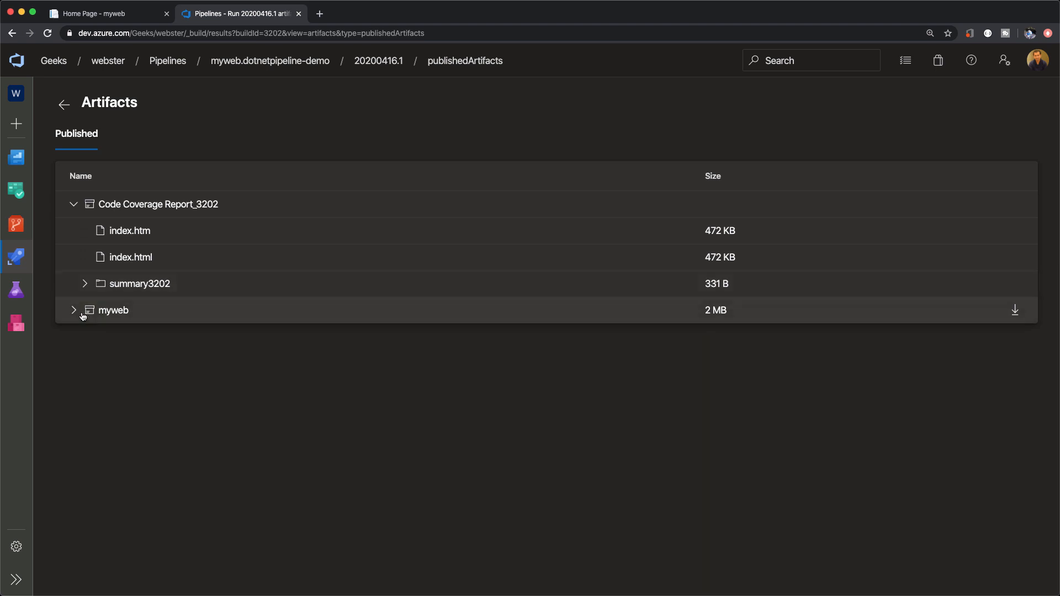
click(73, 309)
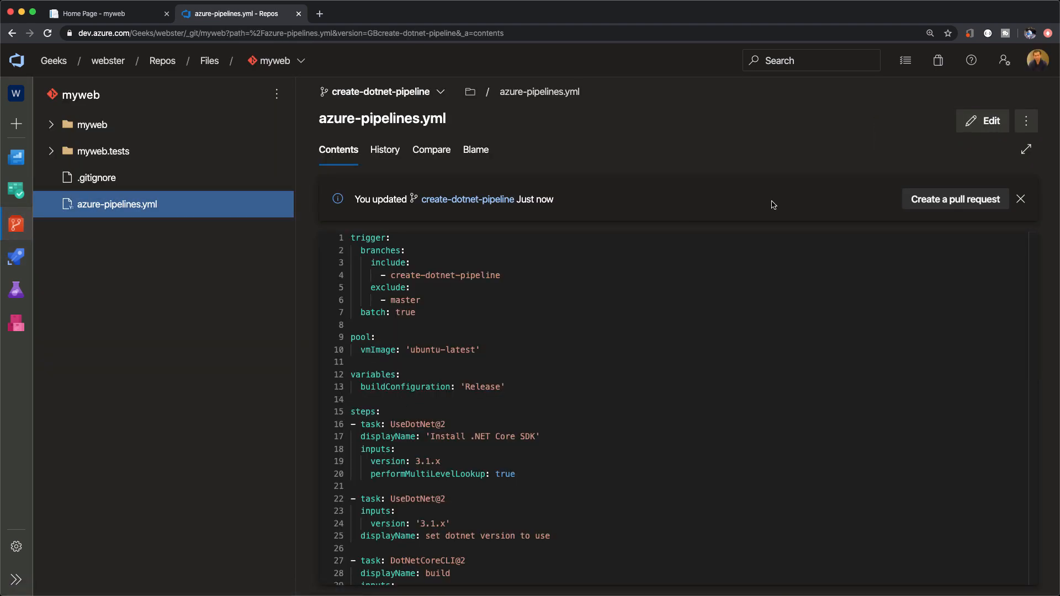
Step: View azure-pipelines.yml full page and scroll to the ReportGenerator and coverage publish tasks
click(1021, 199)
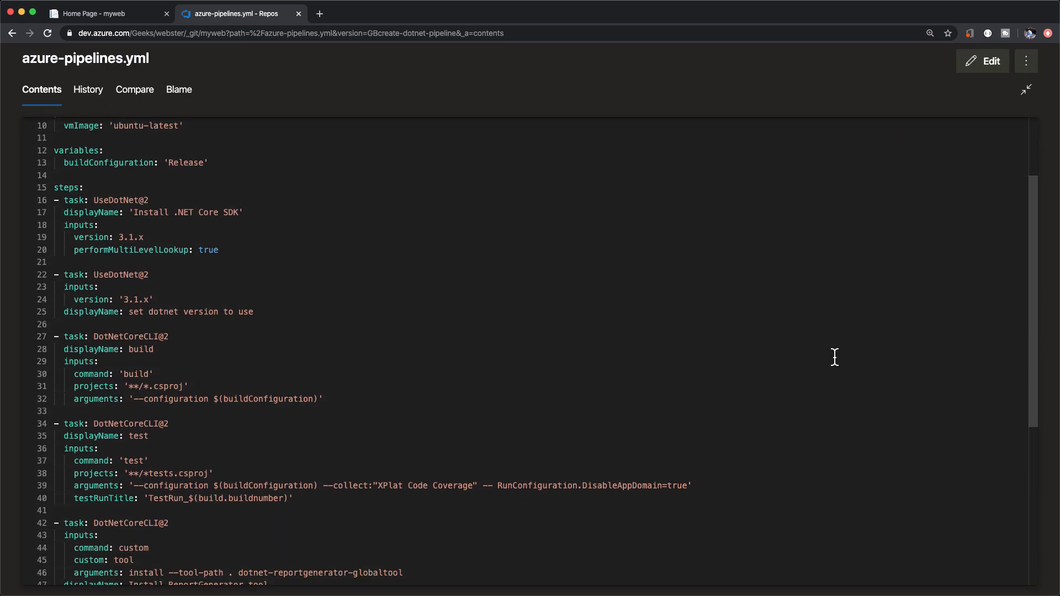
scroll(down, 3)
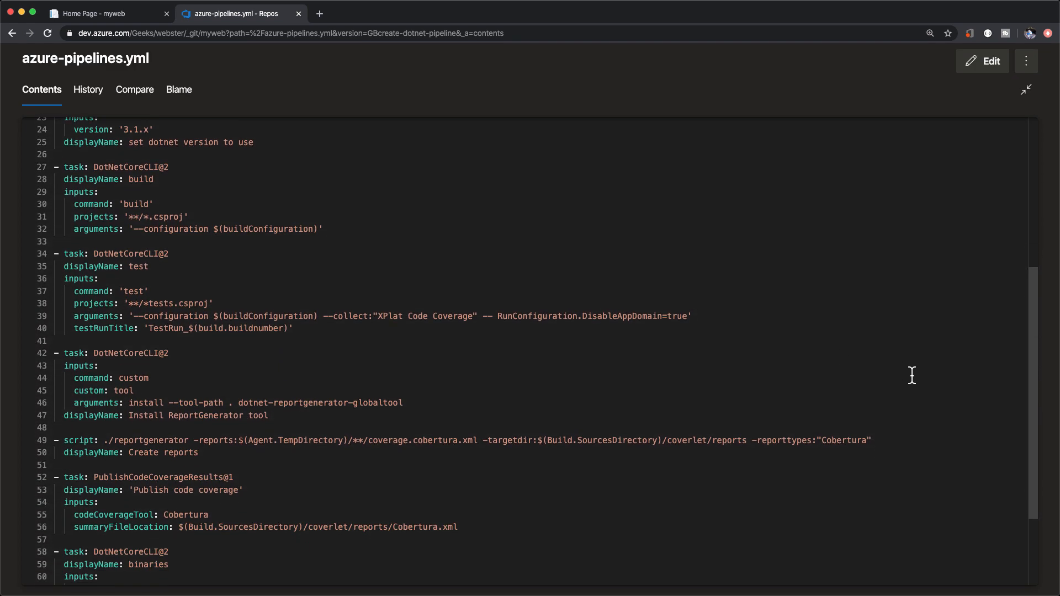
scroll(down, 3)
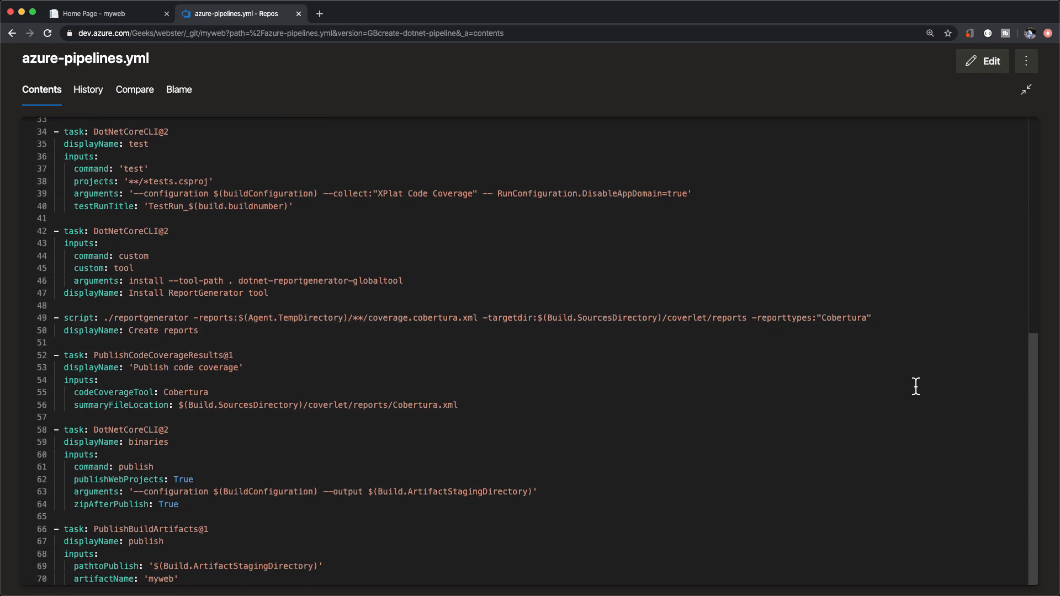